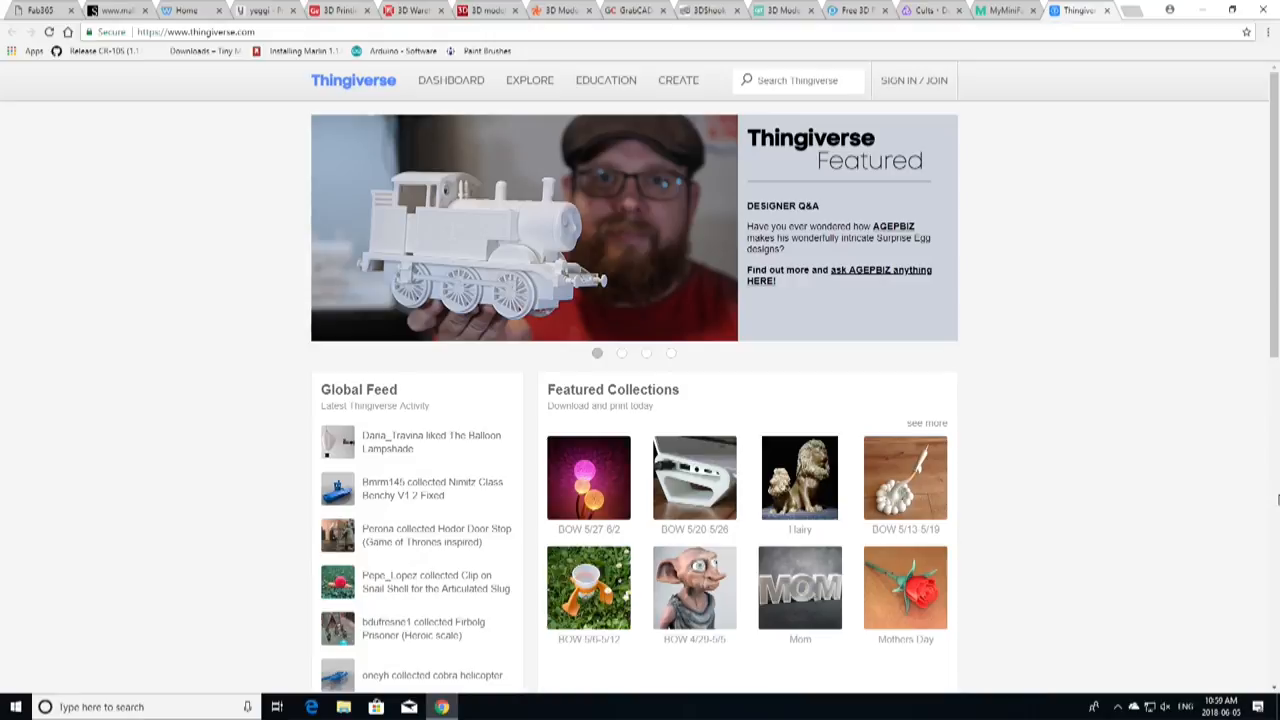
mouse_move(1104, 484)
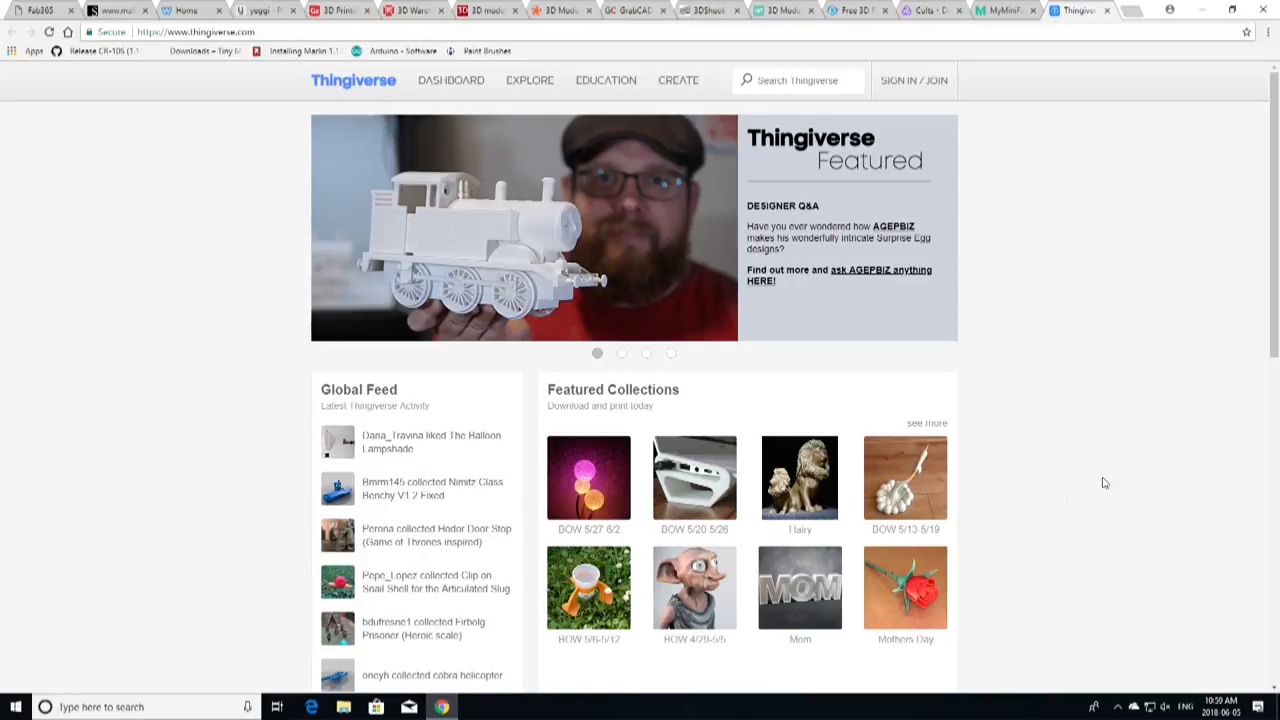
mouse_move(648, 158)
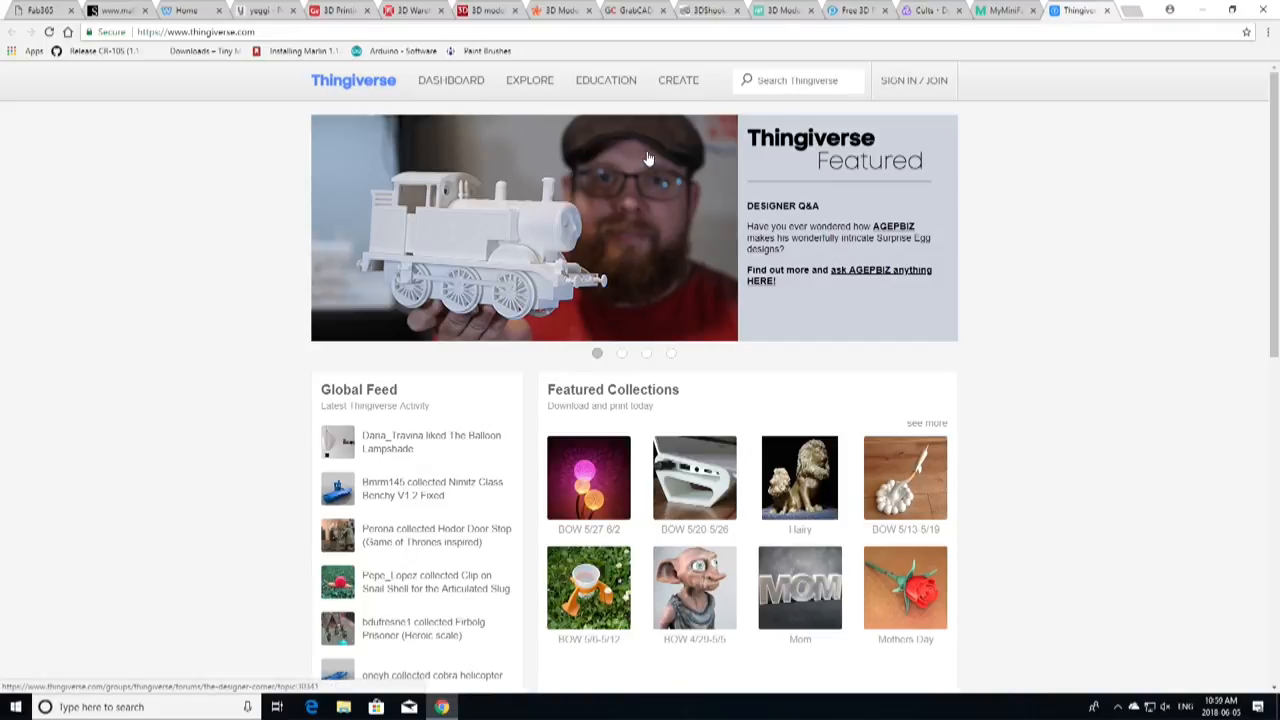
mouse_move(822, 213)
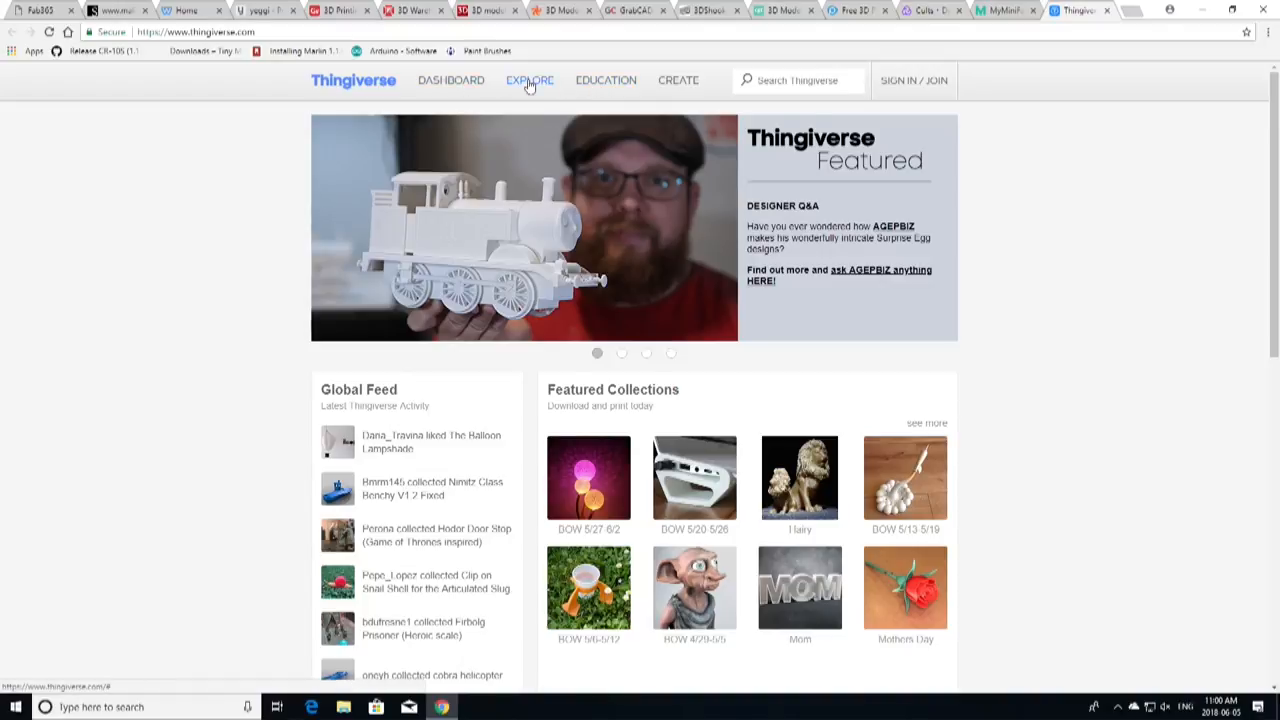
- Show Thingiverse's Explore categories, from Things and Groups to Collections, Challenges and Apps
click(529, 80)
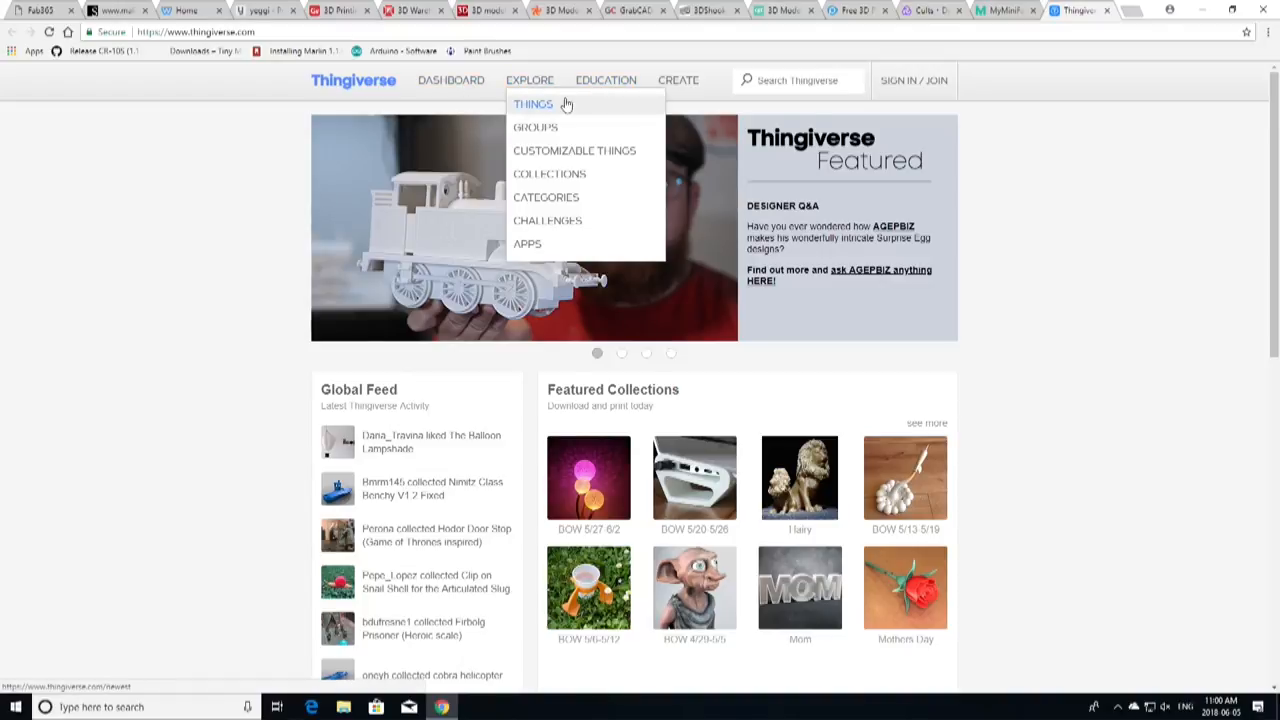
mouse_move(563, 128)
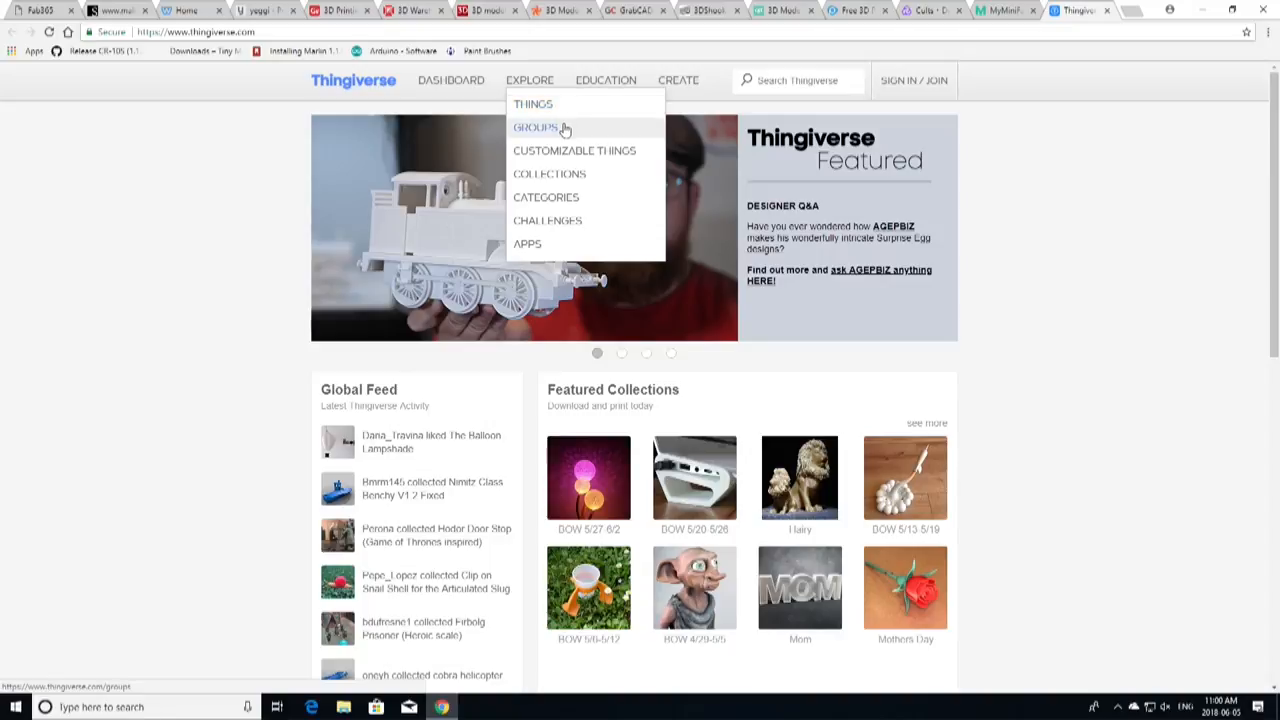
mouse_move(614, 173)
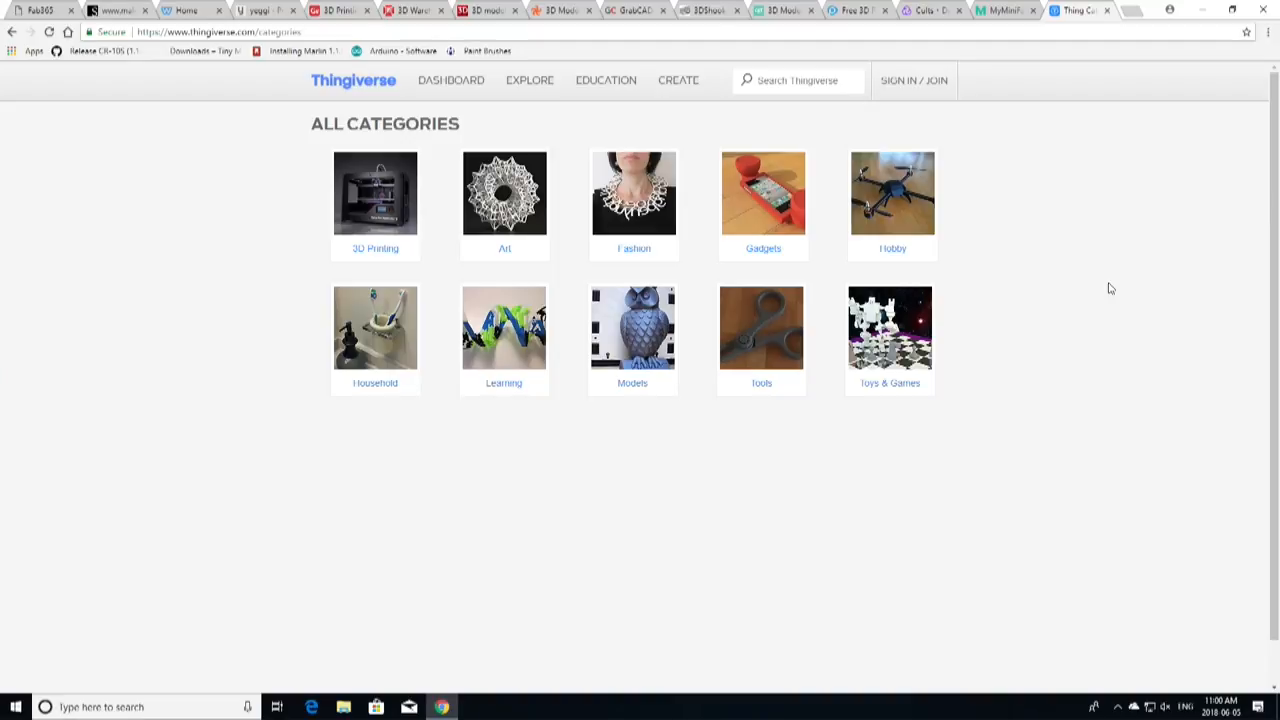
mouse_move(711, 384)
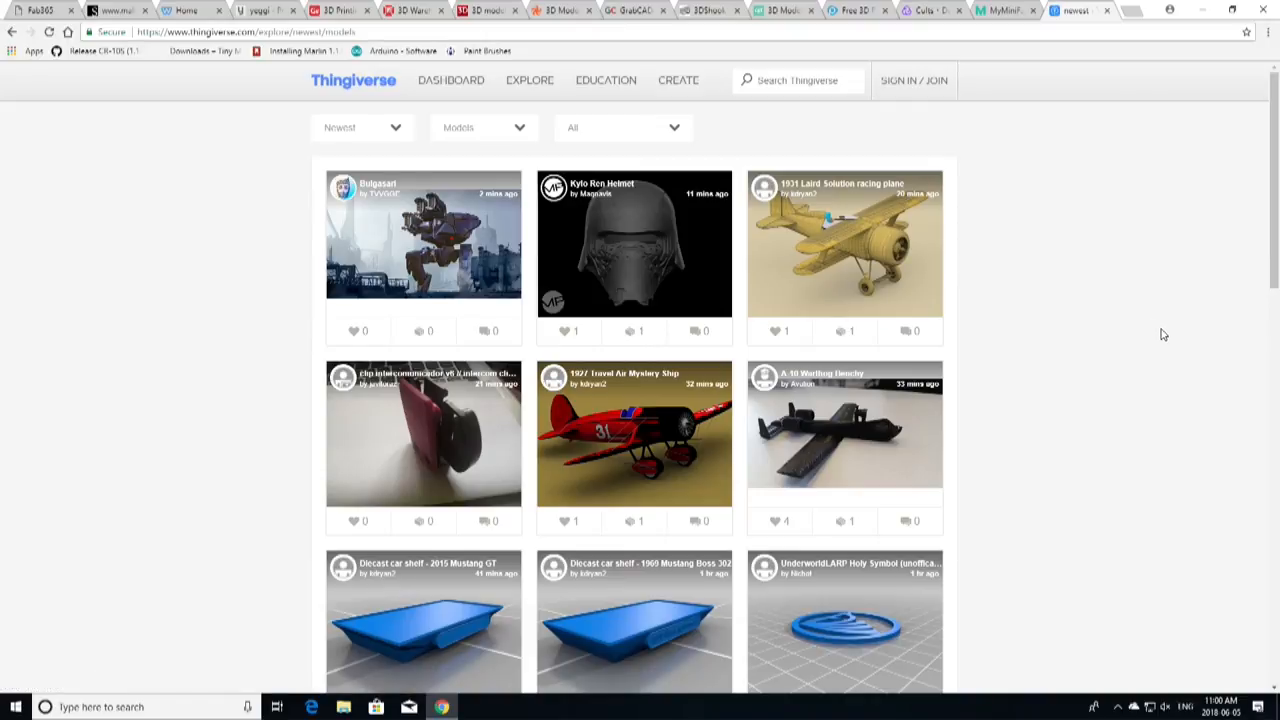
- Browse Thingiverse's newest Models across several result pages
scroll(down, 3)
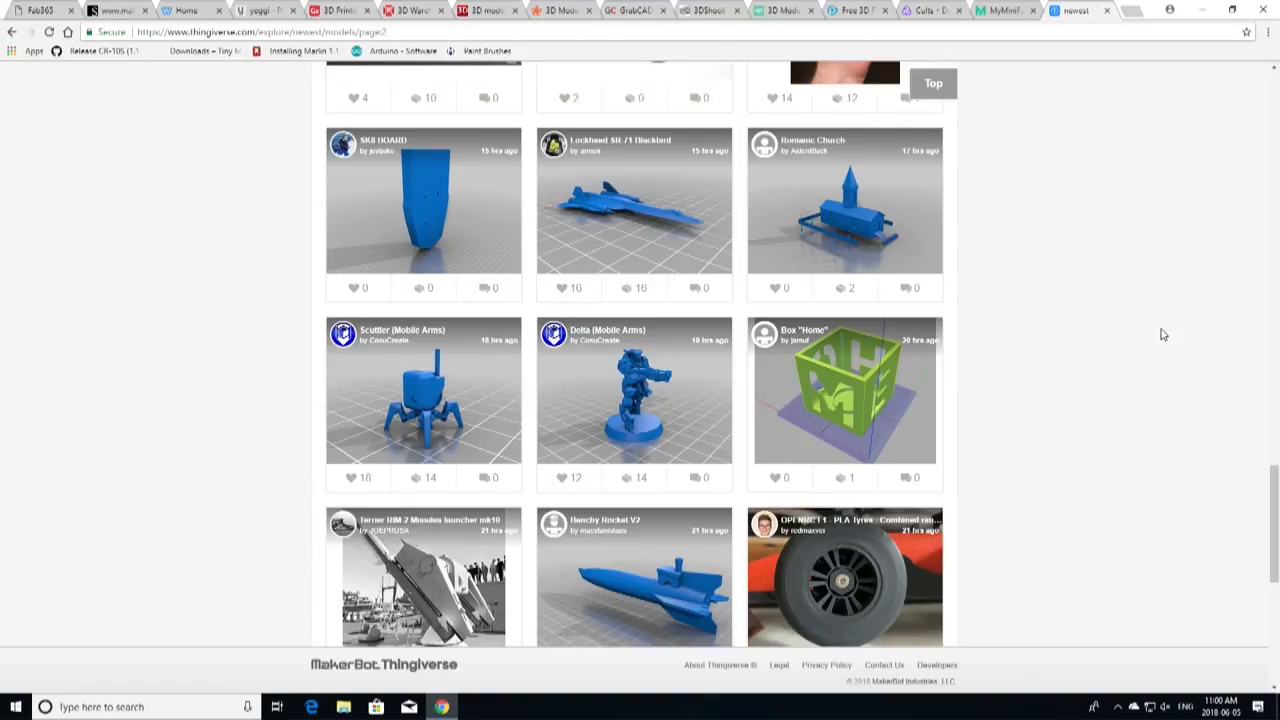
scroll(down, 3)
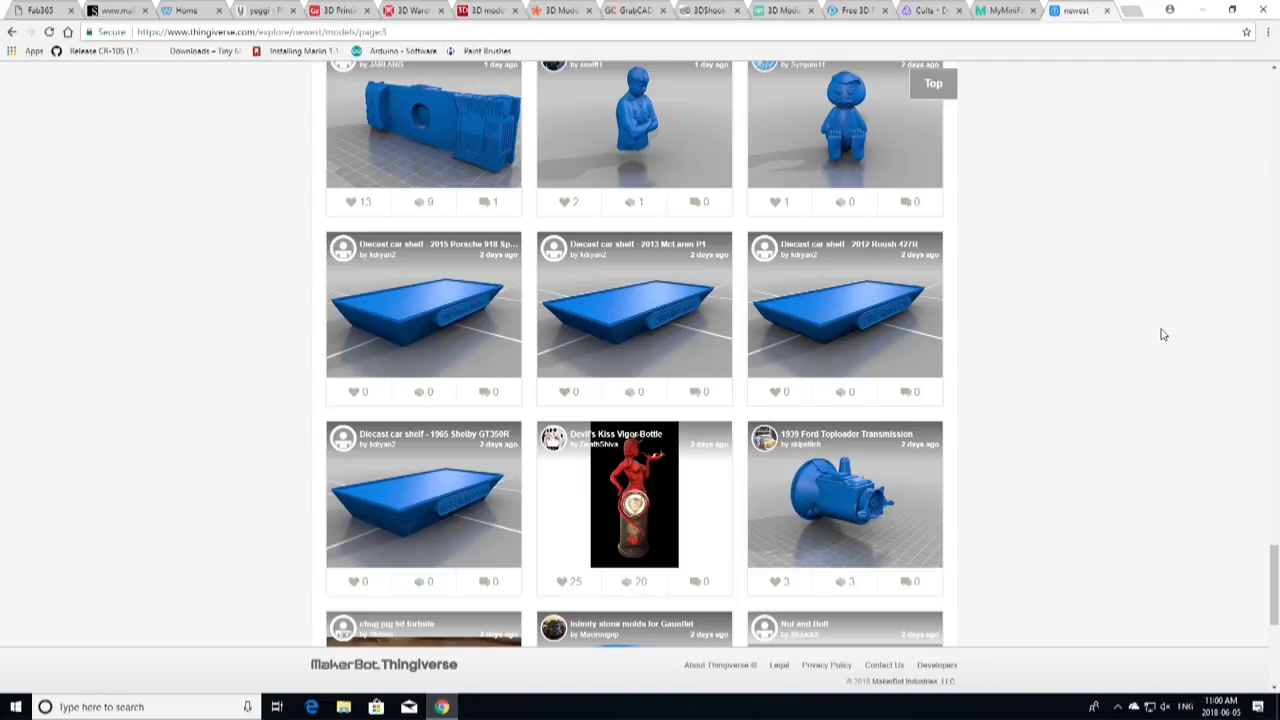
click(1010, 14)
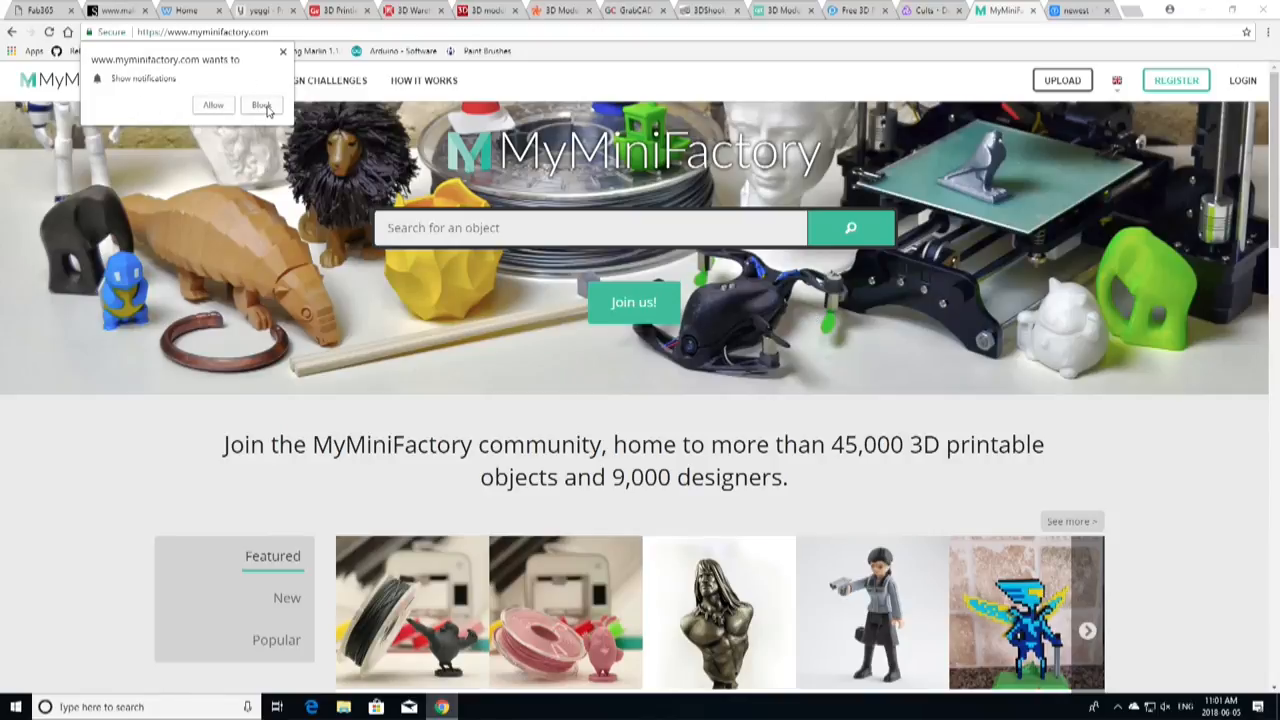
- Block MyMiniFactory's request to show notifications
click(261, 104)
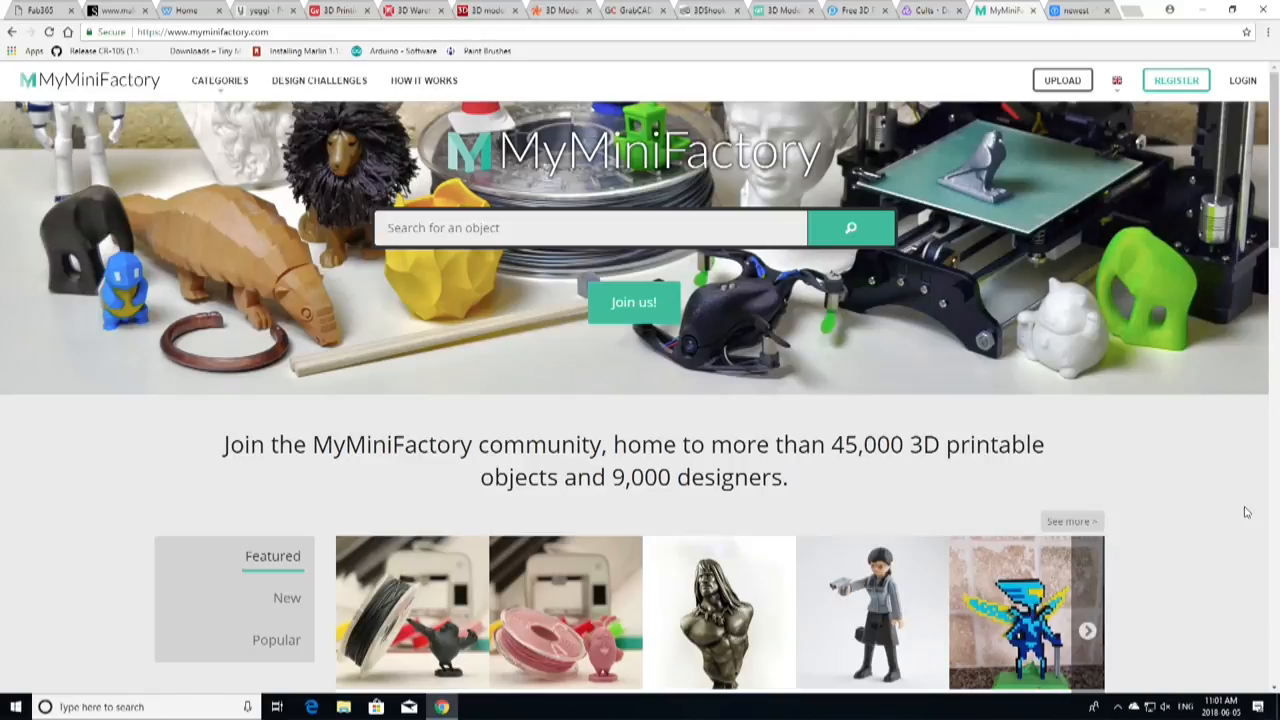
scroll(down, 3)
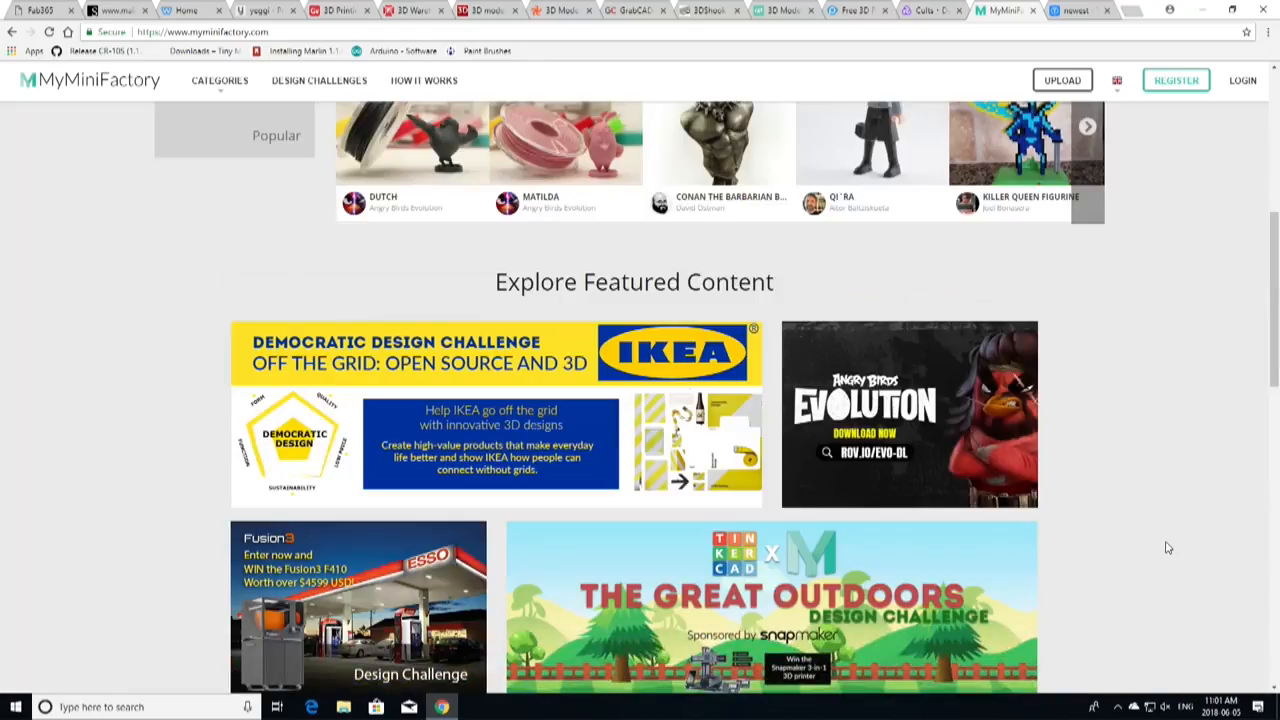
scroll(up, 3)
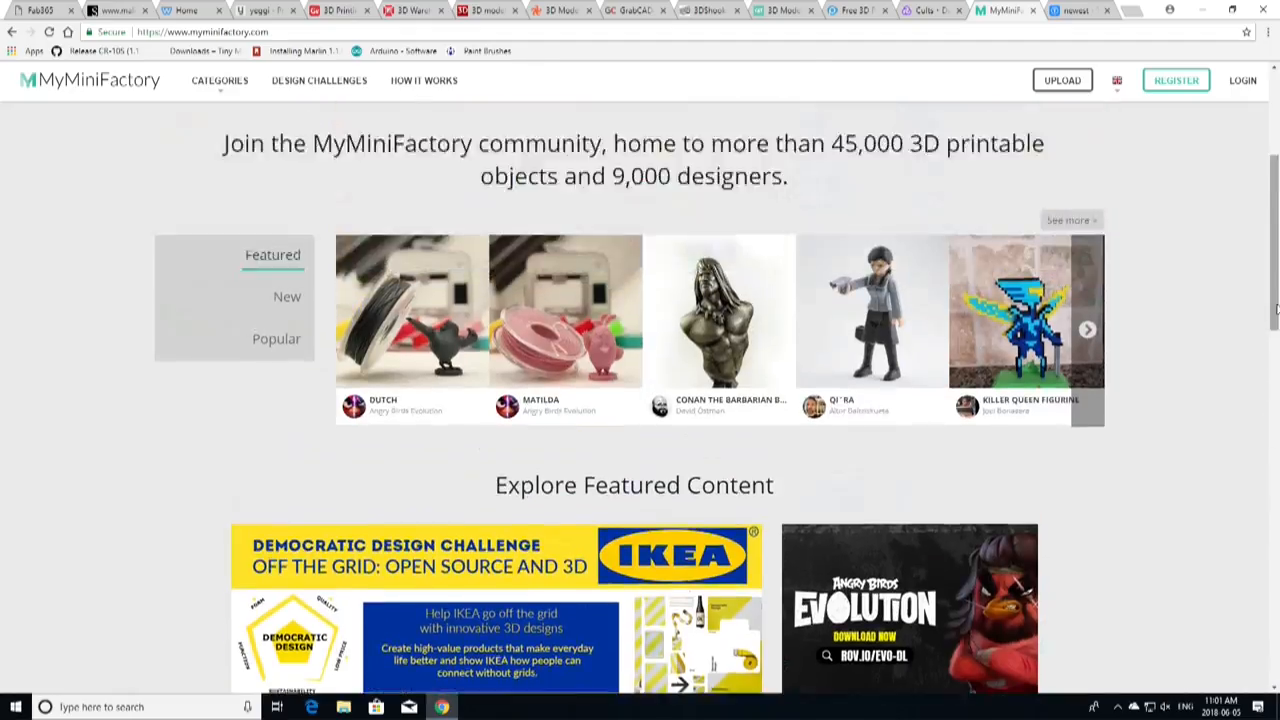
scroll(up, 3)
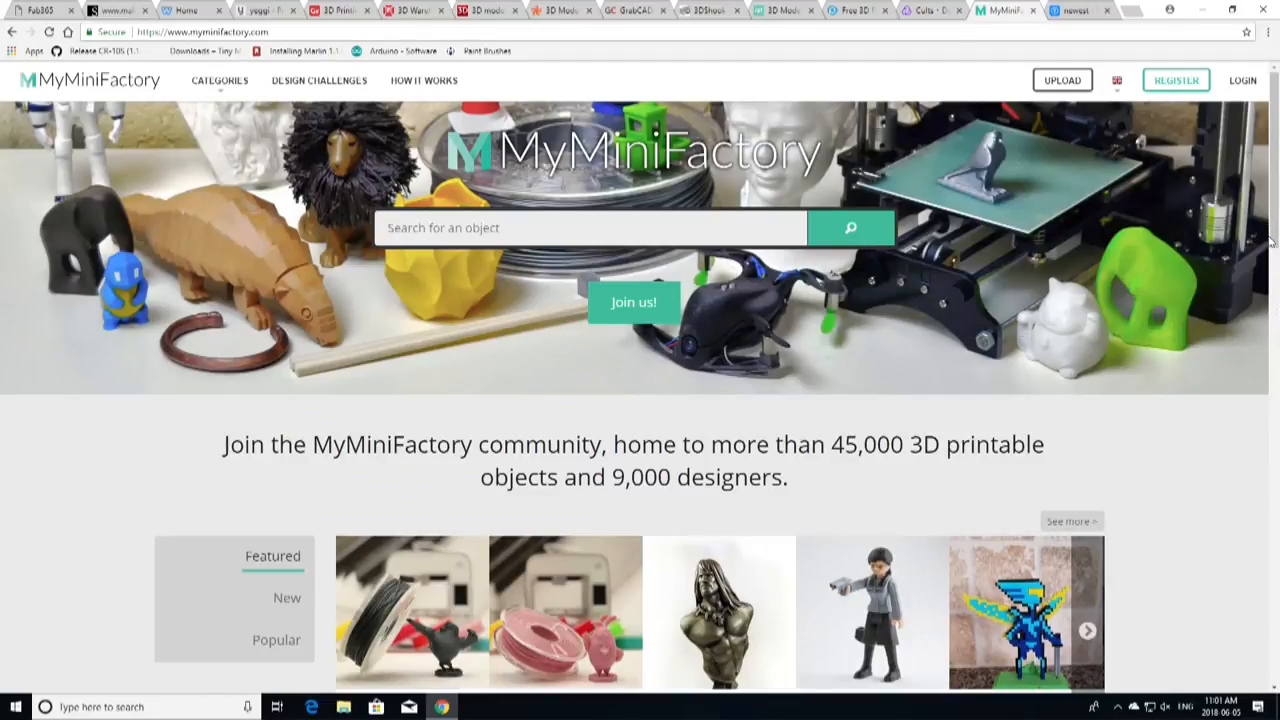
scroll(down, 3)
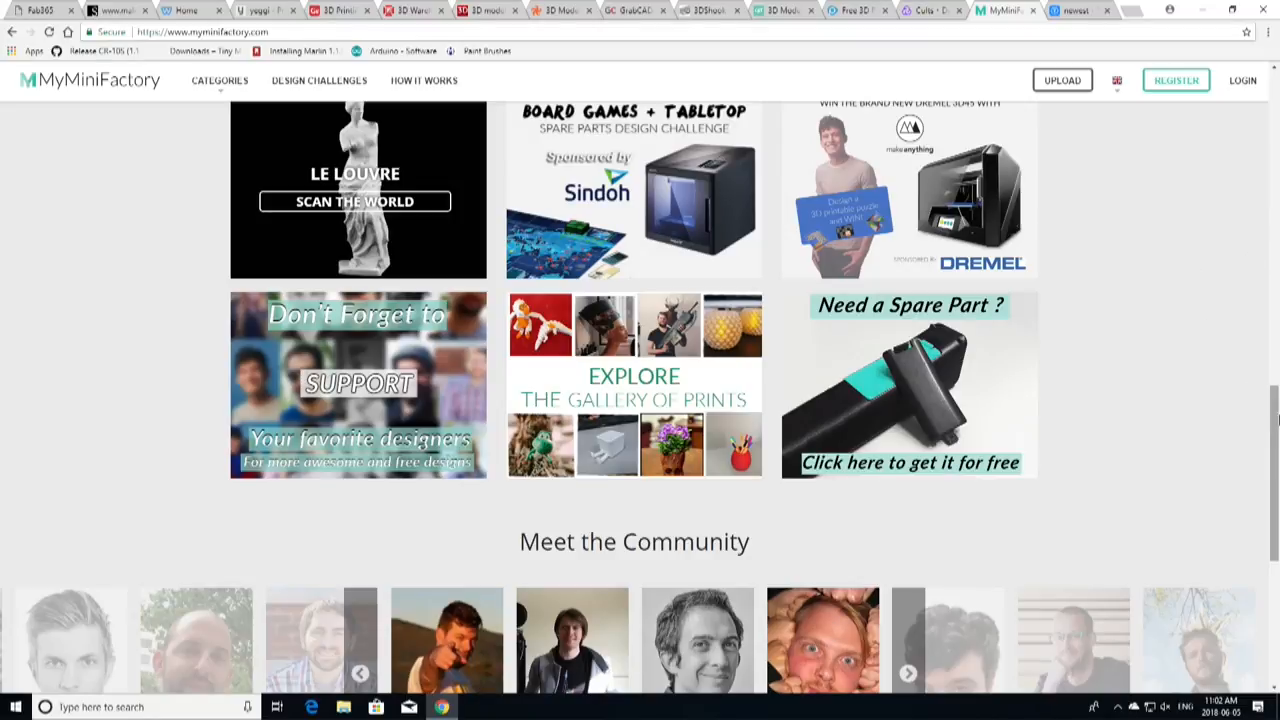
scroll(up, 3)
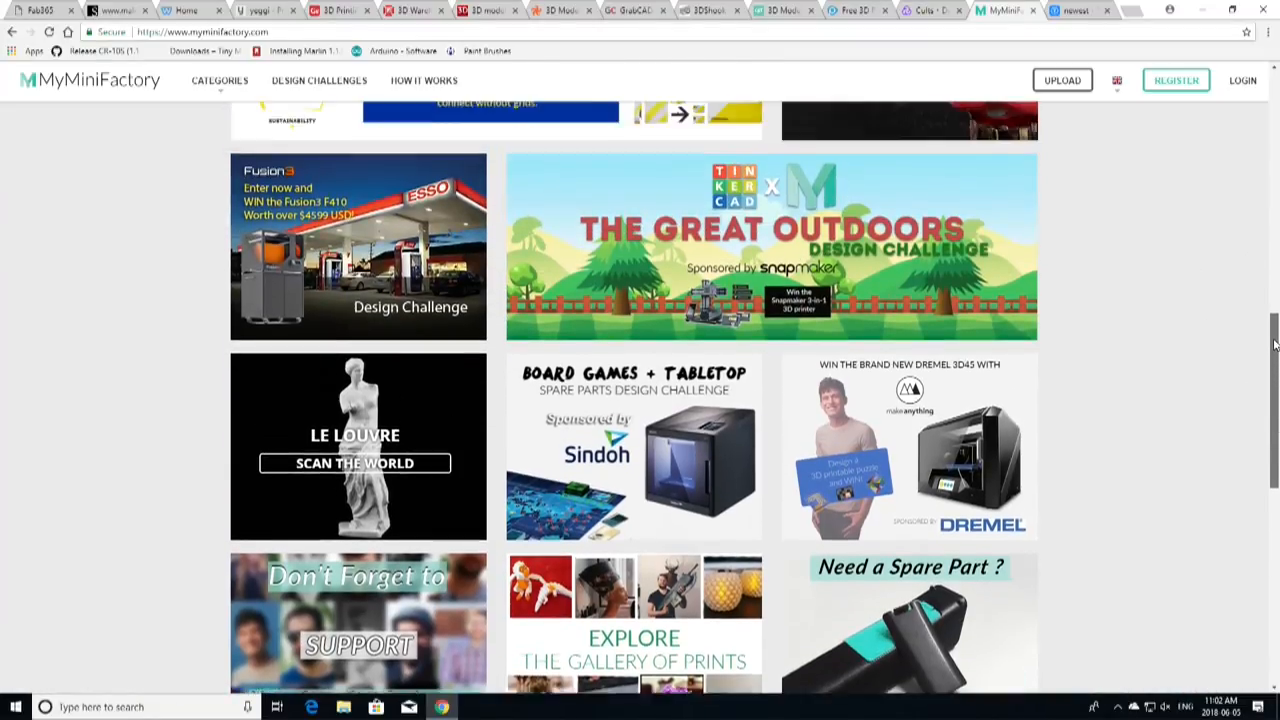
scroll(up, 3)
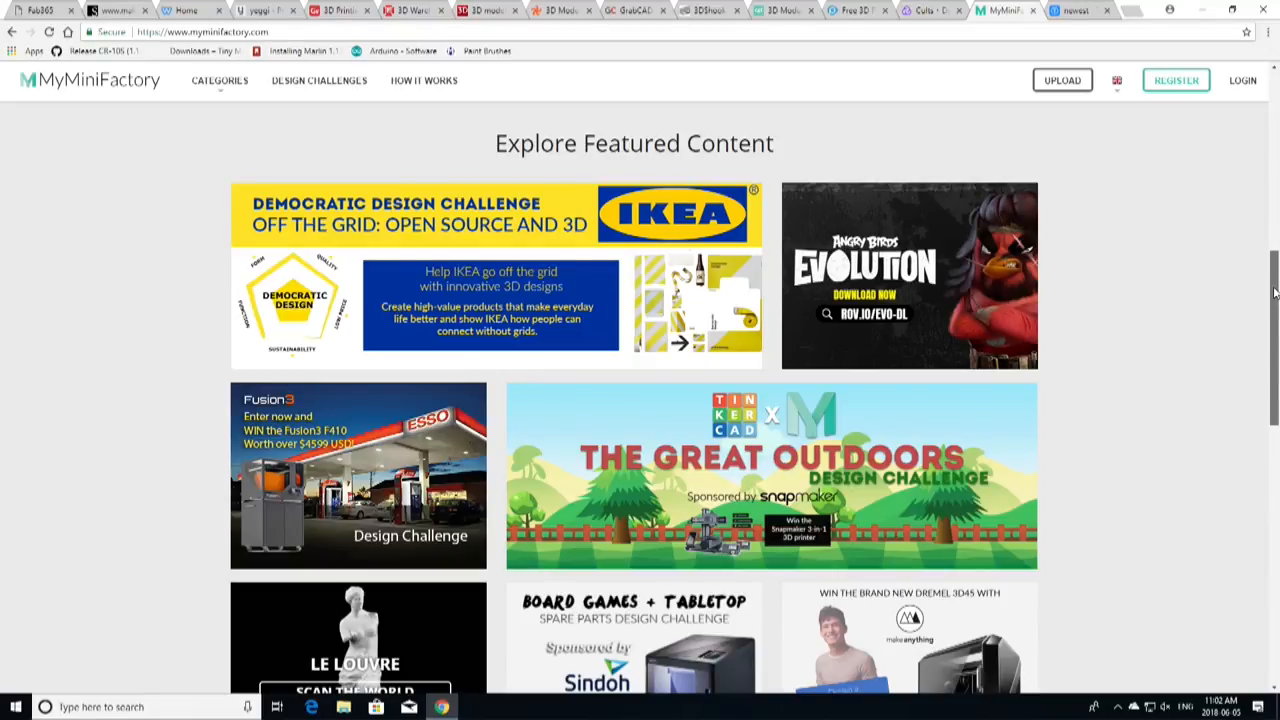
scroll(up, 3)
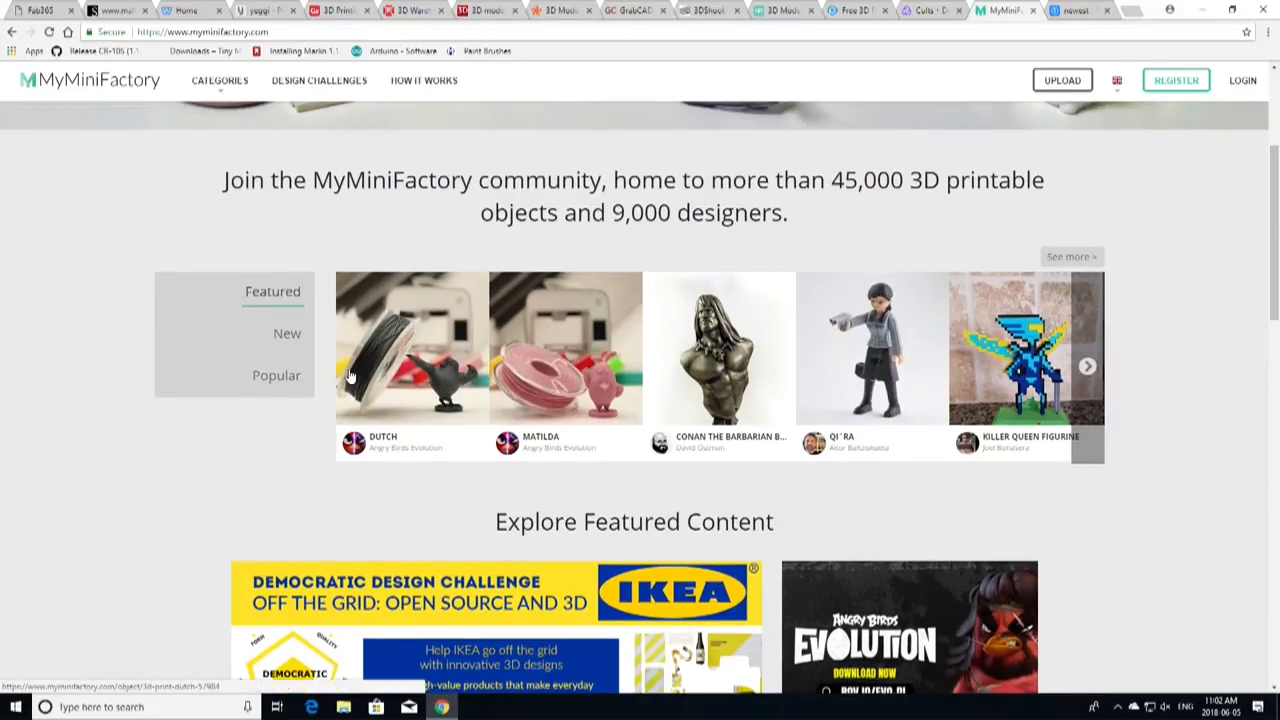
mouse_move(1087, 403)
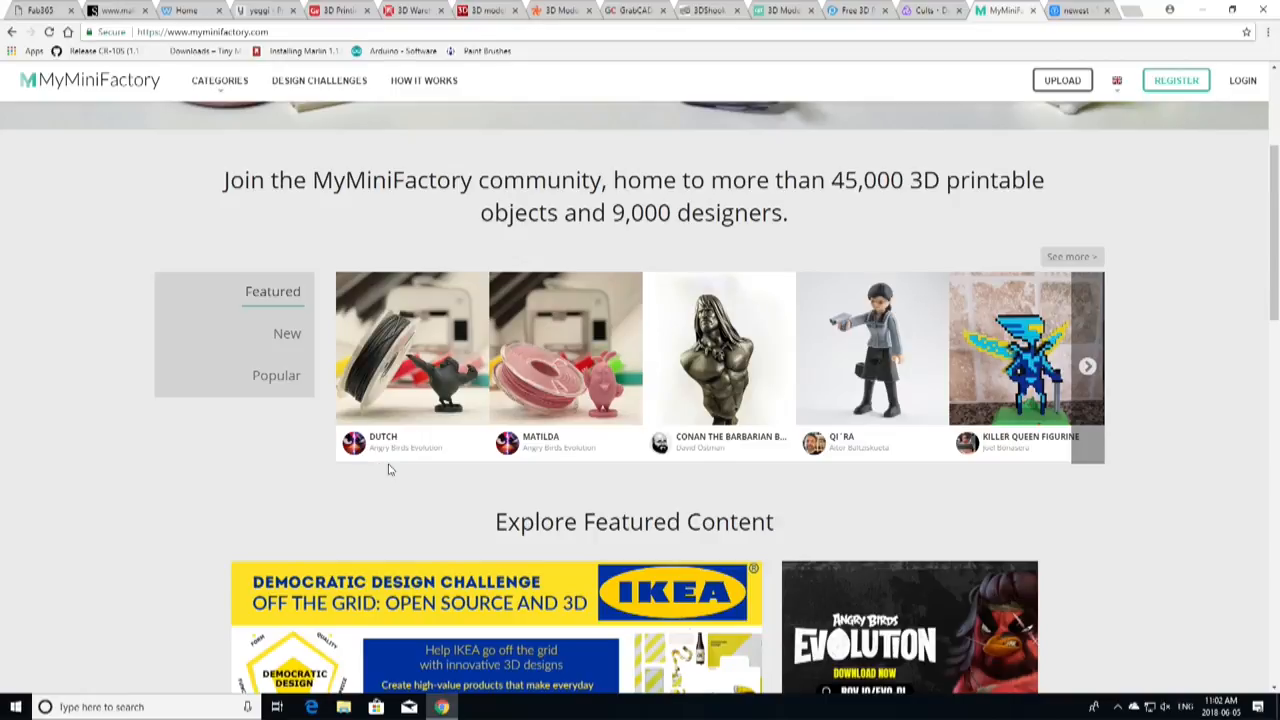
scroll(down, 3)
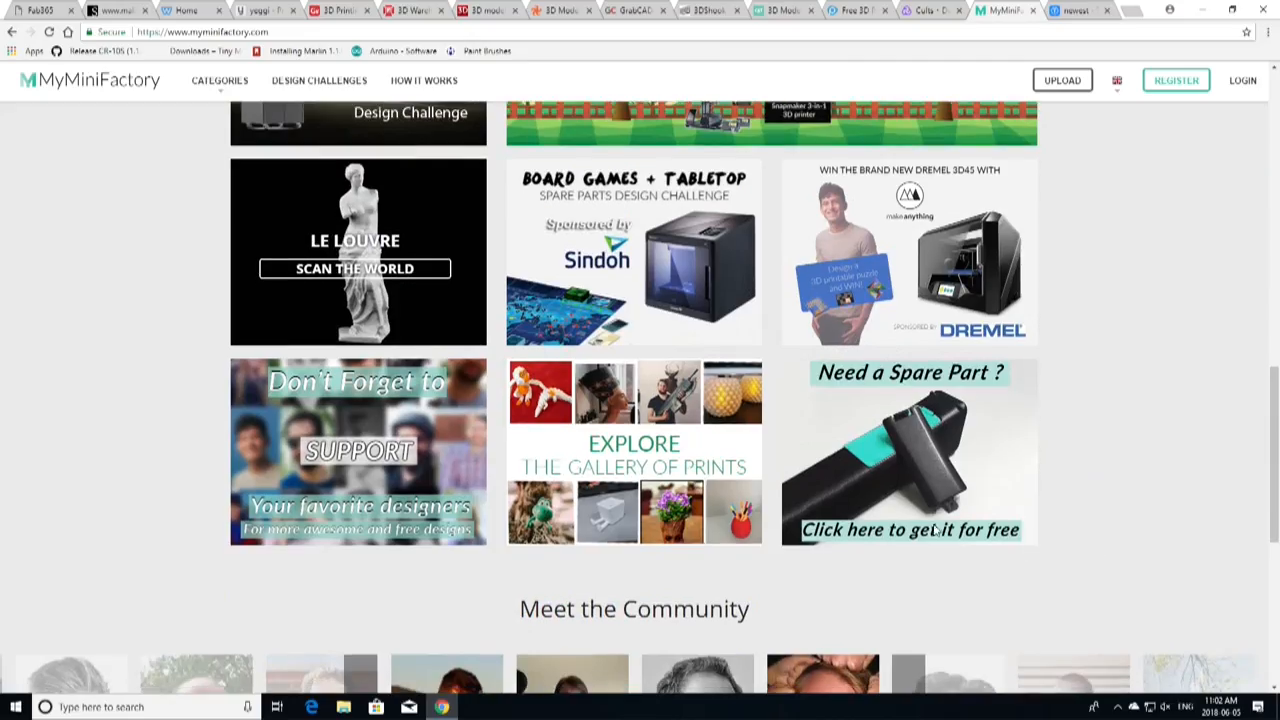
scroll(up, 3)
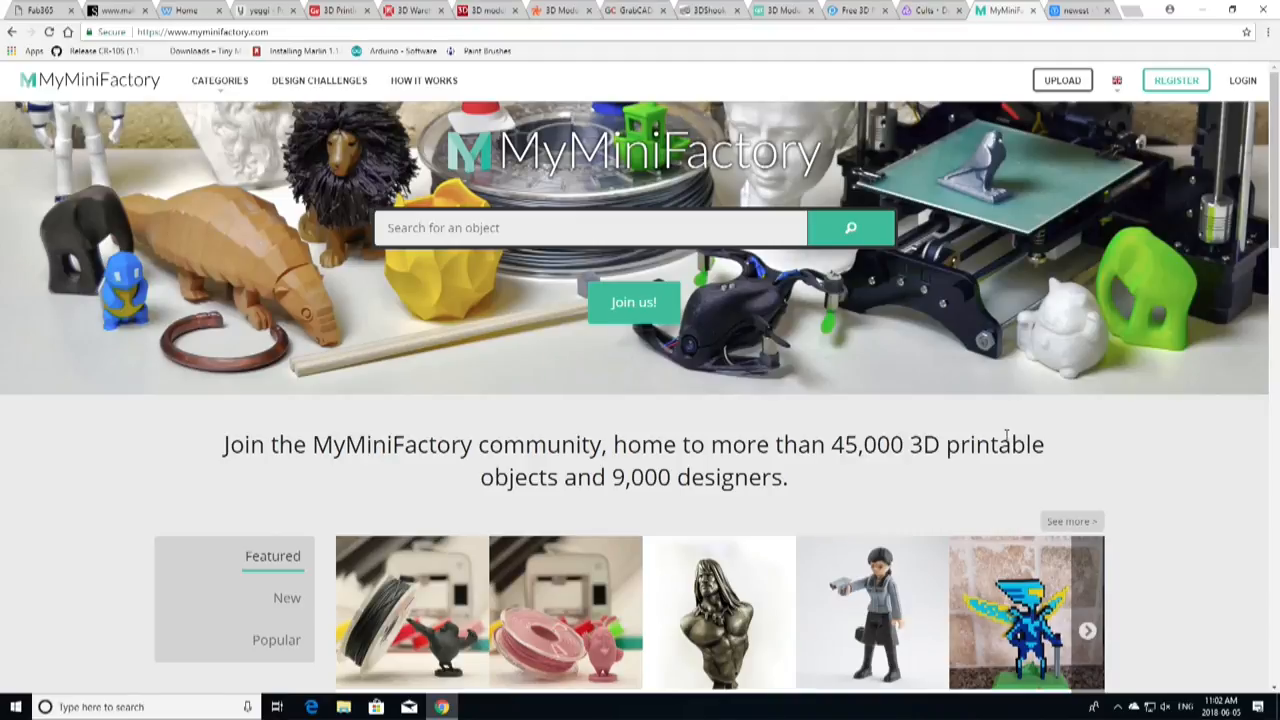
click(929, 11)
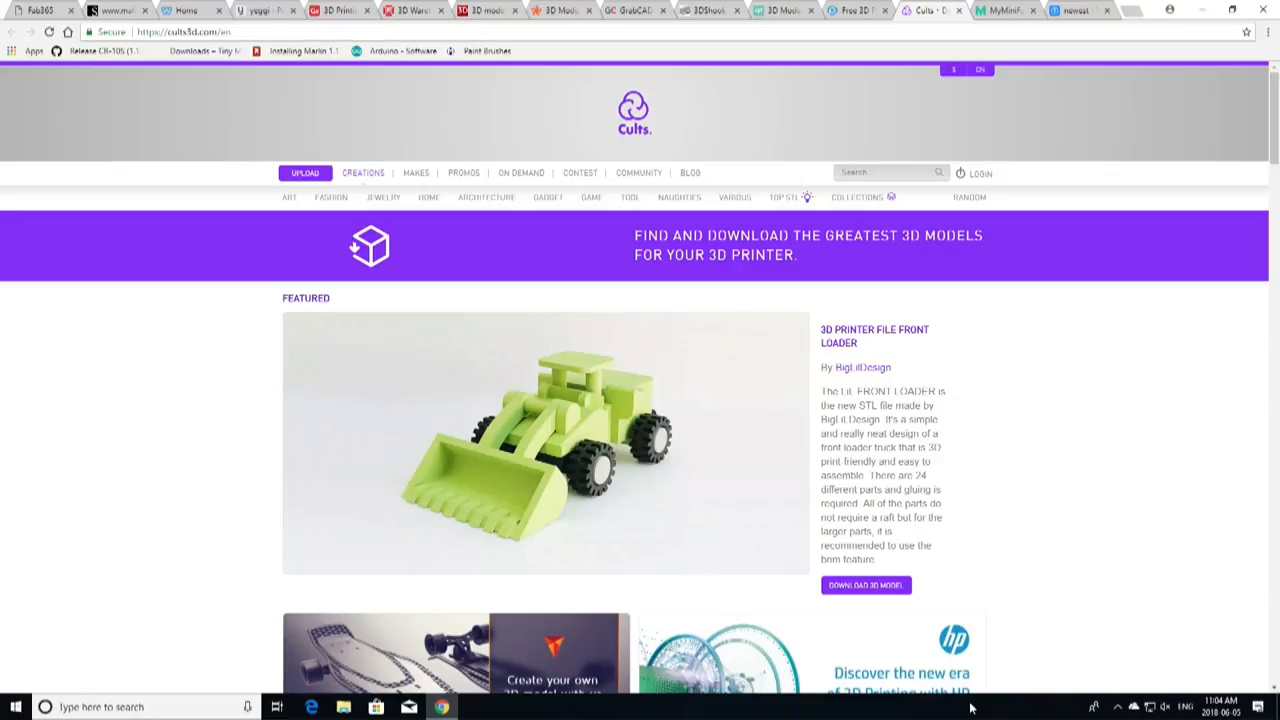
scroll(down, 3)
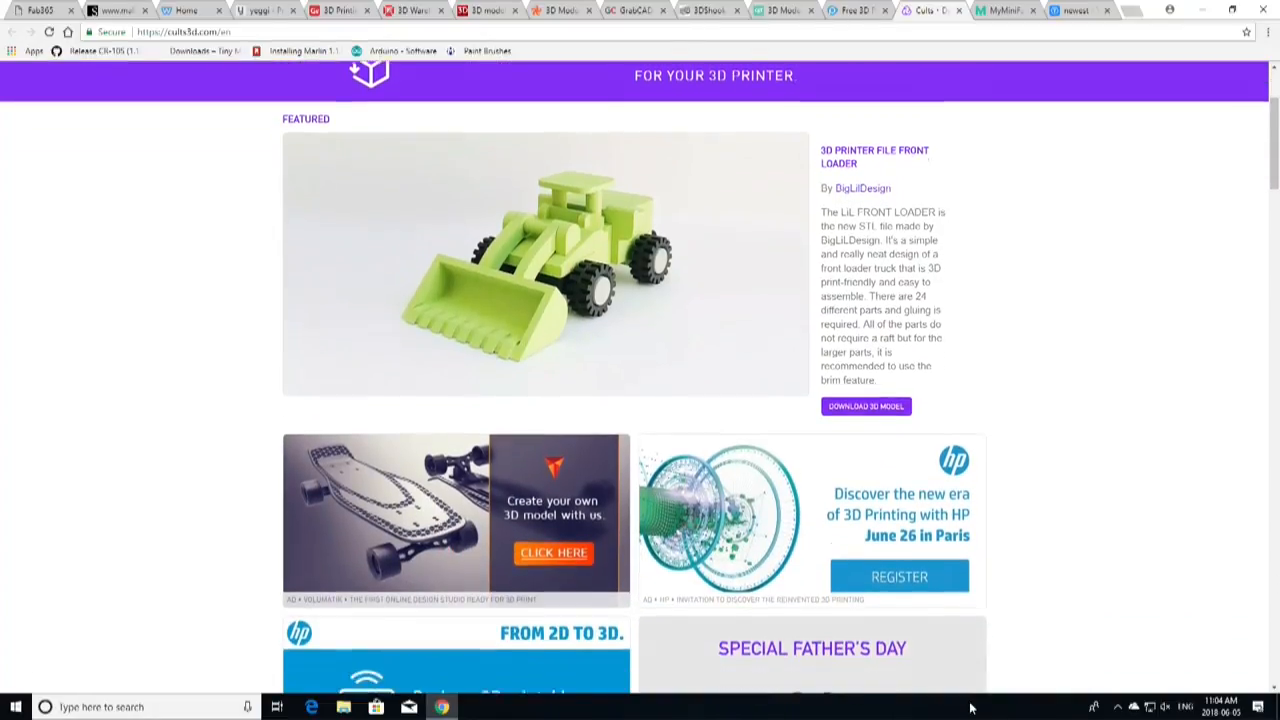
scroll(down, 3)
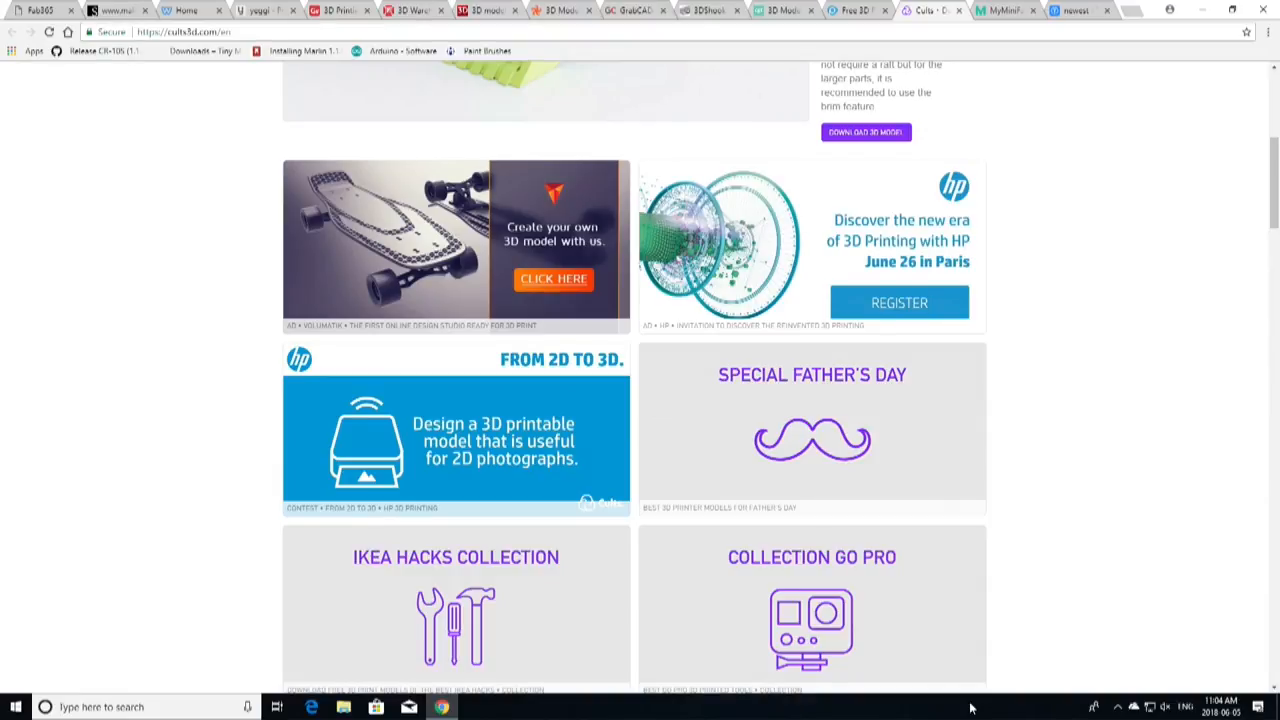
scroll(down, 3)
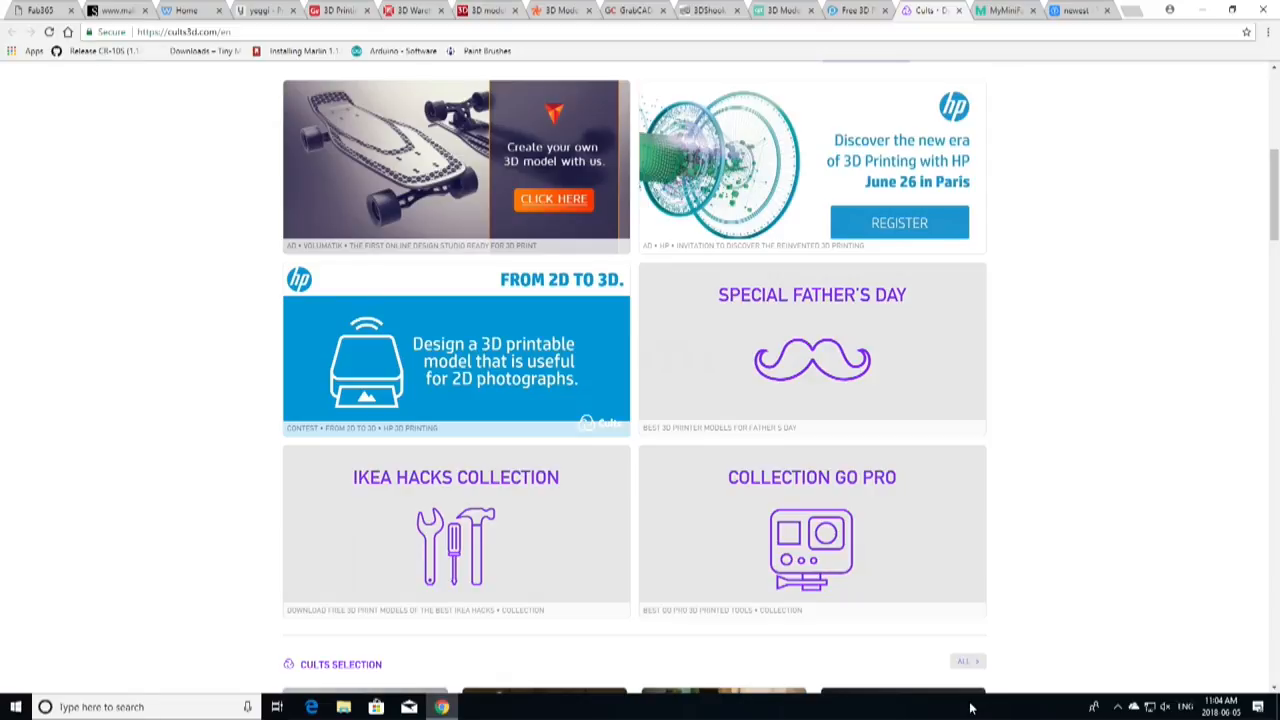
scroll(down, 3)
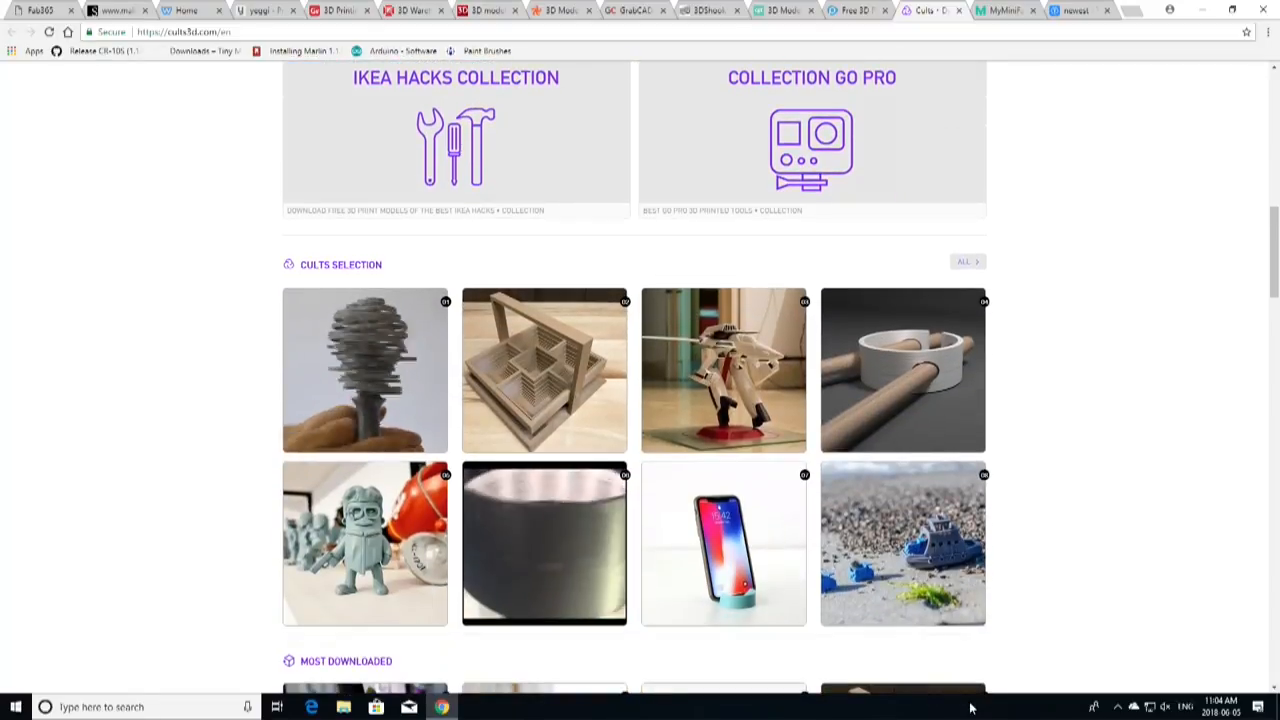
scroll(down, 3)
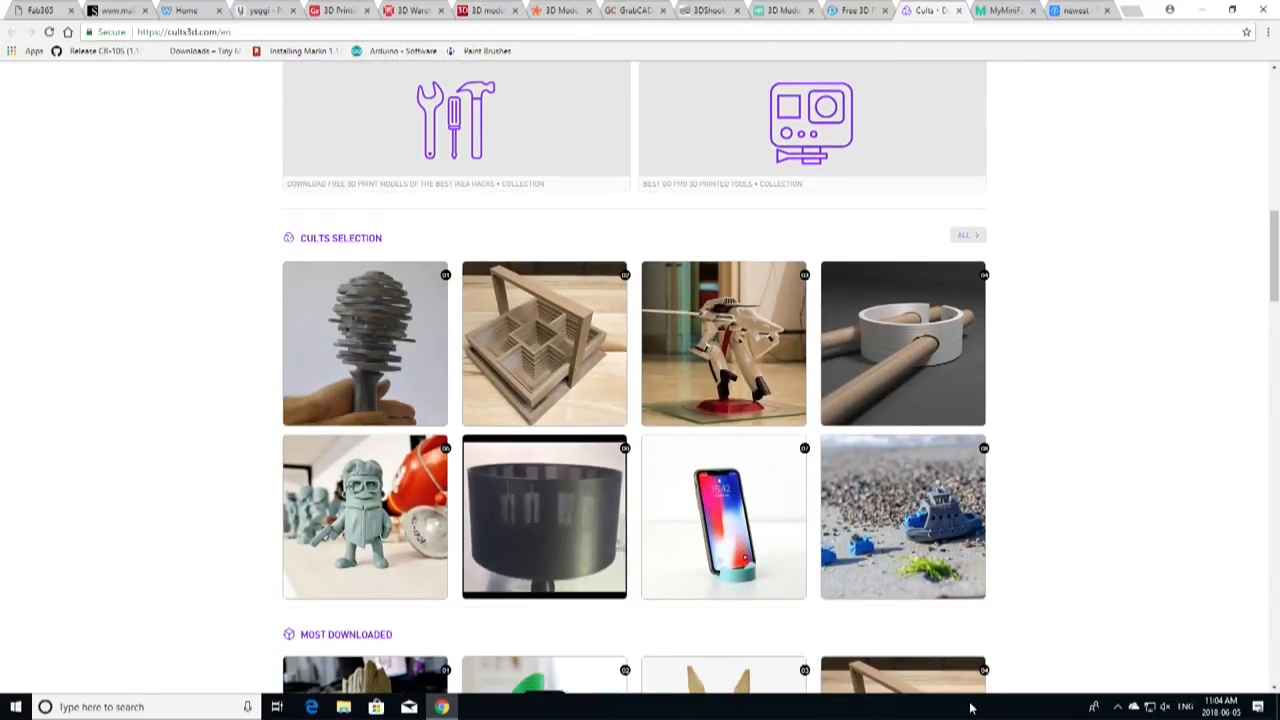
scroll(down, 3)
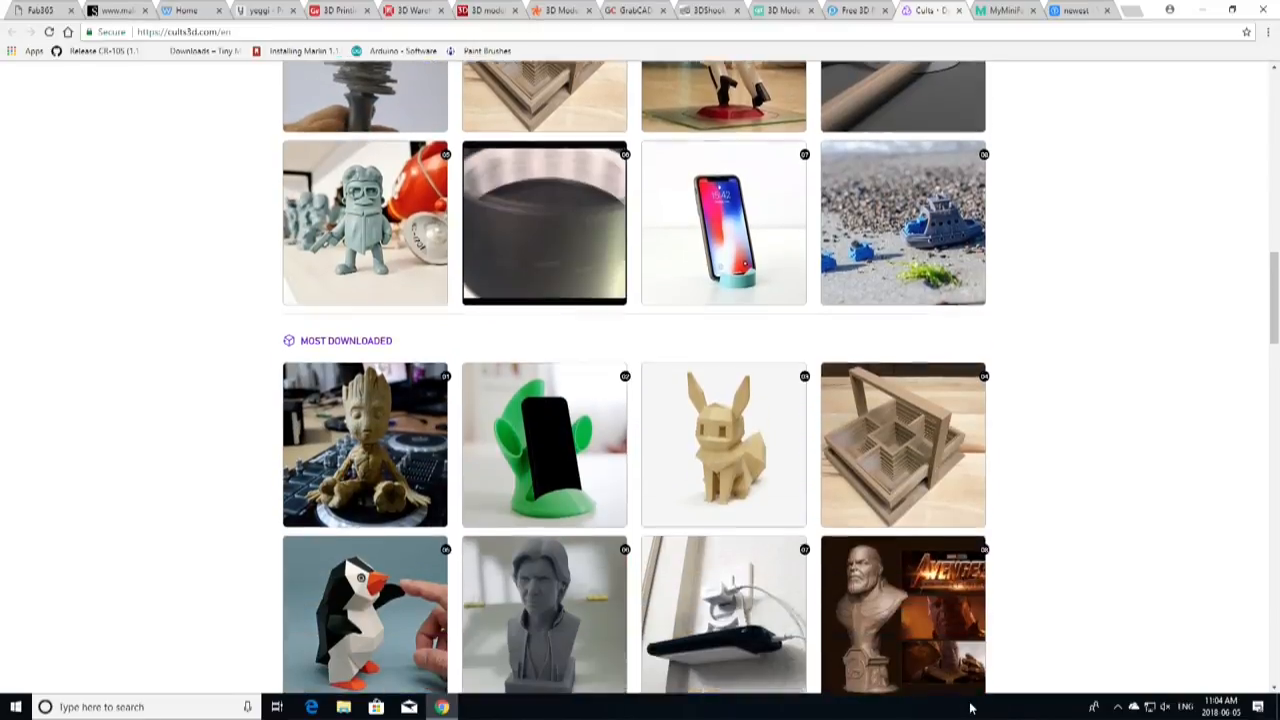
scroll(down, 3)
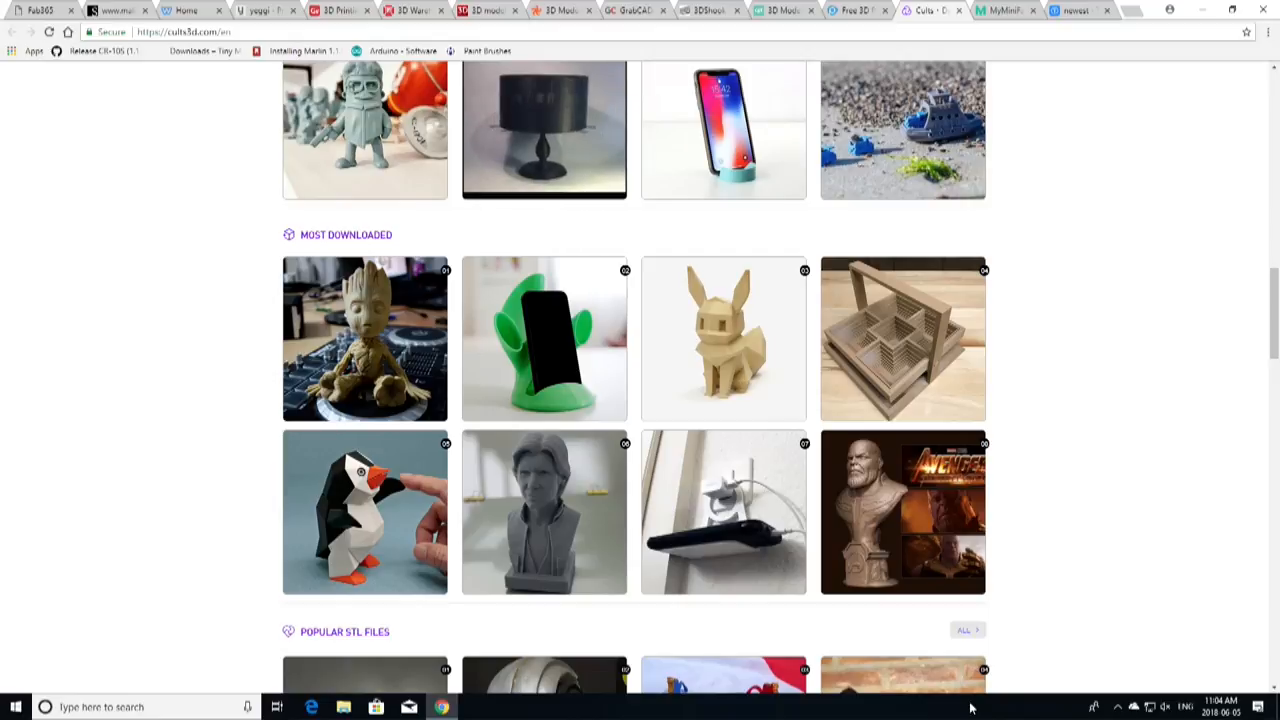
mouse_move(552, 524)
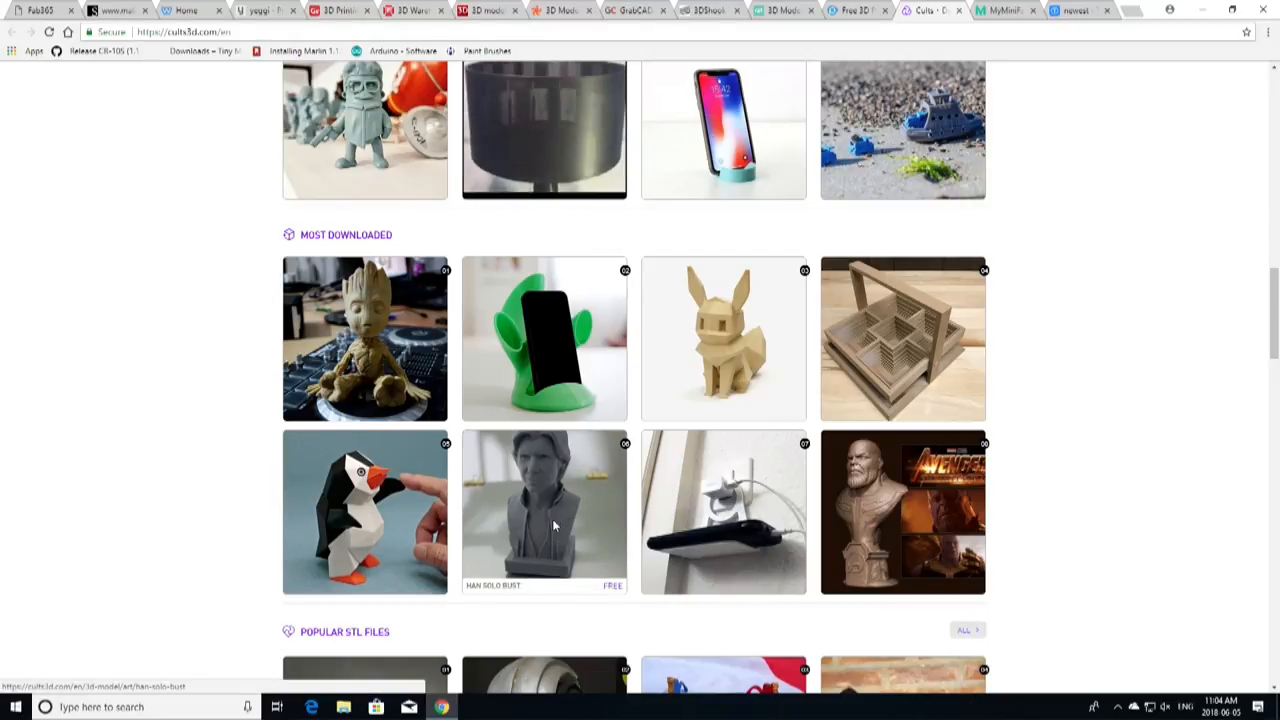
click(544, 511)
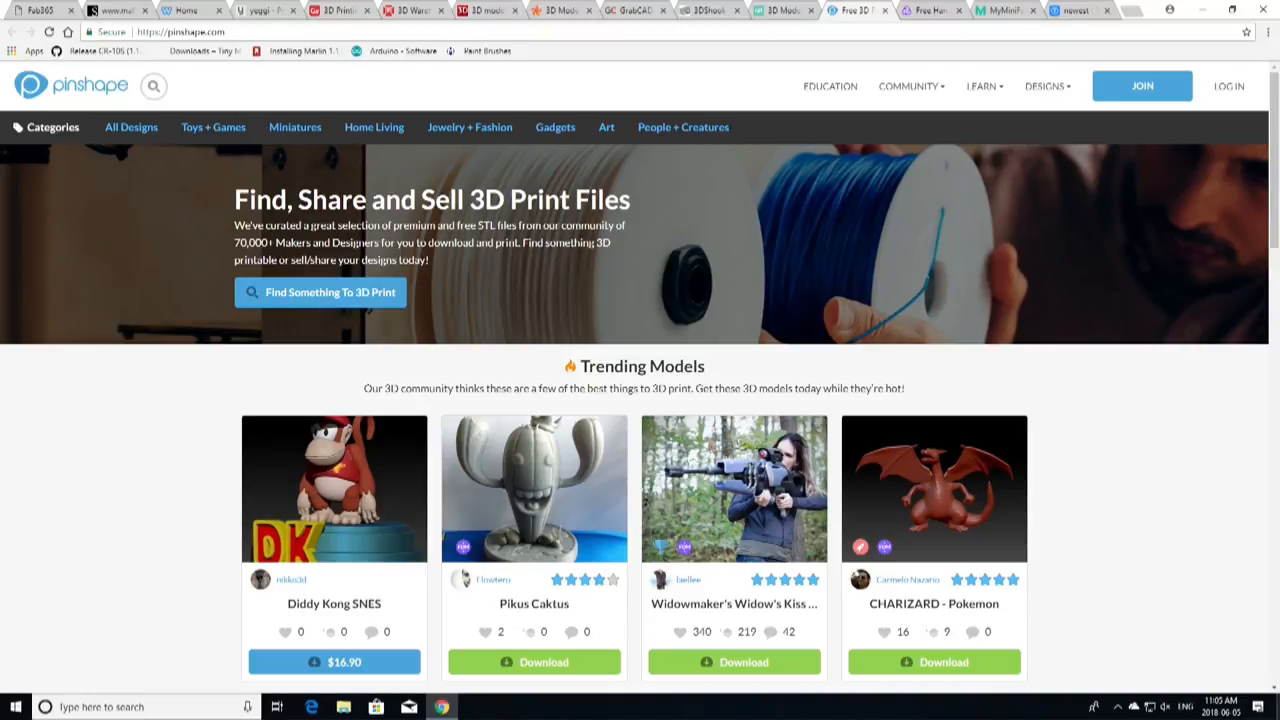
- Scroll Pinshape's homepage past Trending Models, Featured Designs and the Featured 3D Designer
scroll(down, 3)
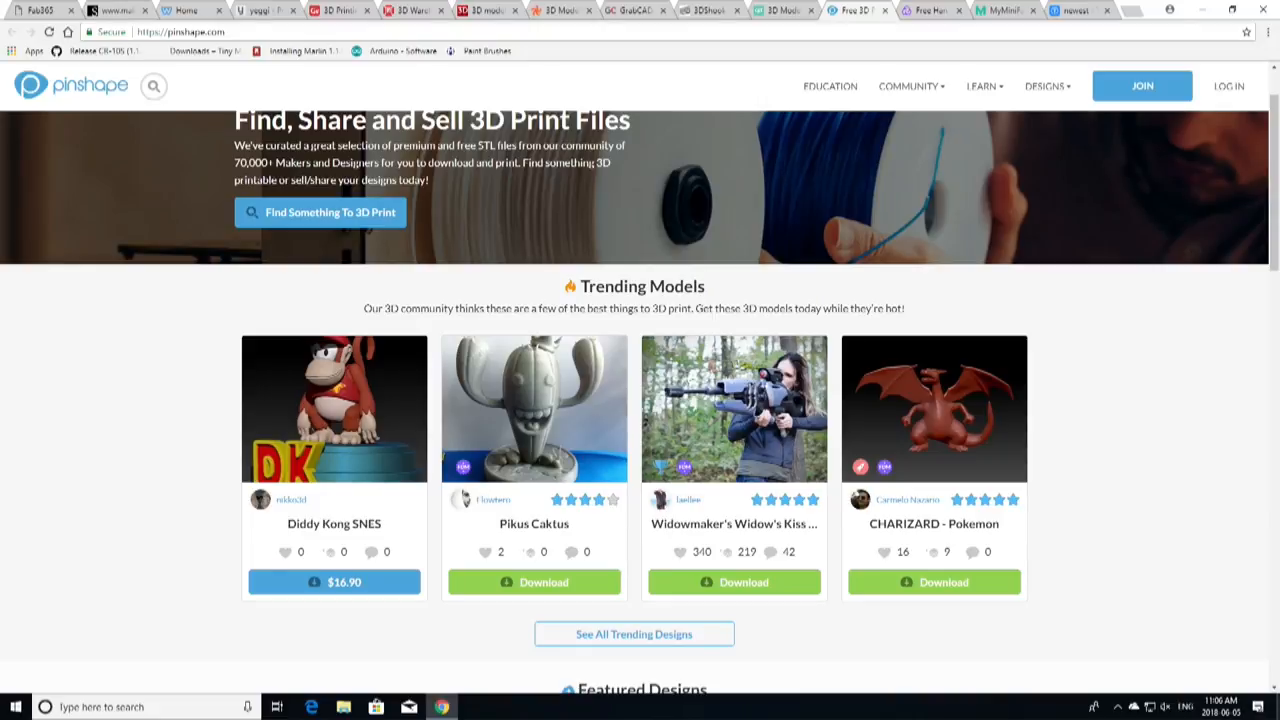
scroll(down, 3)
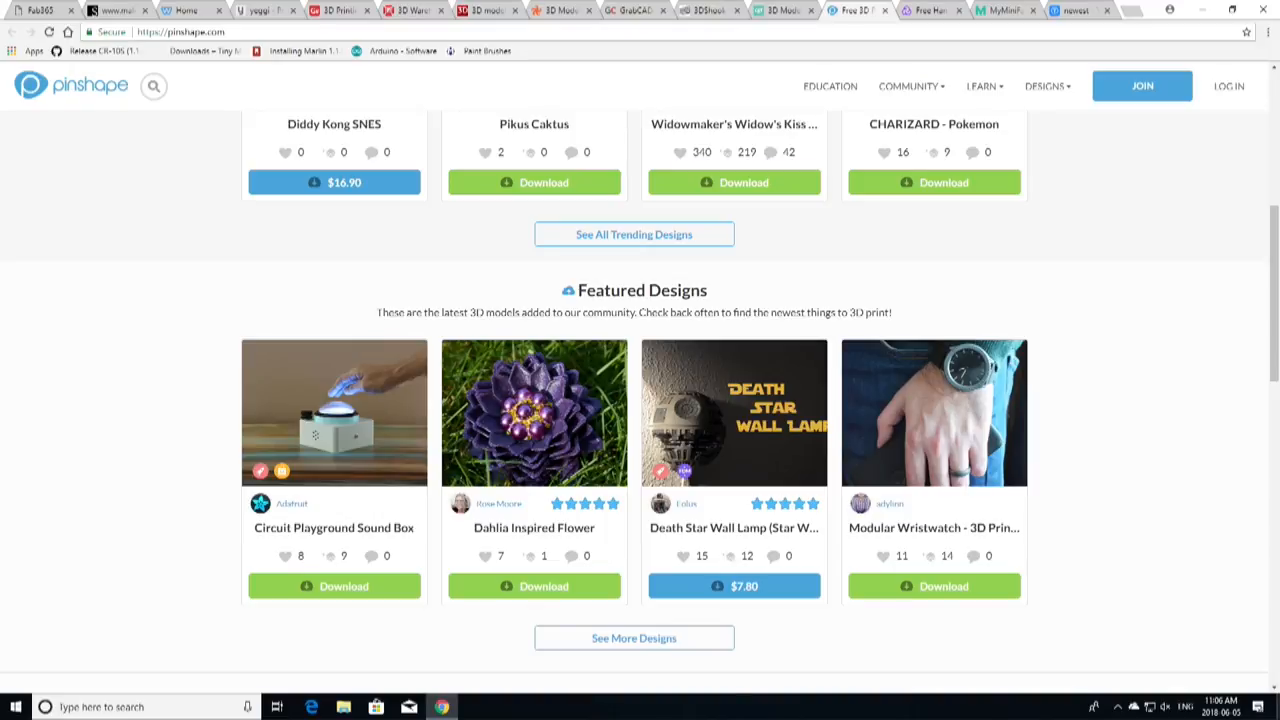
scroll(down, 3)
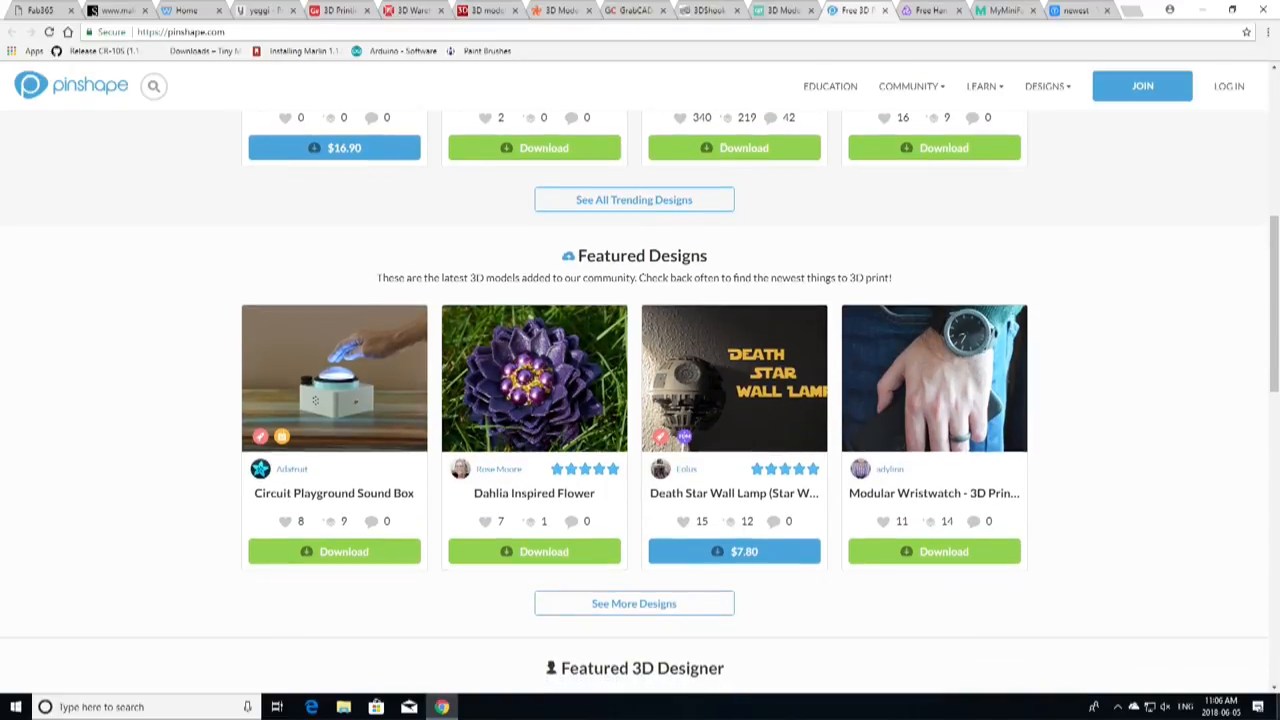
scroll(down, 3)
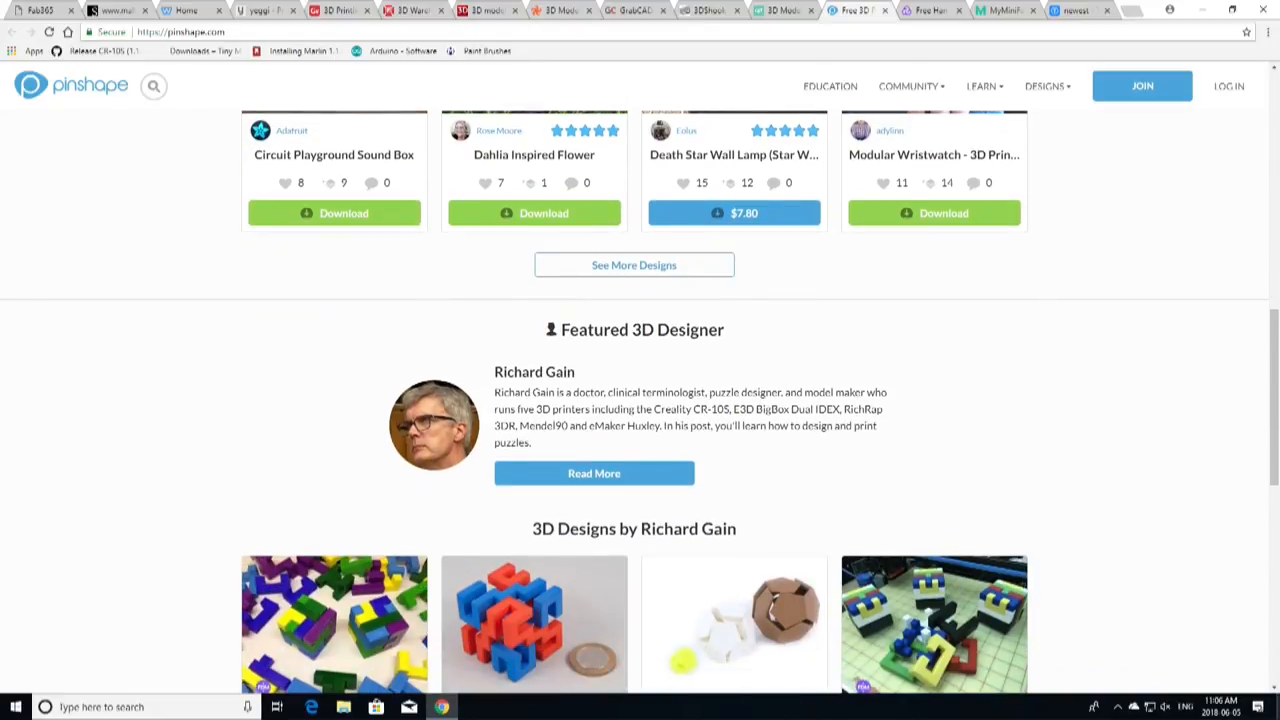
scroll(down, 3)
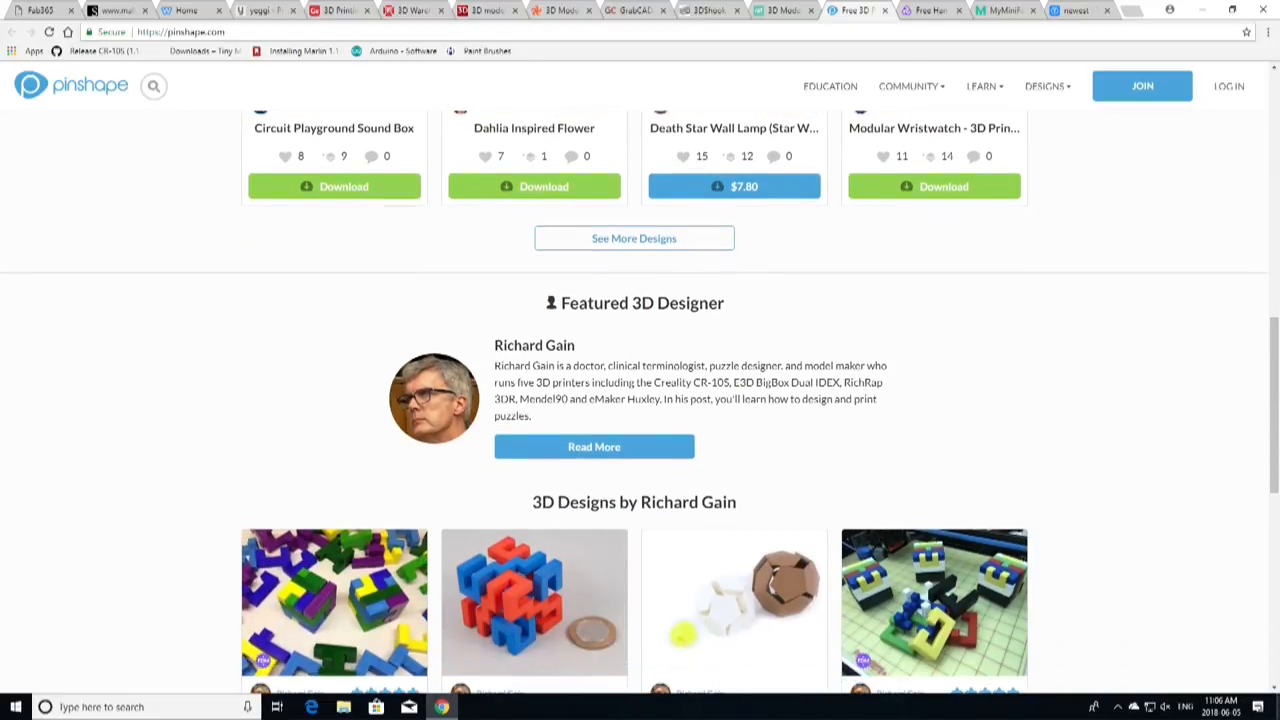
scroll(down, 3)
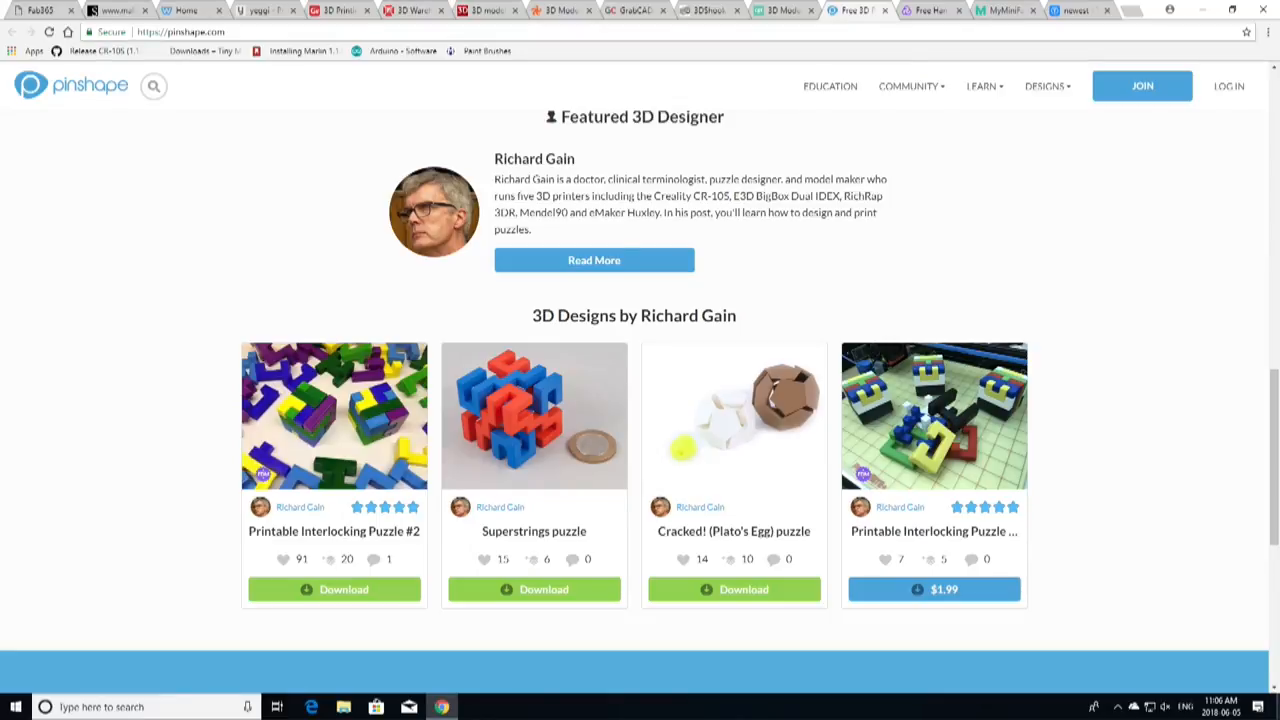
scroll(down, 3)
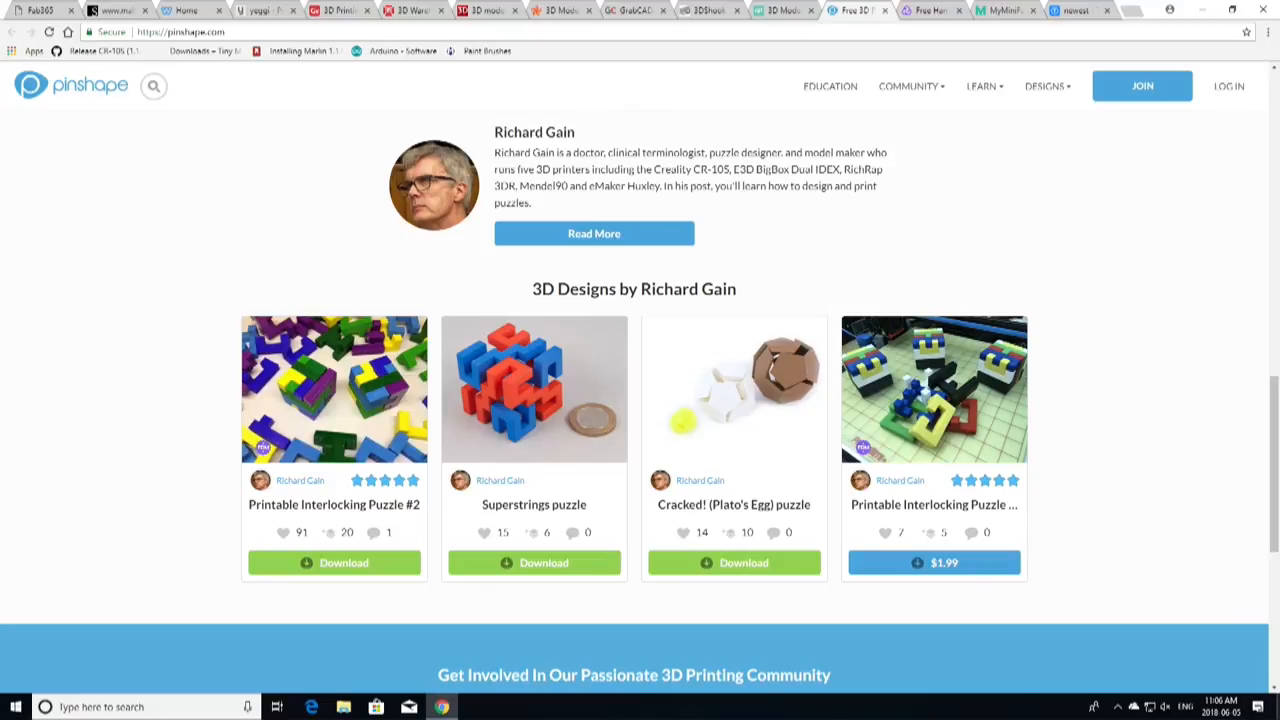
scroll(down, 3)
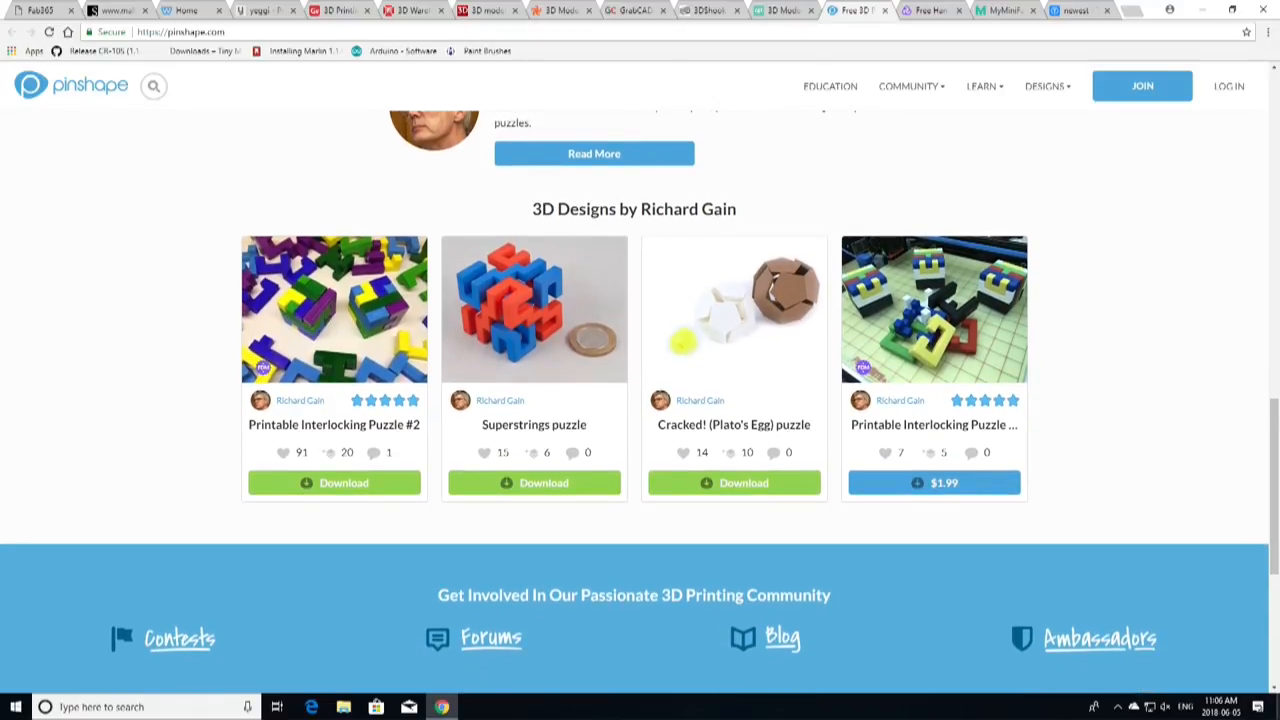
scroll(down, 3)
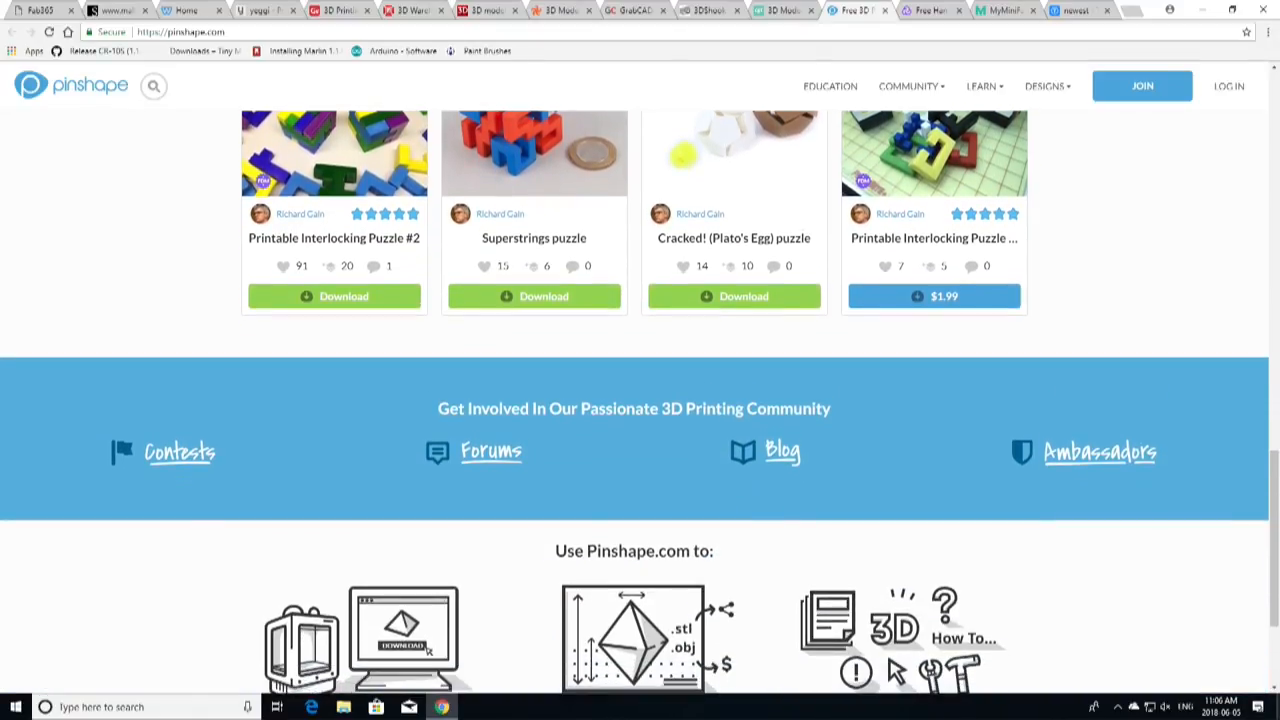
scroll(down, 3)
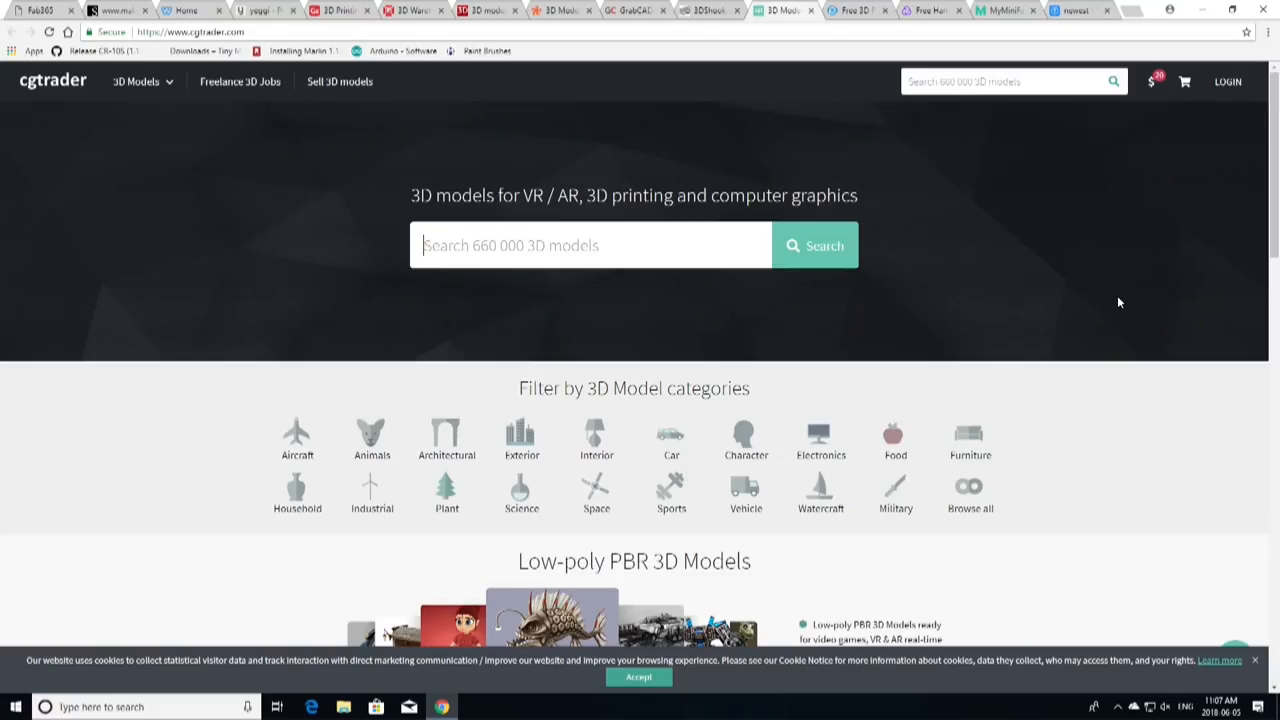
- Scroll CGTrader's homepage through its 3D Jobs and designer community sections
scroll(down, 3)
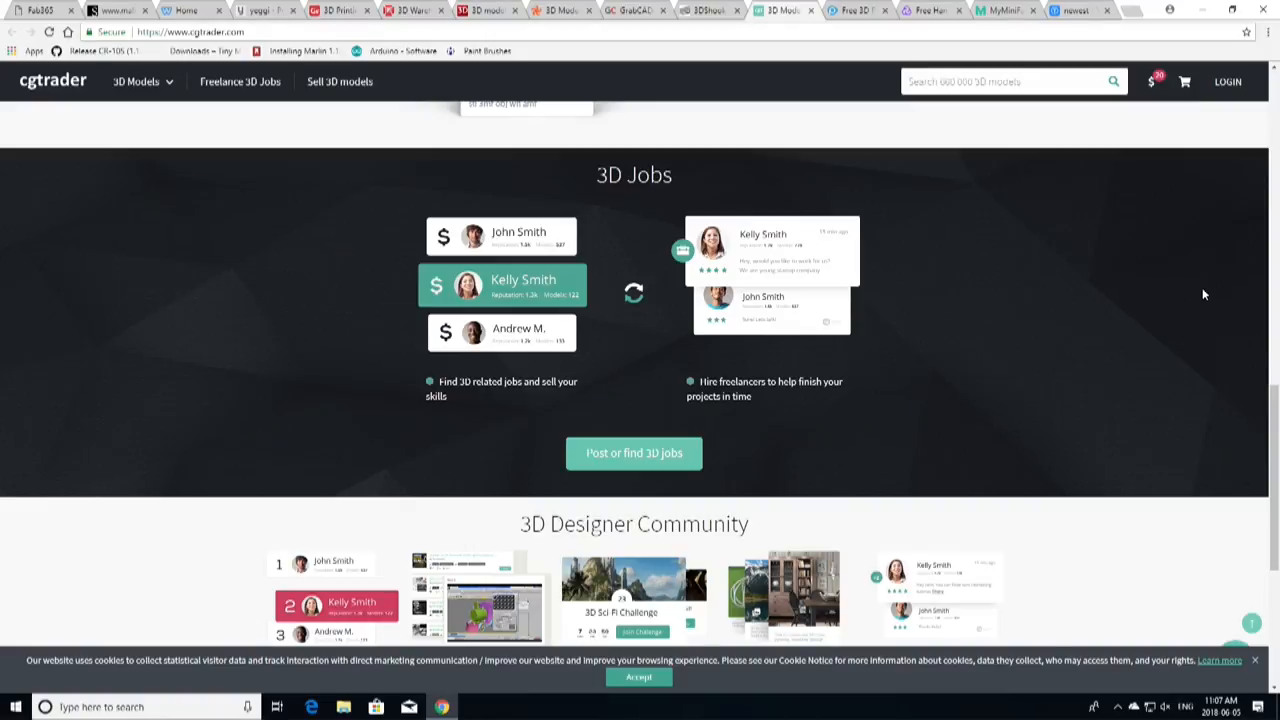
scroll(down, 3)
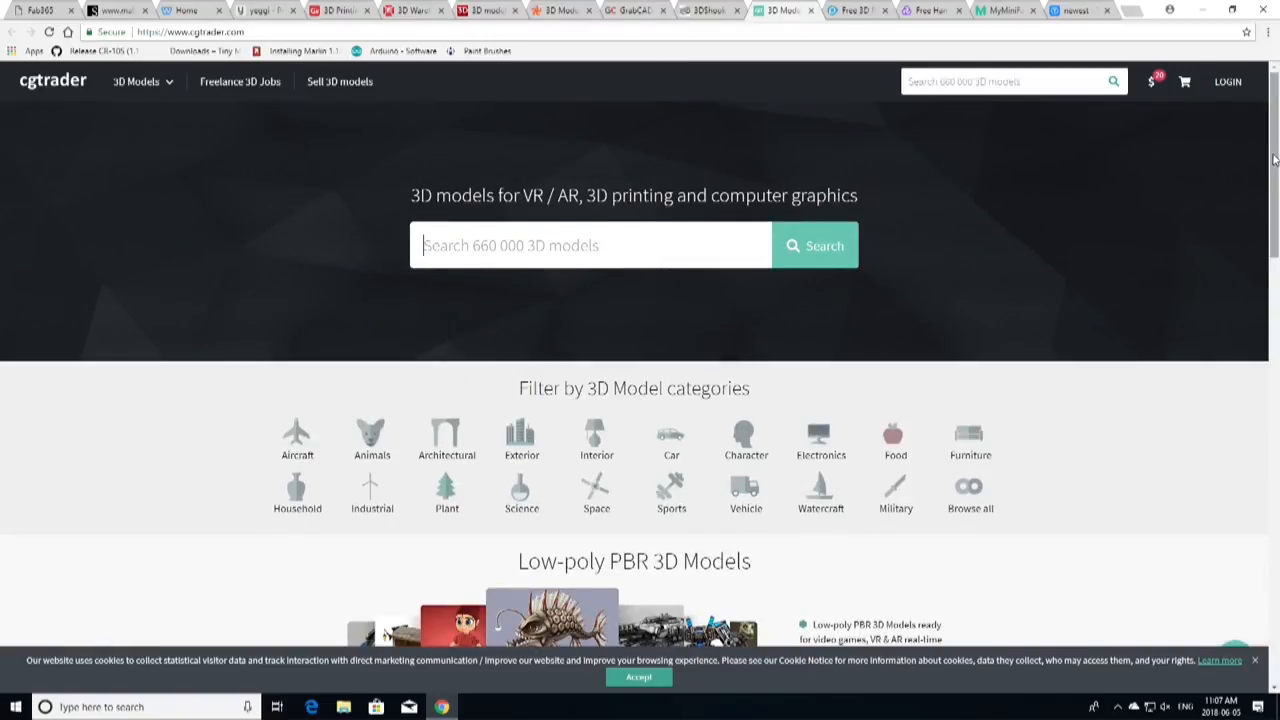
mouse_move(1186, 416)
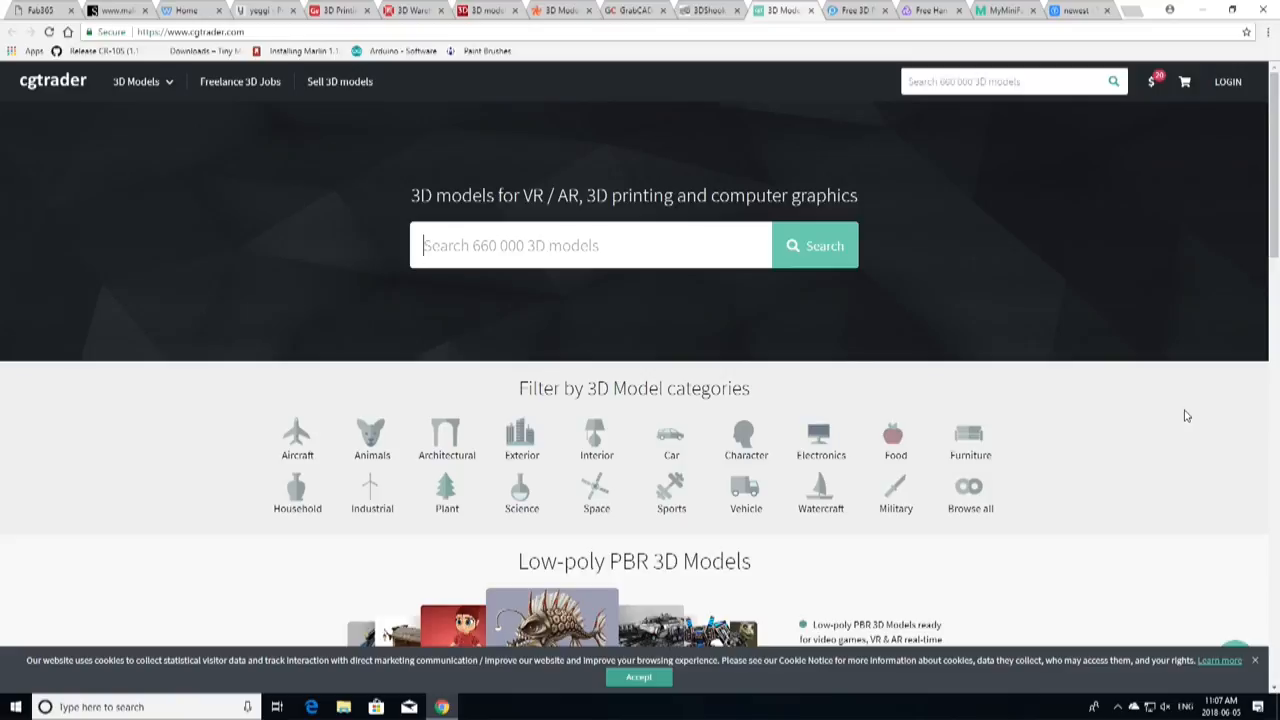
mouse_move(1179, 422)
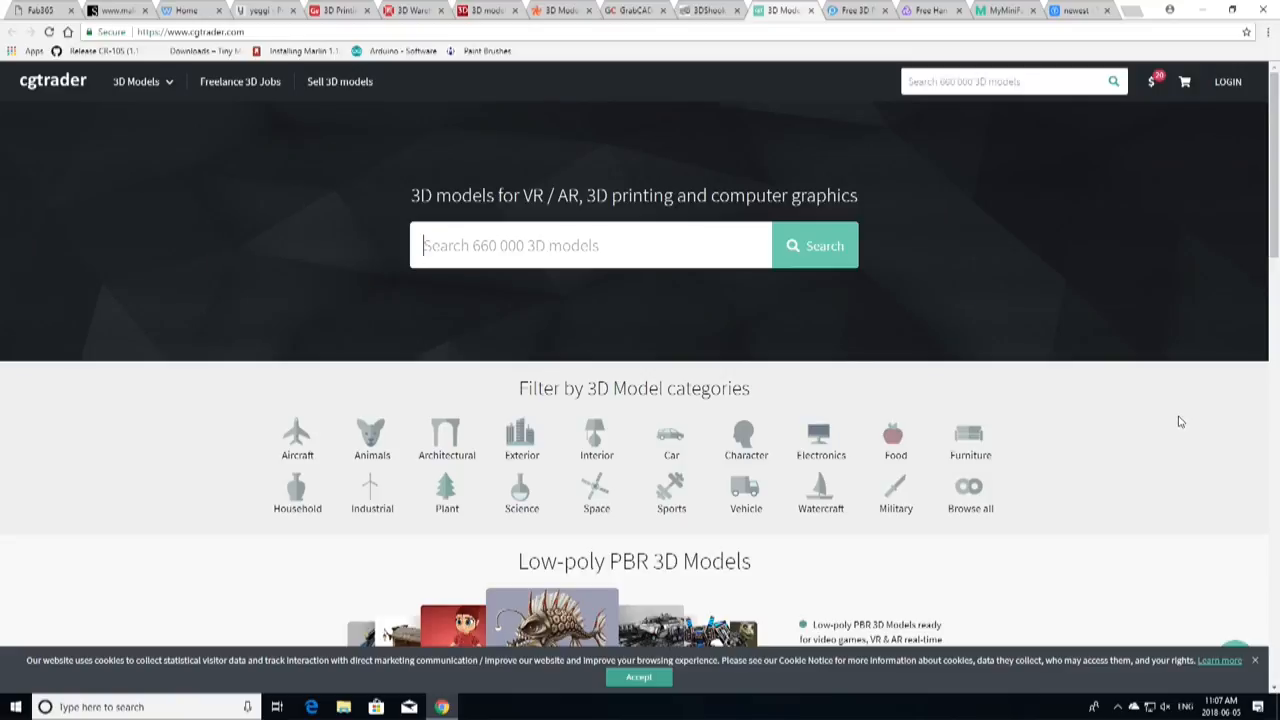
mouse_move(1134, 442)
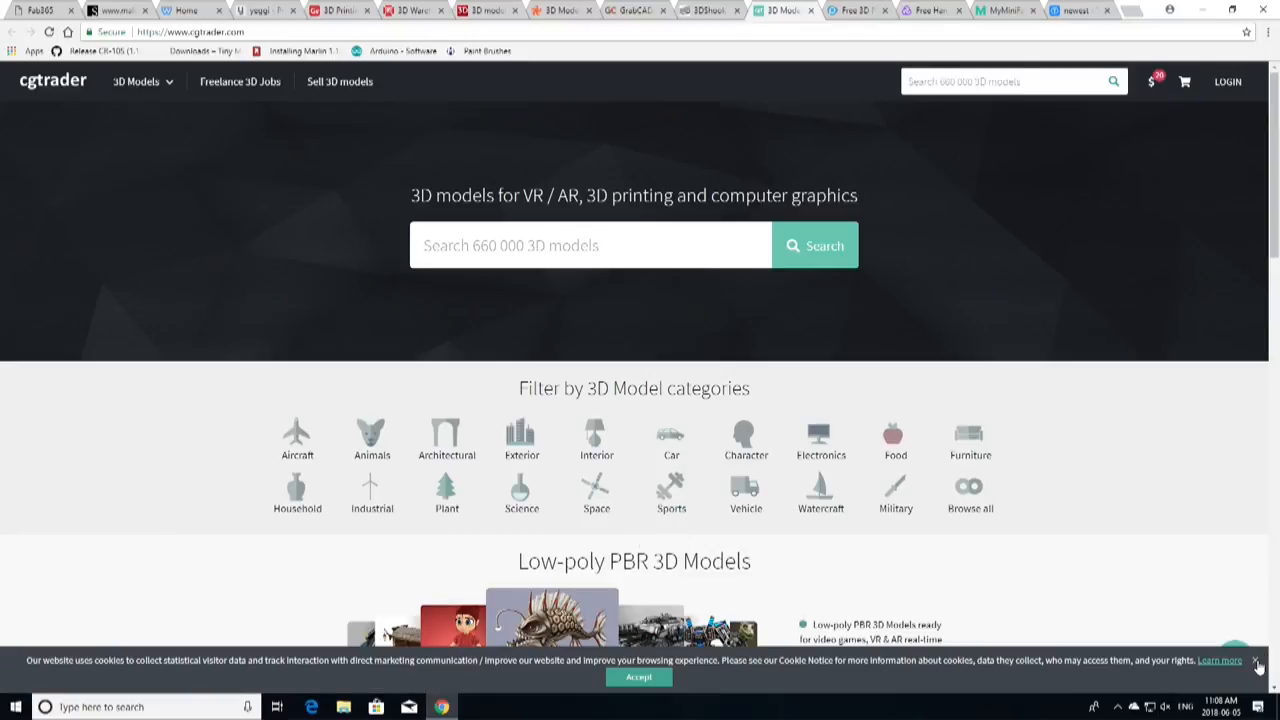
- Dismiss CGTrader's cookie notice and scroll down to the 3D Printing Models section
click(1269, 660)
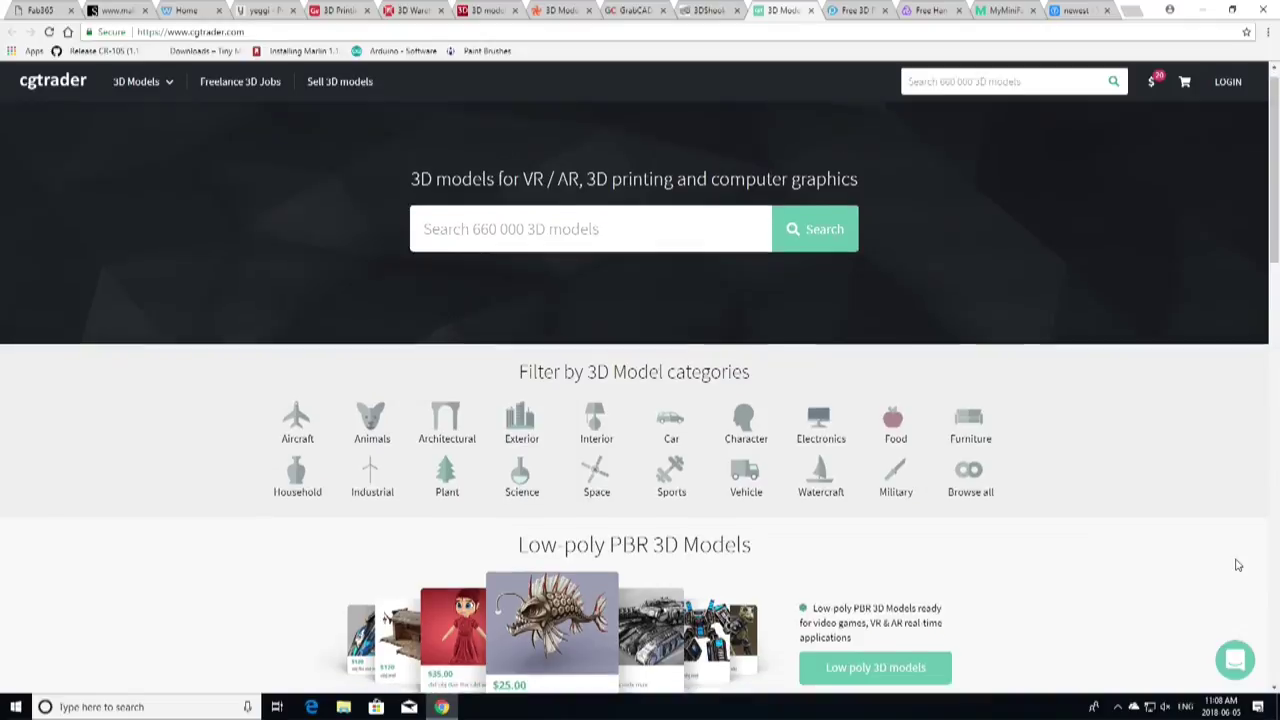
scroll(down, 3)
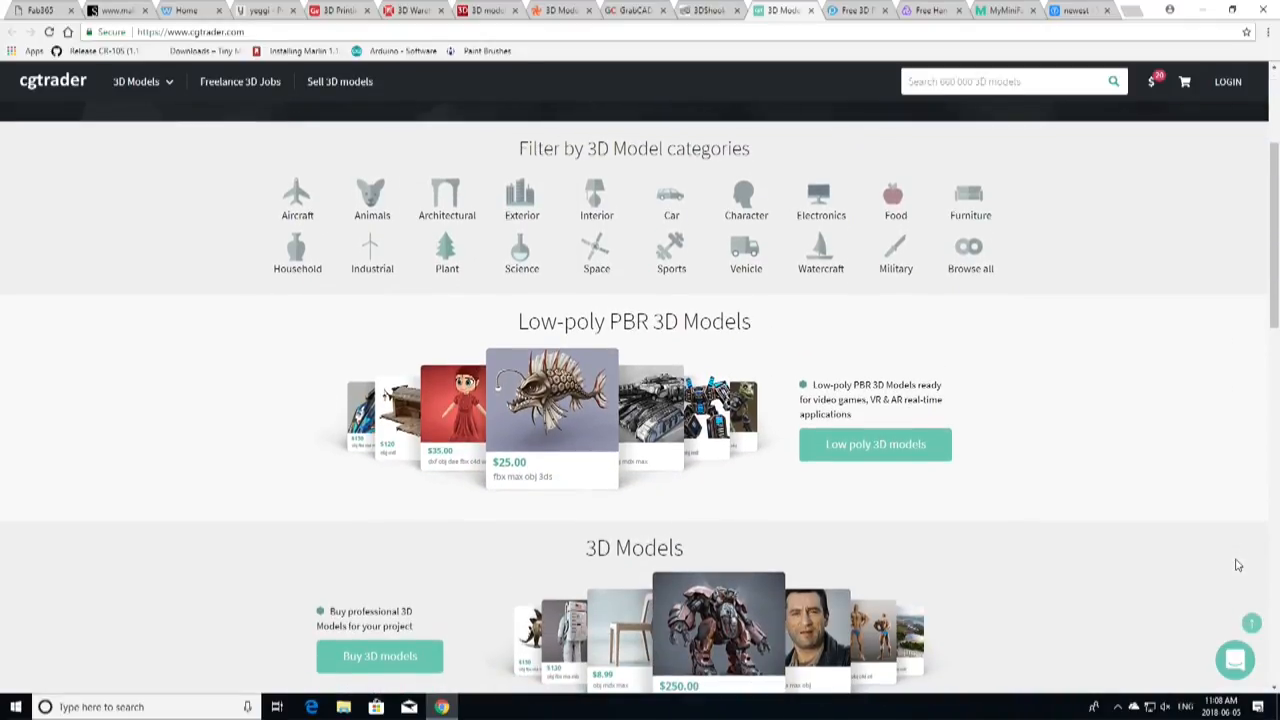
scroll(down, 3)
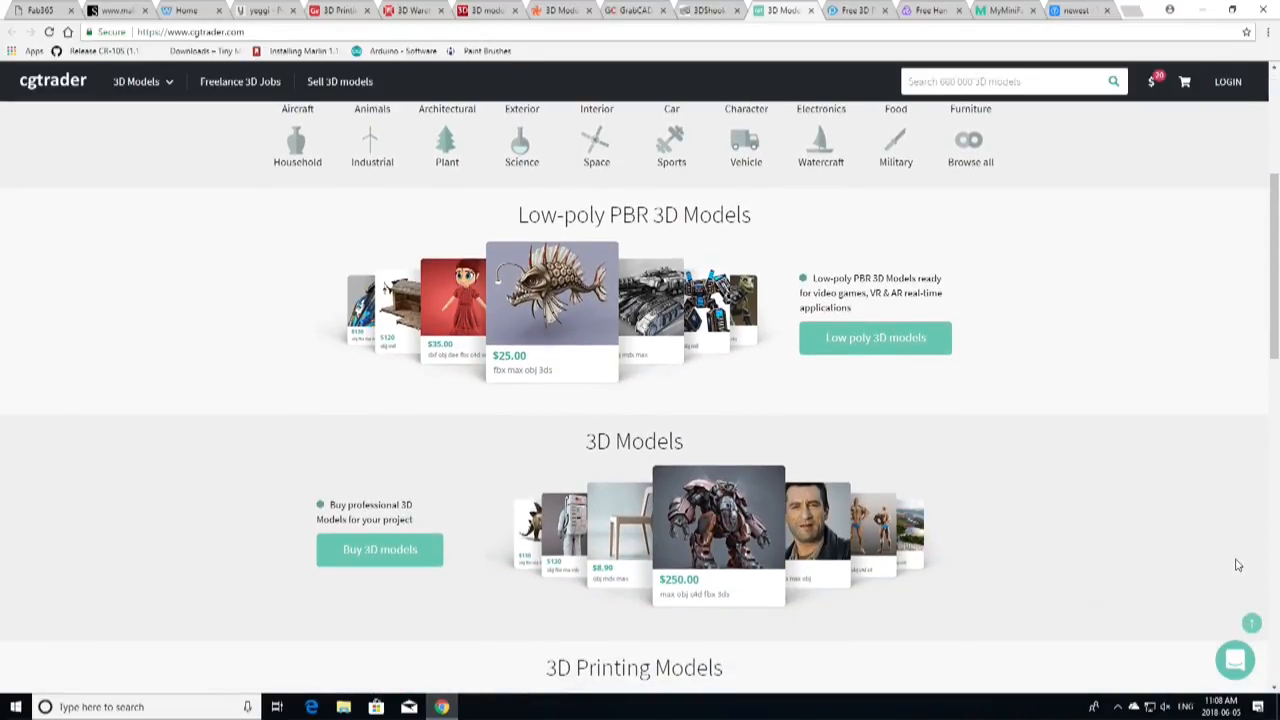
scroll(down, 3)
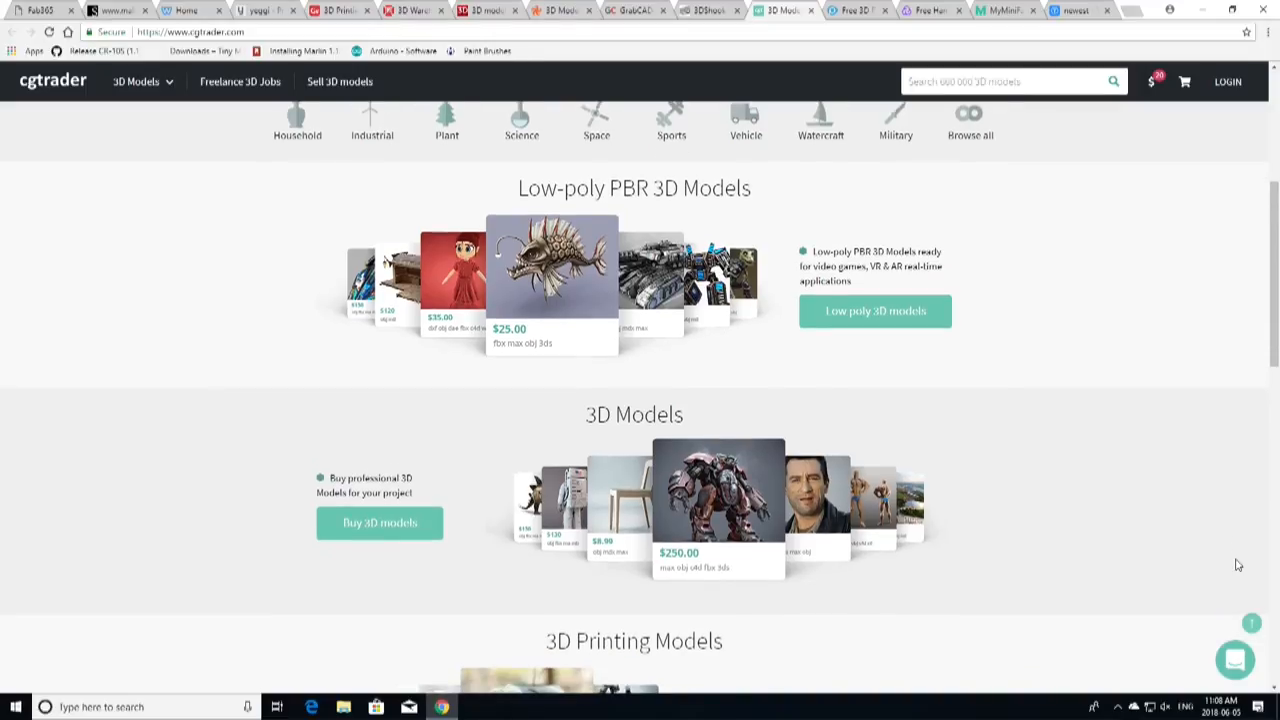
scroll(down, 3)
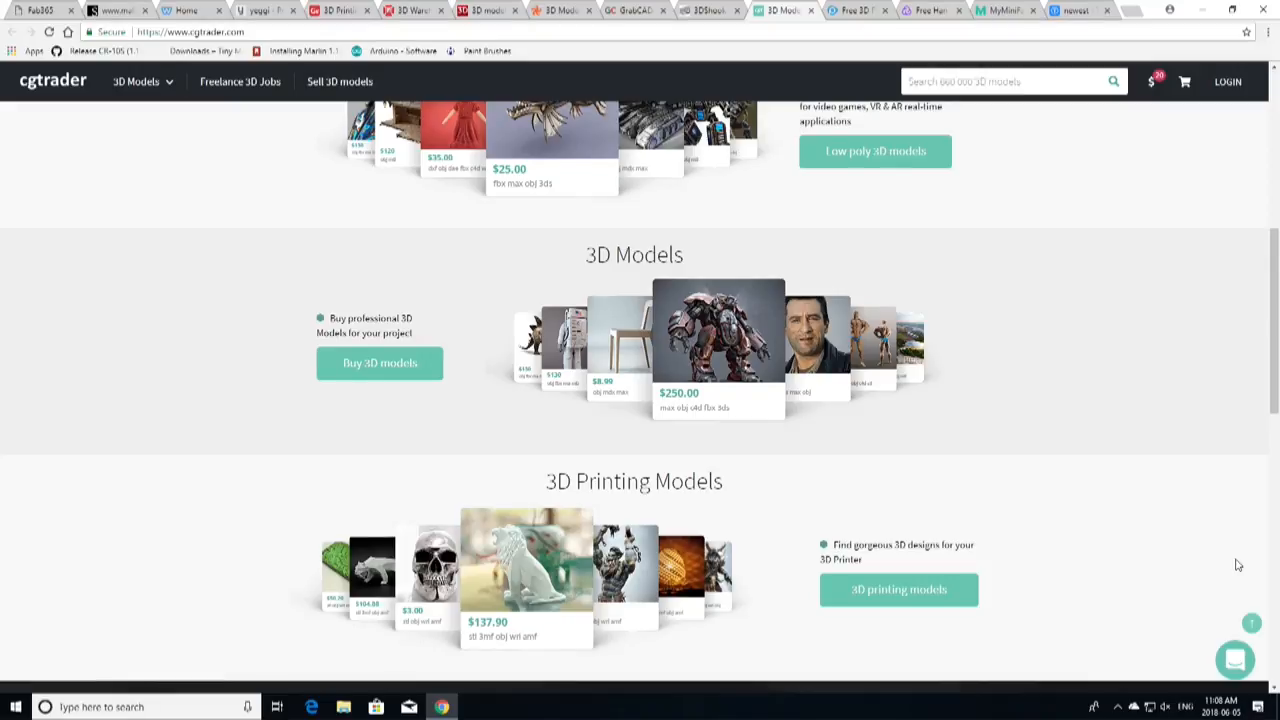
mouse_move(733, 13)
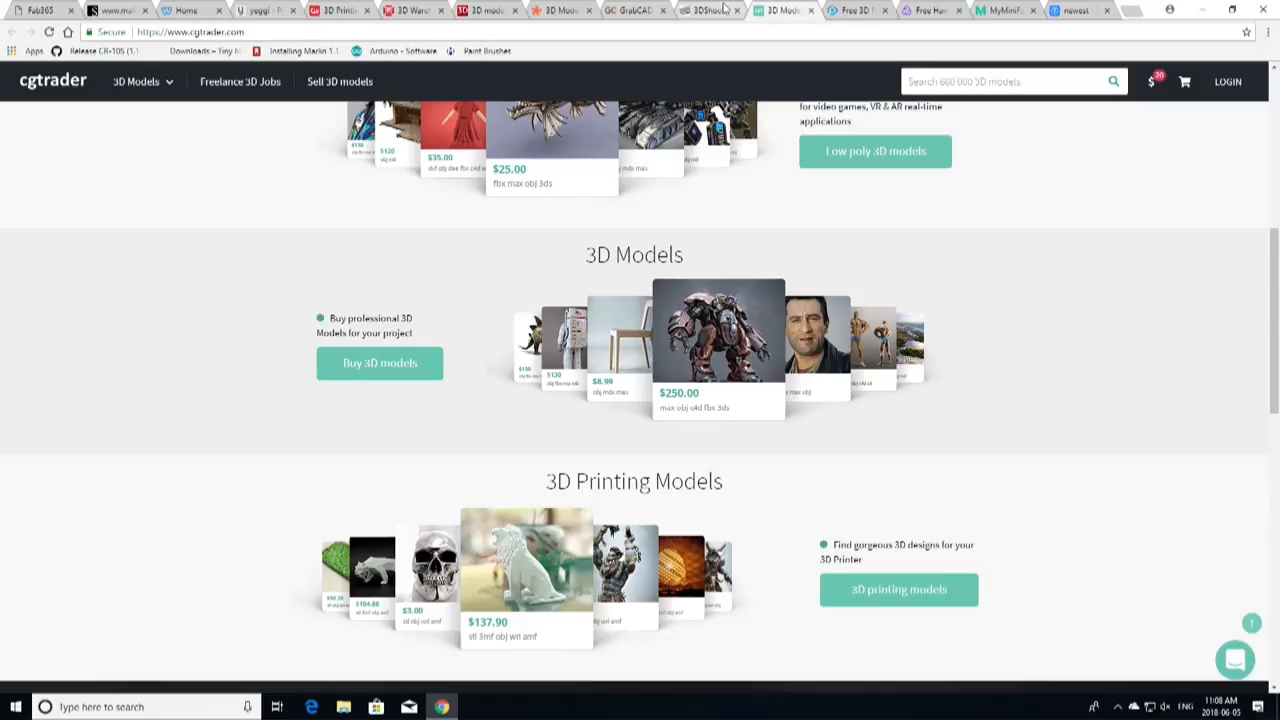
- Open 3DShook and browse its 40-category banner, printing experience section and model grid
click(710, 11)
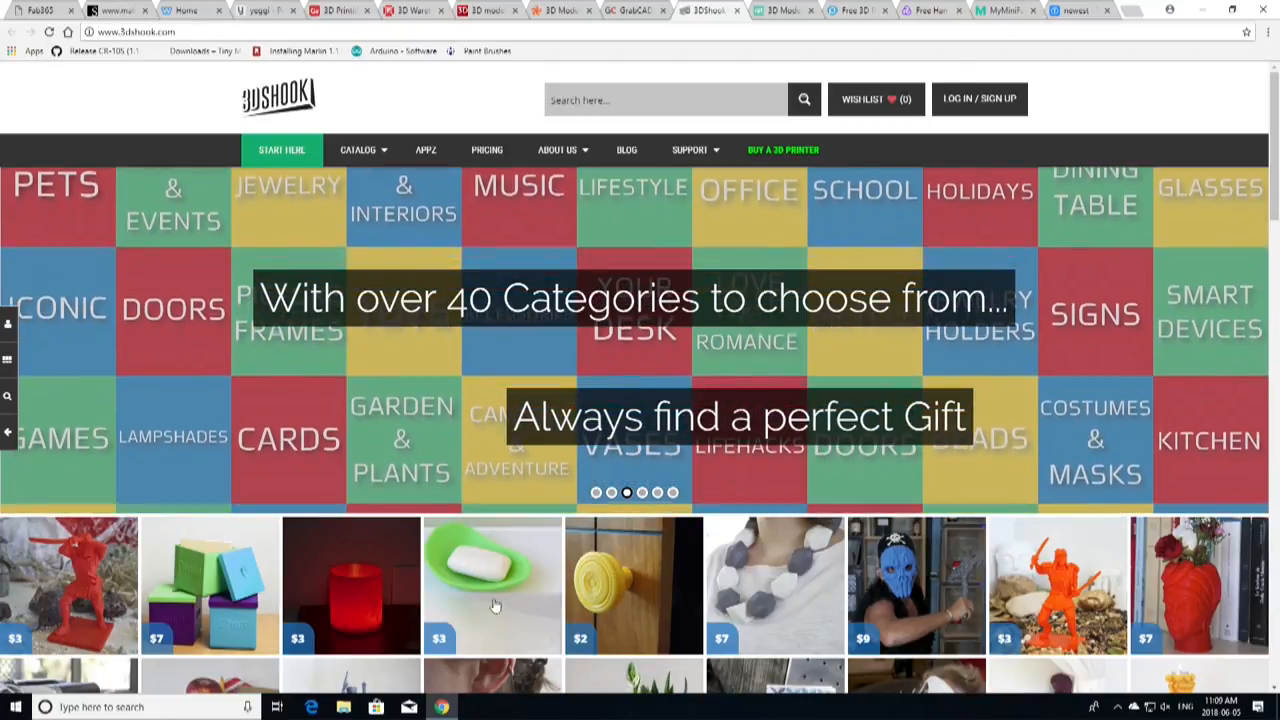
scroll(down, 3)
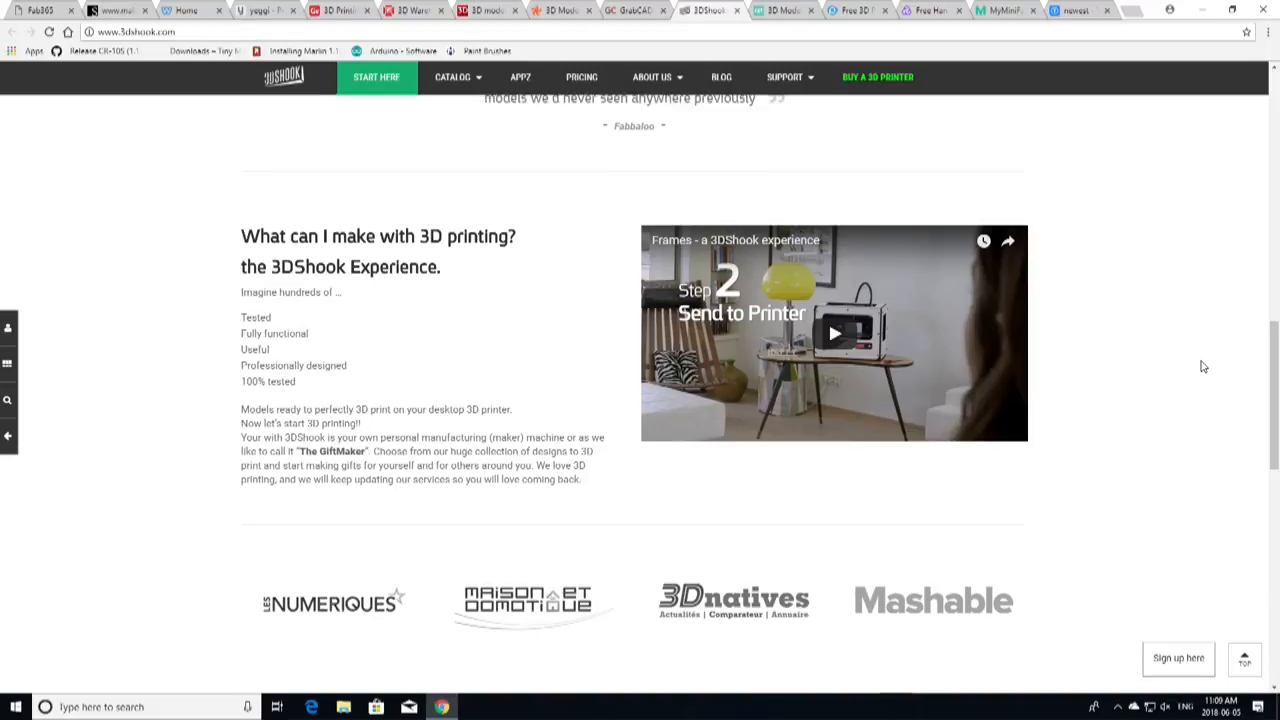
scroll(down, 3)
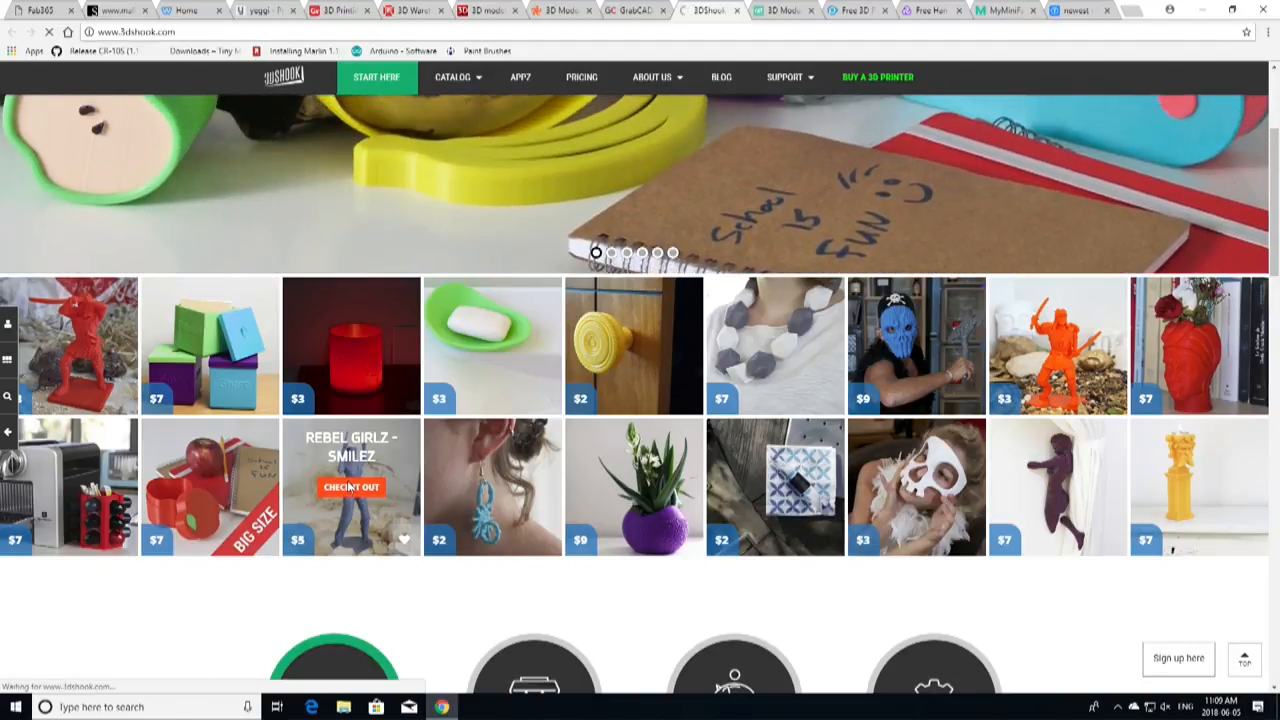
- Open the REBEL GIRLZ – SMILEZ model page to see its download price
click(351, 487)
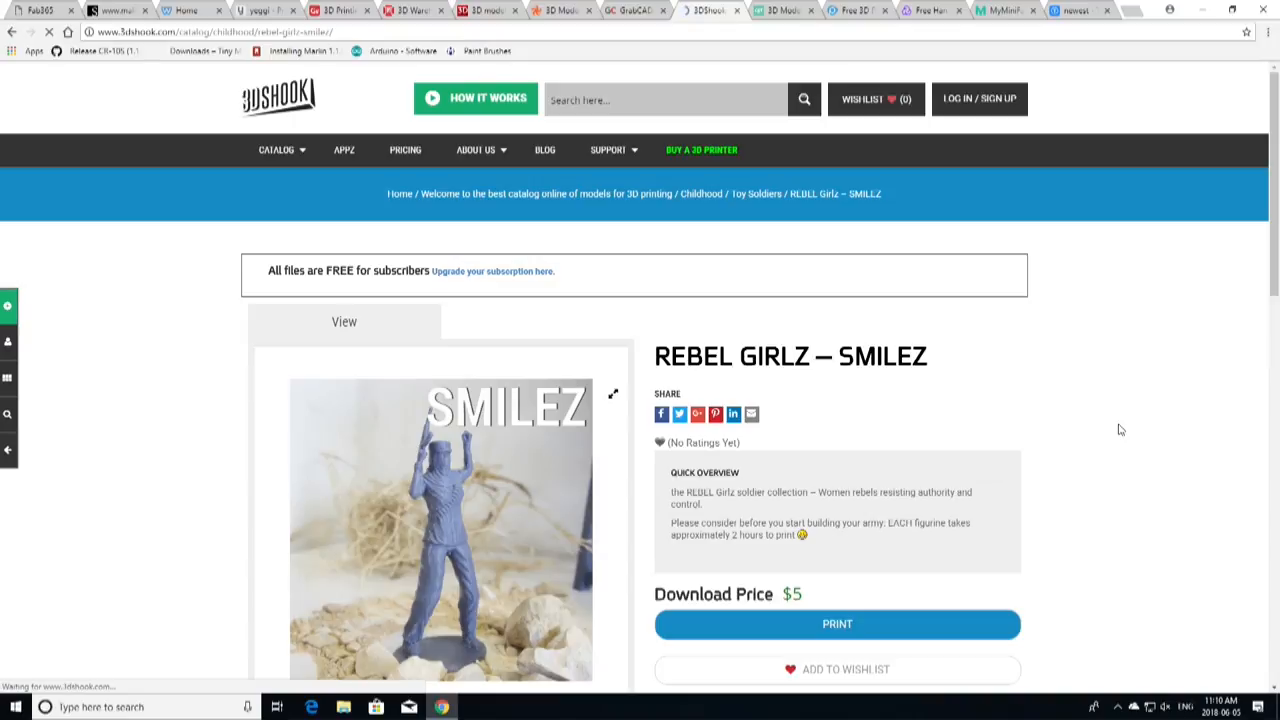
scroll(down, 3)
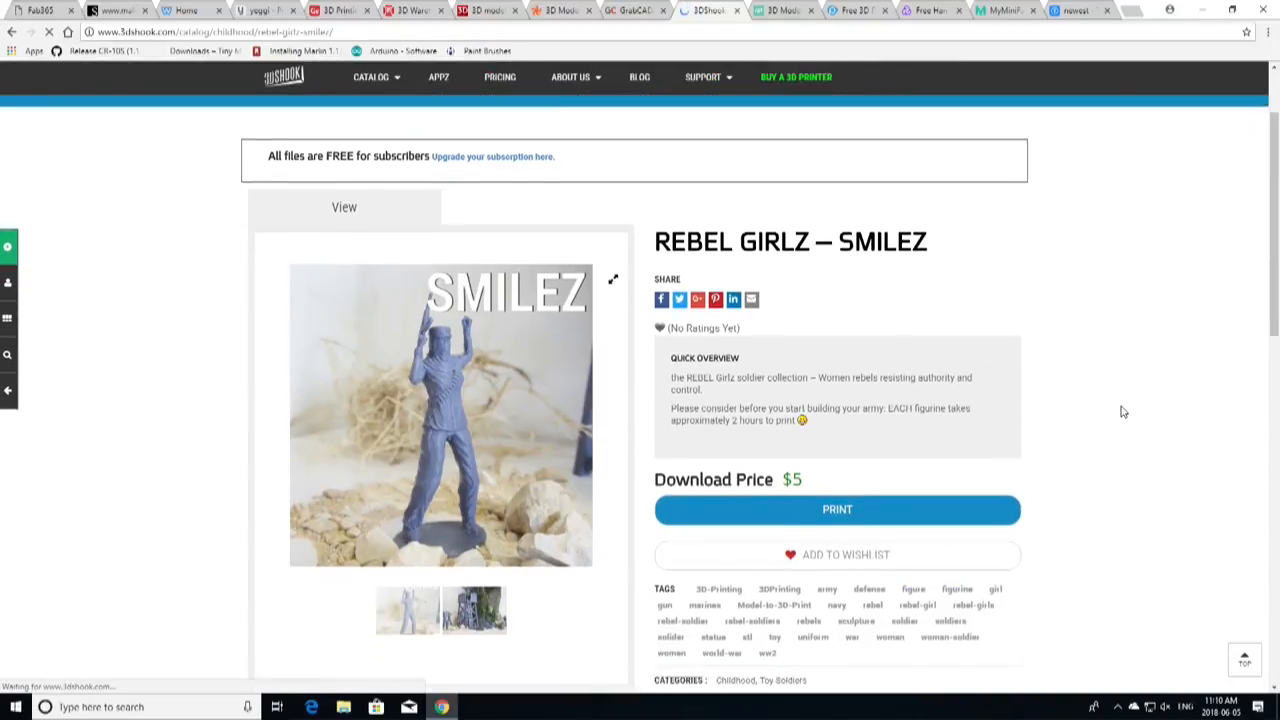
scroll(down, 3)
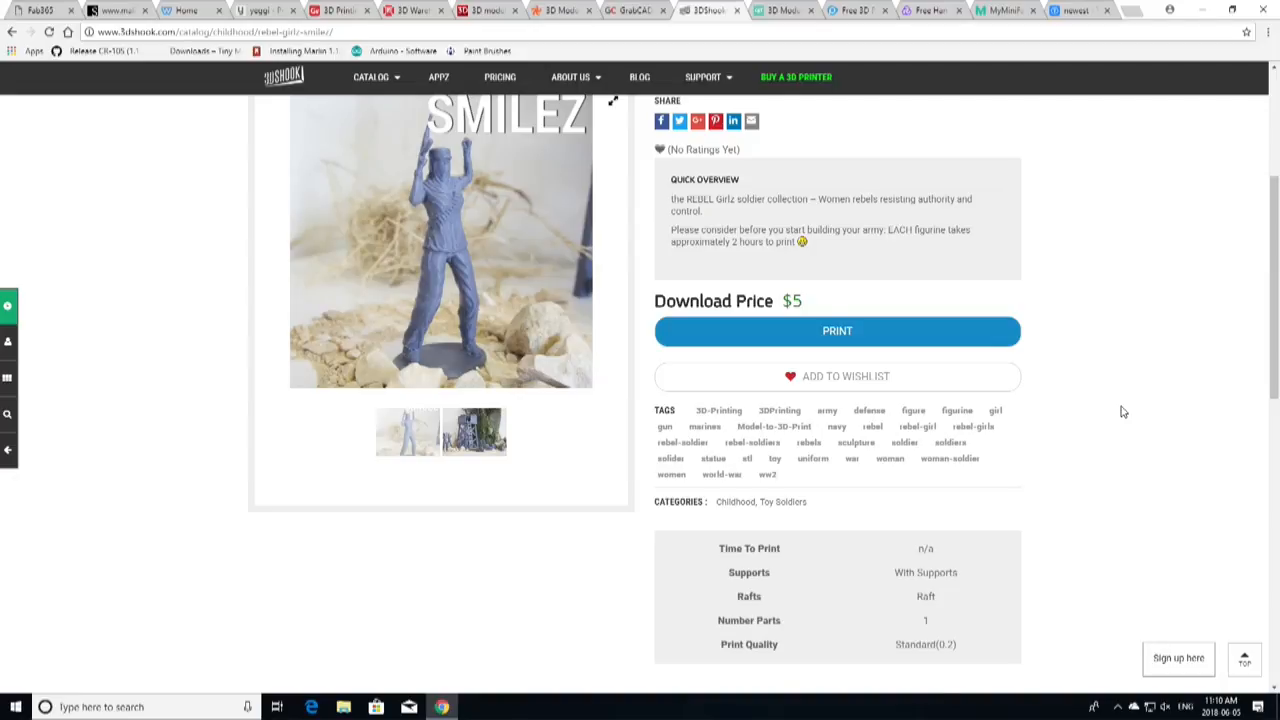
- Scroll down the product page to its tags and print settings table
scroll(down, 3)
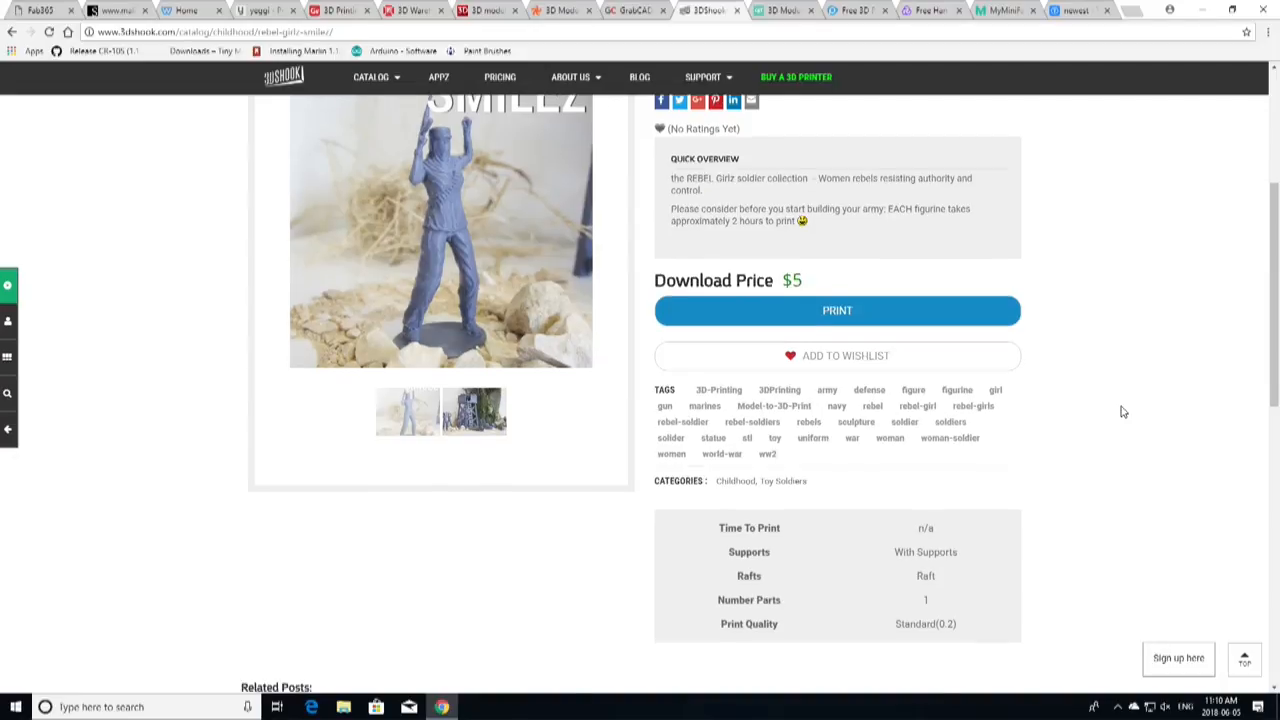
scroll(down, 3)
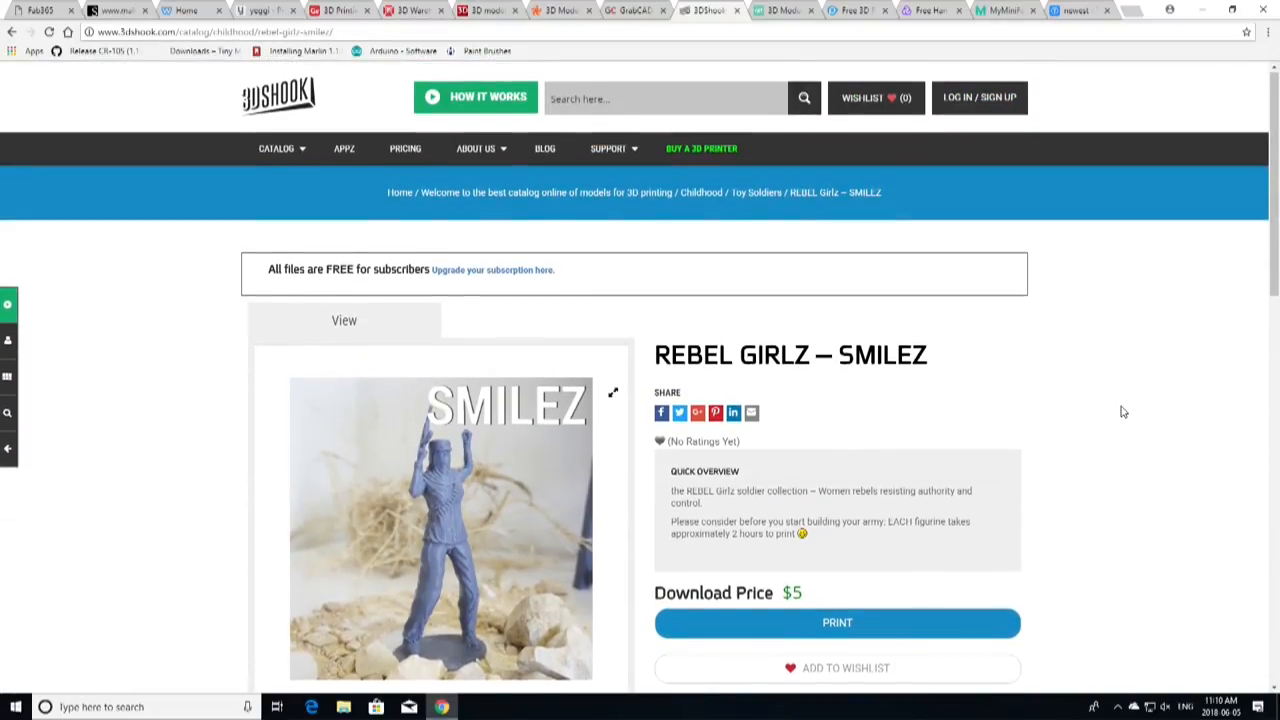
scroll(down, 3)
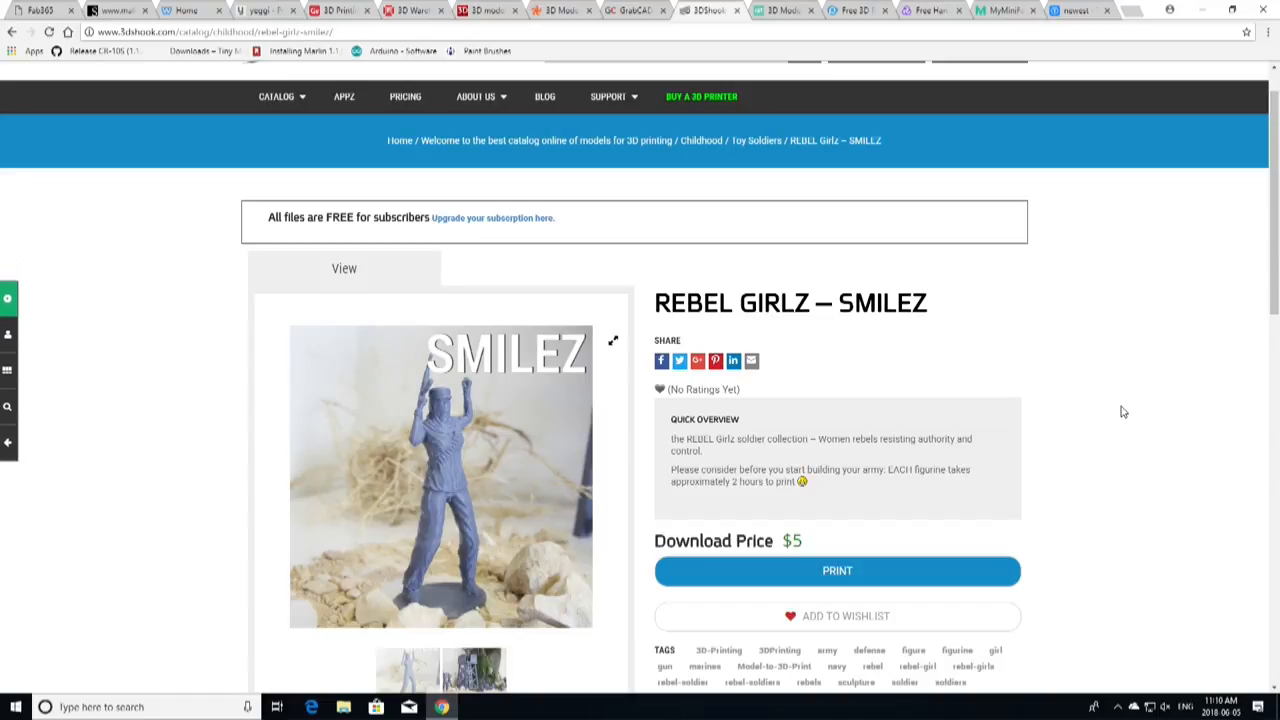
scroll(down, 3)
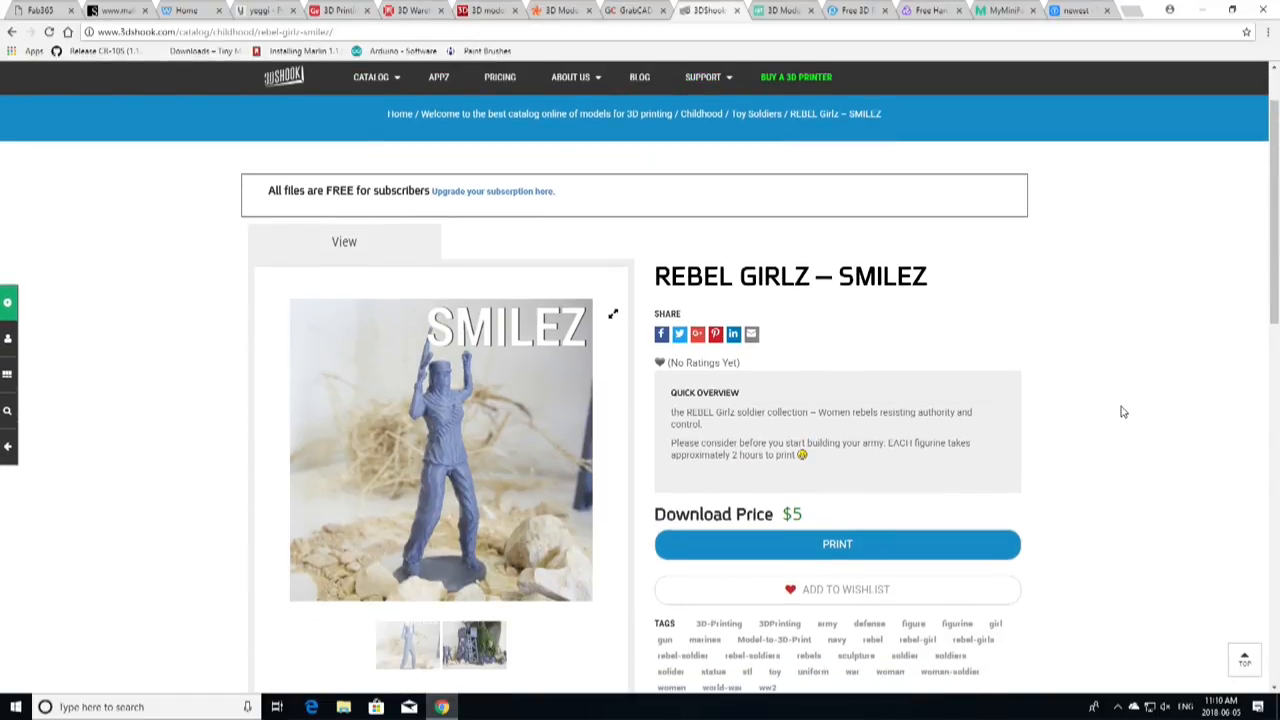
scroll(down, 3)
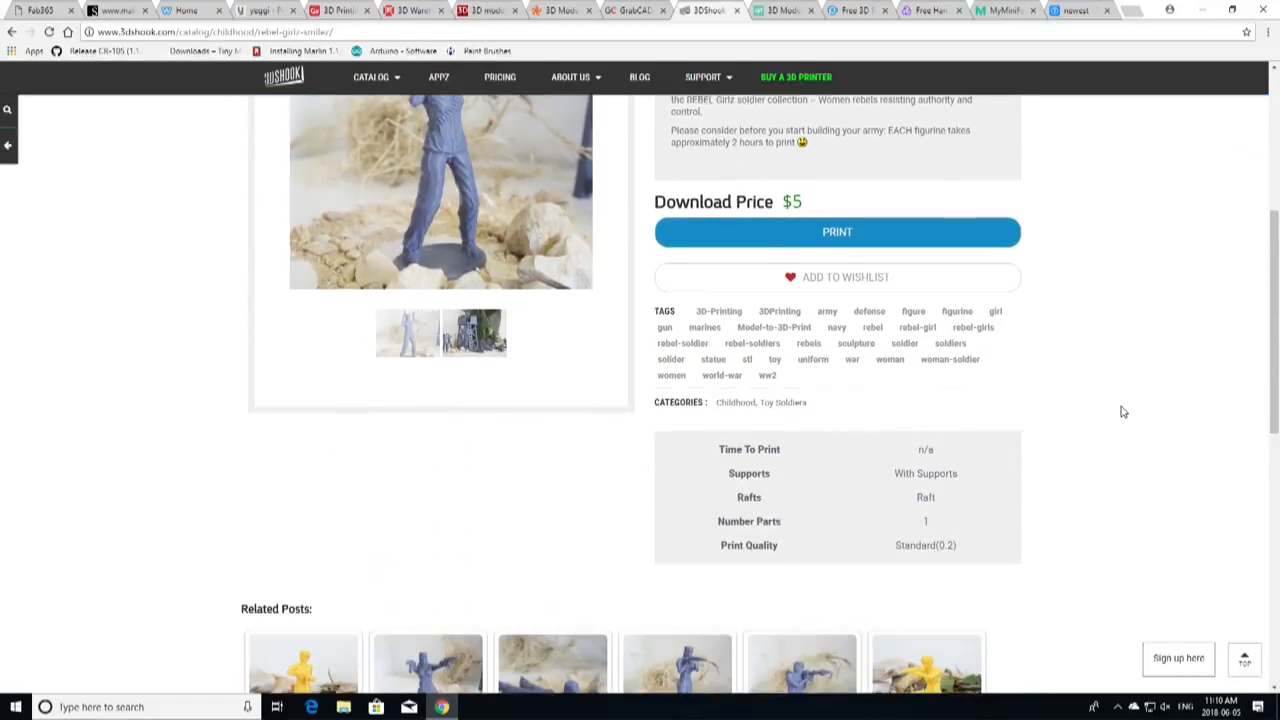
scroll(down, 3)
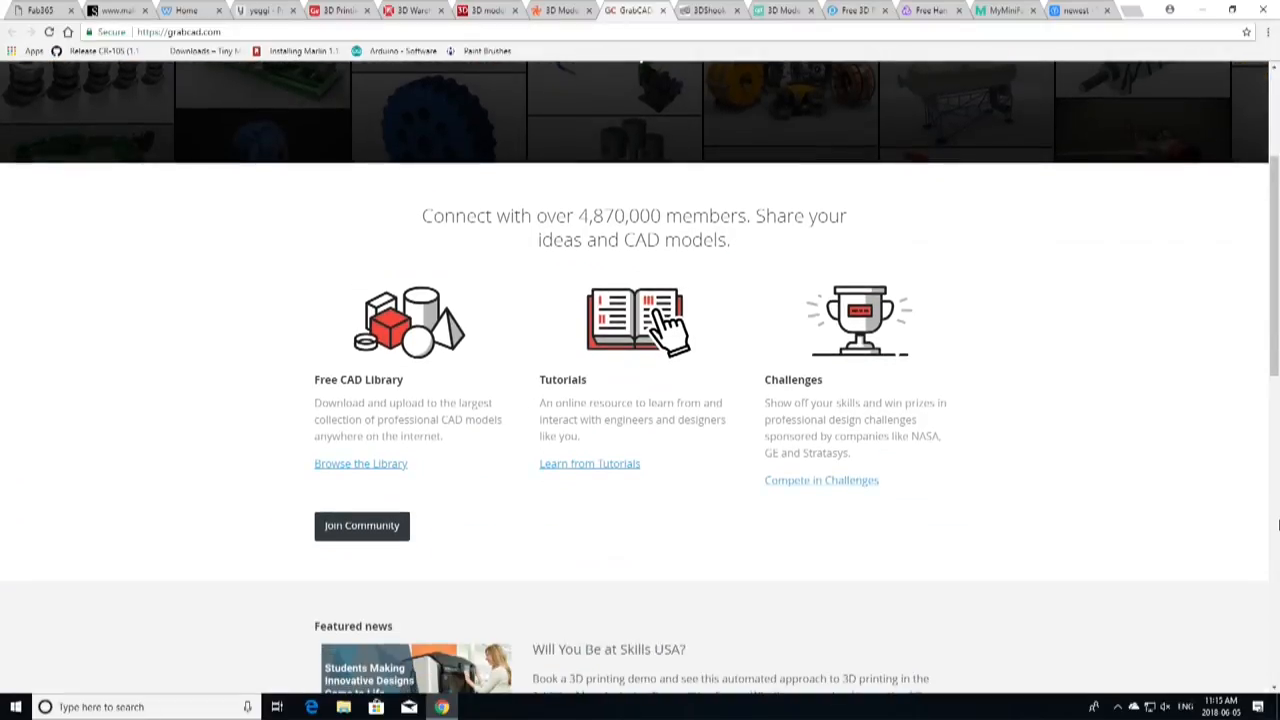
- Scroll GrabCAD's homepage through featured news, professional apps and the footer, then back up
scroll(down, 3)
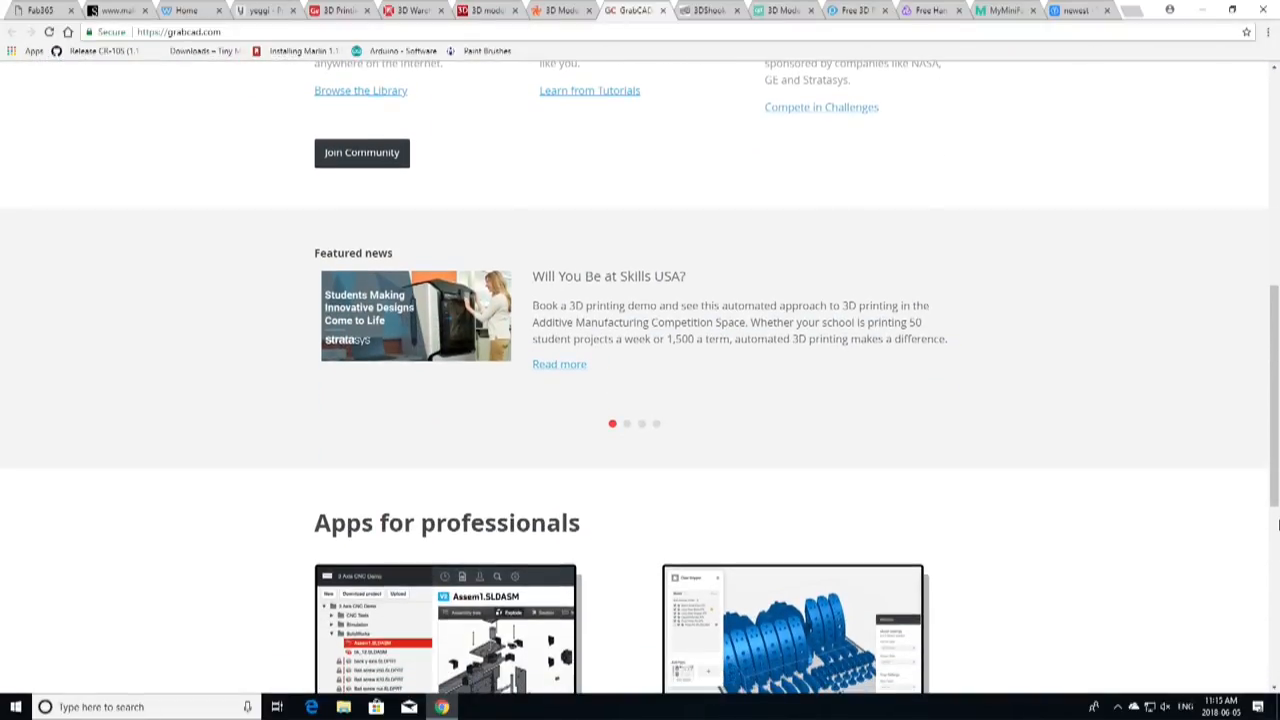
scroll(down, 3)
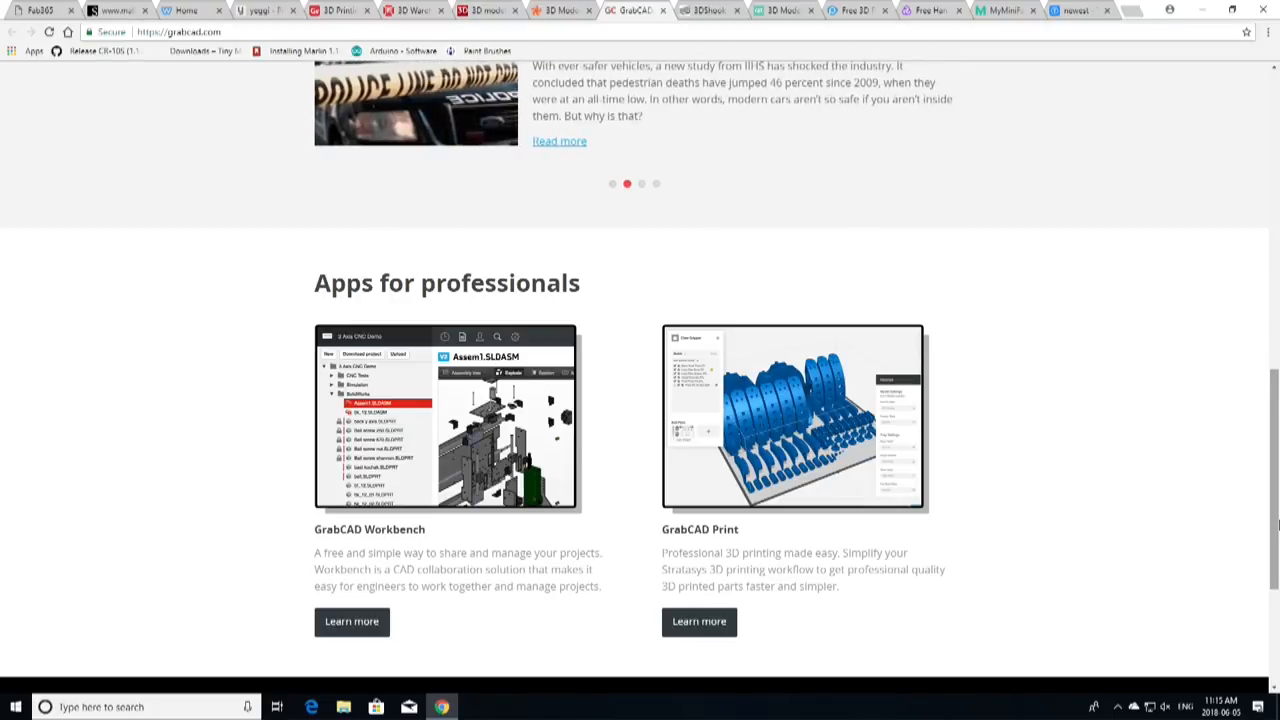
scroll(down, 3)
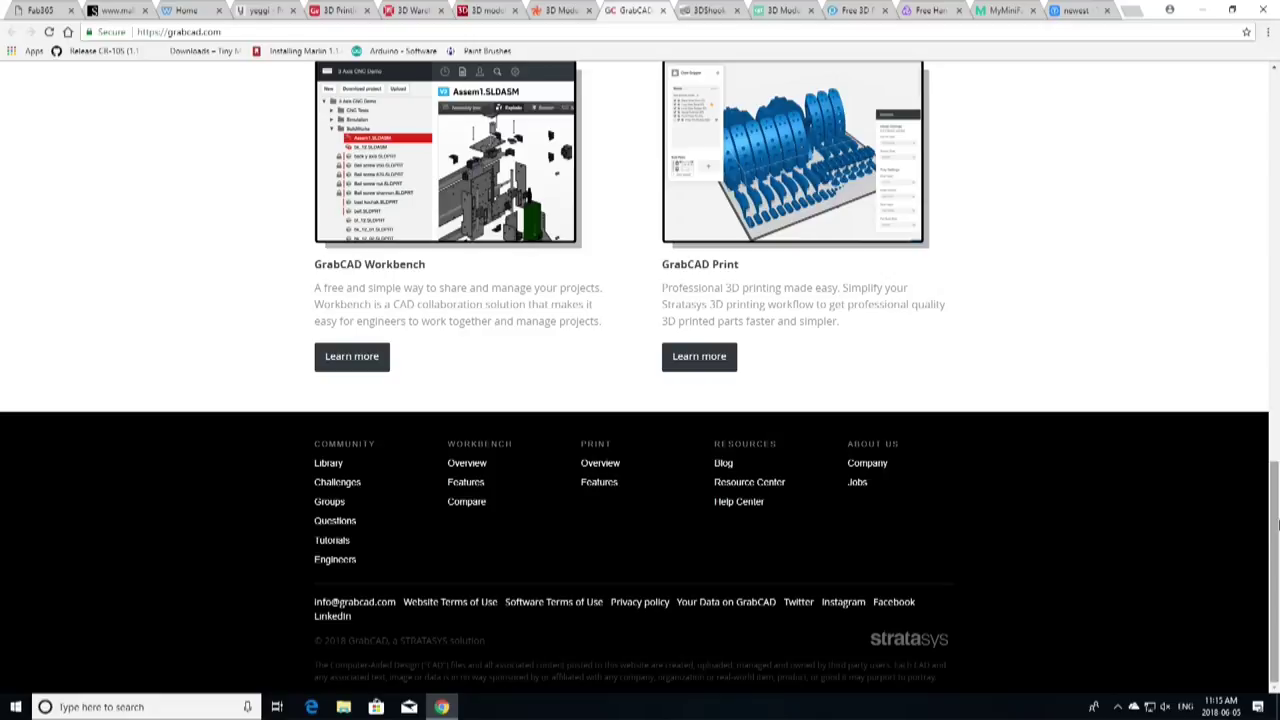
scroll(up, 3)
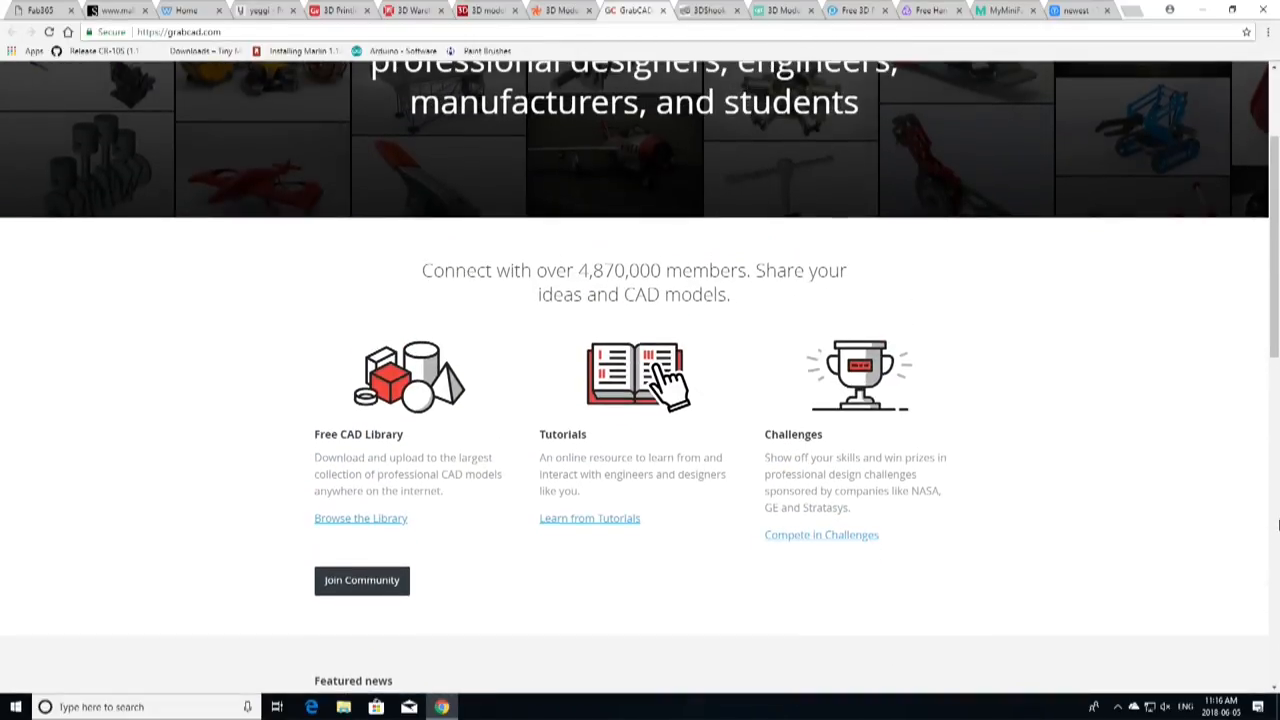
scroll(up, 3)
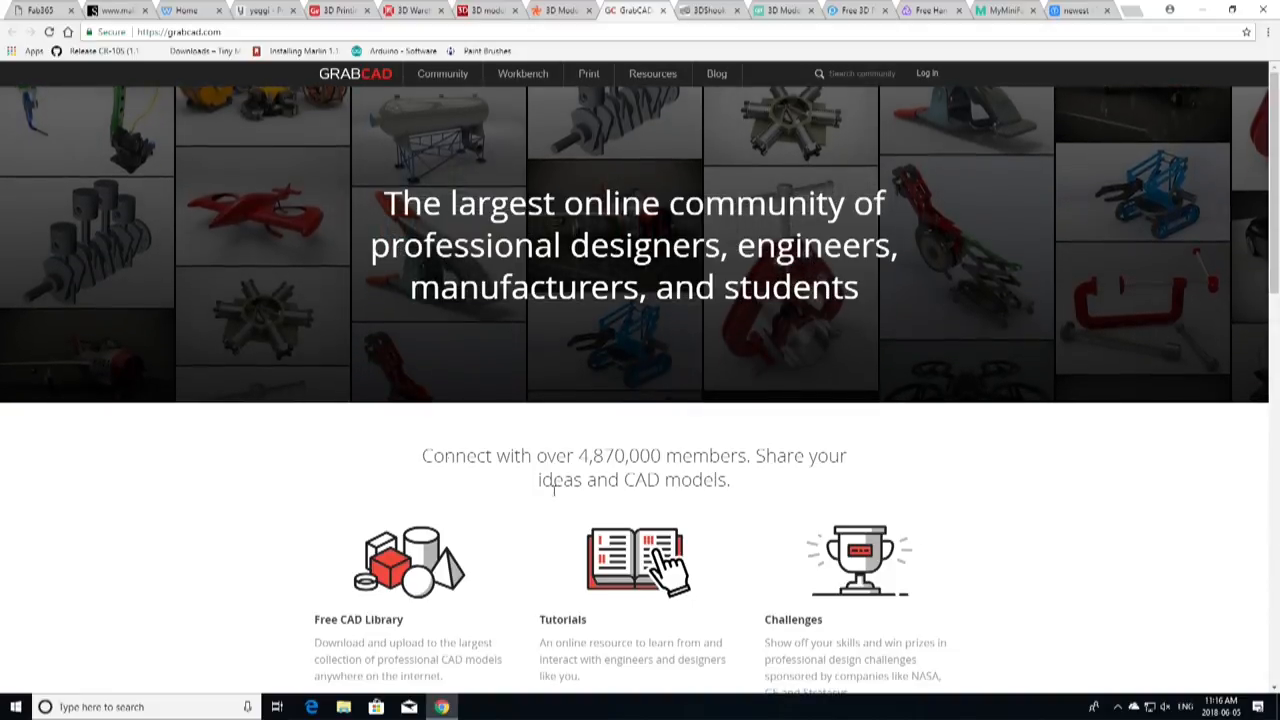
click(555, 12)
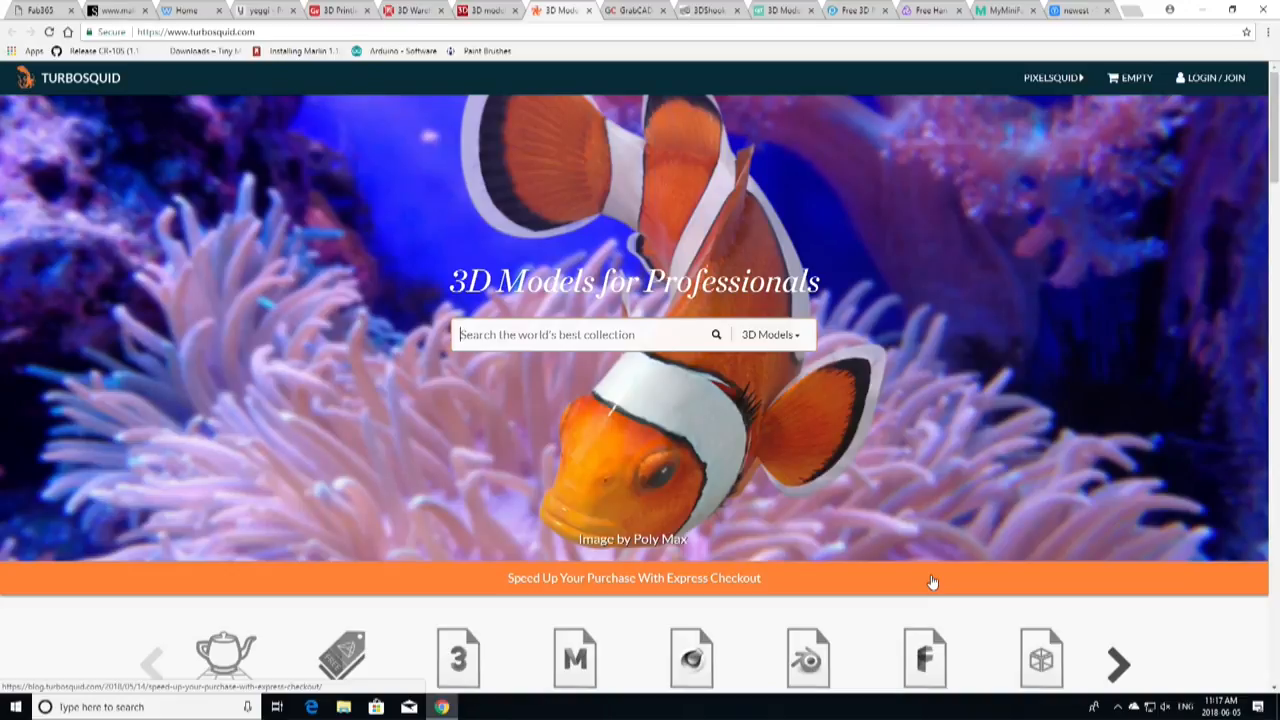
mouse_move(1172, 108)
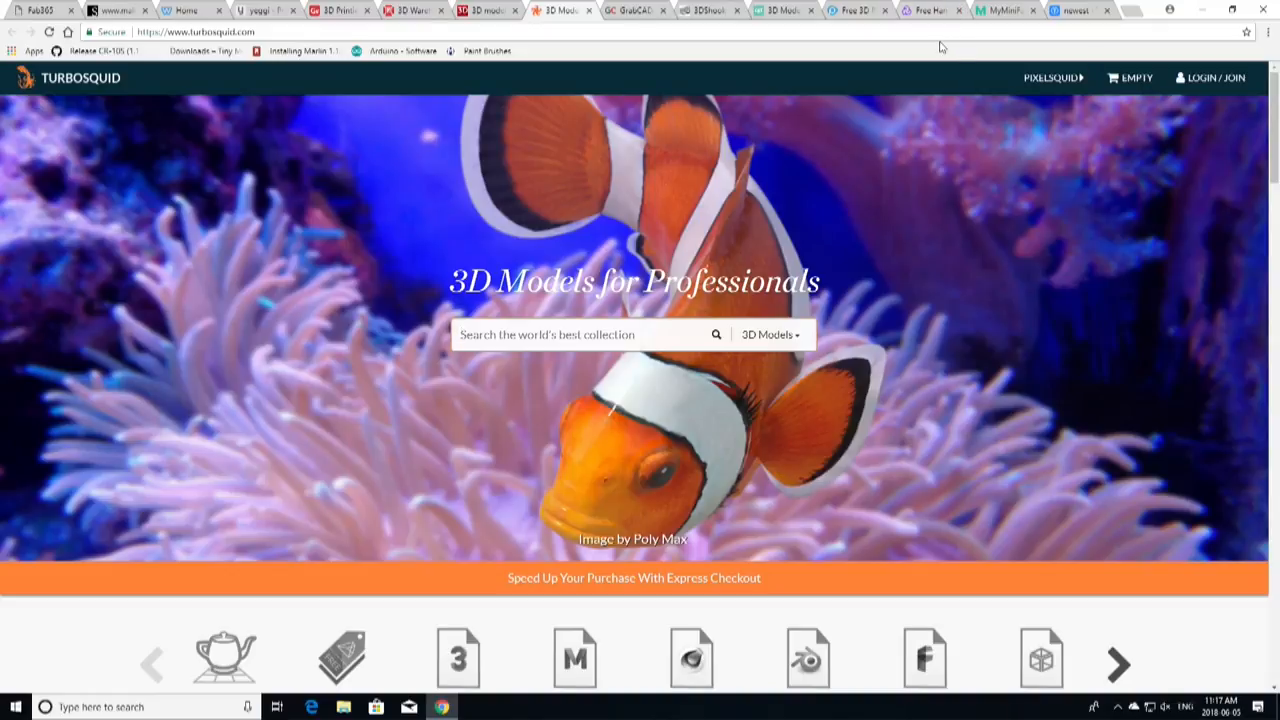
mouse_move(900, 278)
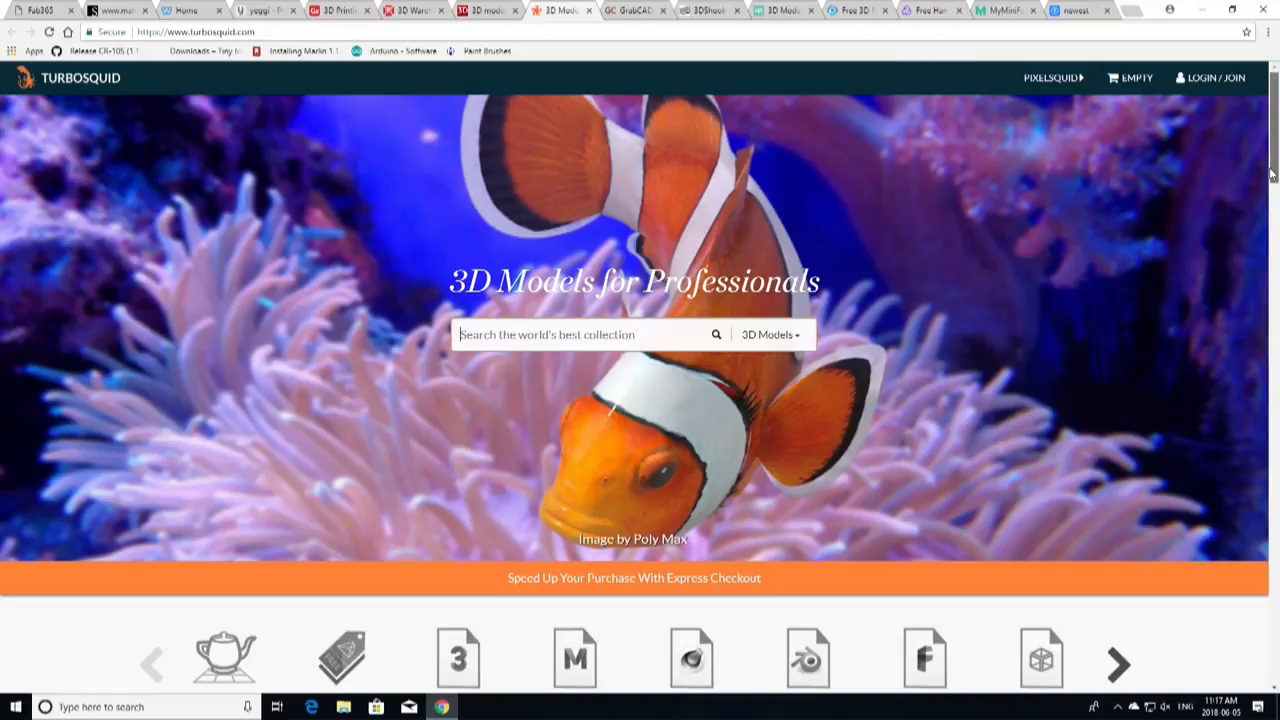
- Scroll TurboSquid's categories from Cars and Characters down to Anatomy, Landscapes and Technology
scroll(down, 3)
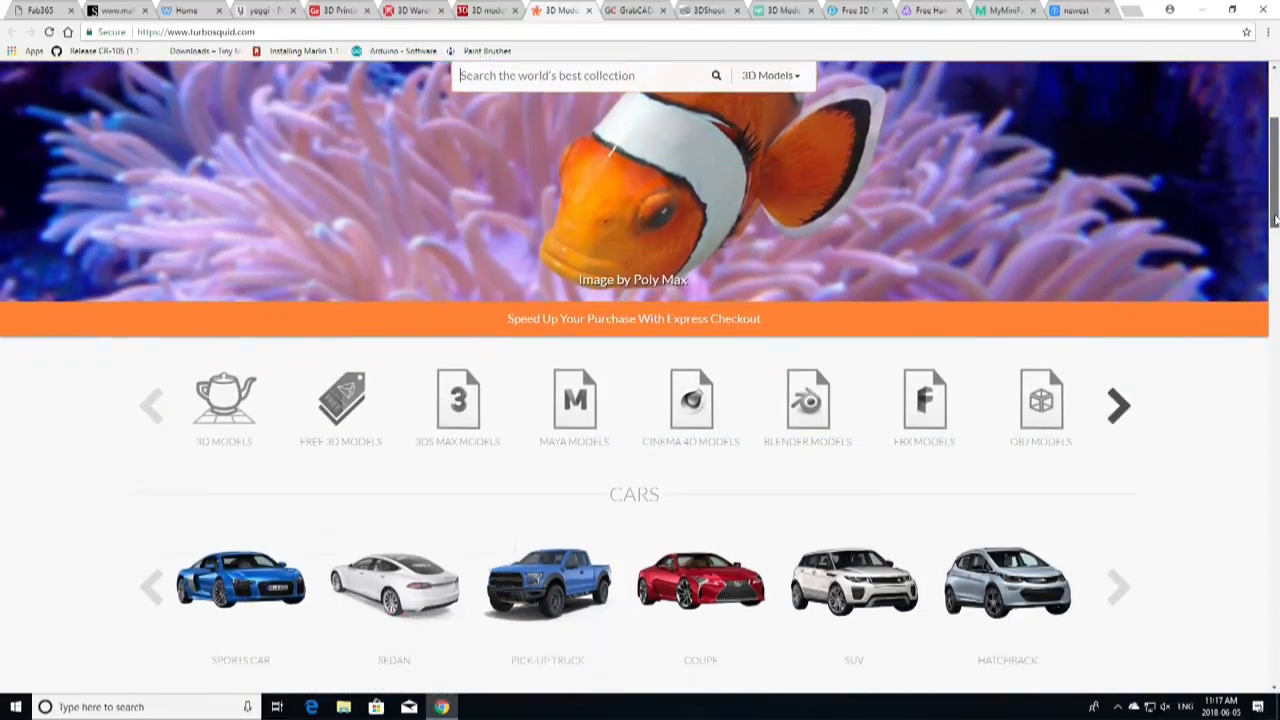
scroll(down, 3)
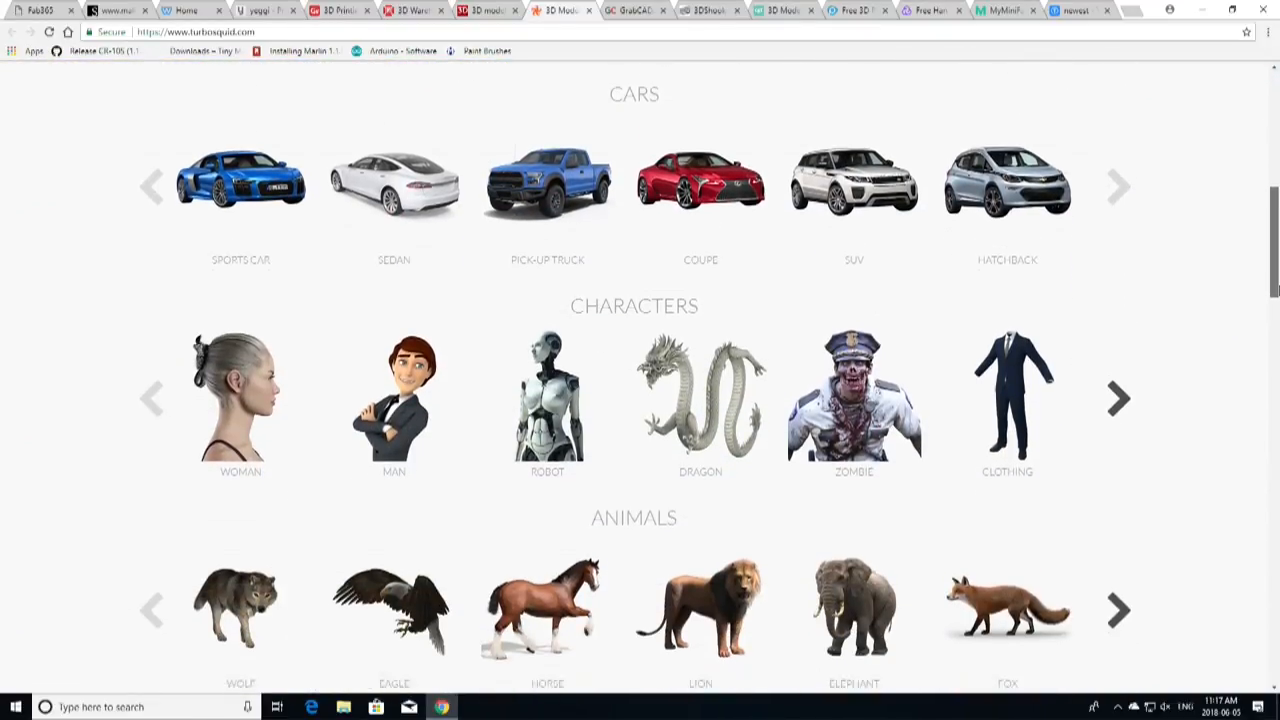
scroll(down, 3)
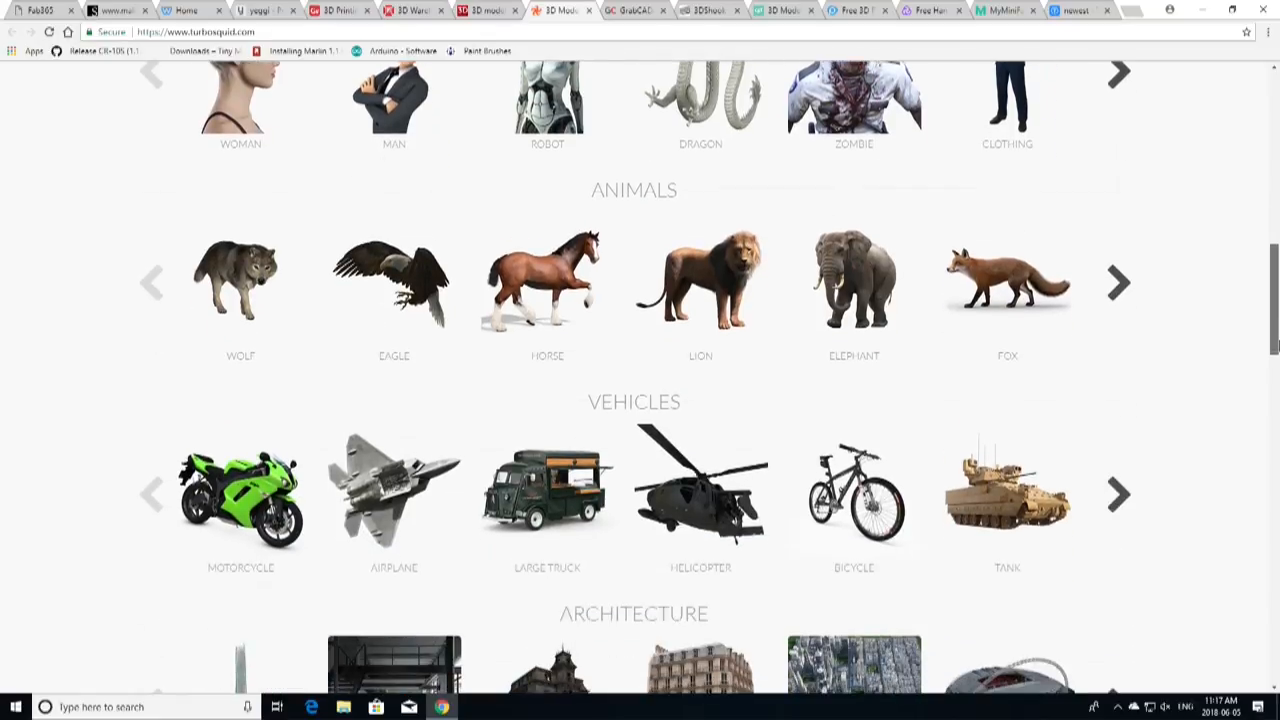
scroll(down, 3)
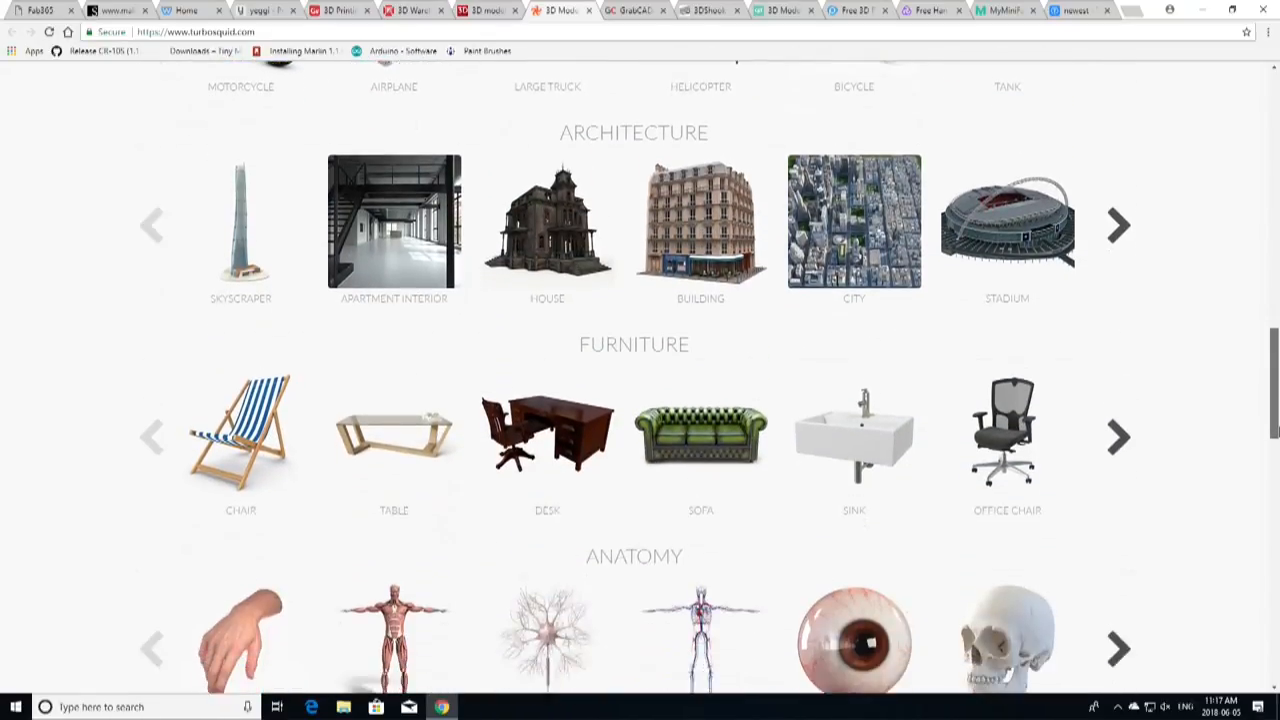
scroll(down, 3)
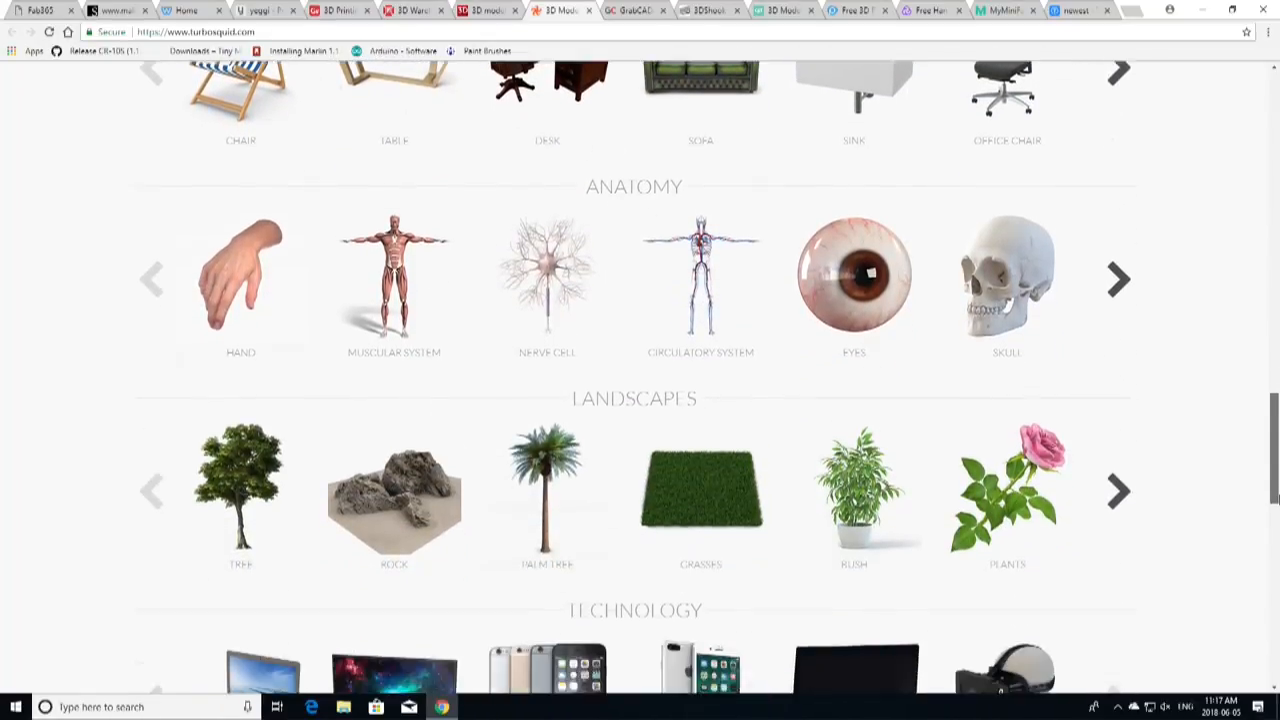
scroll(down, 3)
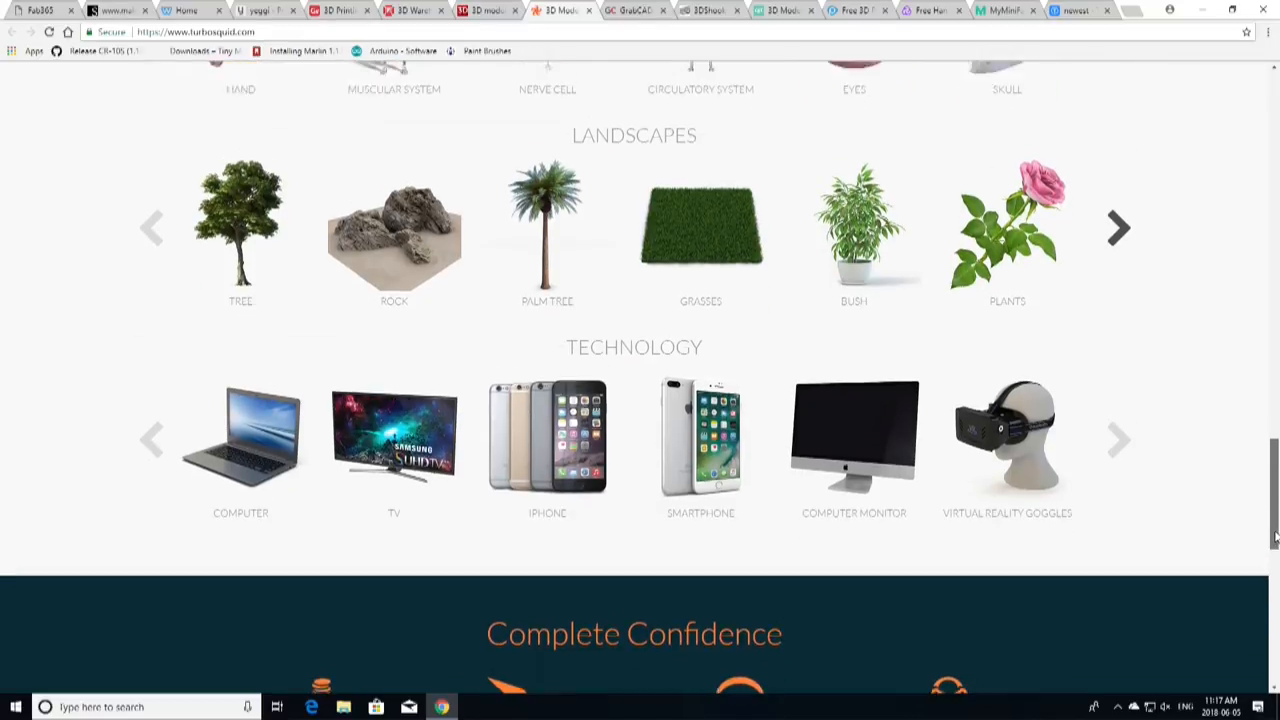
scroll(up, 3)
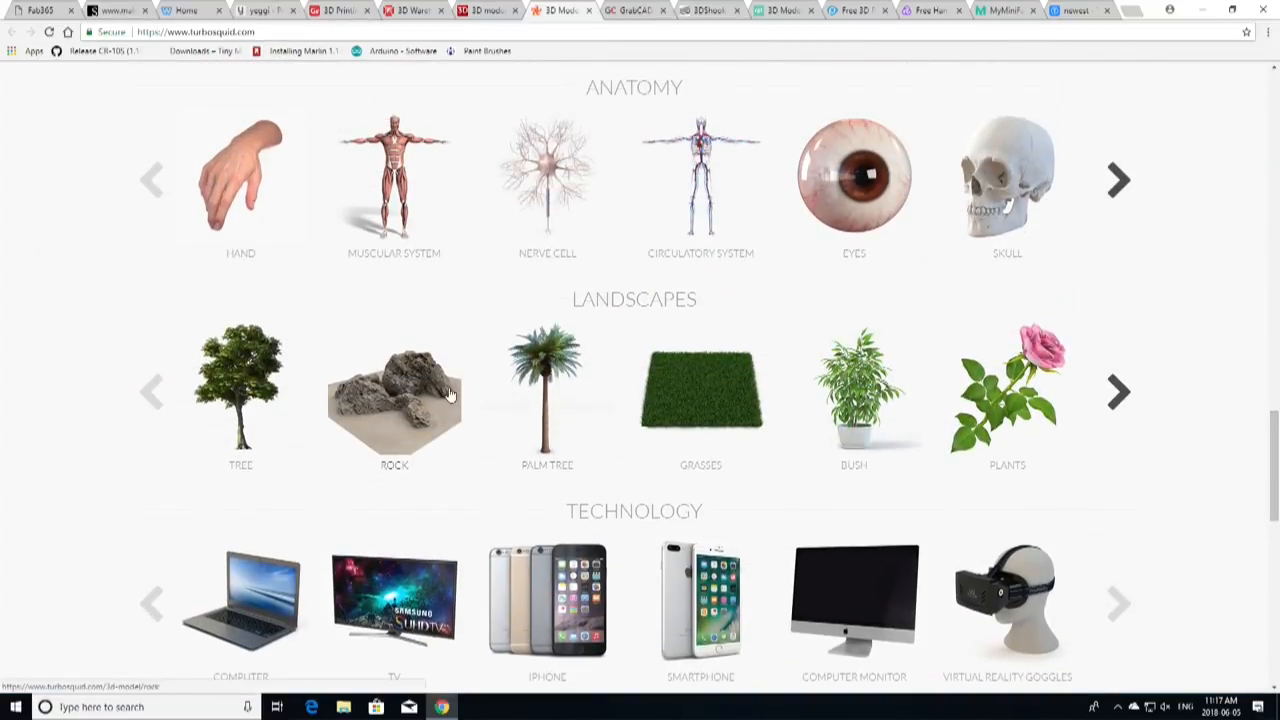
- Open TurboSquid's Rock 3D Models listing from Landscapes and scroll through the rock results
click(393, 395)
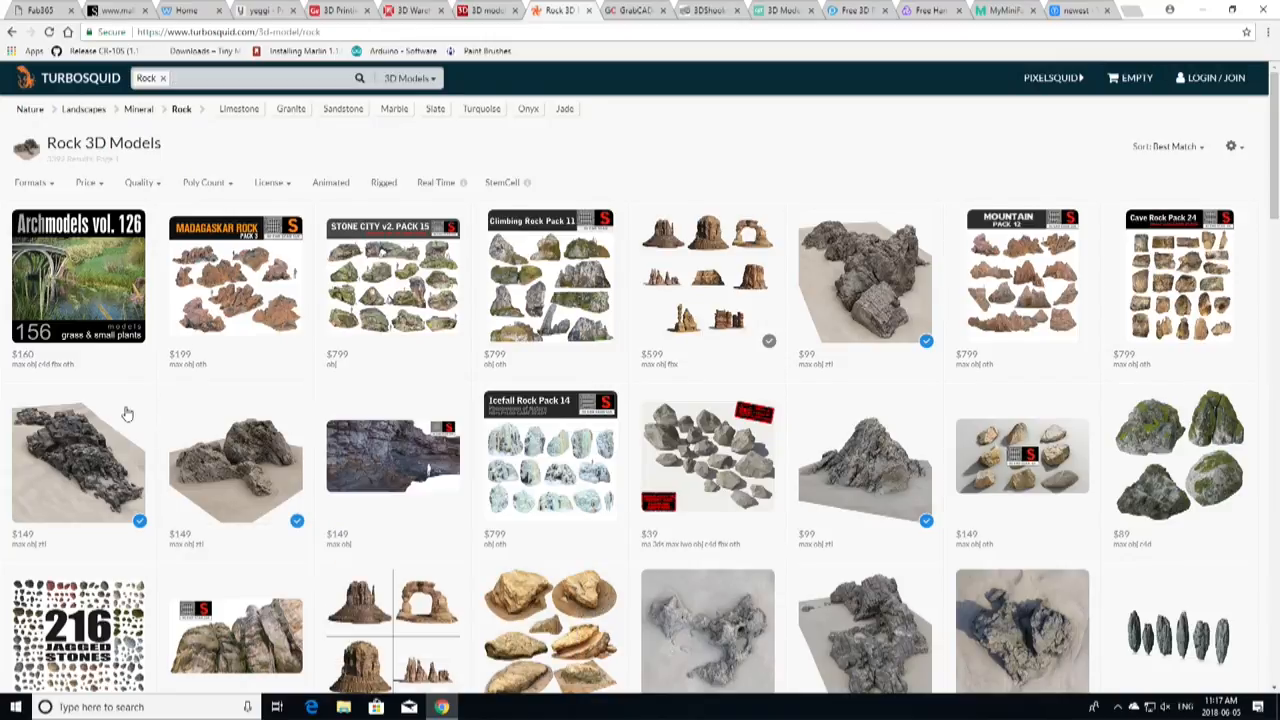
mouse_move(707, 374)
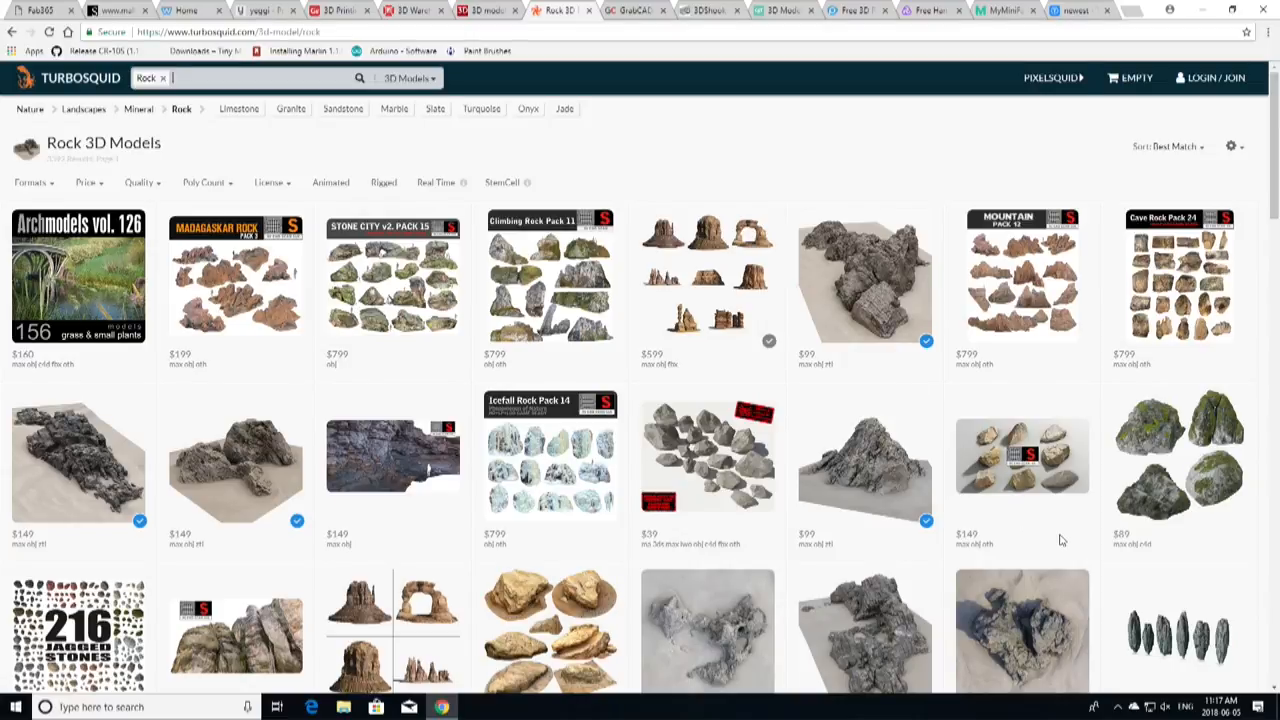
scroll(down, 3)
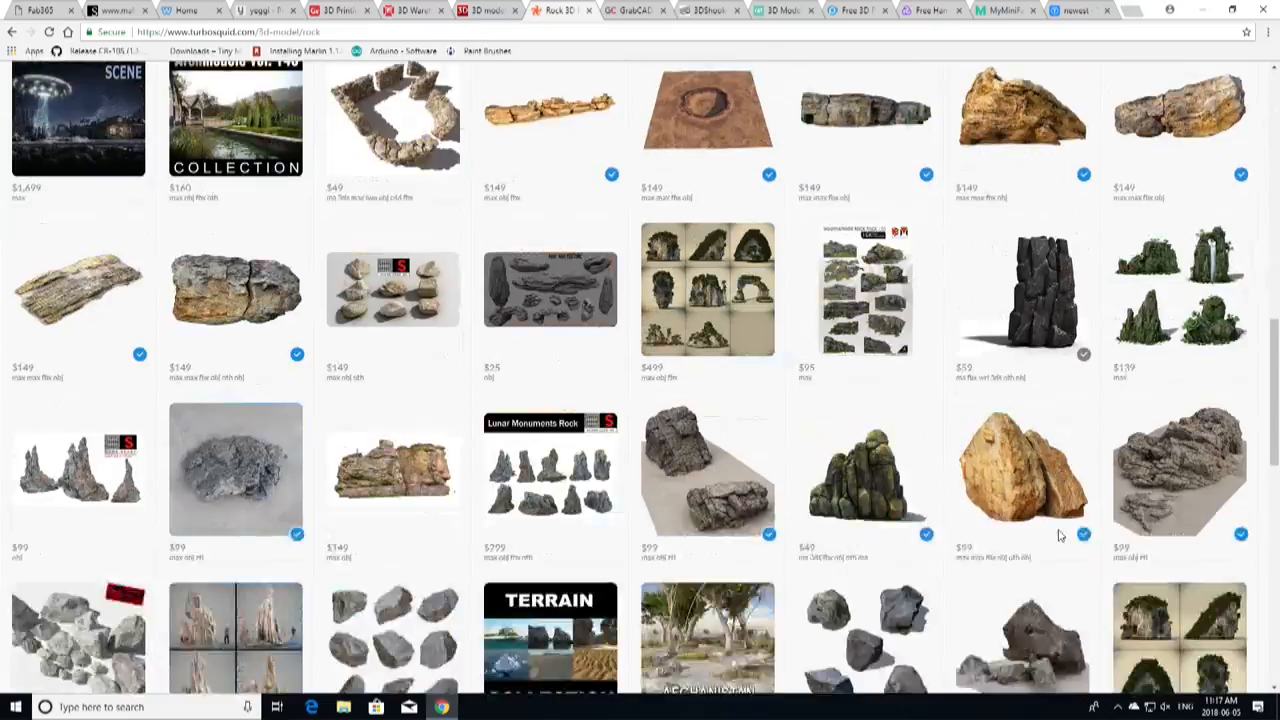
scroll(down, 3)
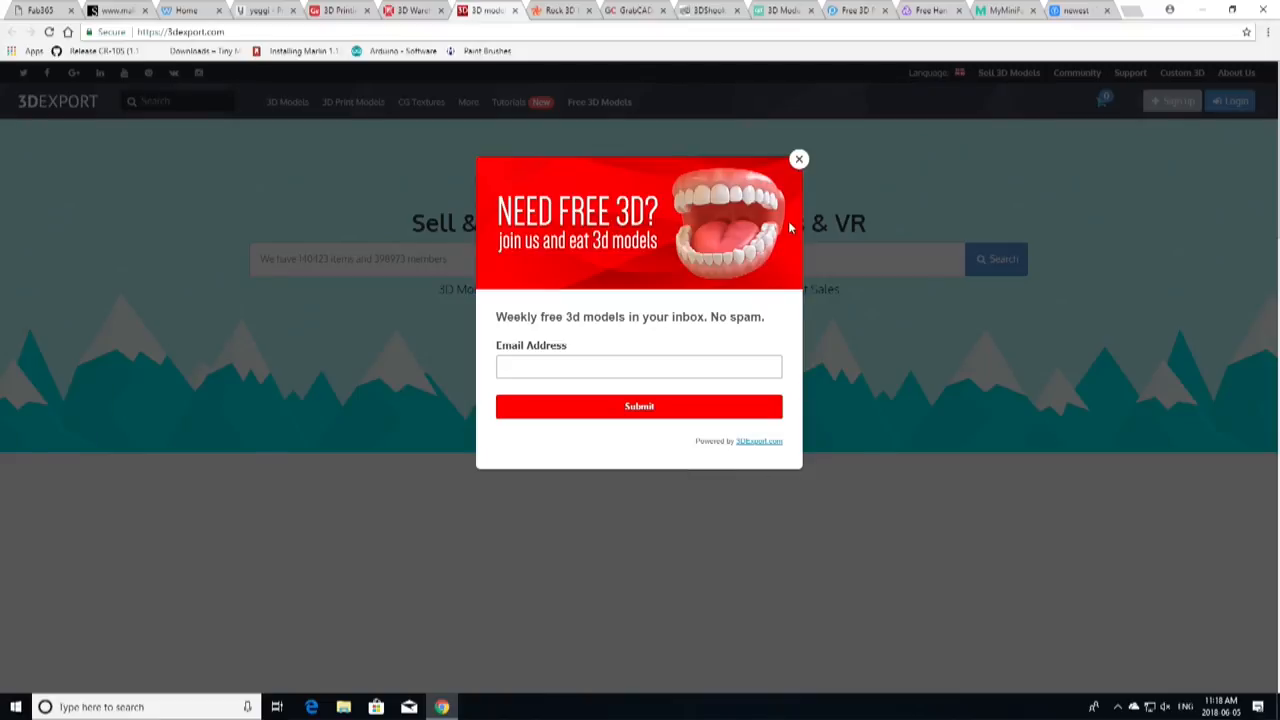
- Close 3DExport's free-models newsletter popup and scroll through the 3D Models listing
click(798, 158)
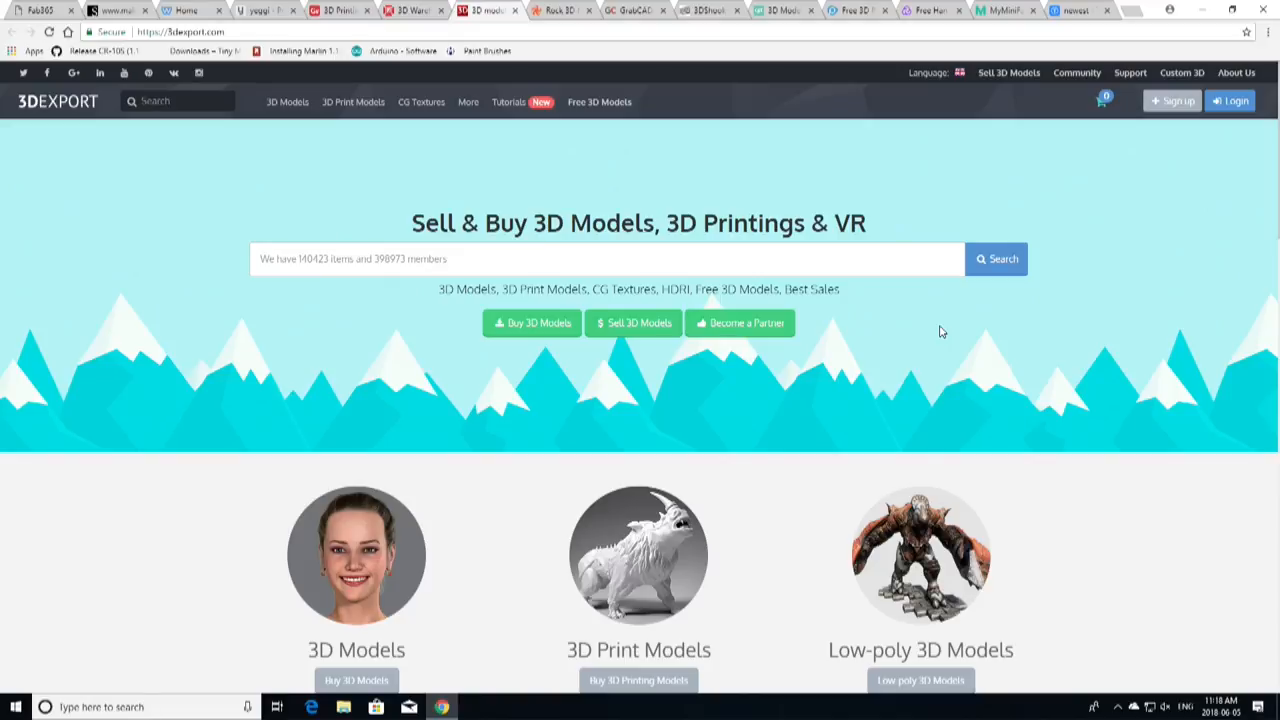
mouse_move(516, 347)
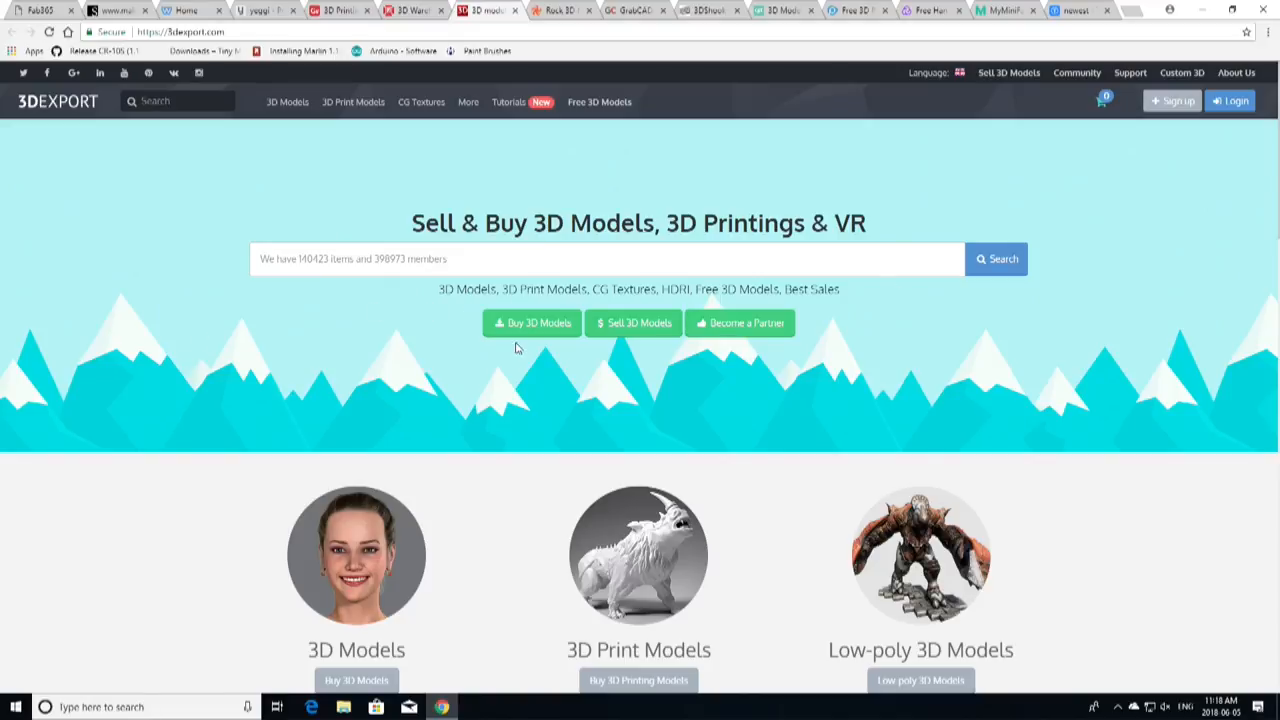
mouse_move(539, 384)
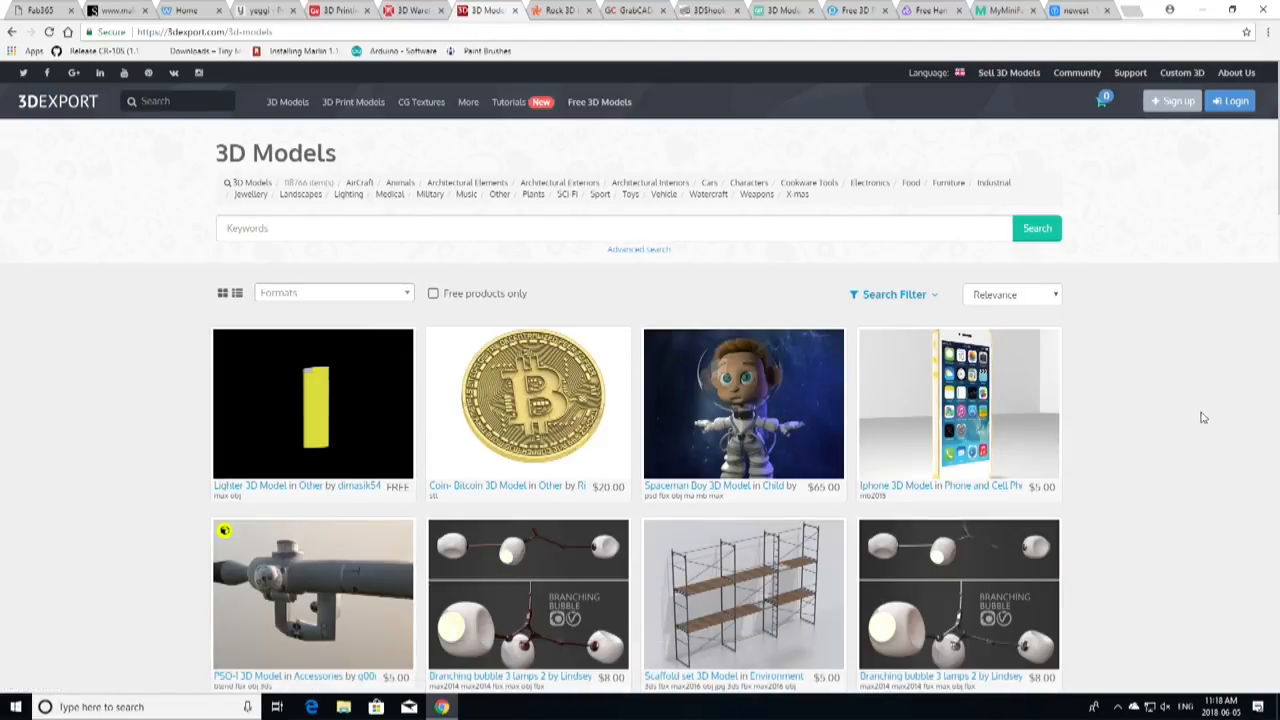
scroll(down, 3)
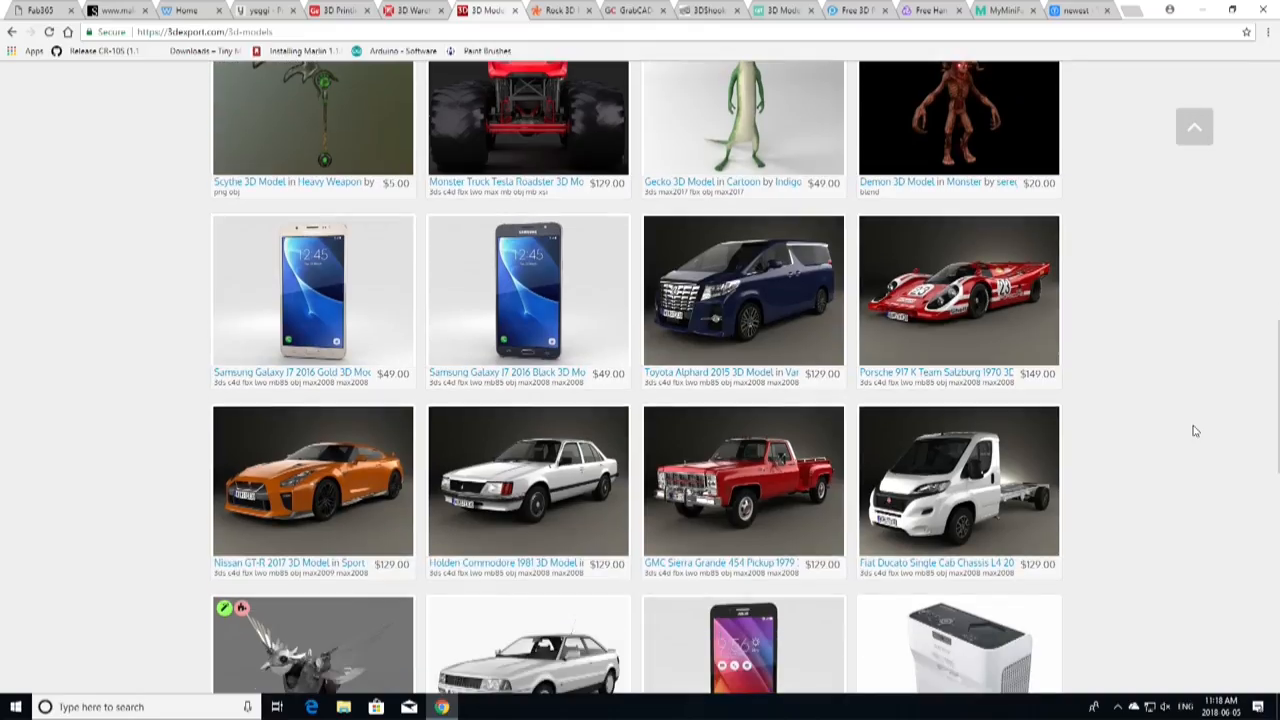
mouse_move(84, 90)
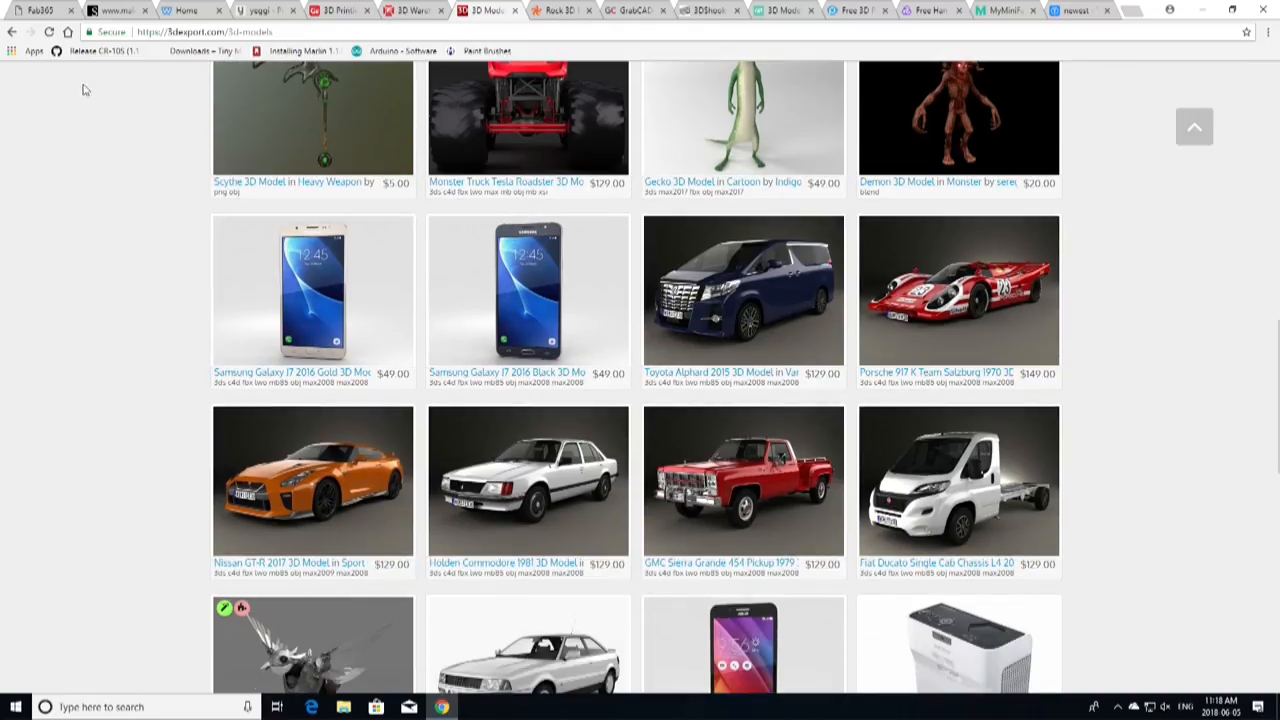
mouse_move(11, 34)
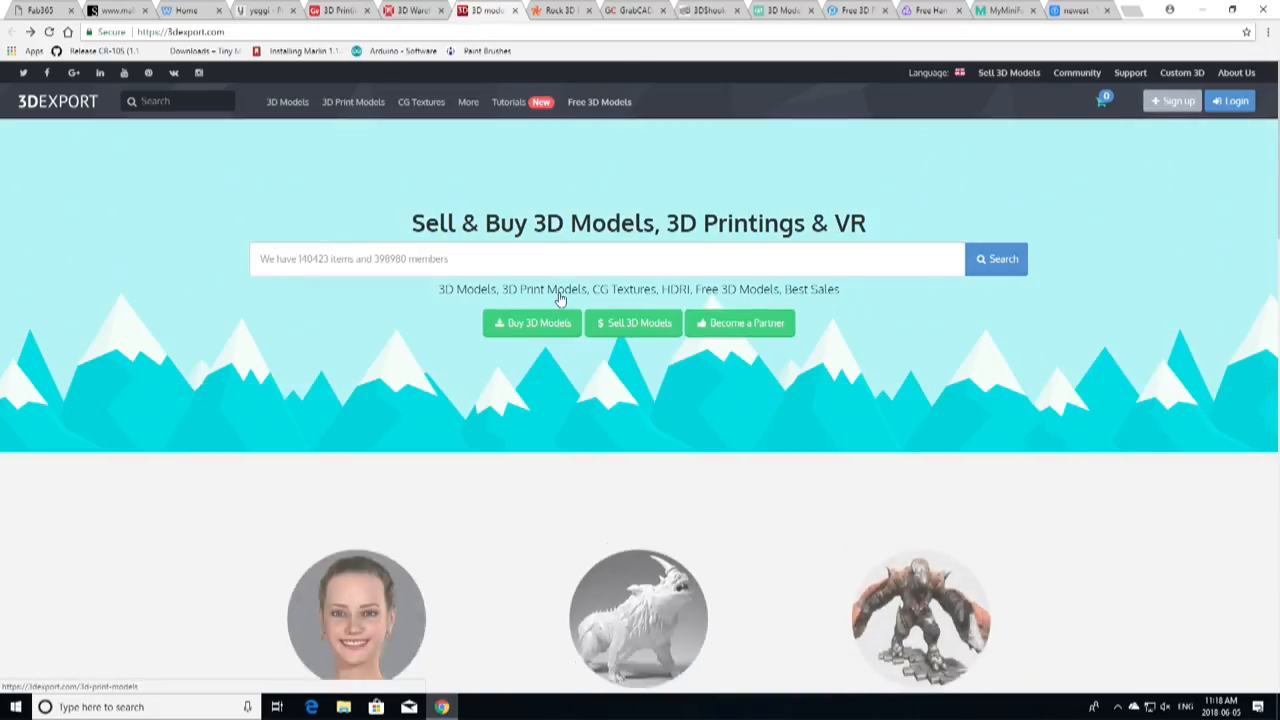
scroll(down, 3)
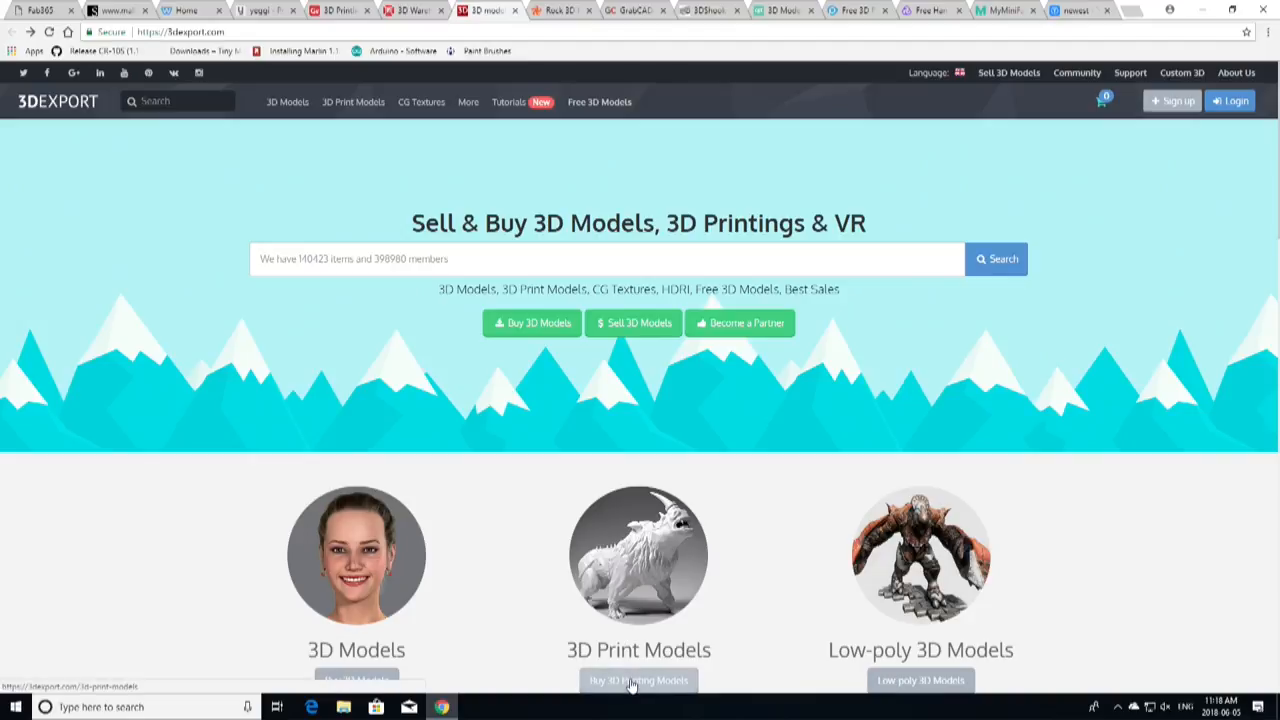
- Scroll 3DExport's 3D Print Models listing down to the pagination and CGWorkr services section
click(637, 680)
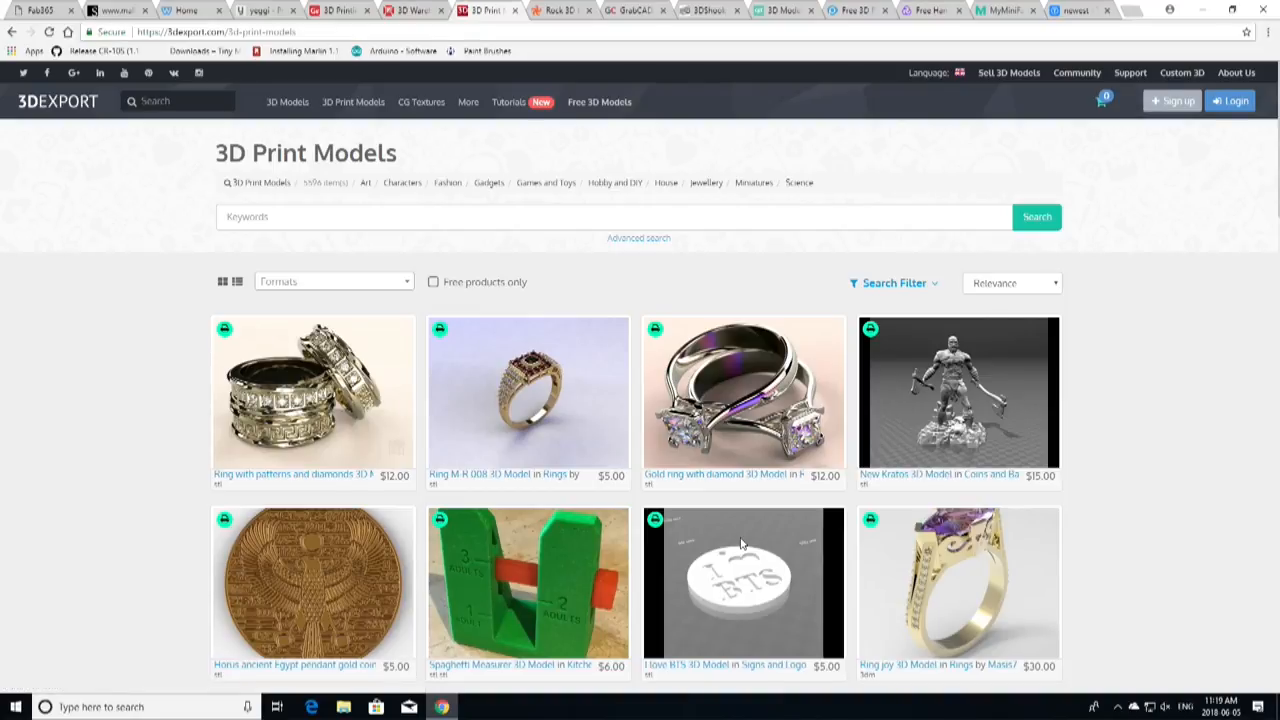
scroll(down, 3)
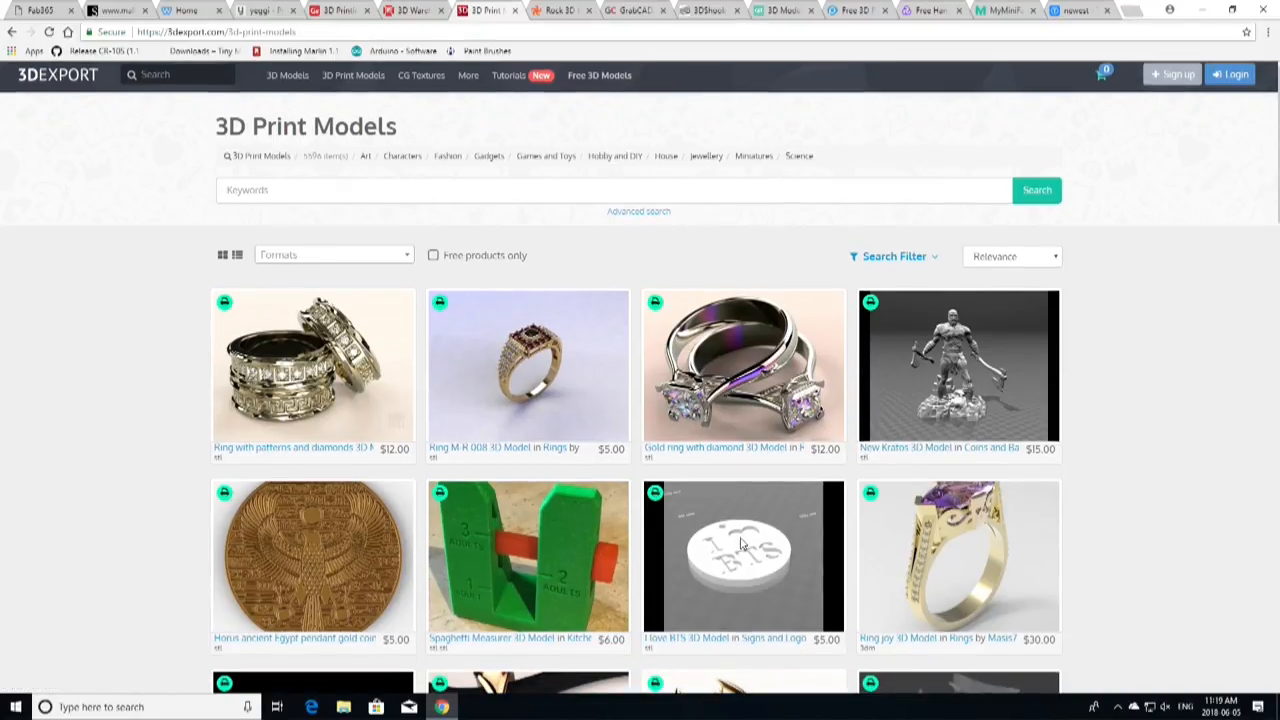
scroll(down, 3)
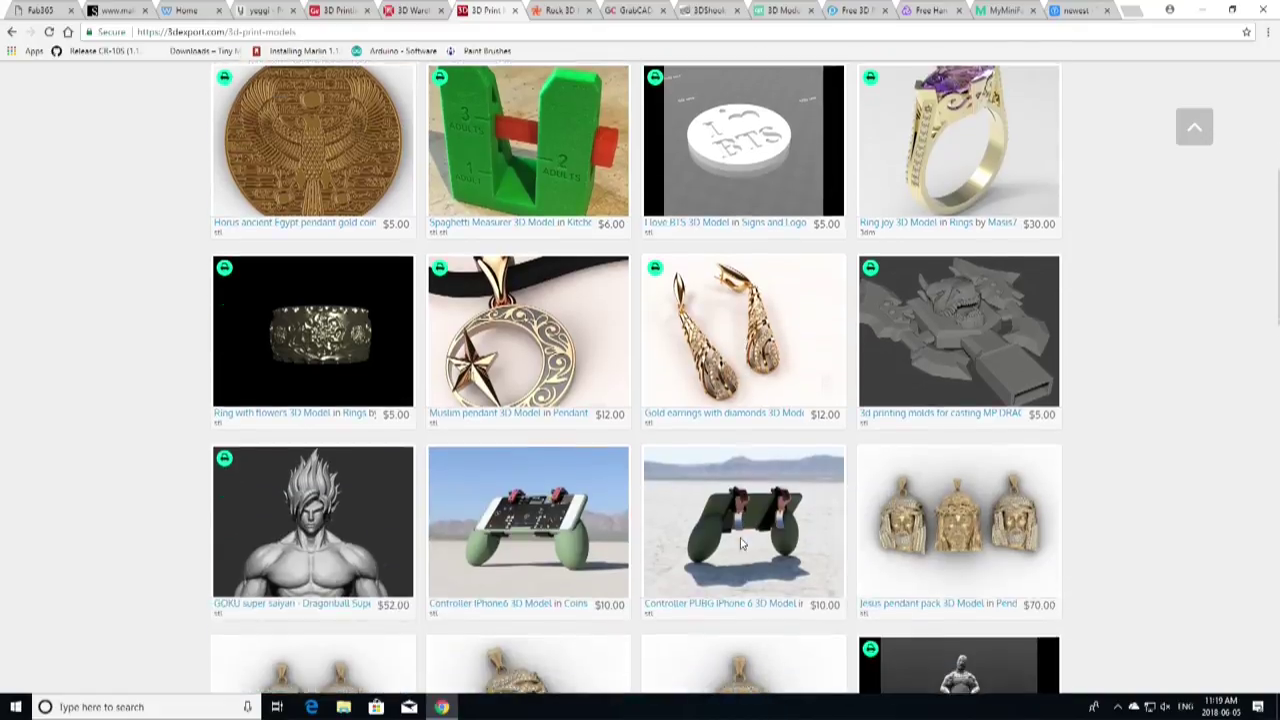
scroll(down, 3)
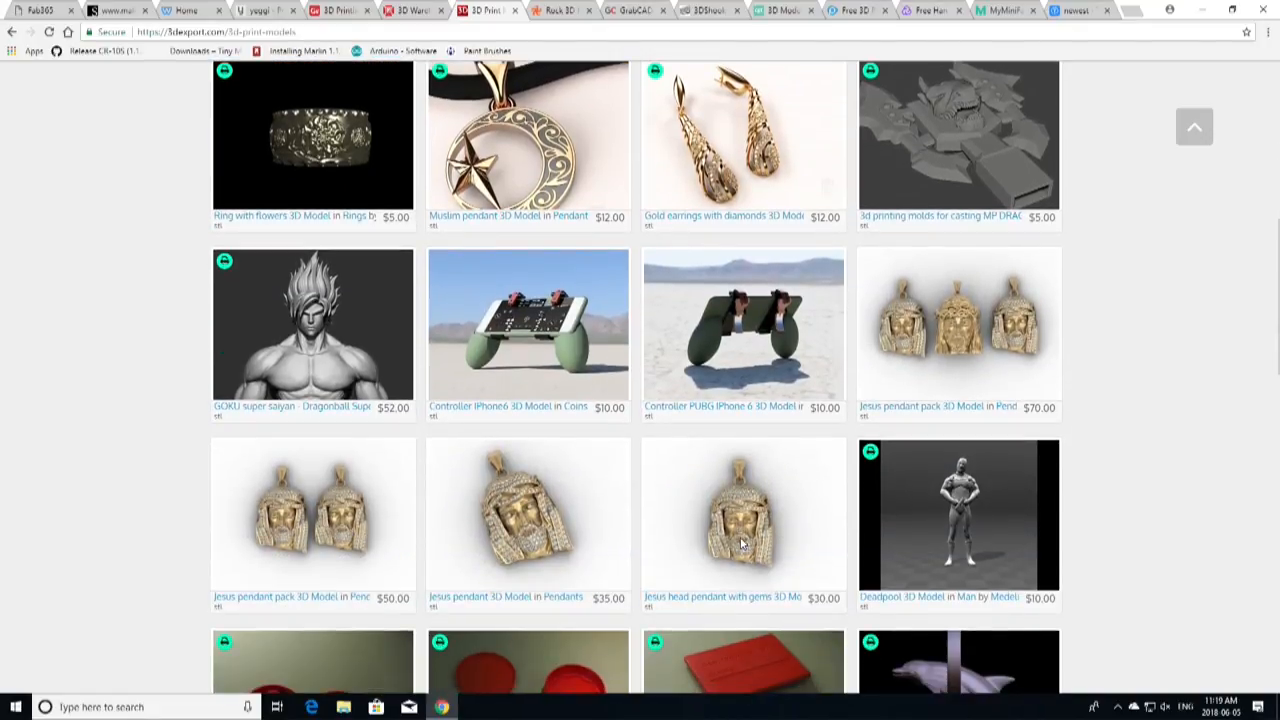
scroll(down, 3)
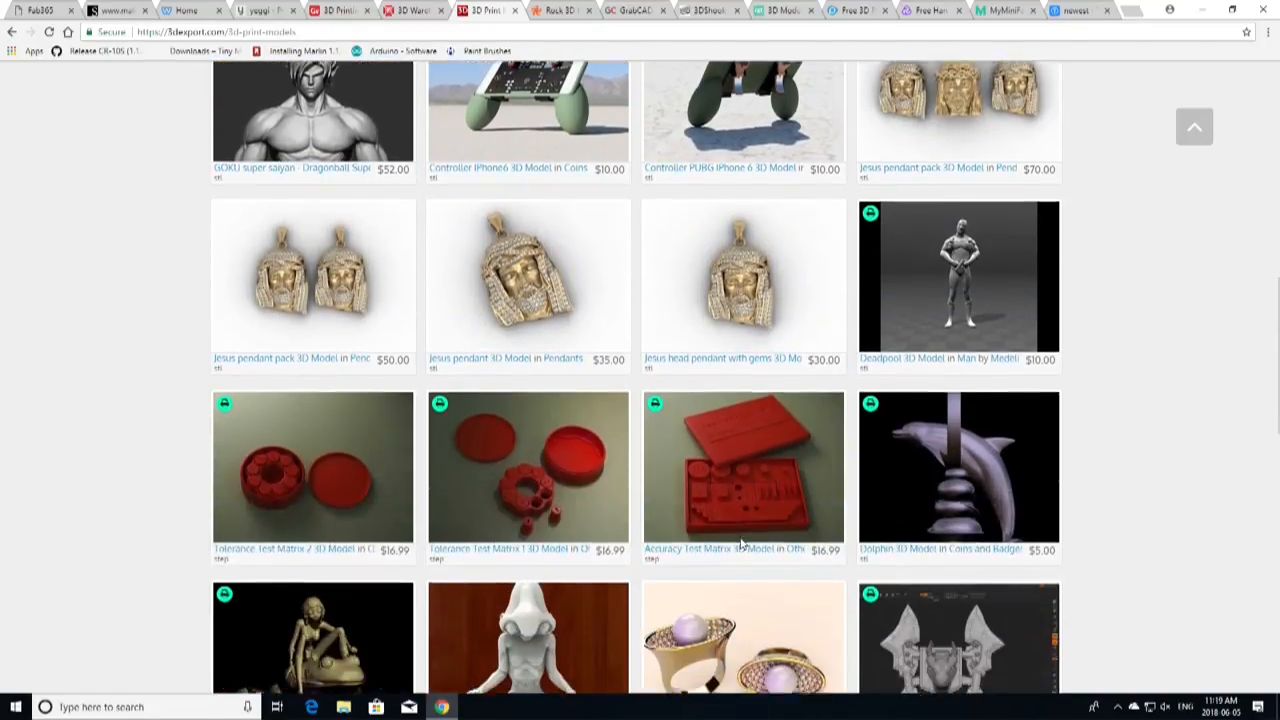
scroll(down, 3)
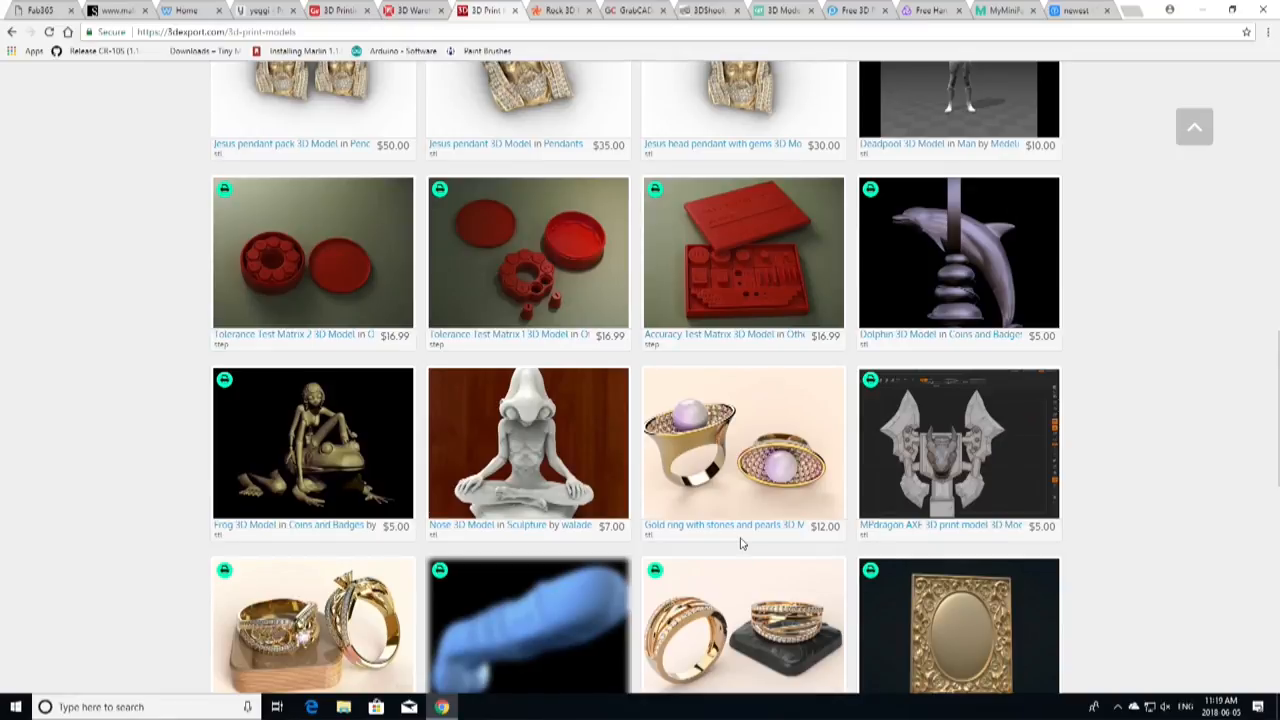
scroll(down, 3)
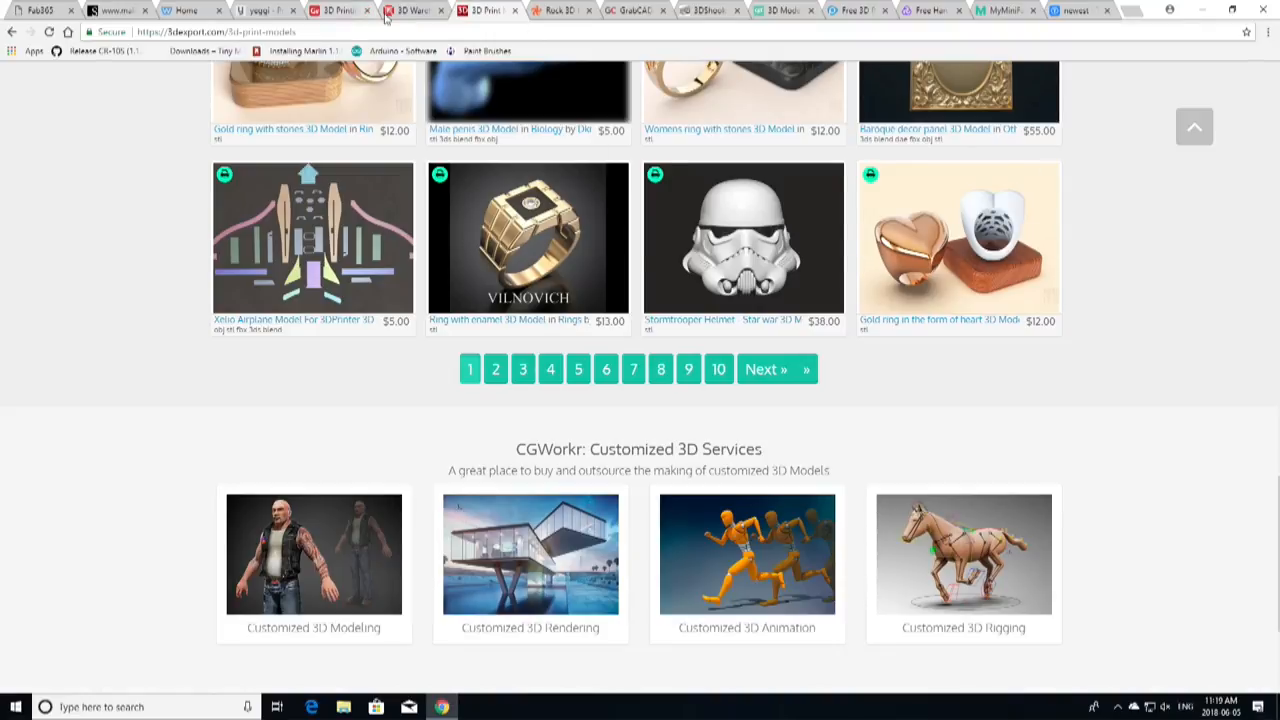
- Scroll Gambody's Newly listed models down to the Freddy Krueger, Batman Ninja and MWO Raven rows
click(409, 11)
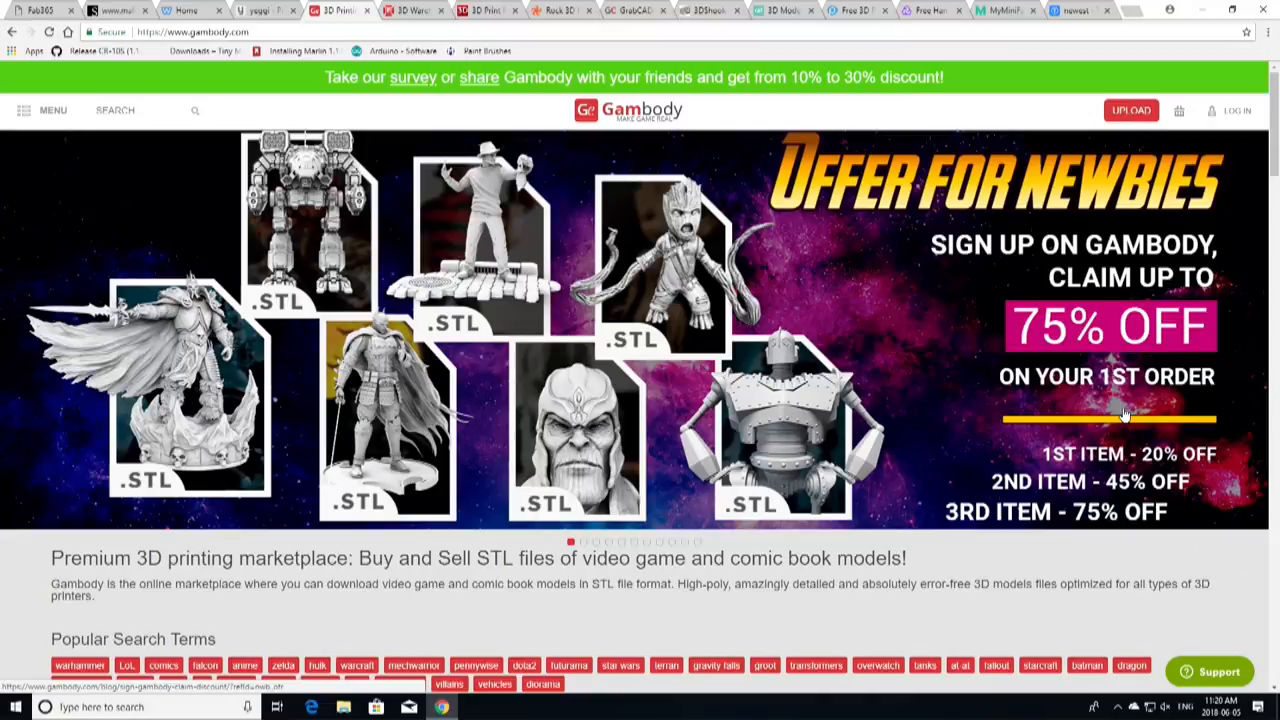
scroll(down, 3)
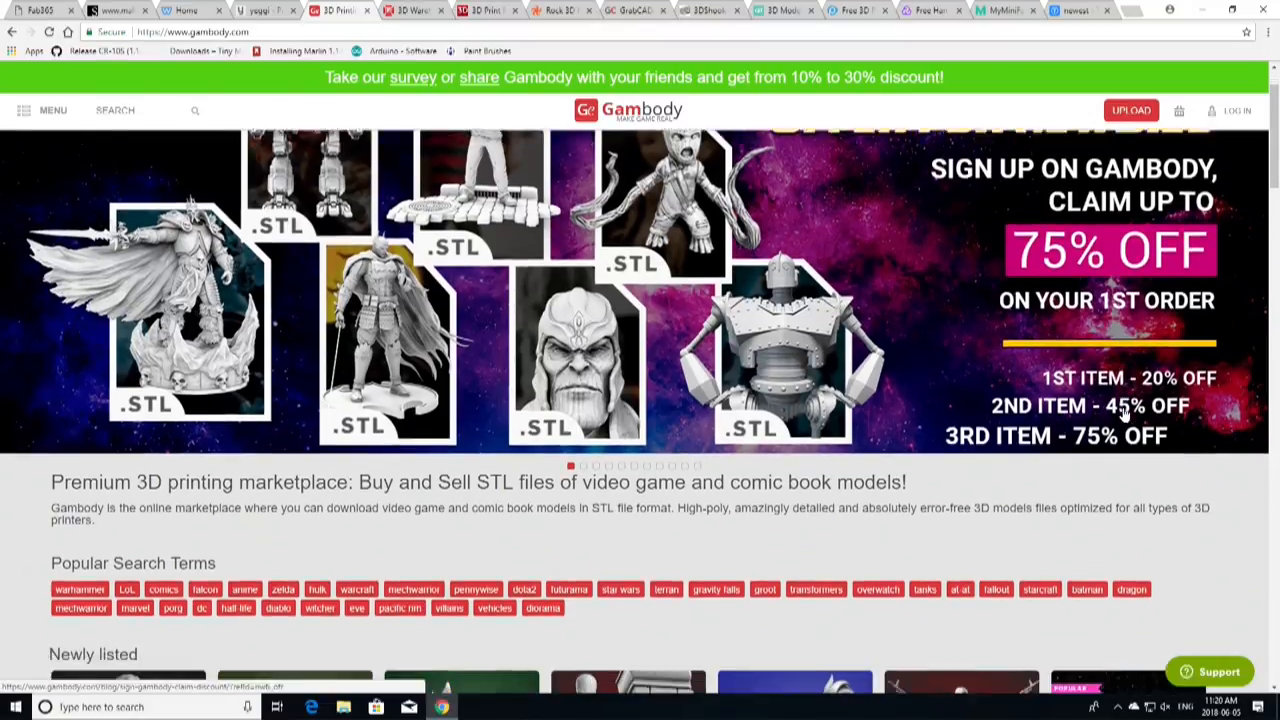
scroll(down, 3)
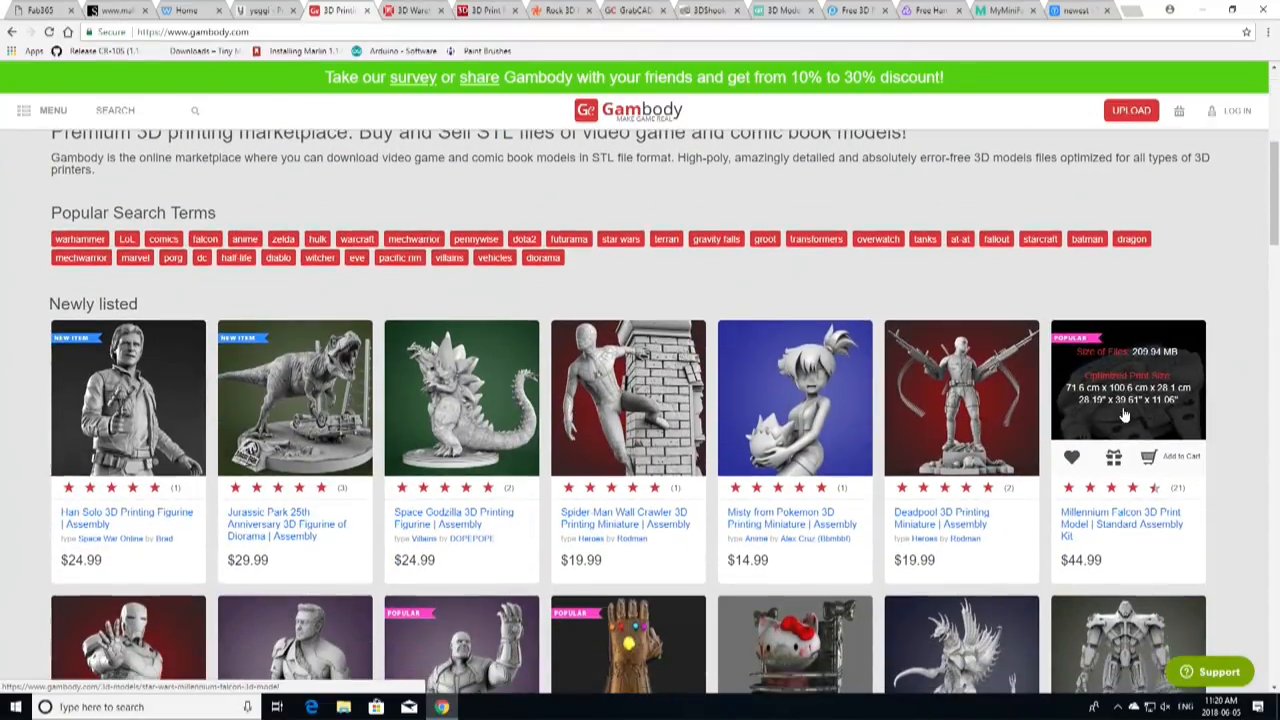
scroll(down, 3)
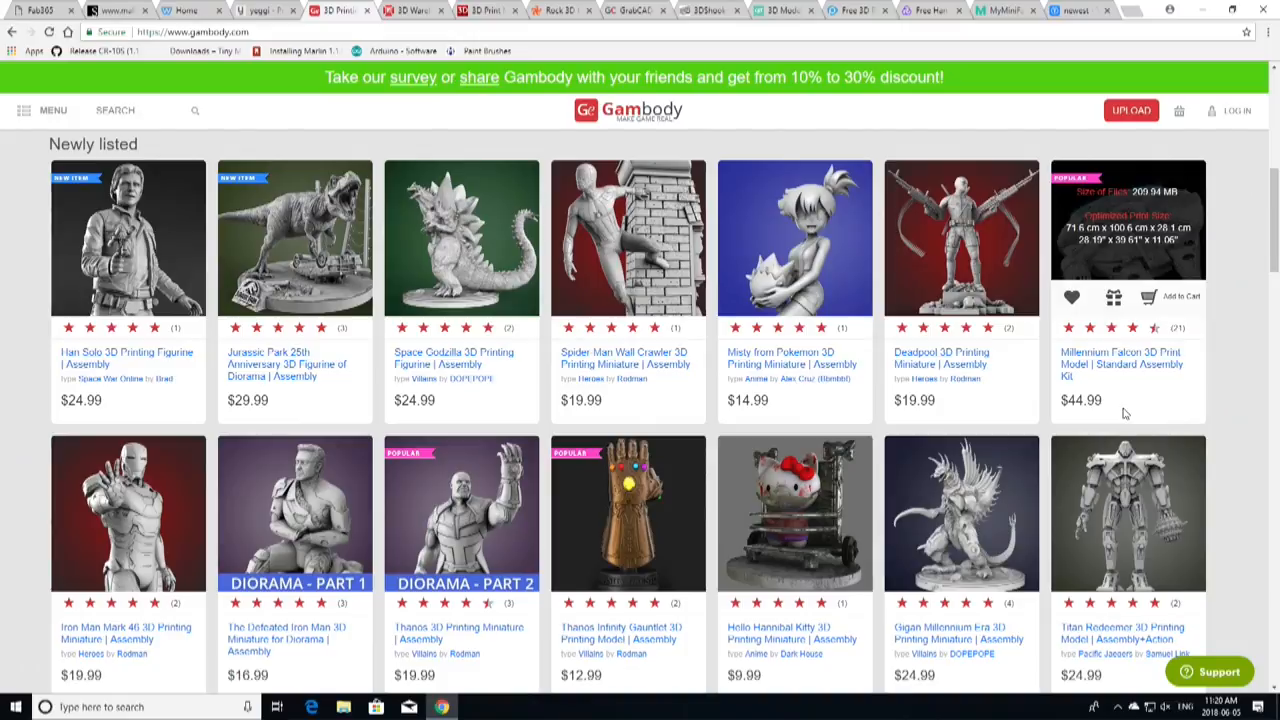
scroll(down, 3)
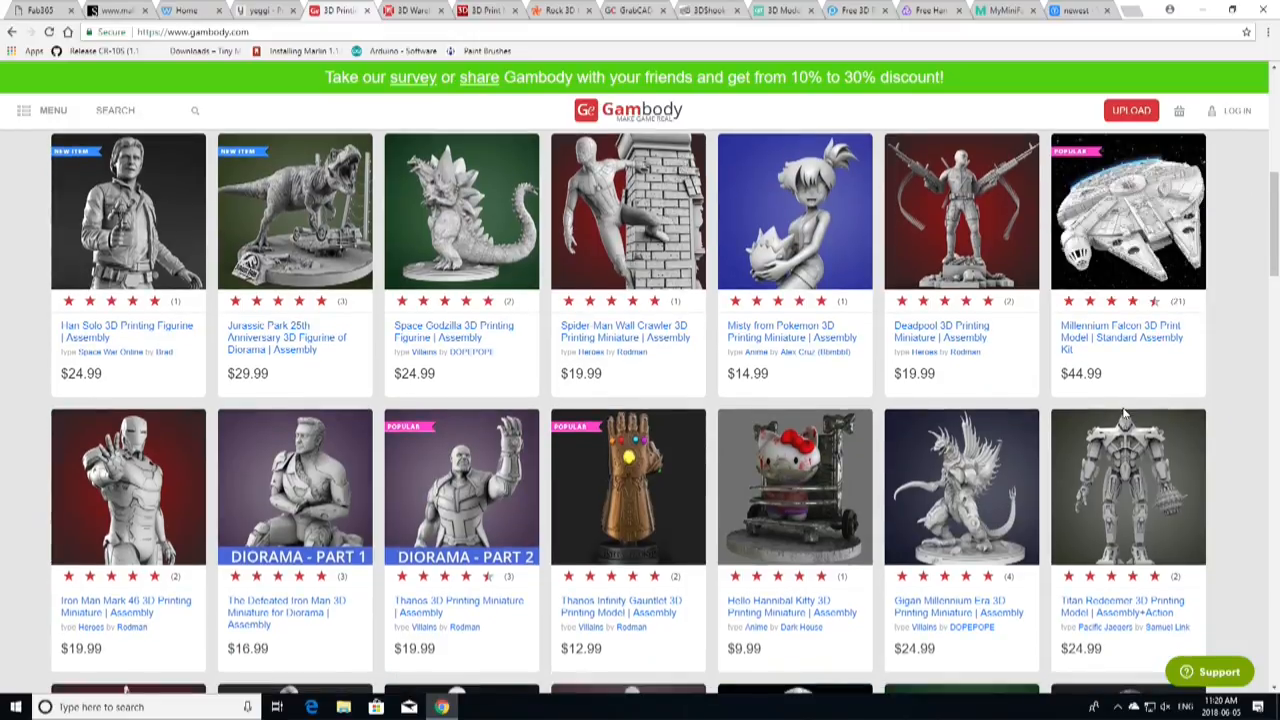
scroll(down, 3)
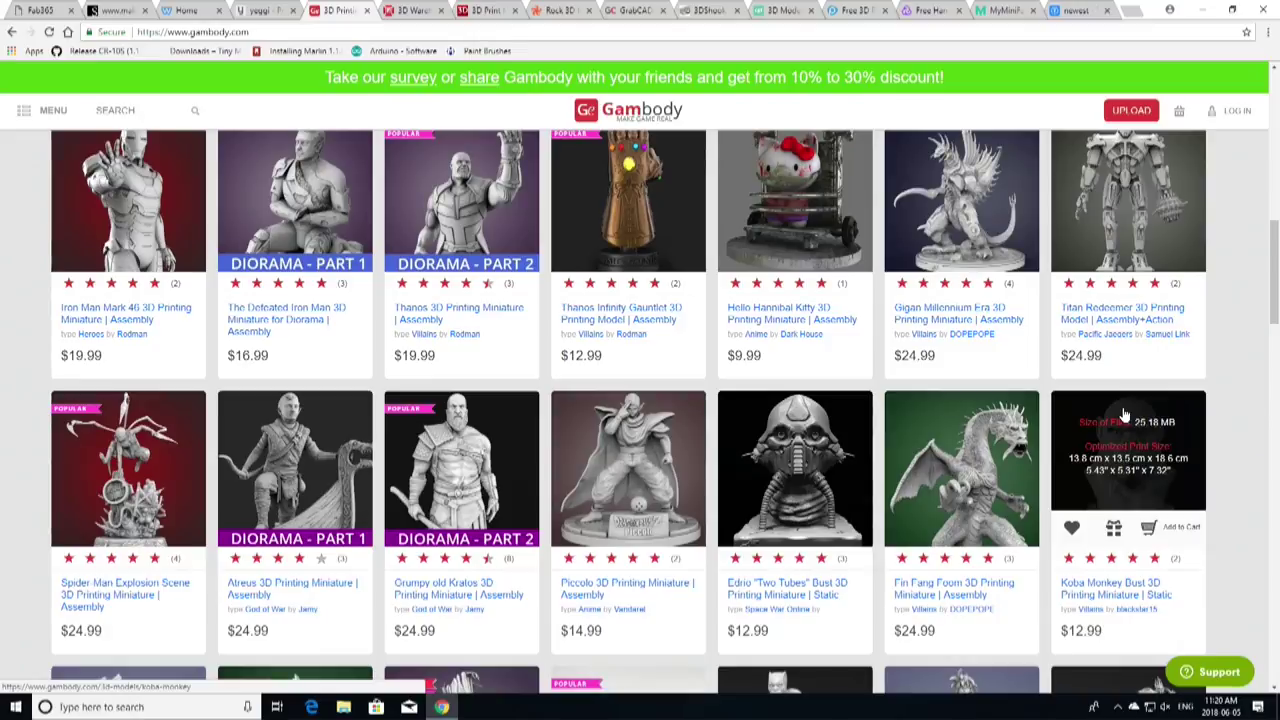
scroll(down, 3)
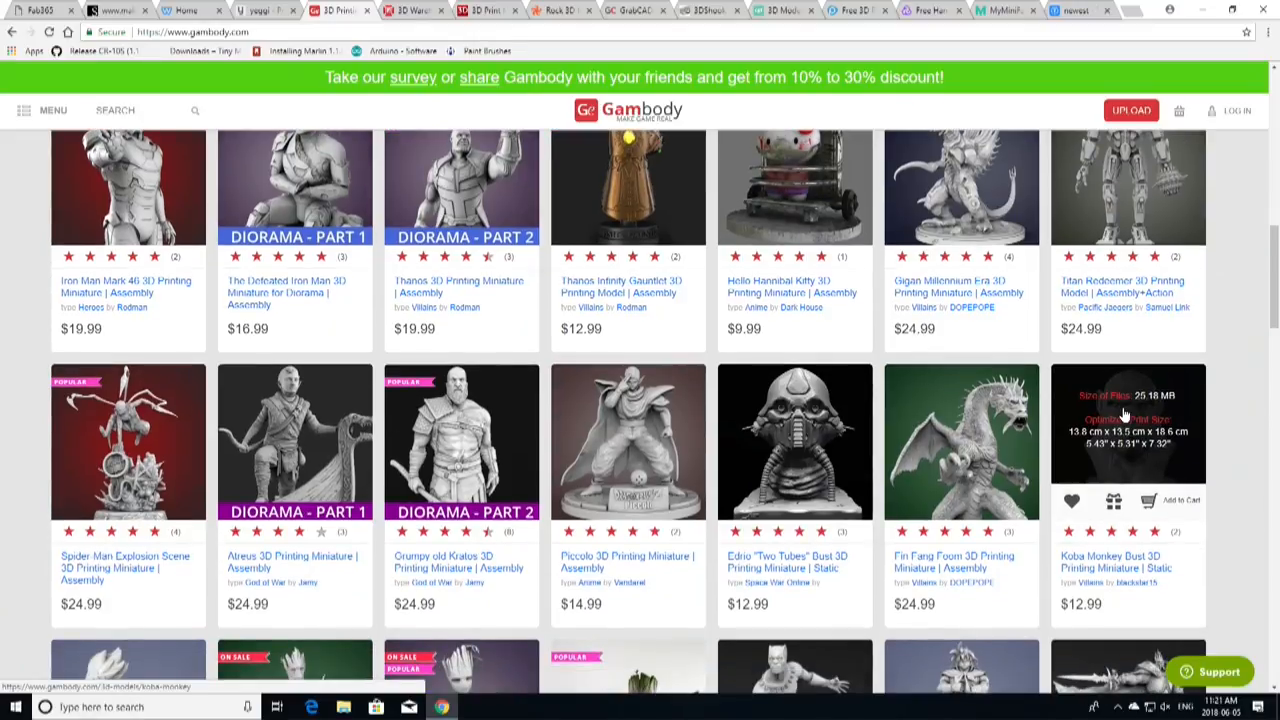
scroll(down, 3)
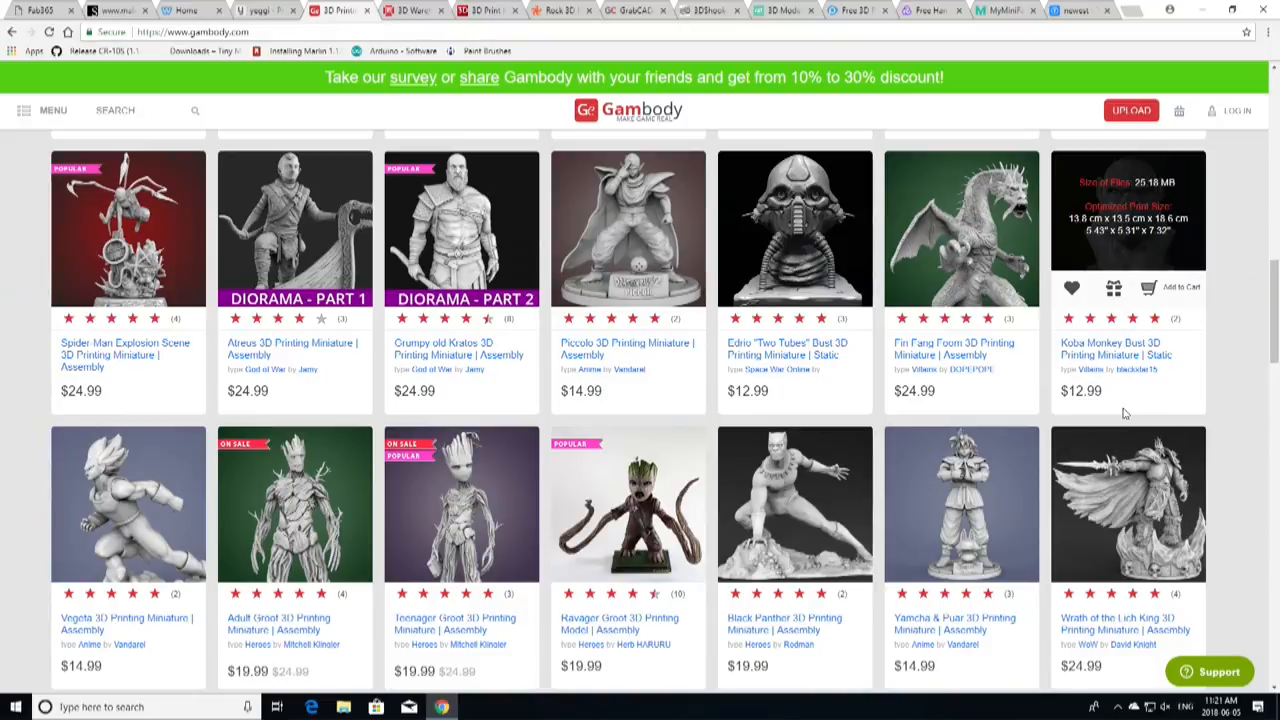
scroll(down, 3)
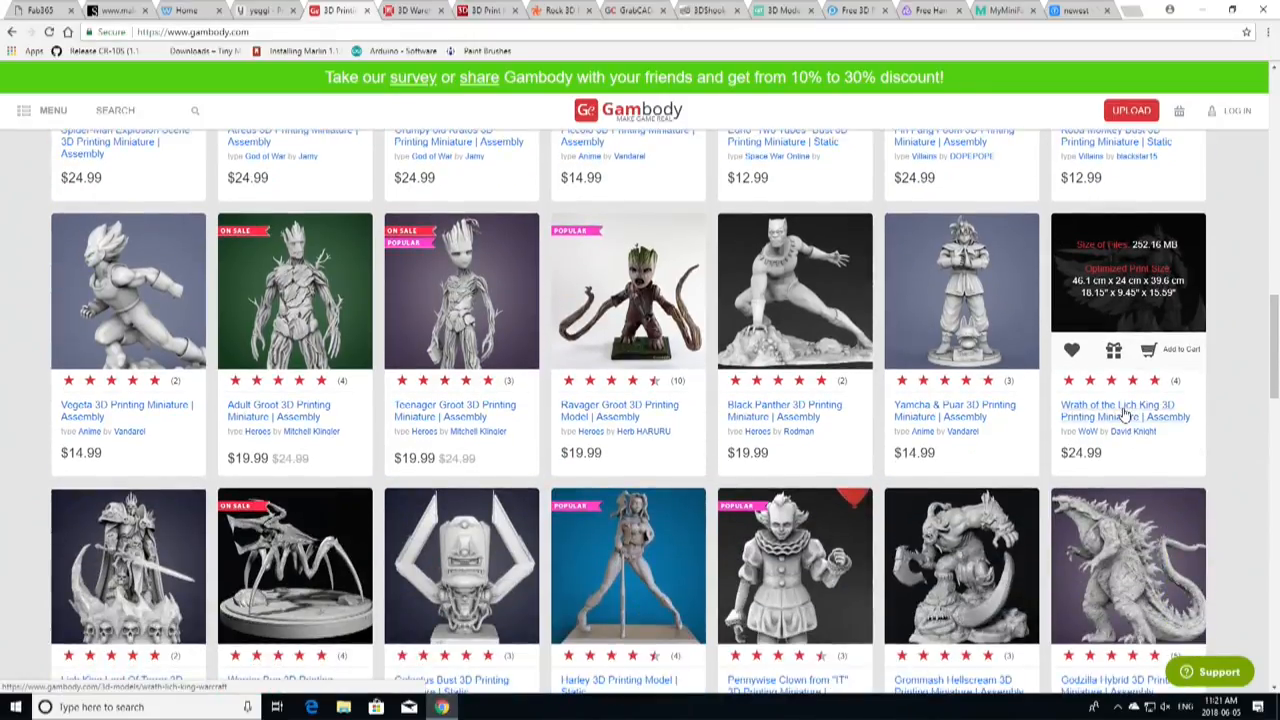
scroll(down, 3)
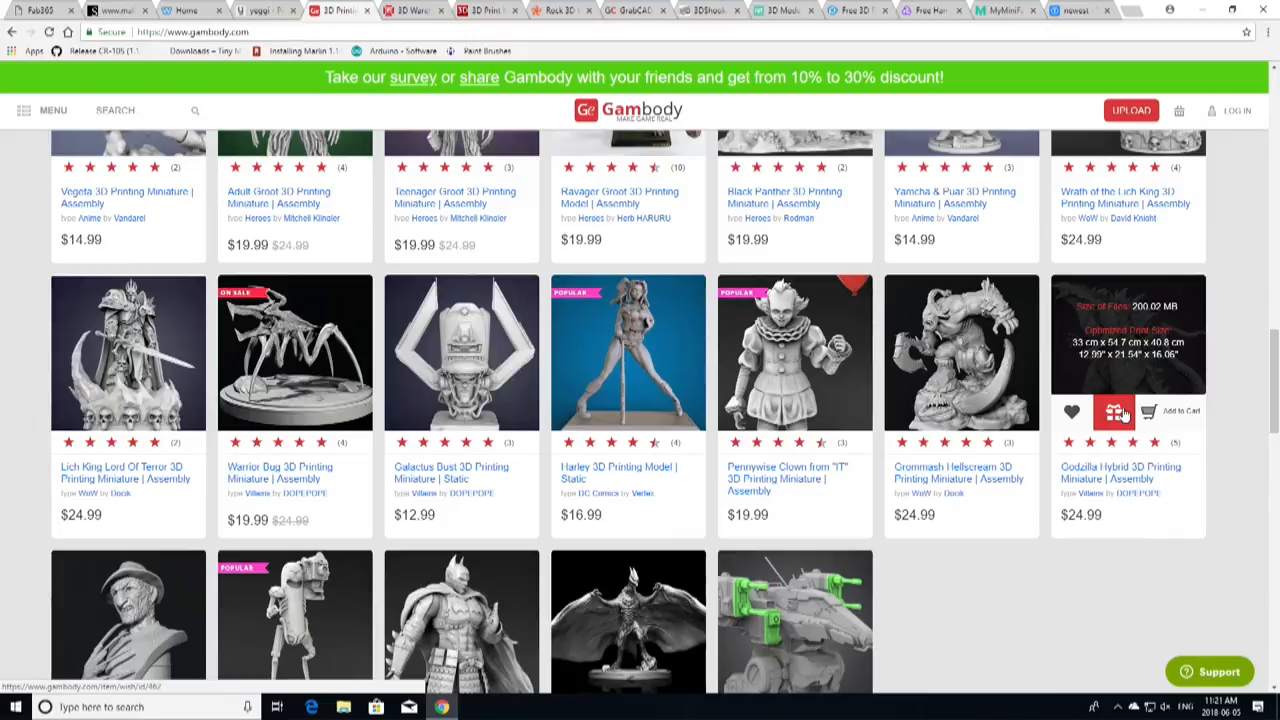
scroll(down, 3)
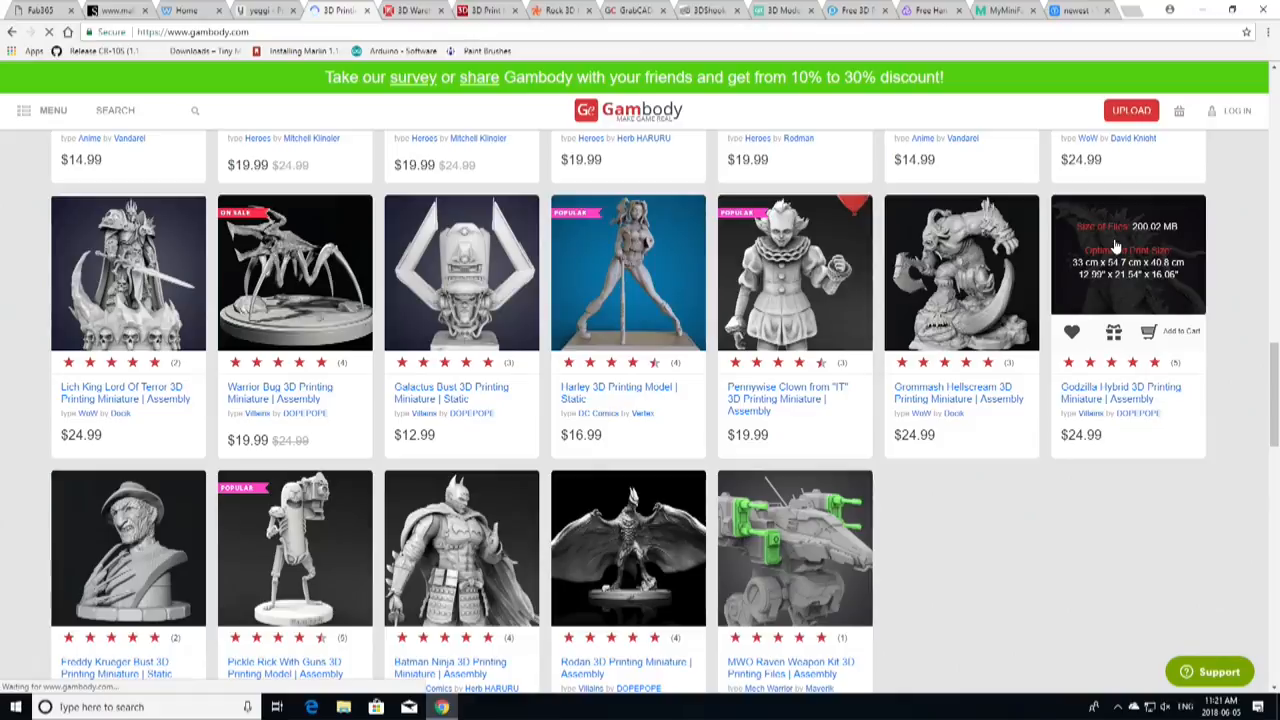
- View the Godzilla Hybrid 3D Printing Miniature page's FDM and SLS size comparison image
click(1123, 273)
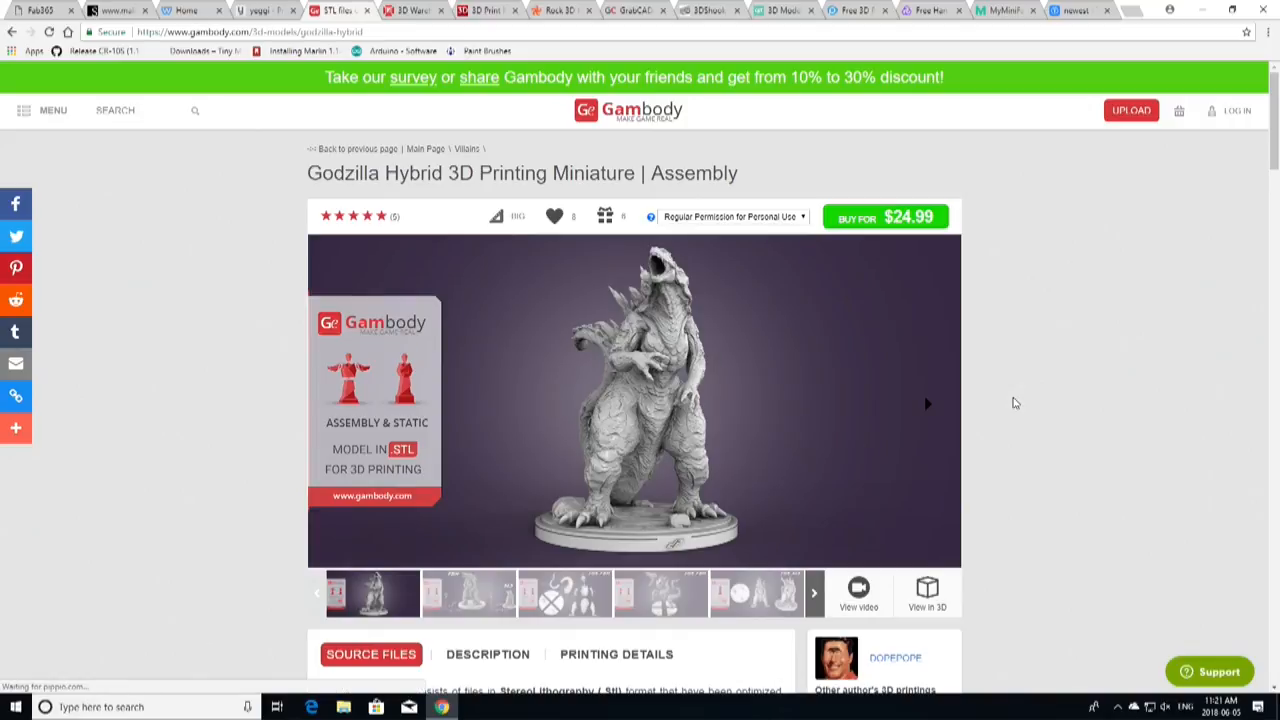
mouse_move(922, 420)
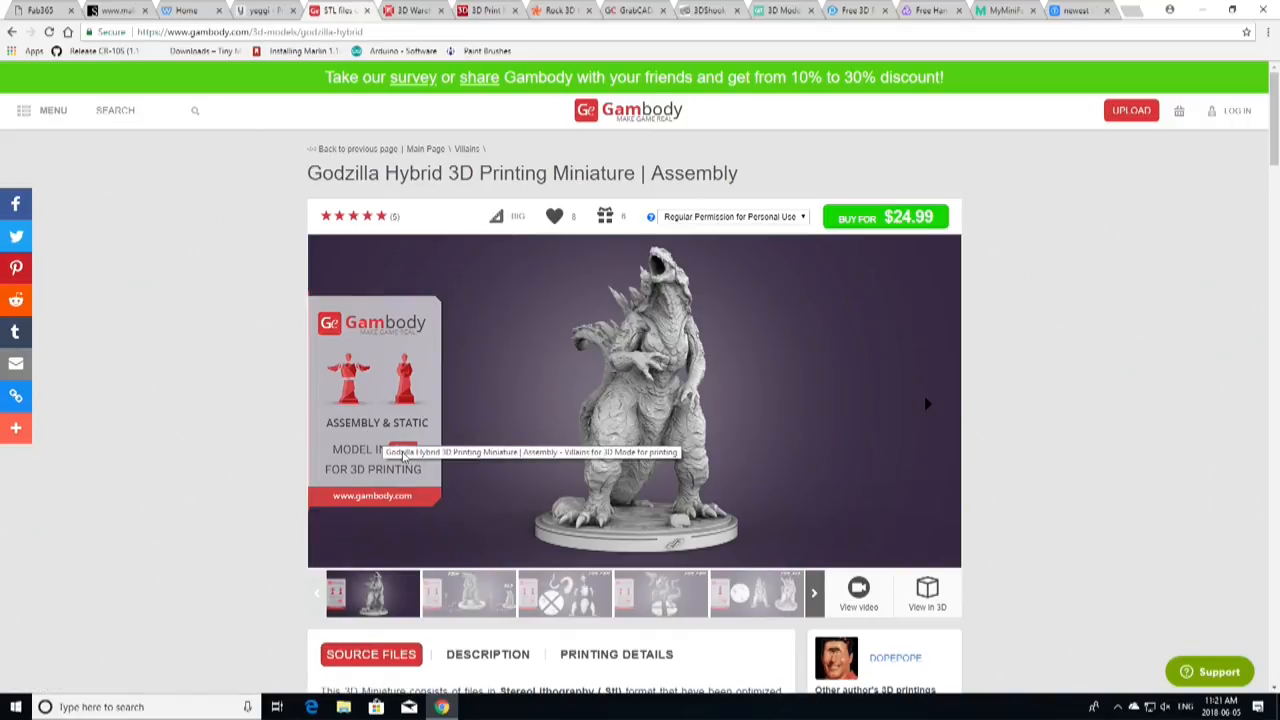
scroll(down, 3)
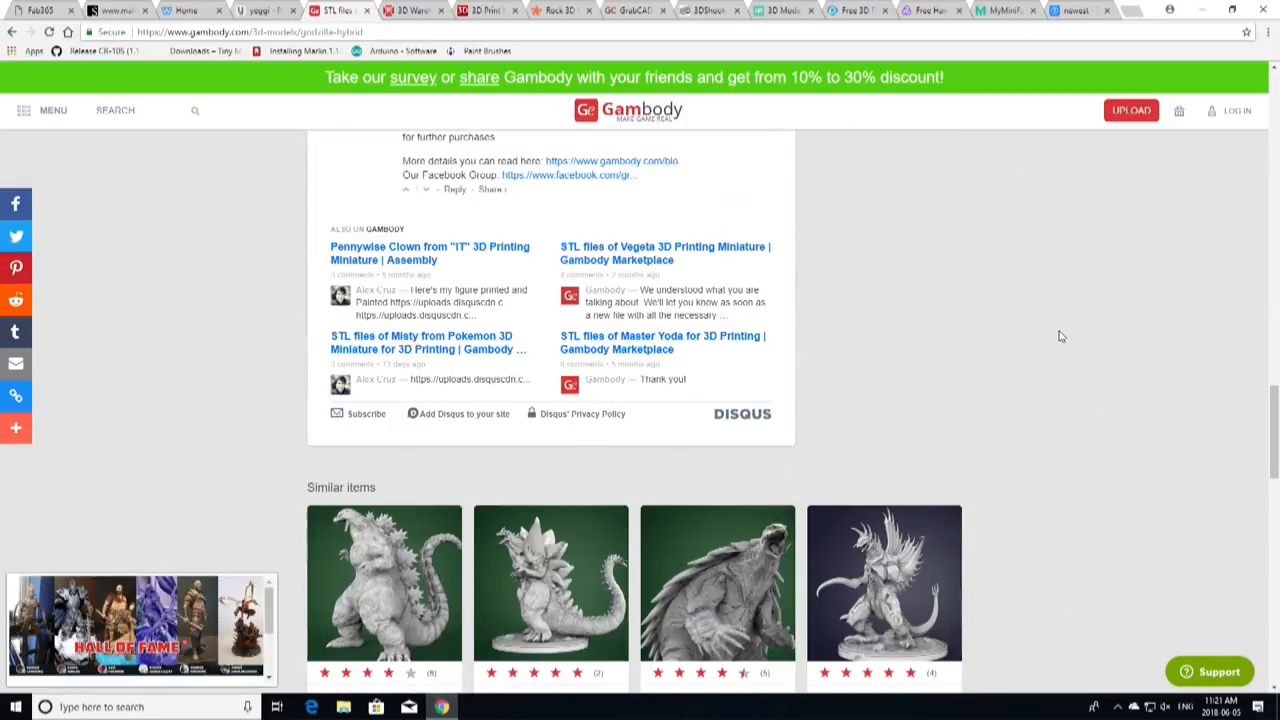
scroll(up, 3)
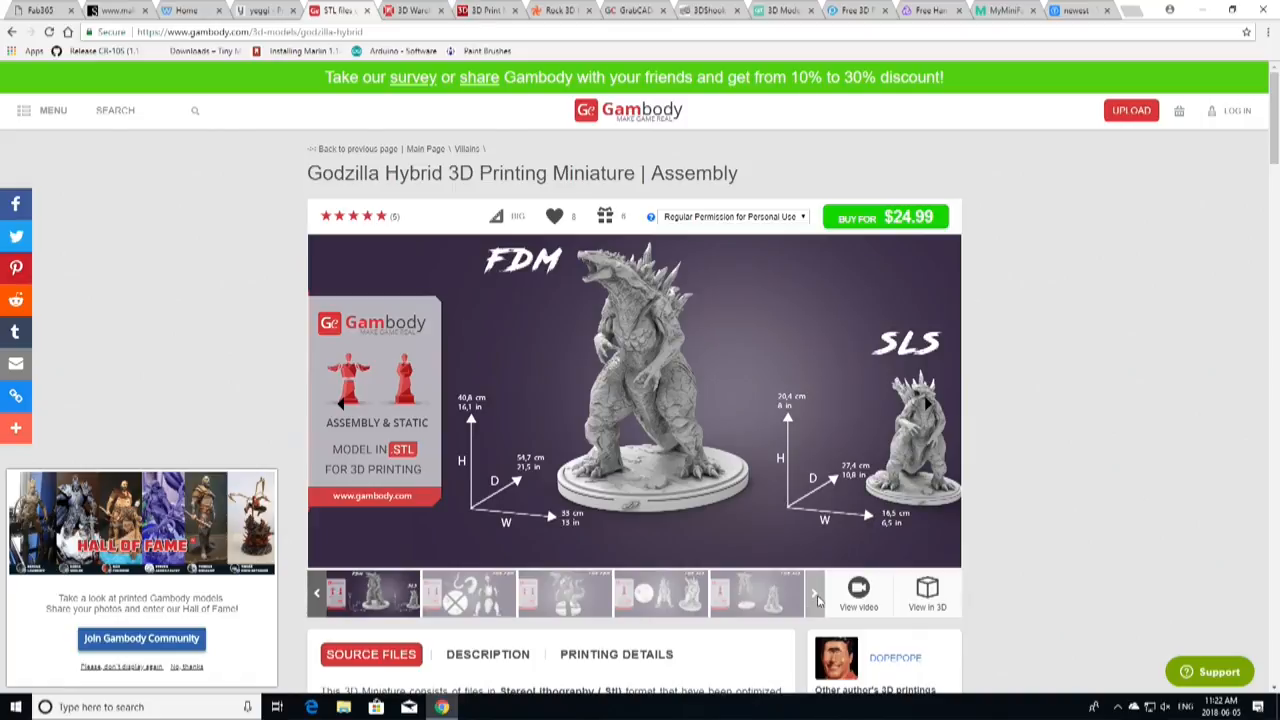
mouse_move(262, 597)
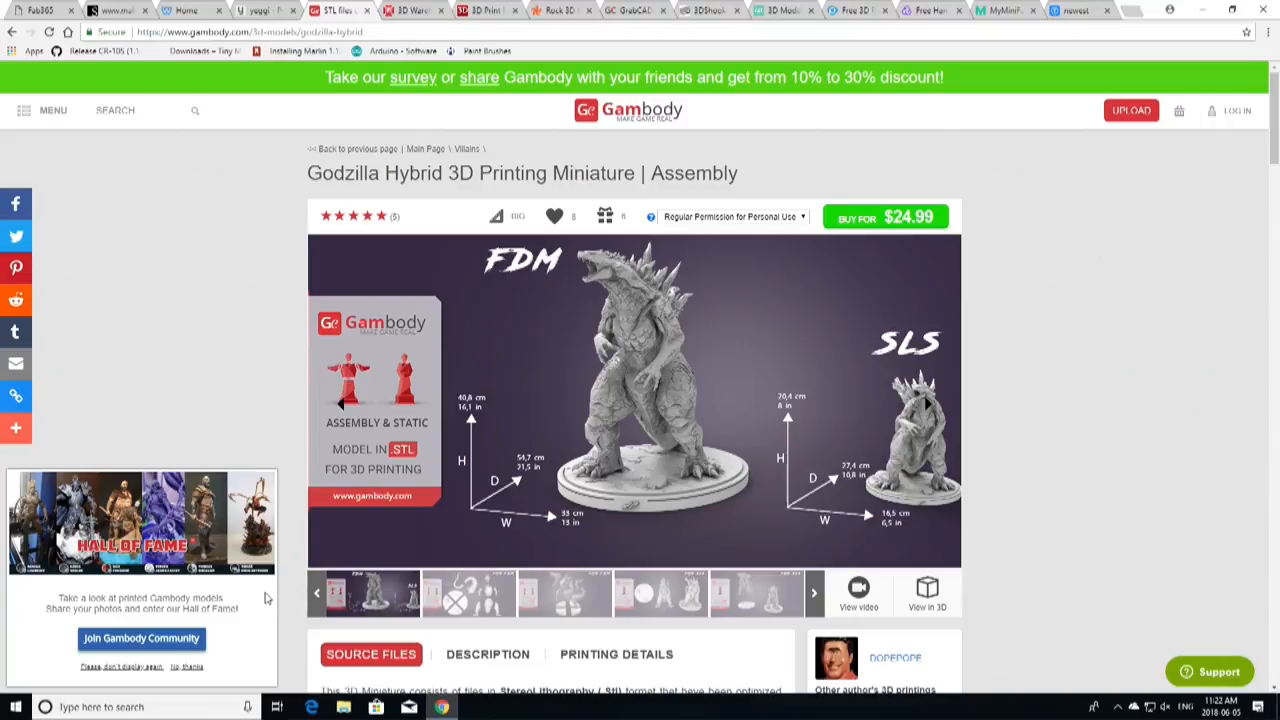
mouse_move(1151, 479)
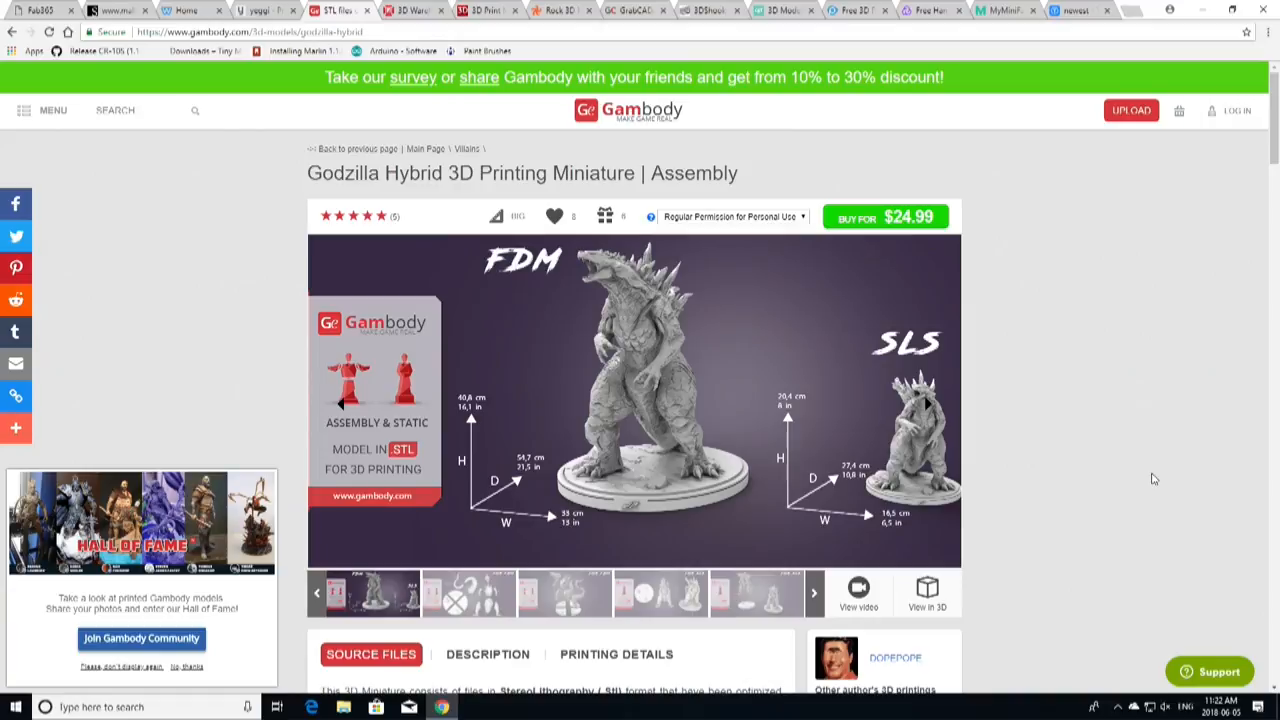
- Scroll Gambody's catalogue, then bring up Yeggi's homepage
scroll(down, 3)
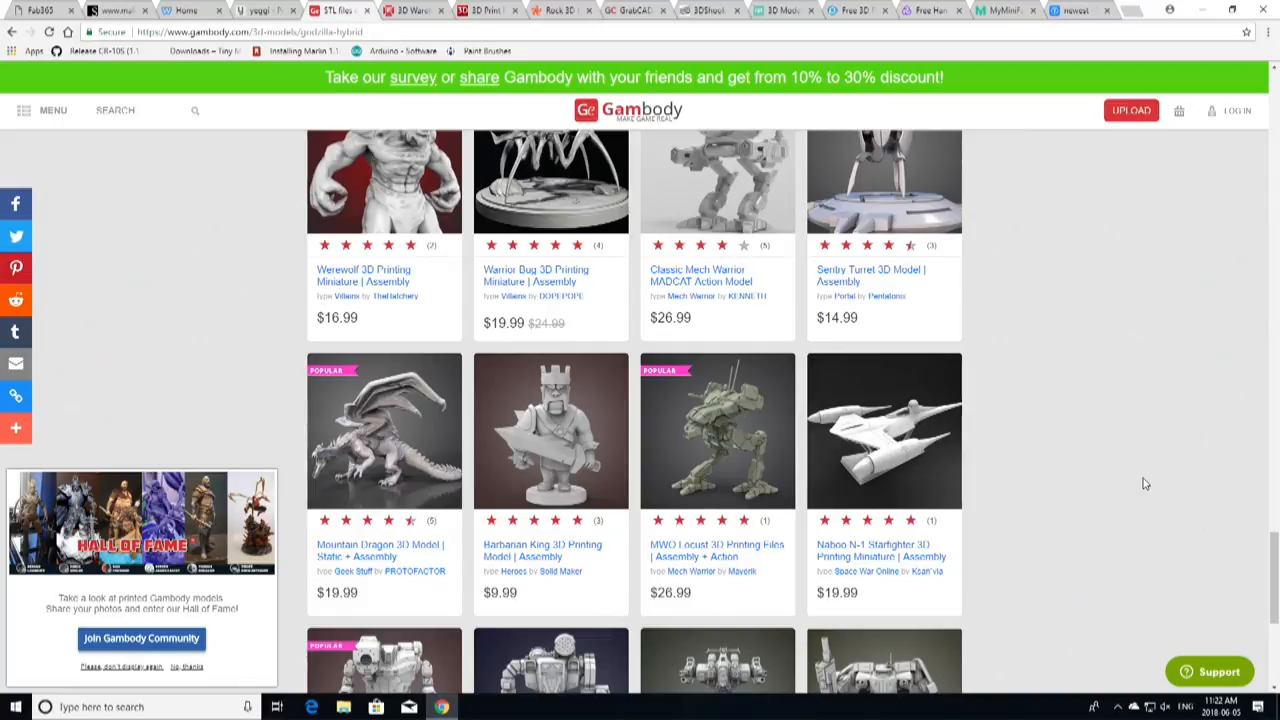
click(266, 15)
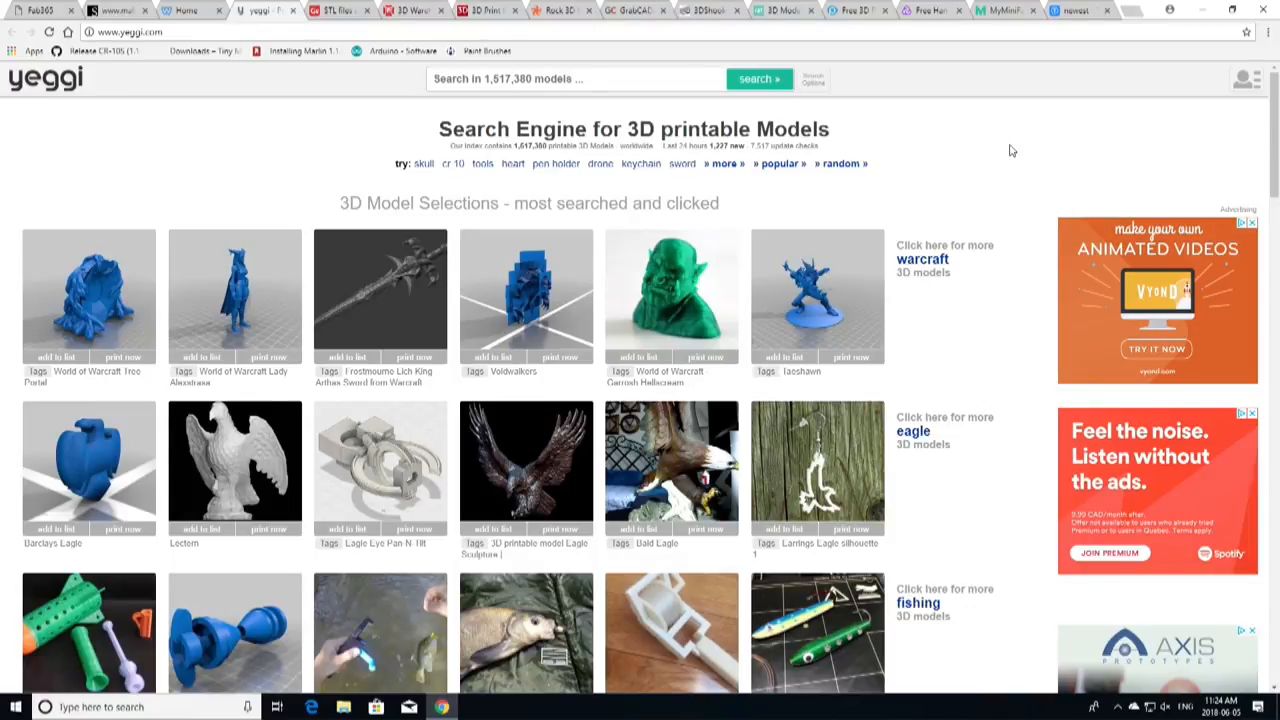
- Check the baby Groot result from Yeggi's Most popular 3D Models, then return to Yeggi
scroll(down, 3)
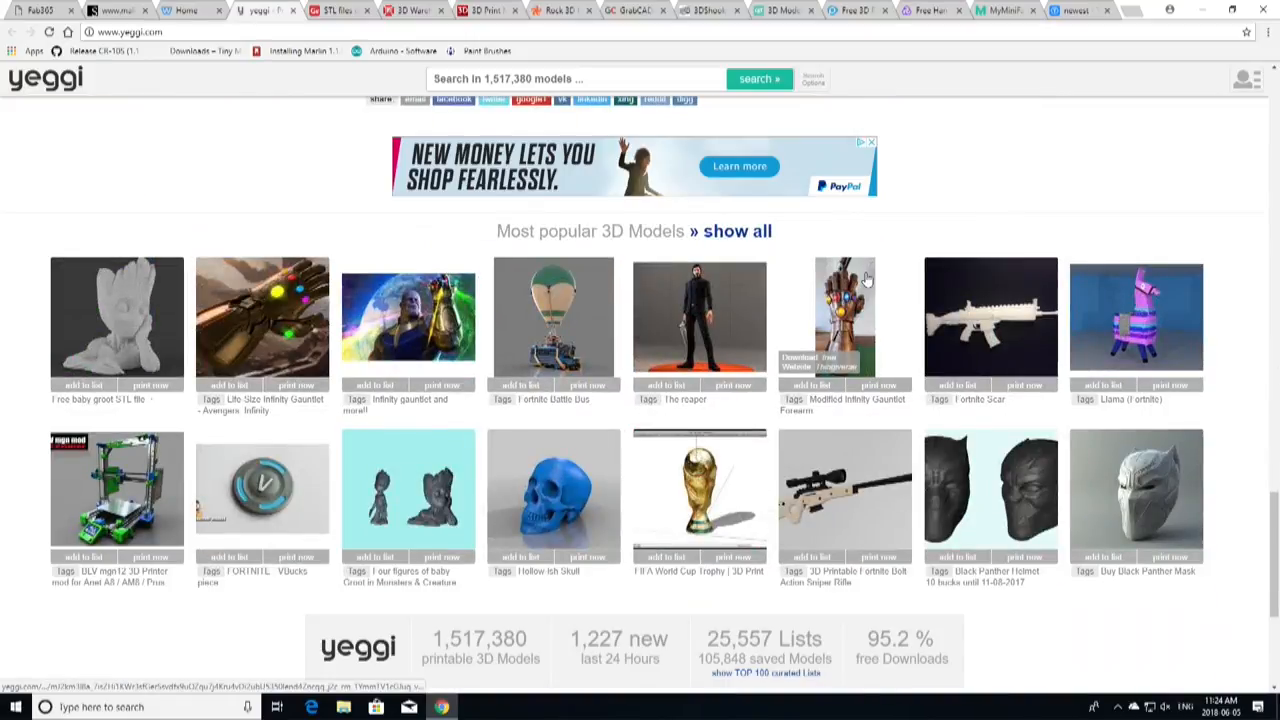
mouse_move(145, 320)
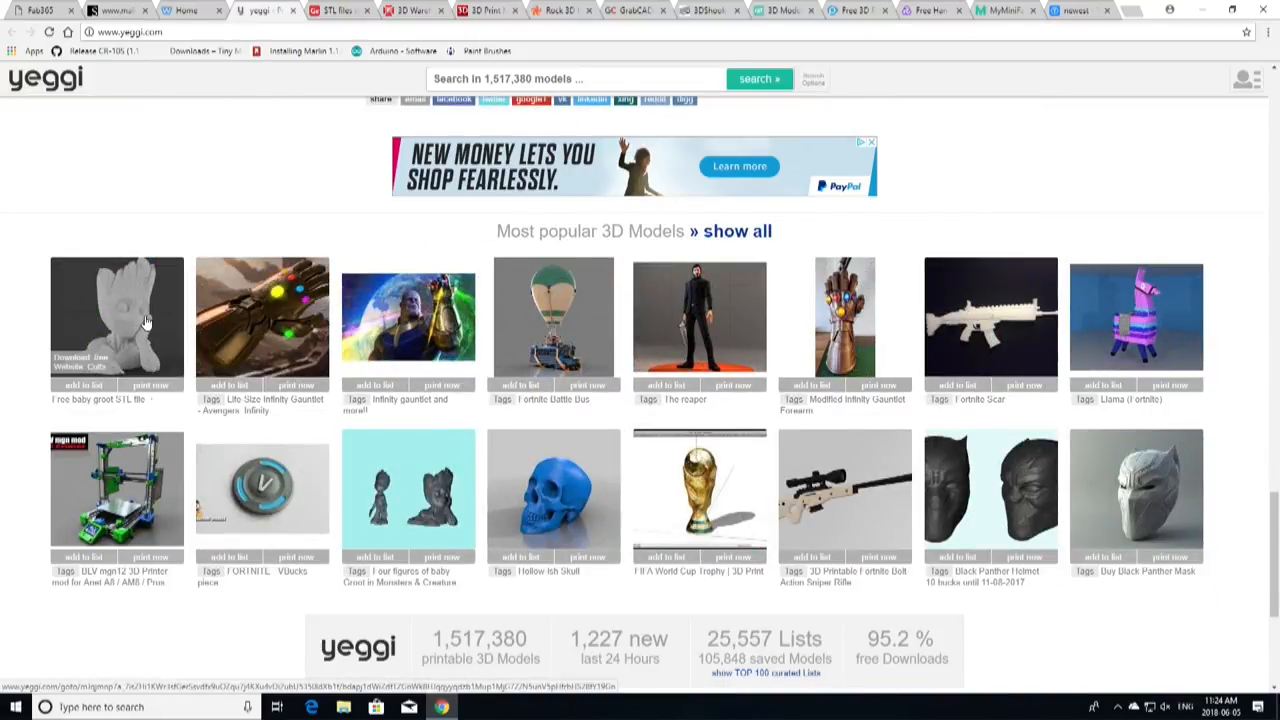
mouse_move(601, 464)
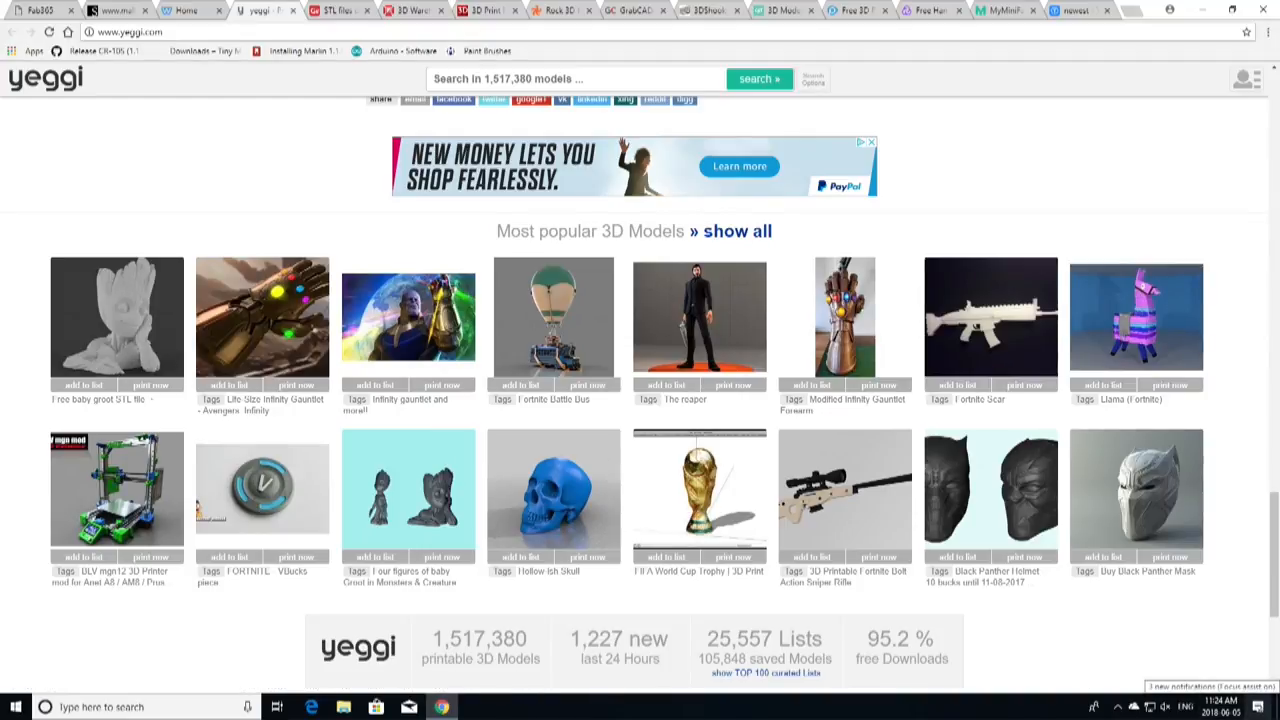
mouse_move(97, 384)
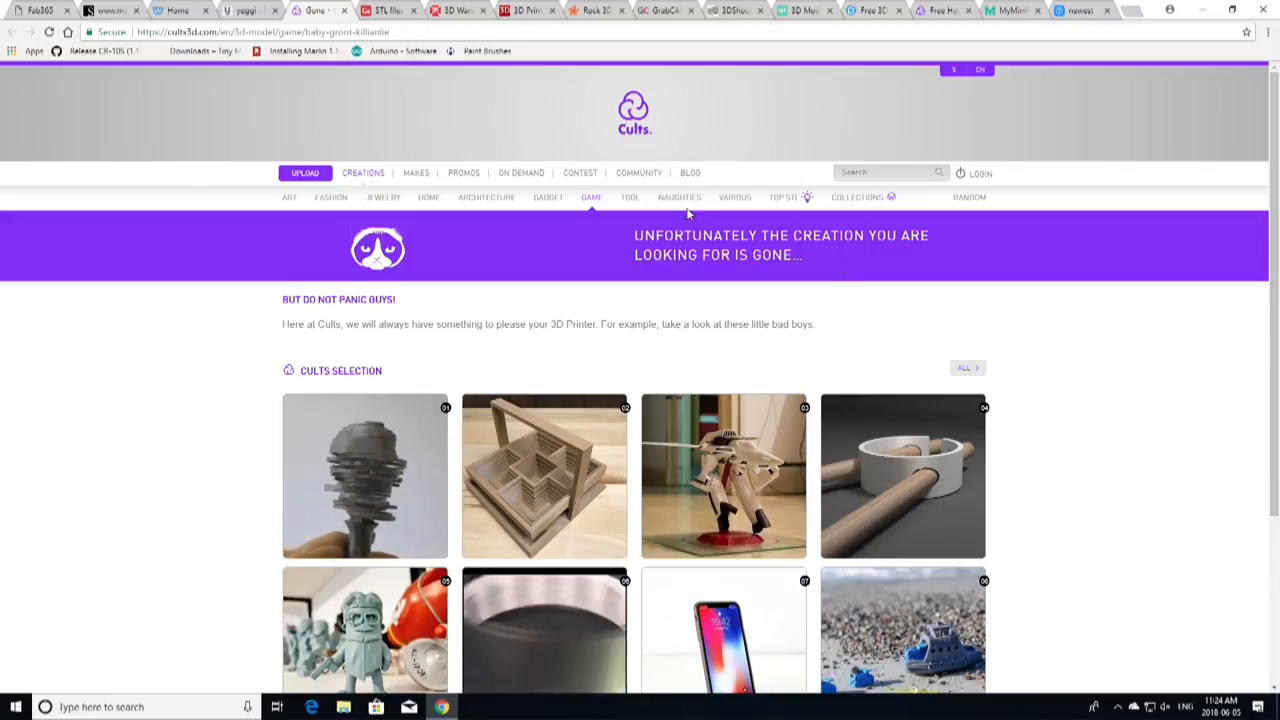
click(245, 11)
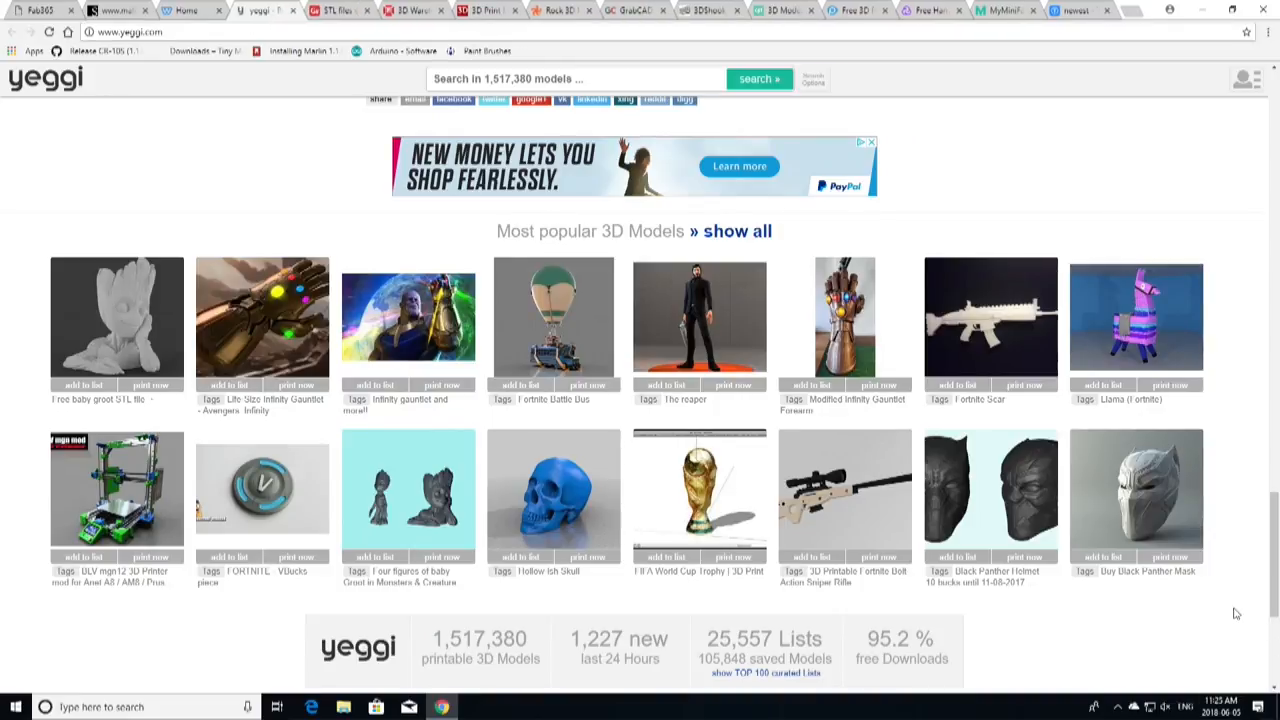
mouse_move(1113, 592)
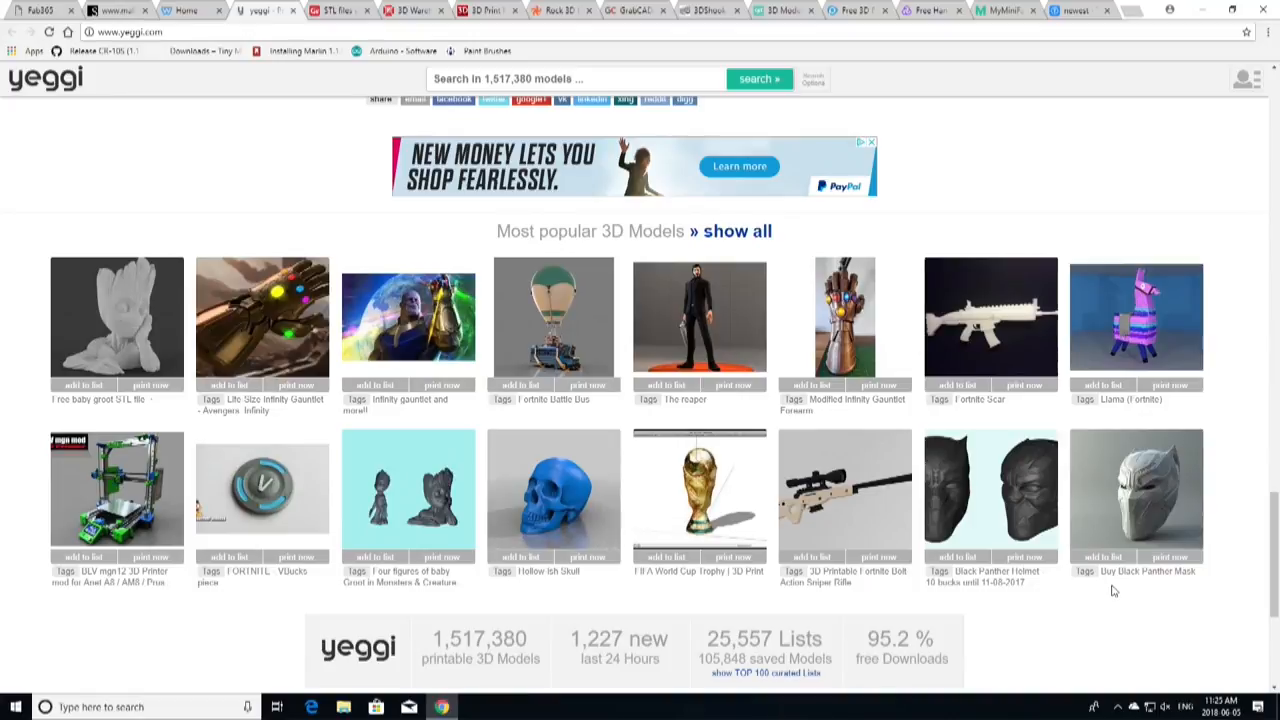
mouse_move(560, 305)
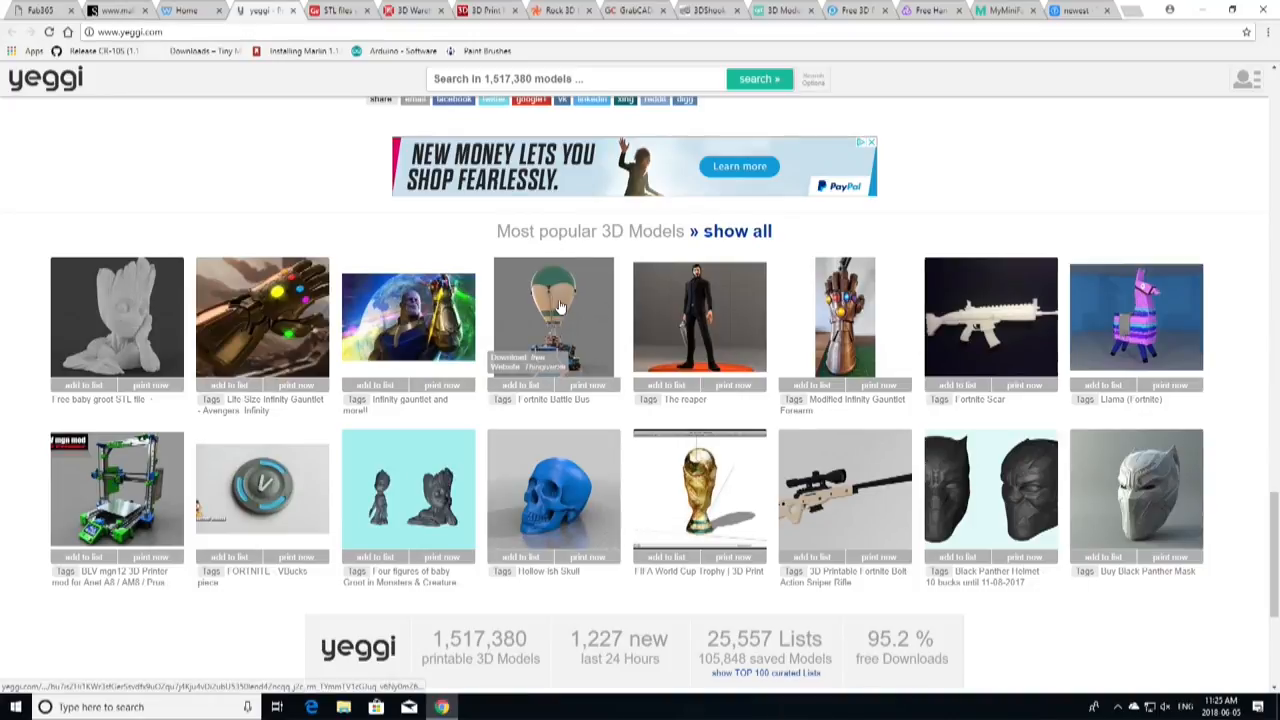
mouse_move(1162, 236)
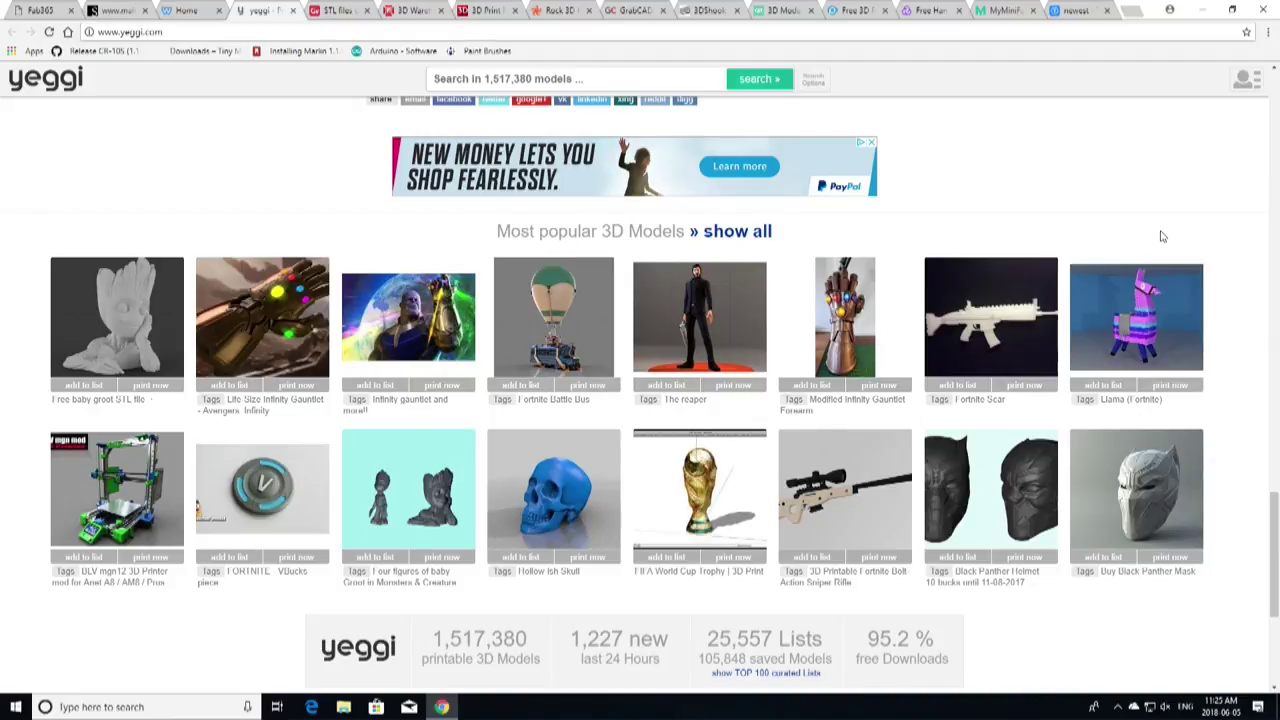
mouse_move(1026, 139)
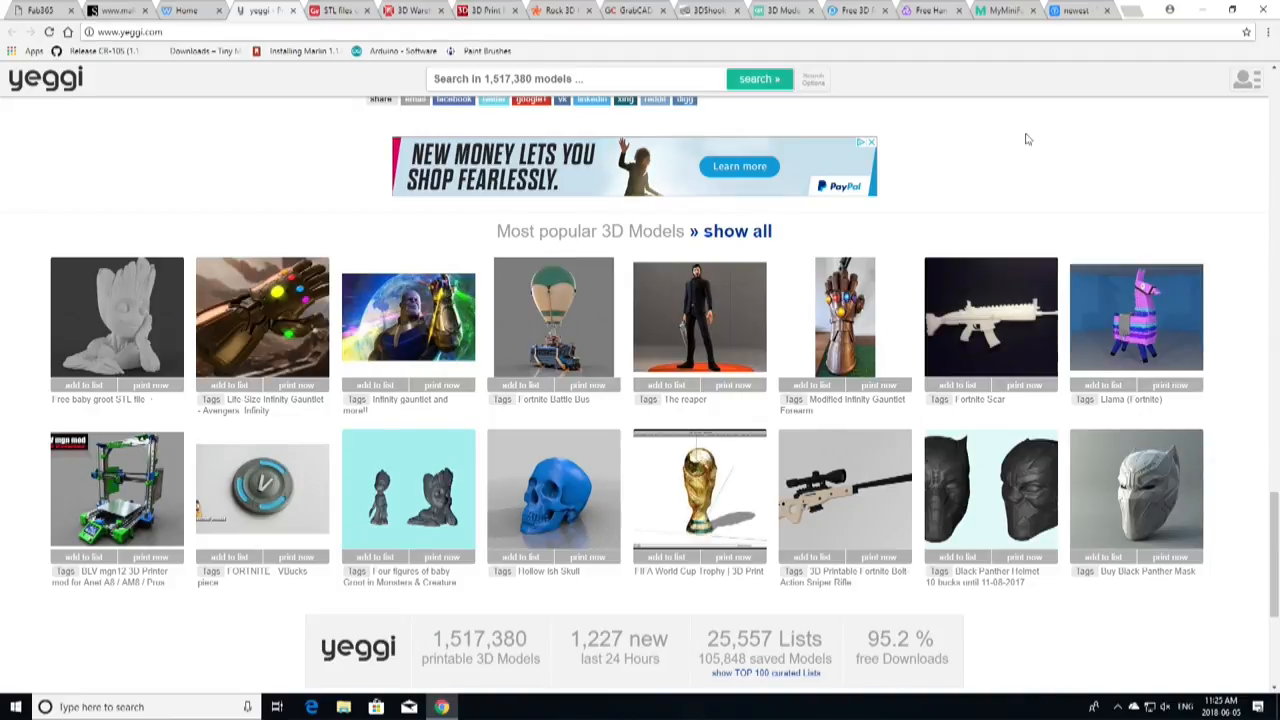
mouse_move(188, 14)
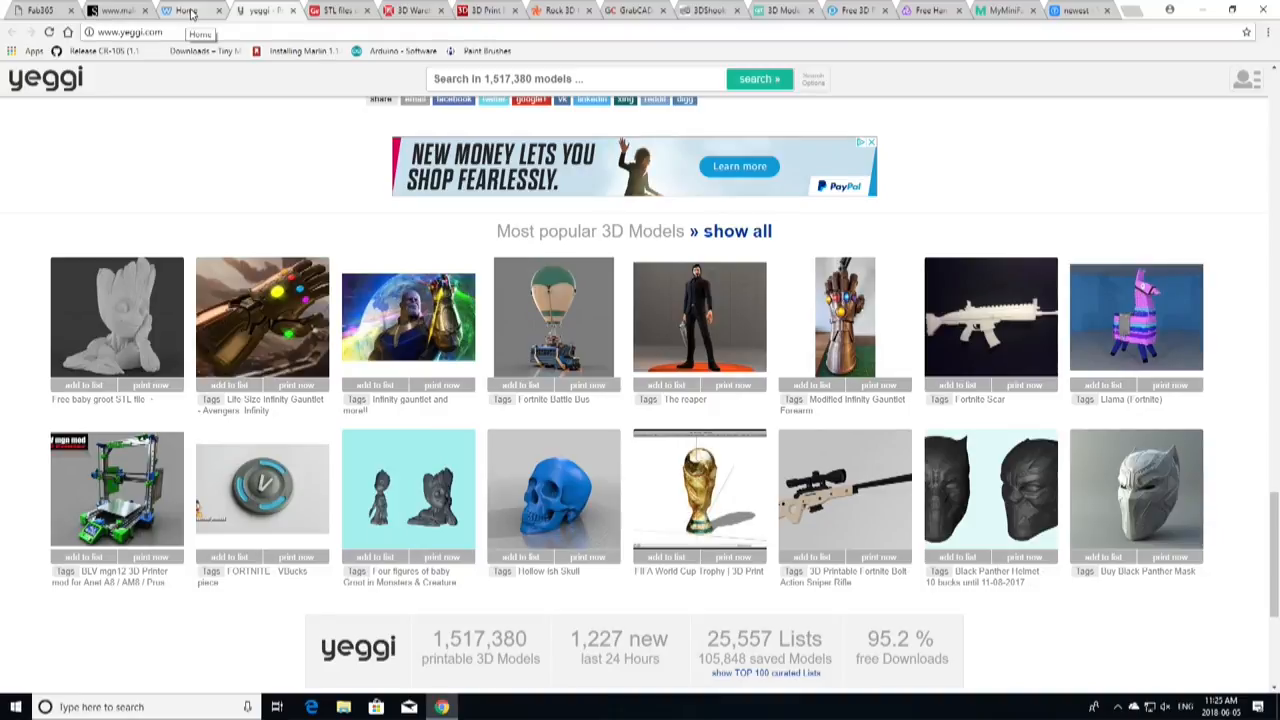
- Bring up EV Props' 3D Designs page showing the Superman throne model
click(185, 13)
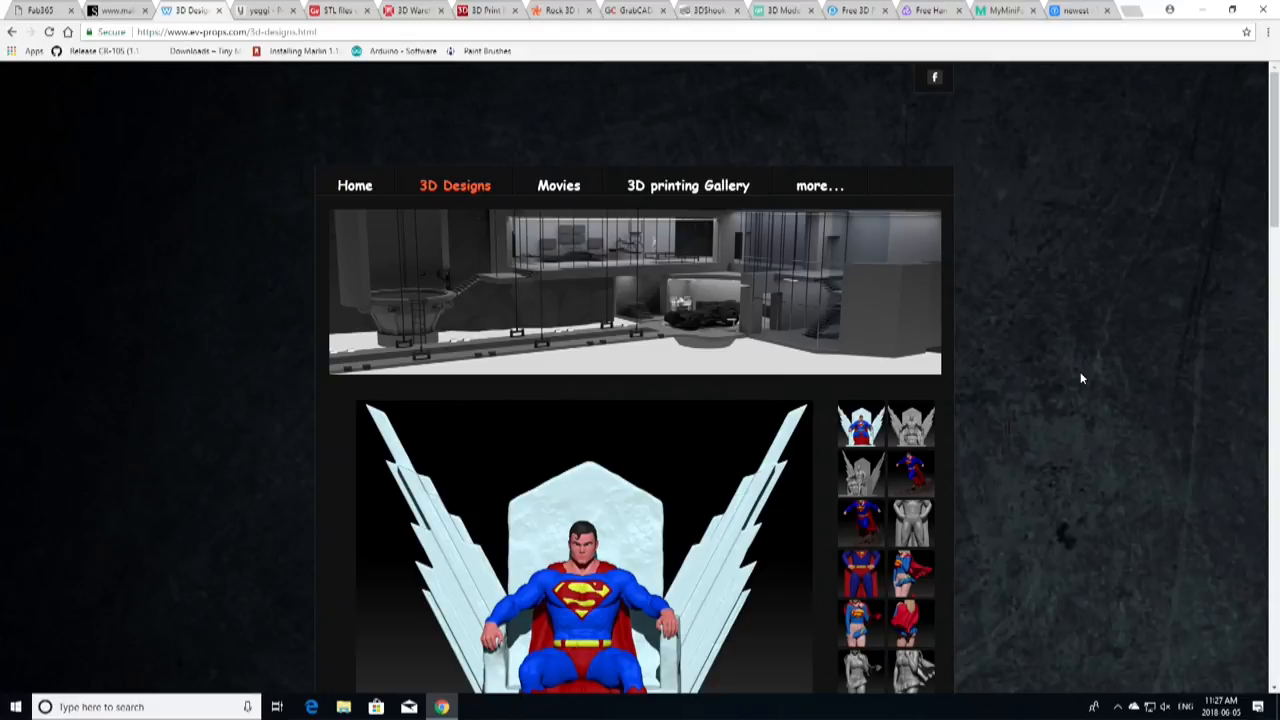
- Browse EV Props' gallery thumbnails and sculpts like Darkseid, Pennywise, He-Man and Hellboy
scroll(down, 3)
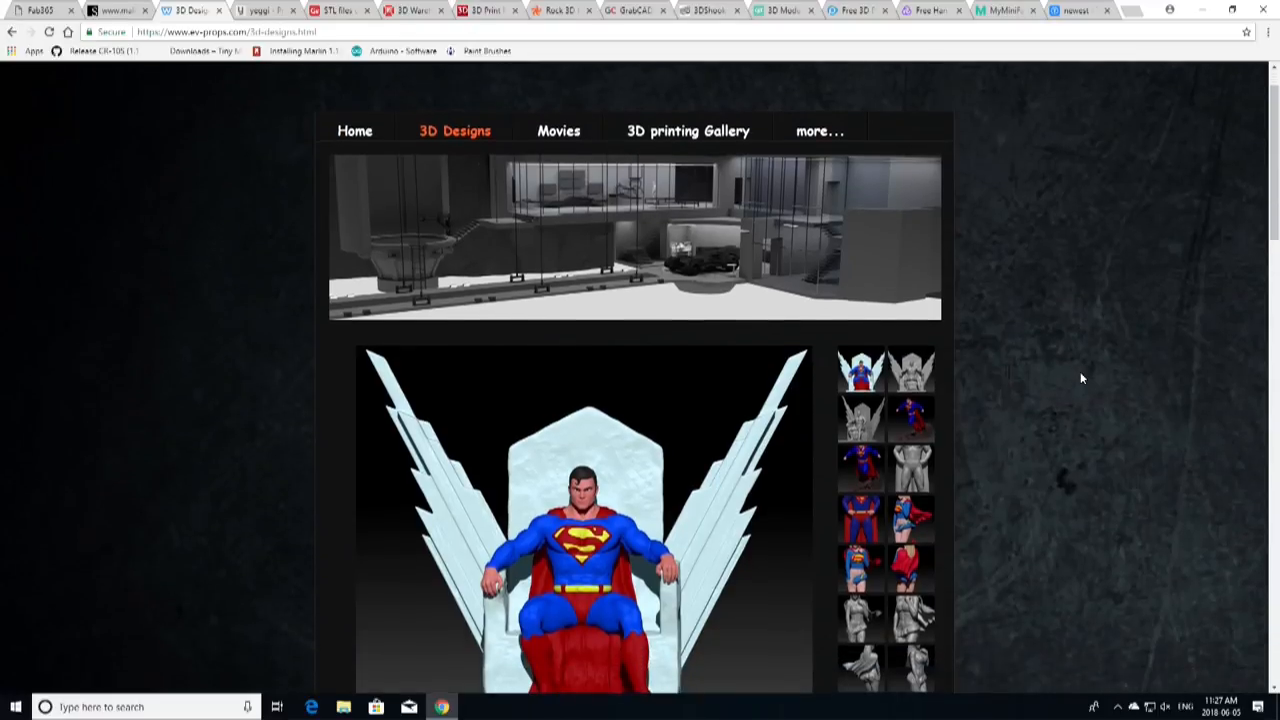
scroll(down, 3)
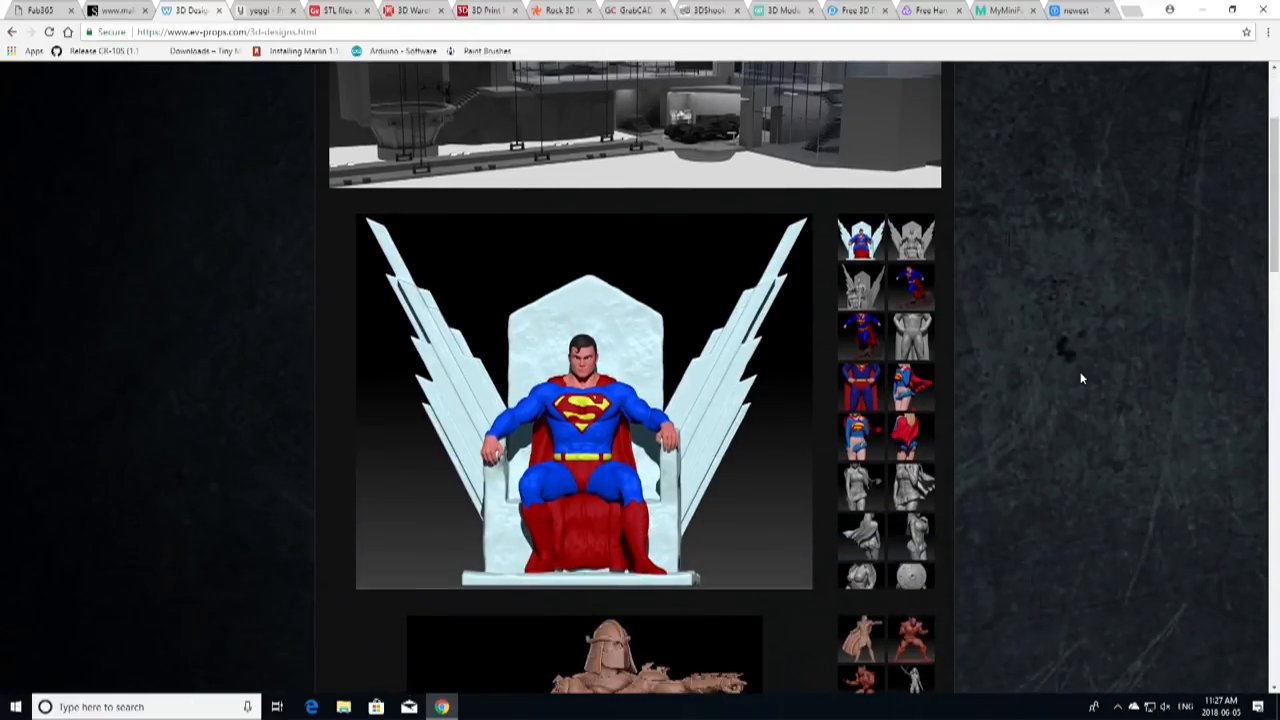
scroll(down, 3)
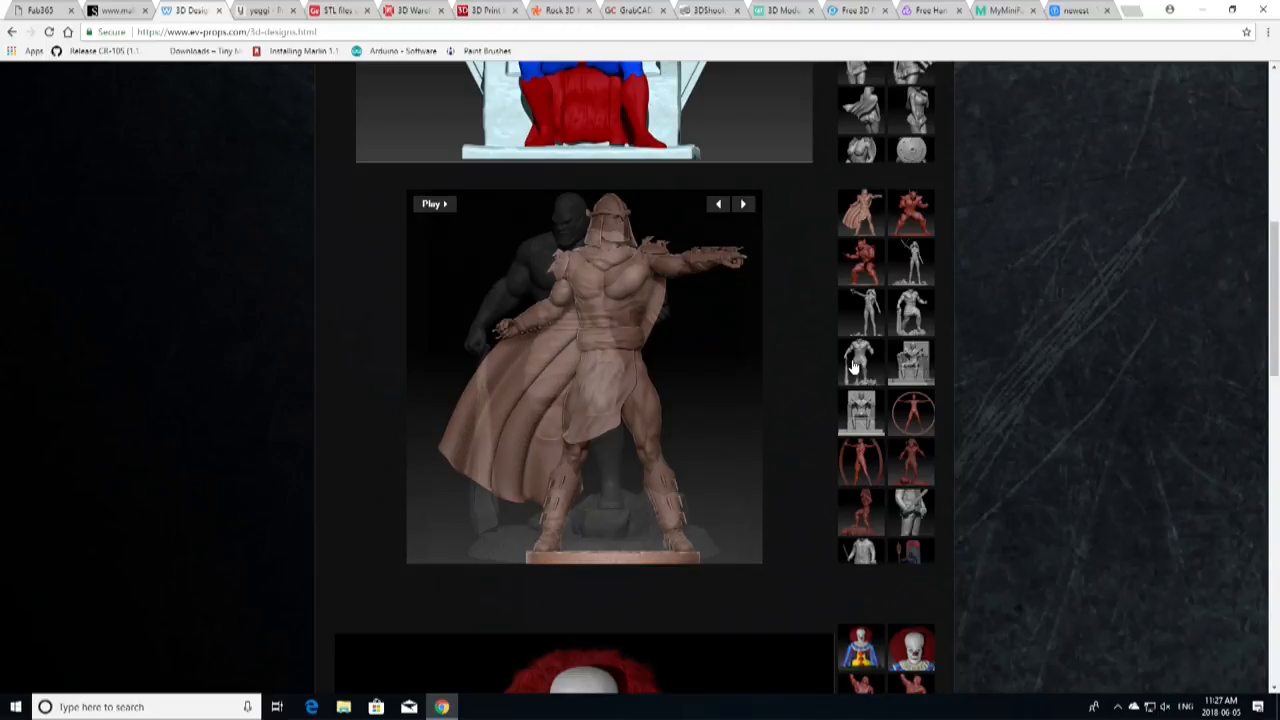
click(744, 204)
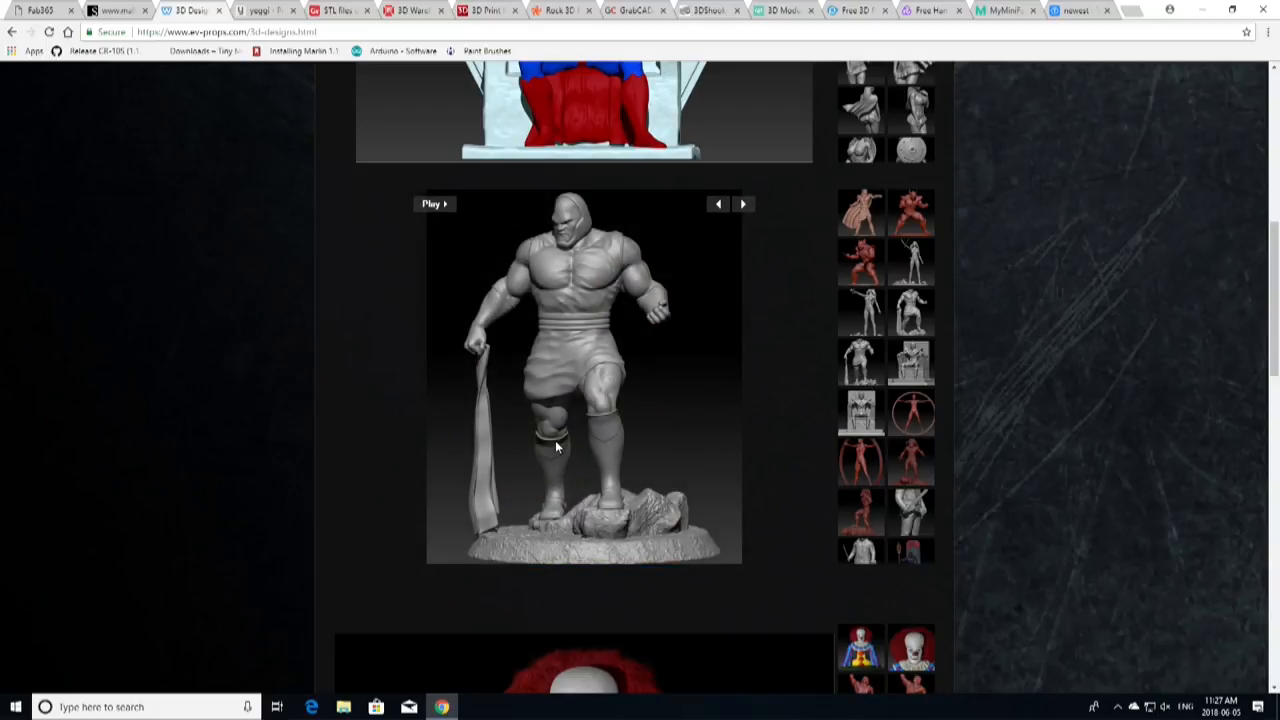
mouse_move(575, 437)
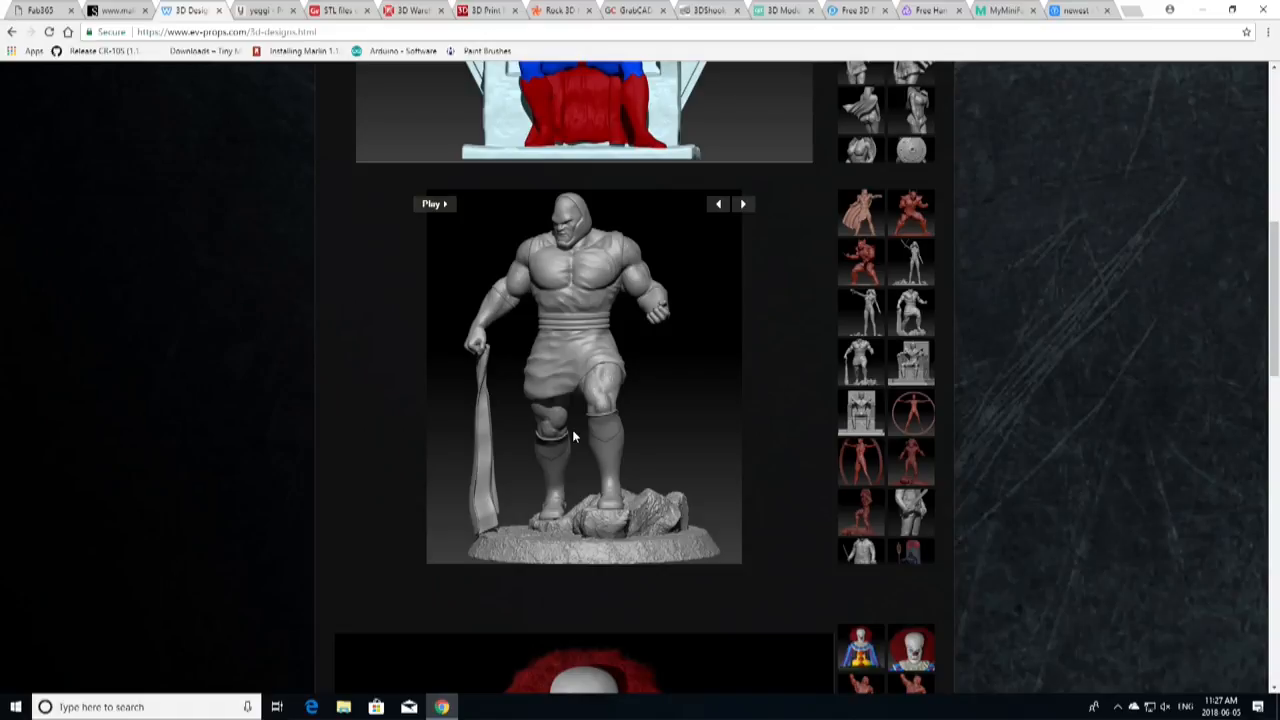
scroll(down, 3)
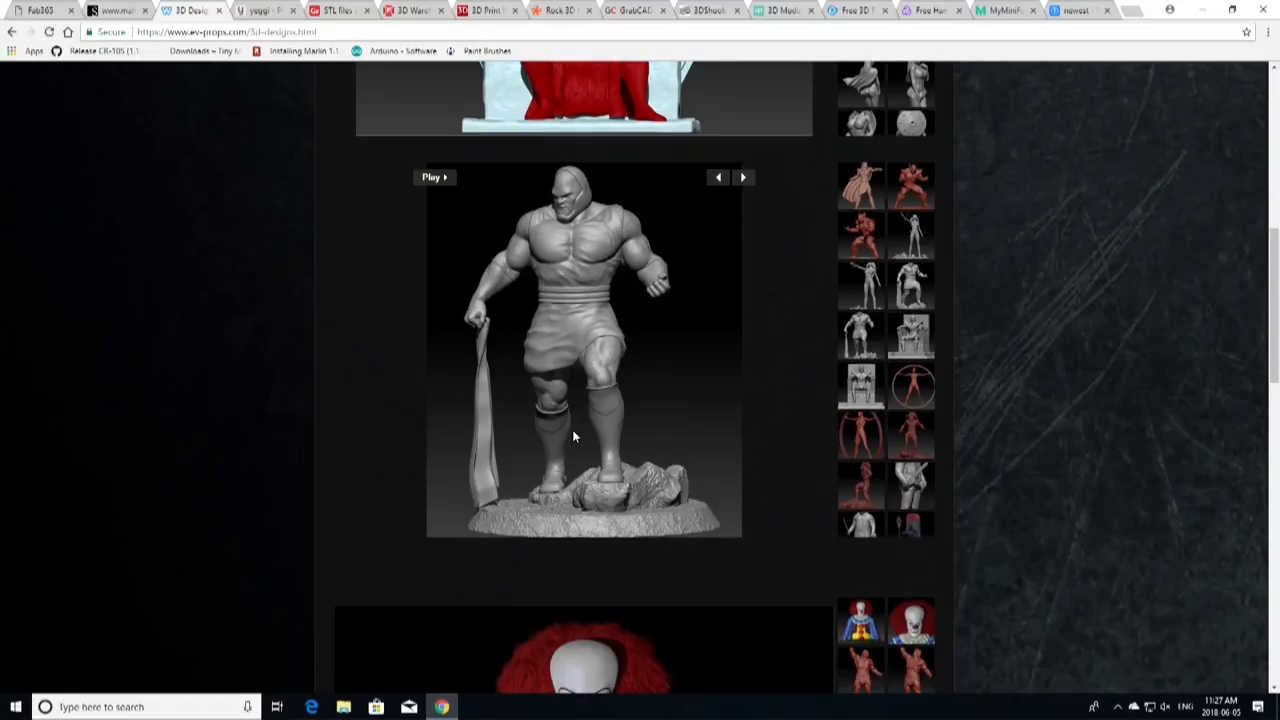
scroll(down, 3)
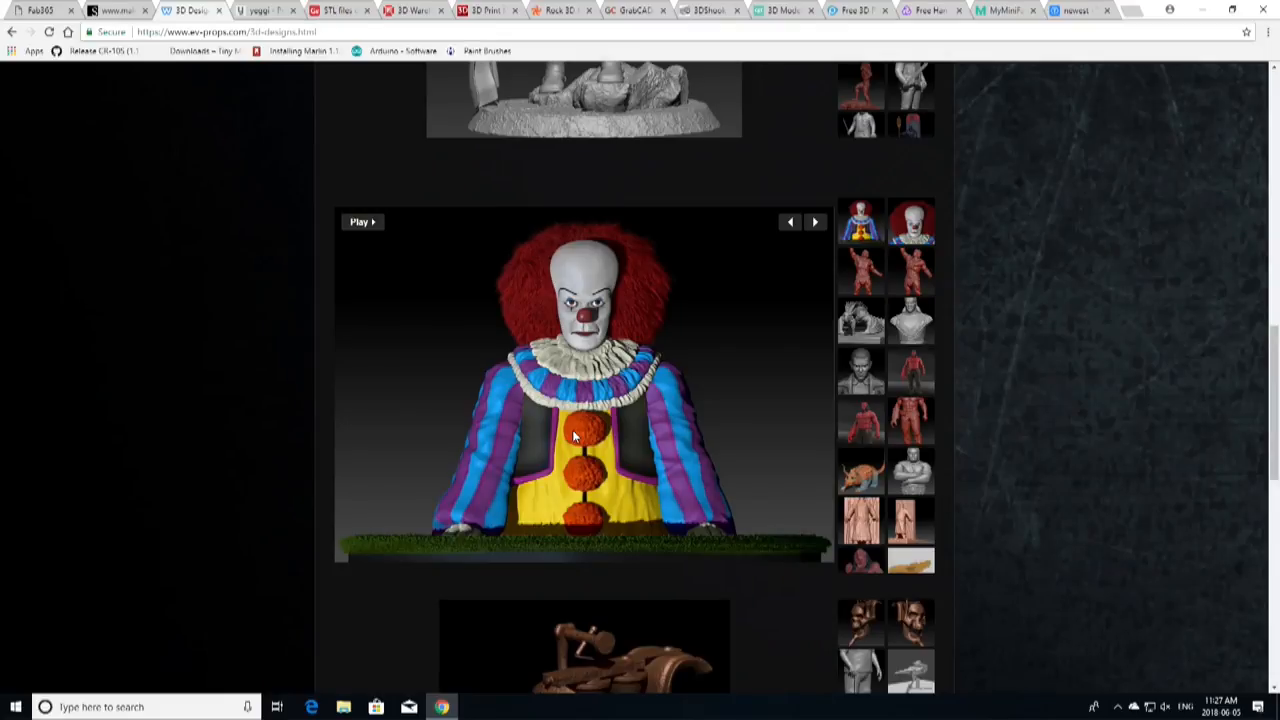
mouse_move(865, 278)
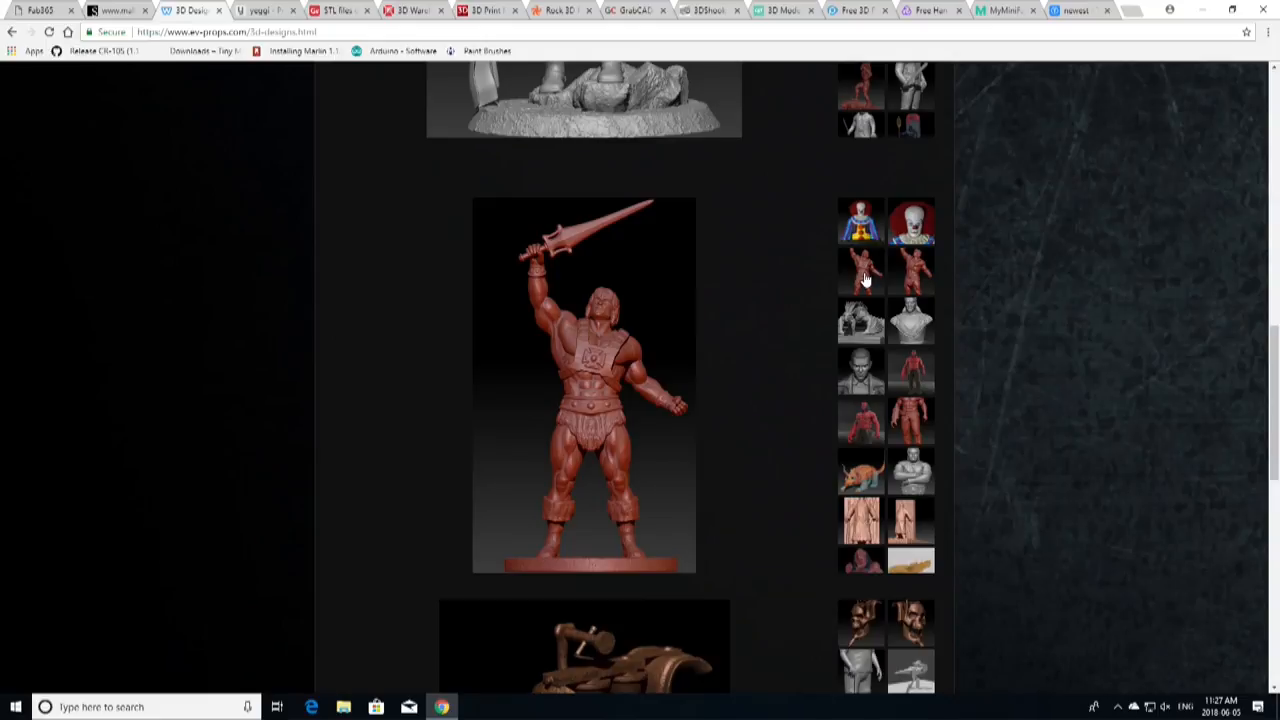
mouse_move(993, 280)
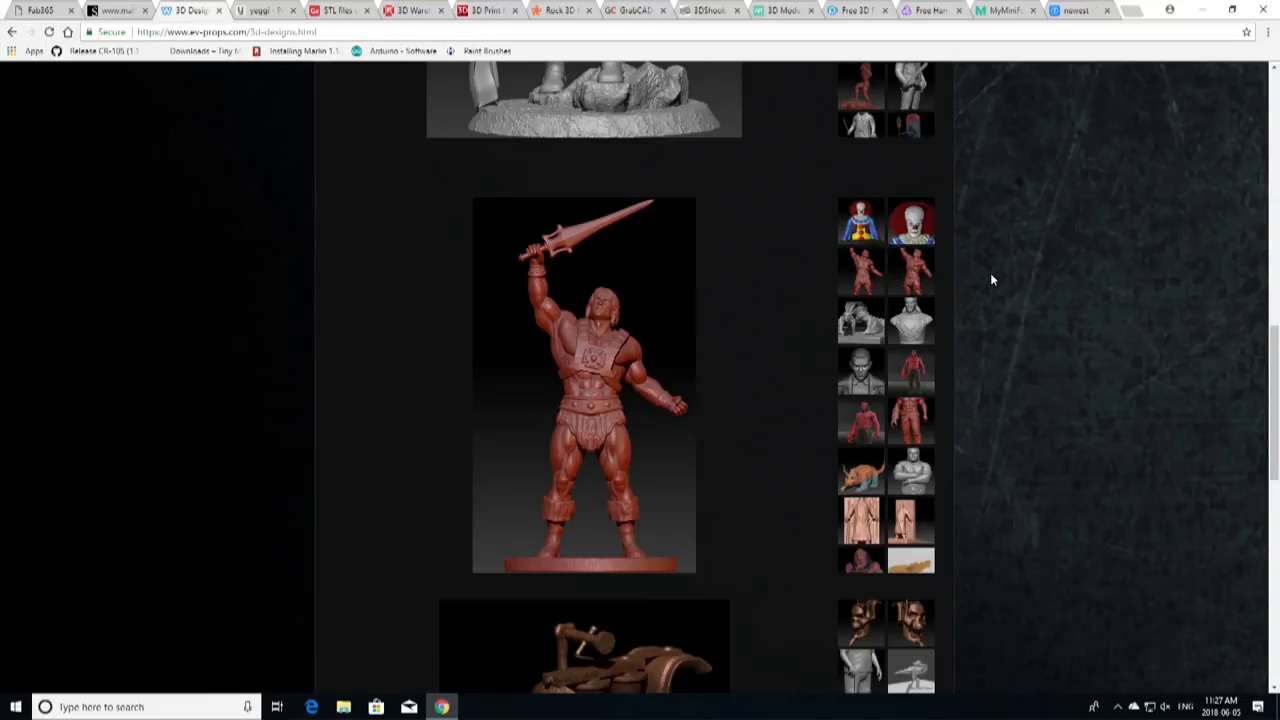
mouse_move(898, 428)
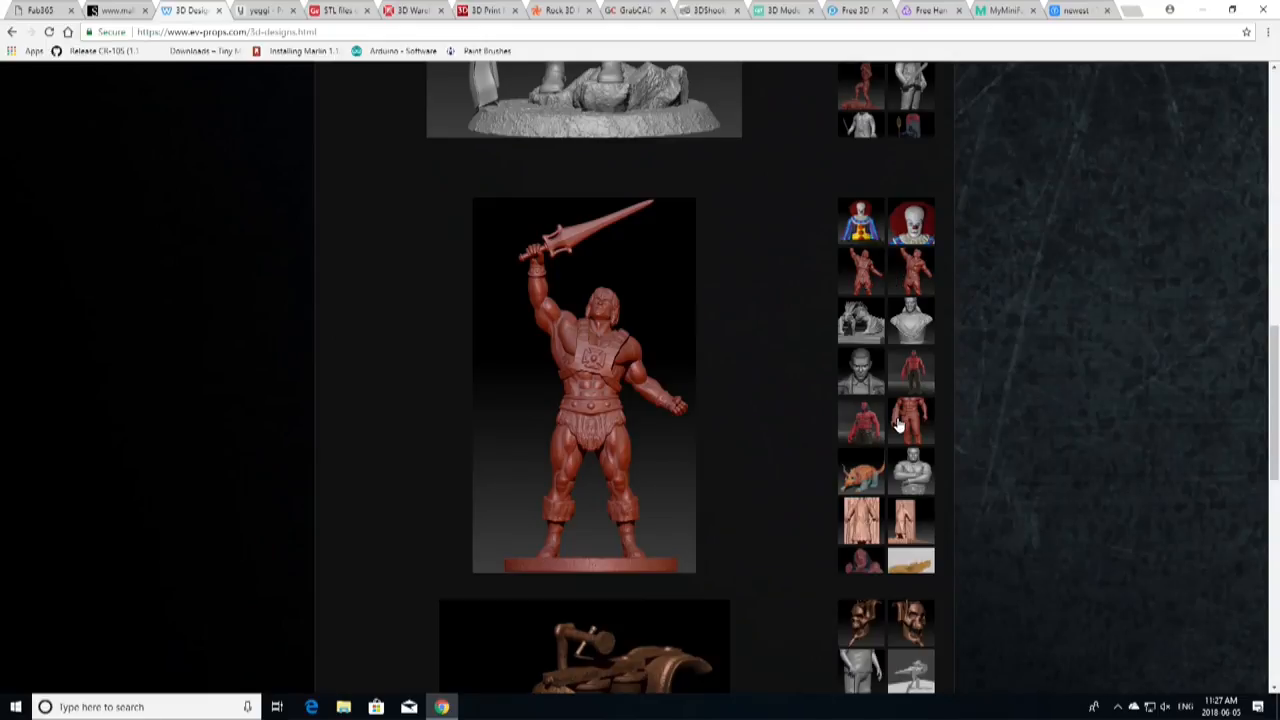
click(912, 420)
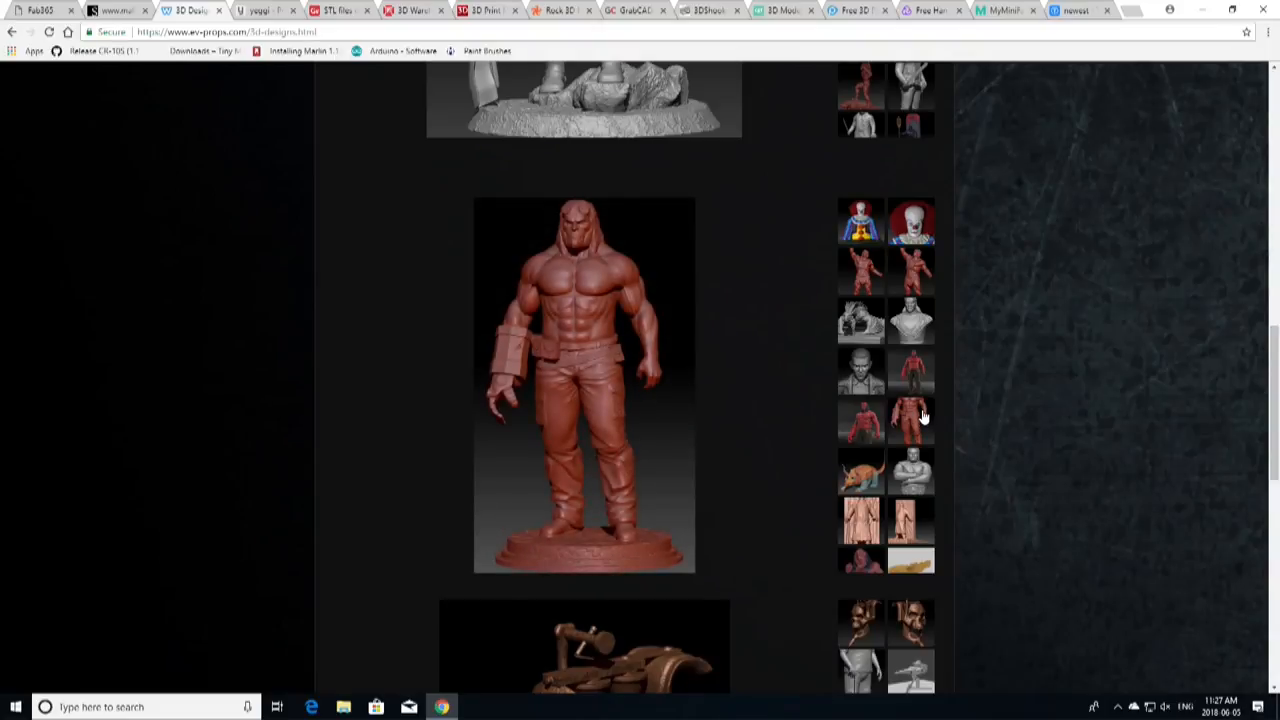
scroll(down, 3)
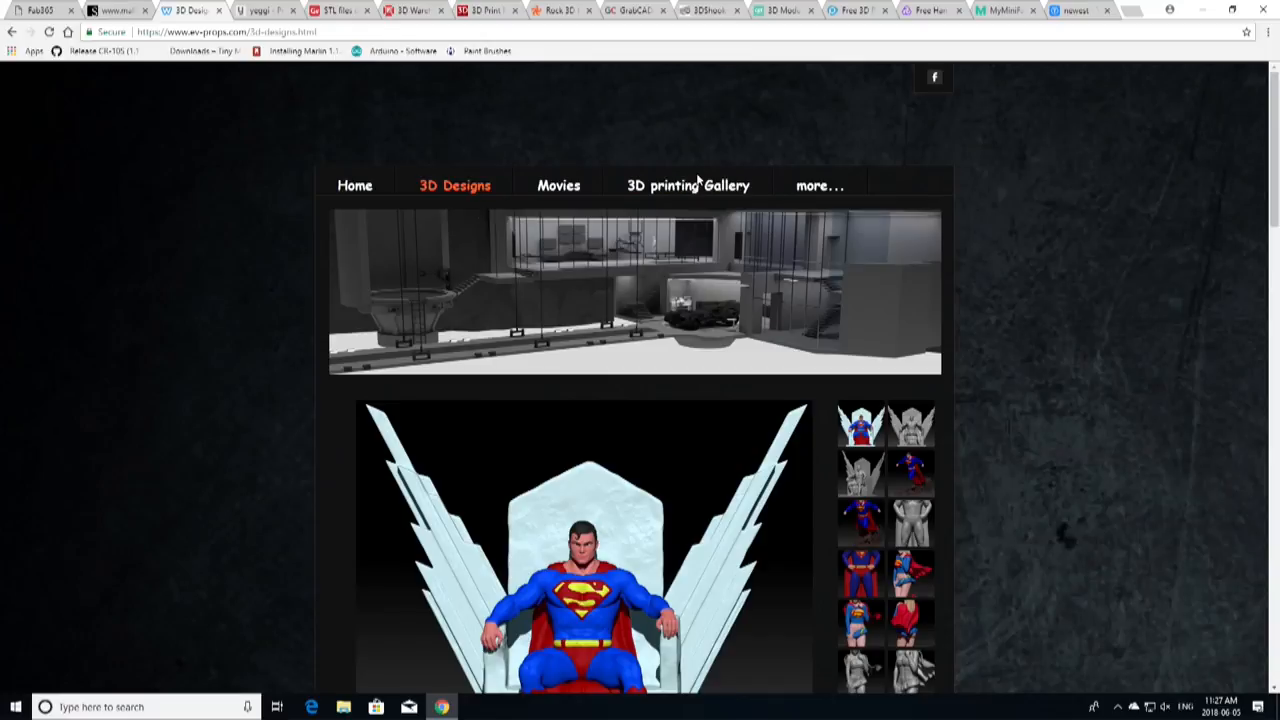
- View EV Props' 3D printing Gallery down to the printed Superman and He-Man figures
click(687, 185)
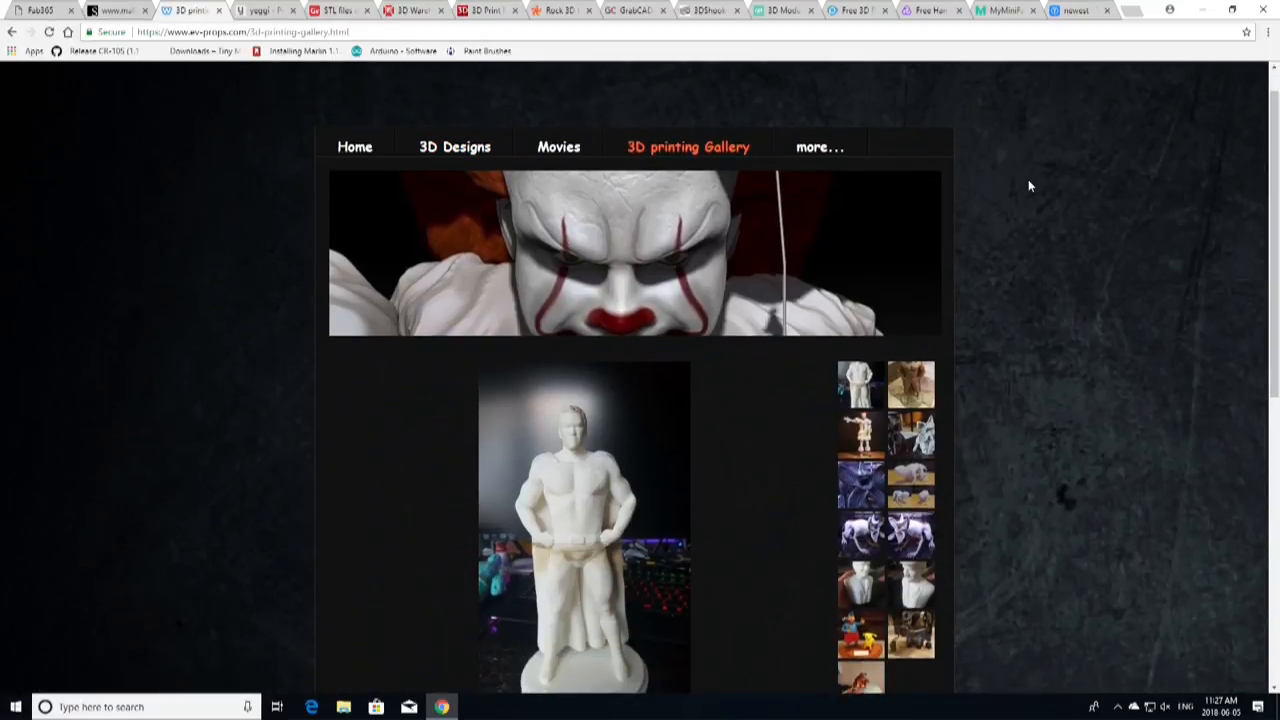
scroll(down, 3)
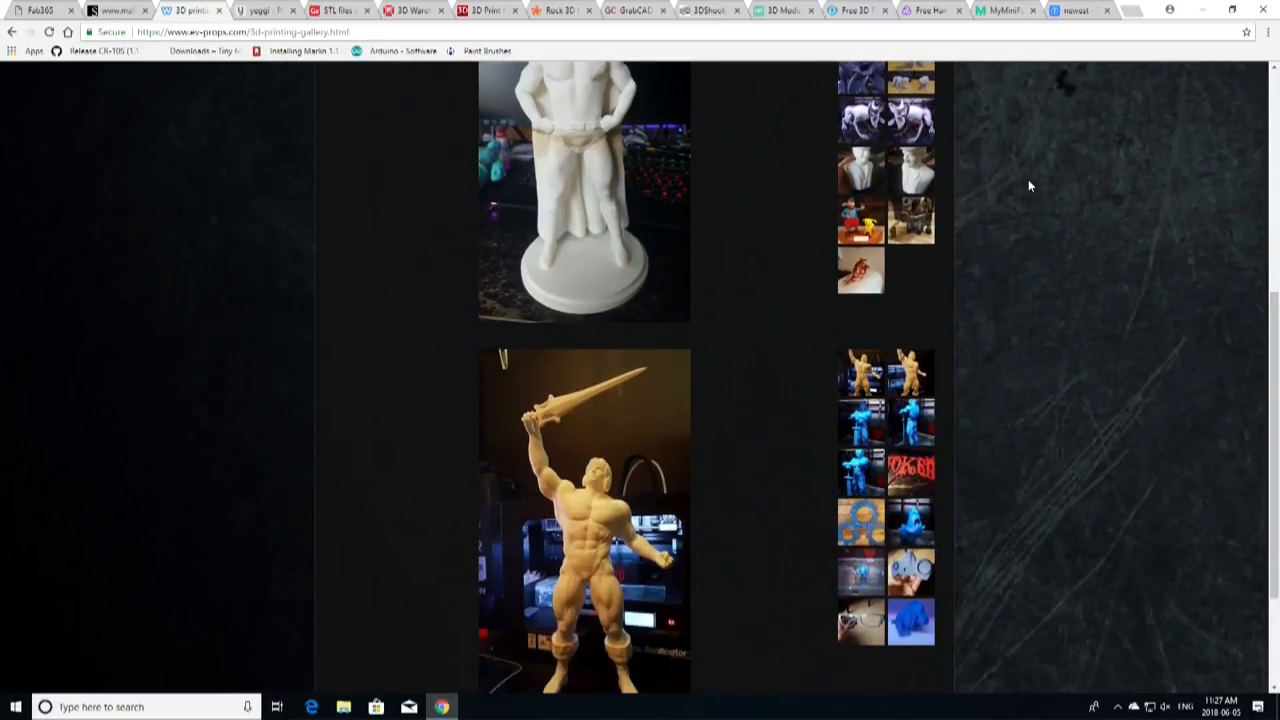
scroll(down, 3)
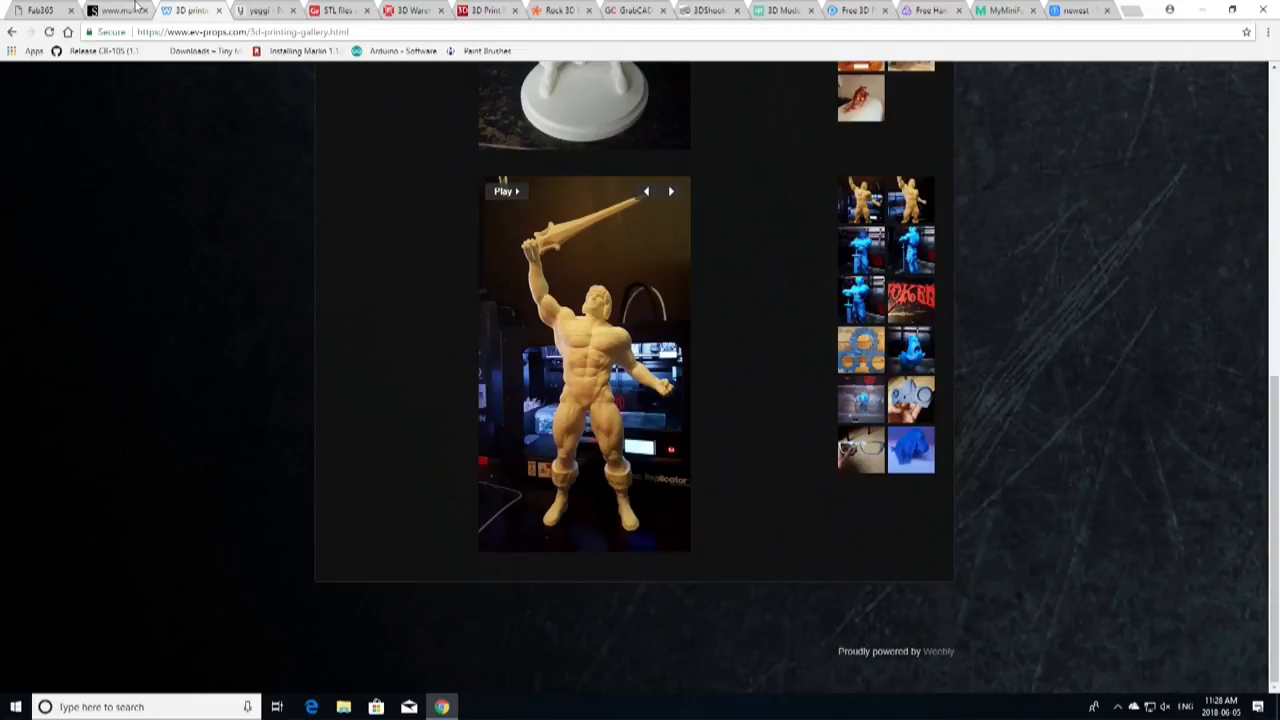
- Browse Malix3Design's superhero STL posts like Spawn, Venom, Deadpool and Iron Man, returning to the top
click(115, 9)
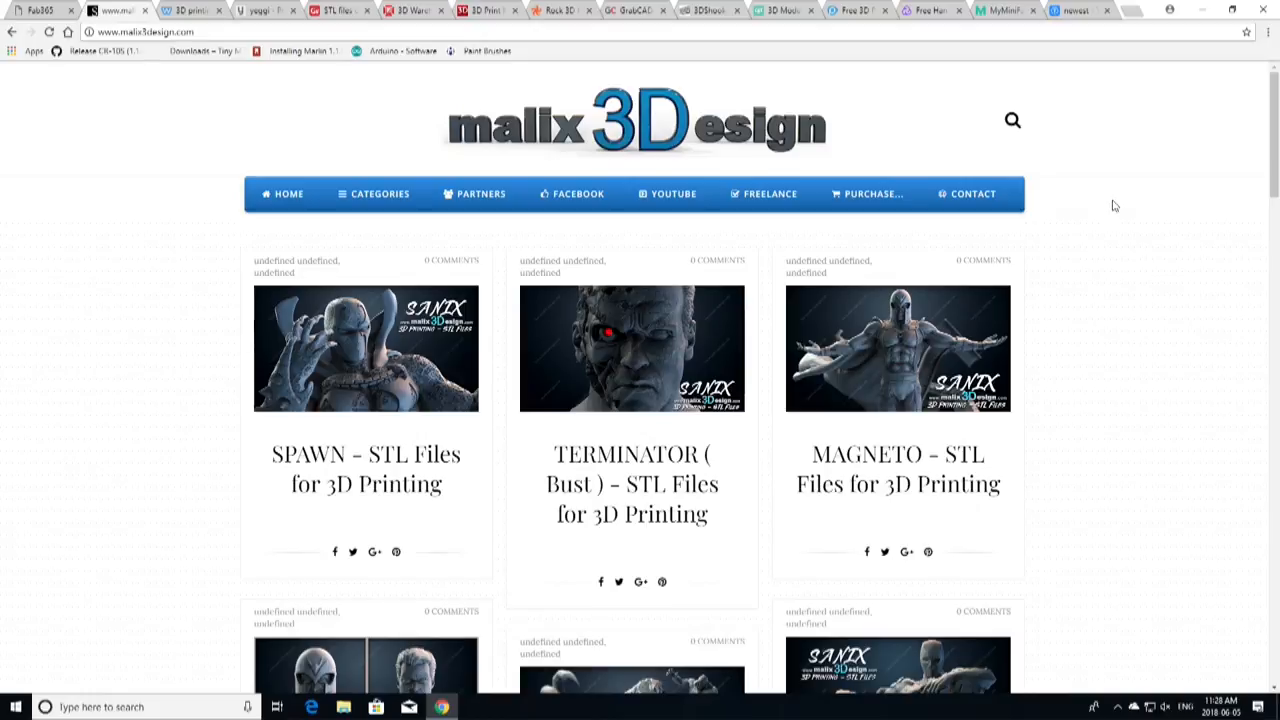
scroll(down, 3)
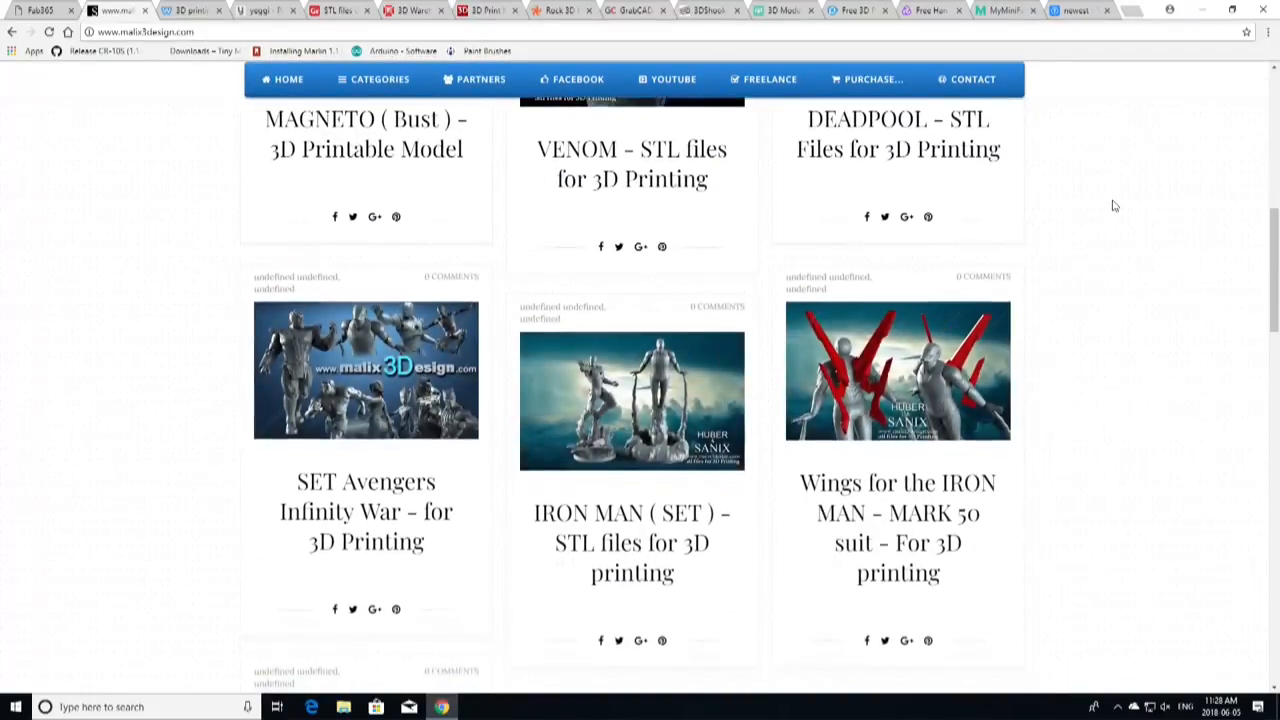
scroll(down, 3)
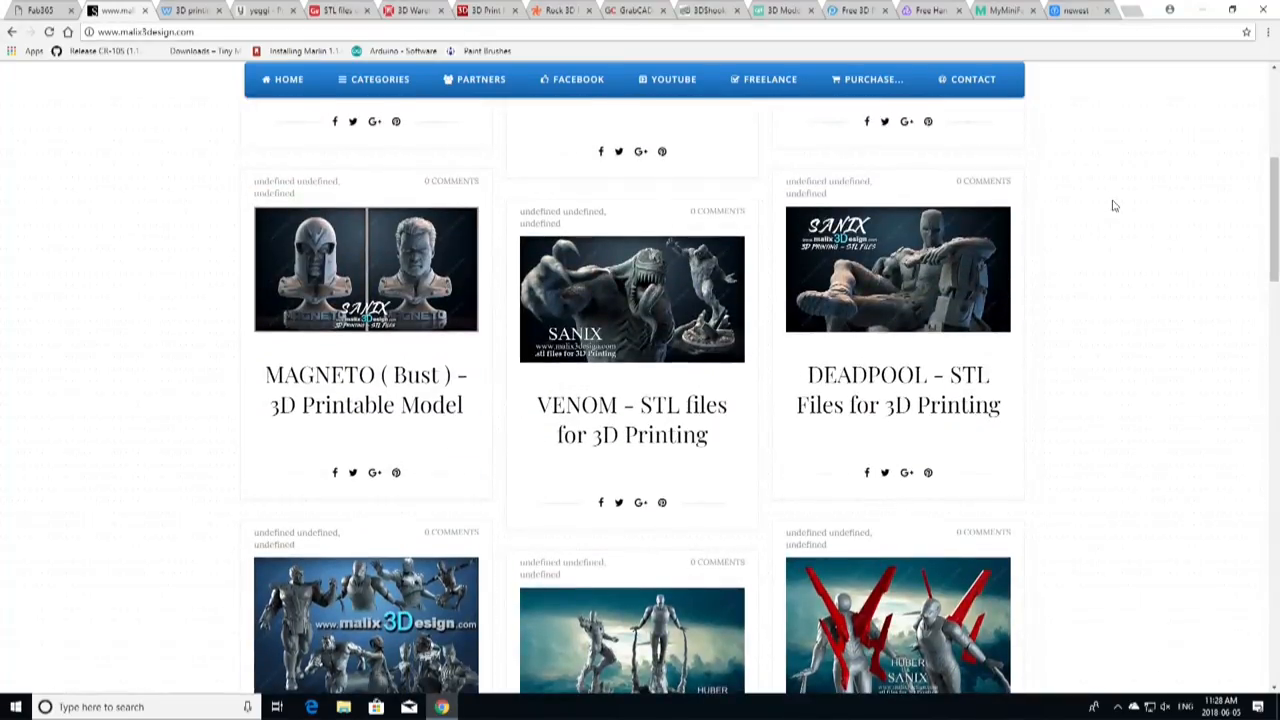
scroll(up, 3)
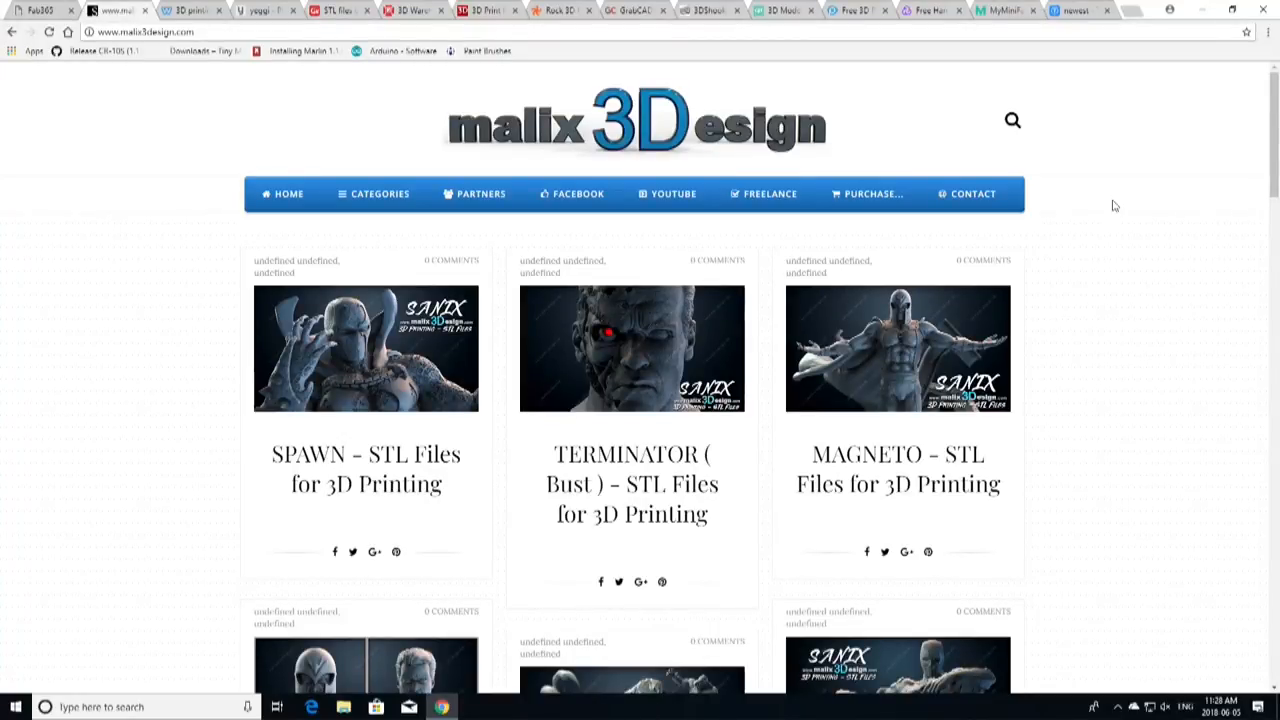
scroll(down, 3)
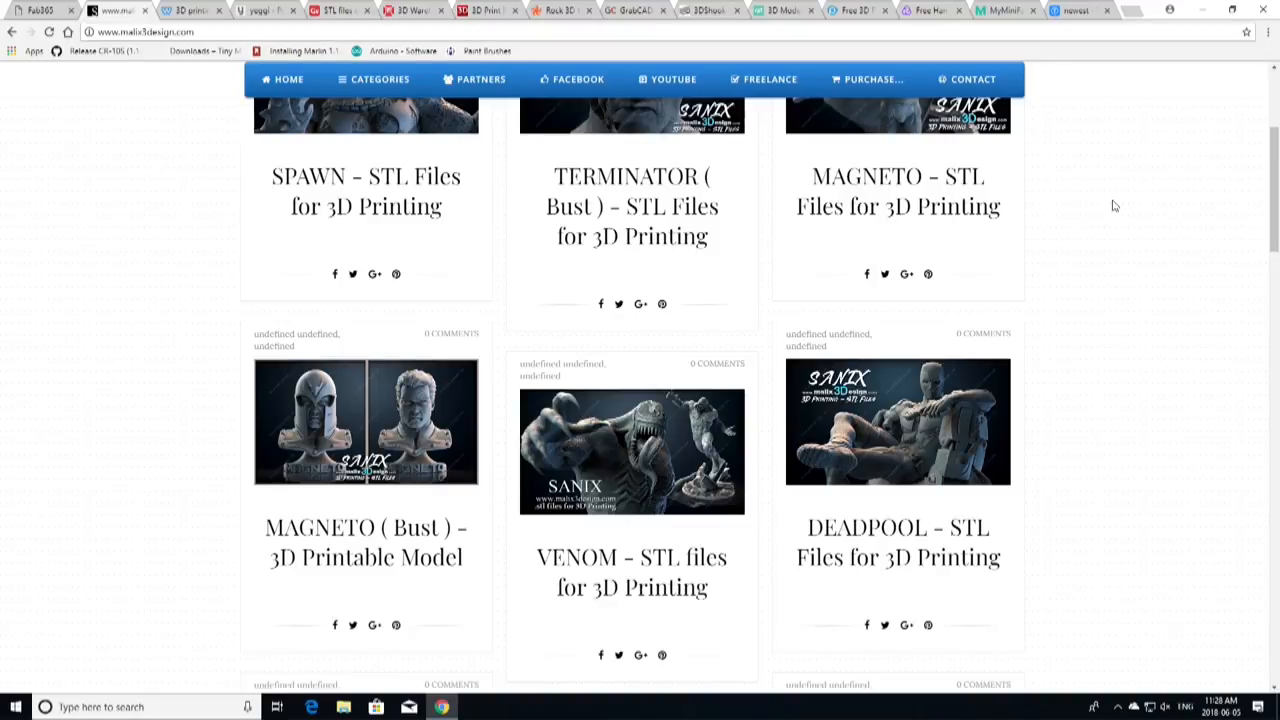
mouse_move(1095, 188)
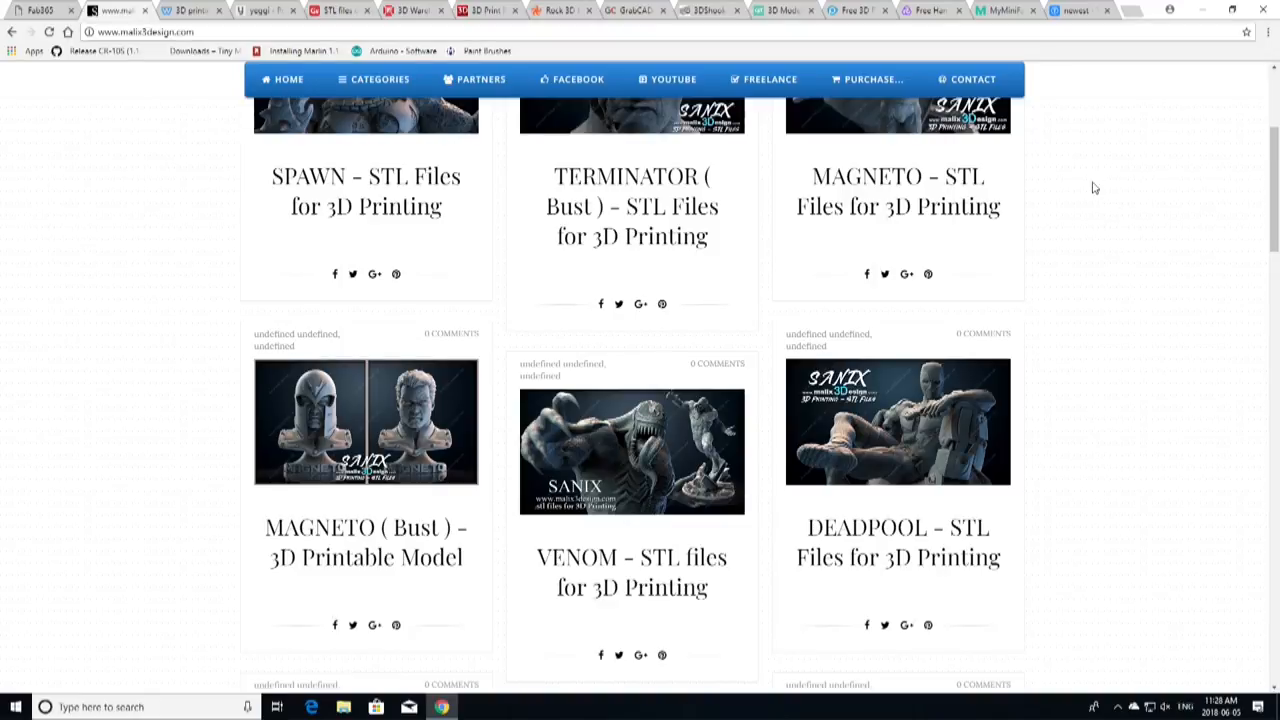
scroll(up, 3)
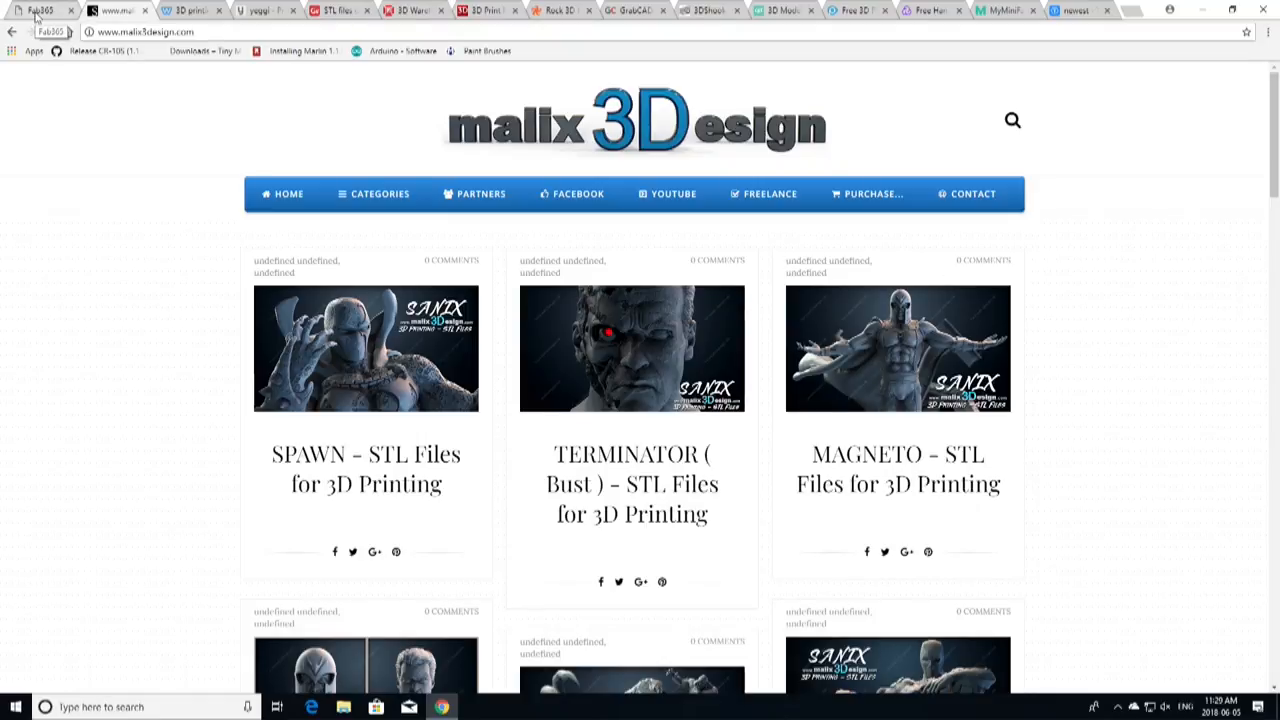
- Scroll Fab365's homepage through New Models and Popular Models, like folding robots and Yakhyeon church, to the footer
click(40, 11)
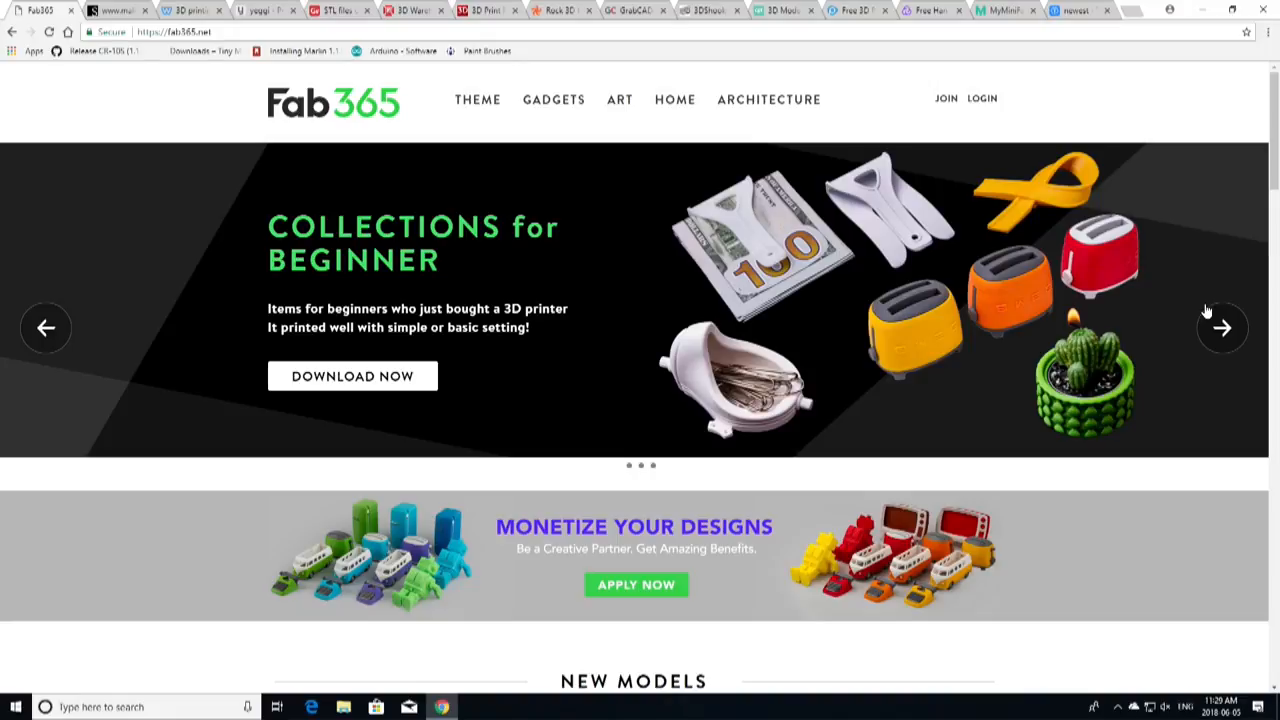
mouse_move(870, 310)
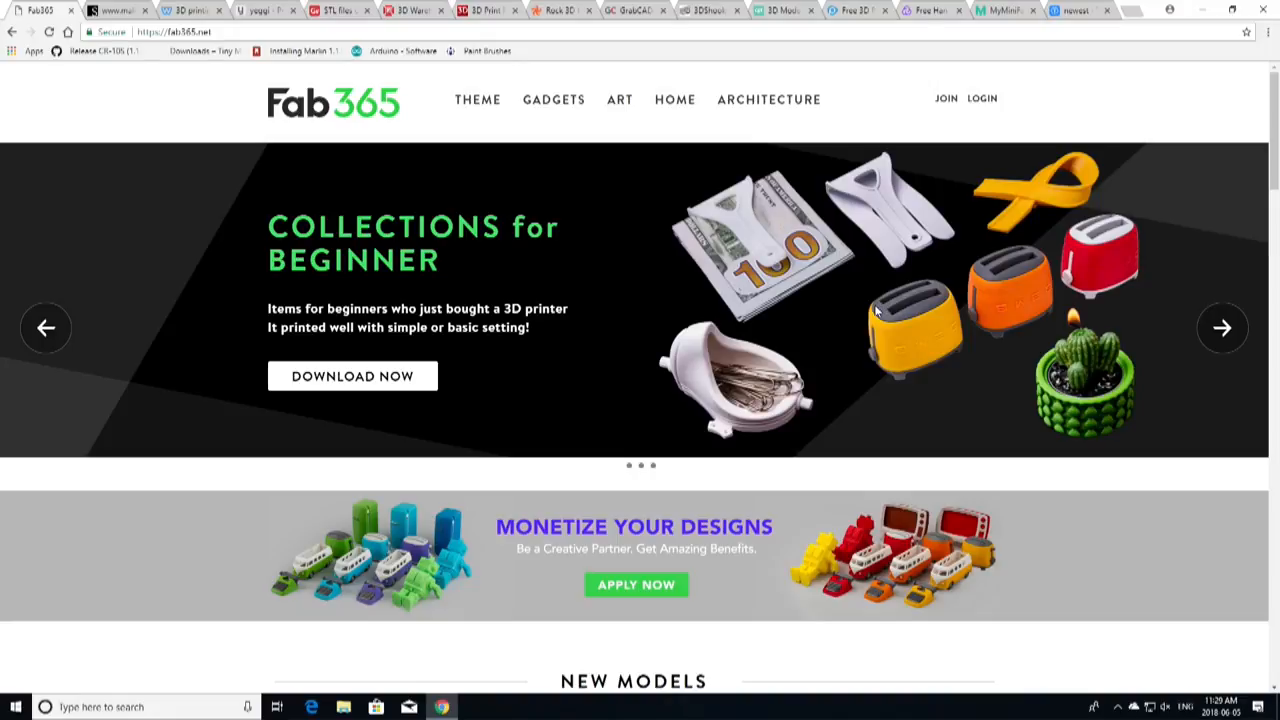
scroll(down, 3)
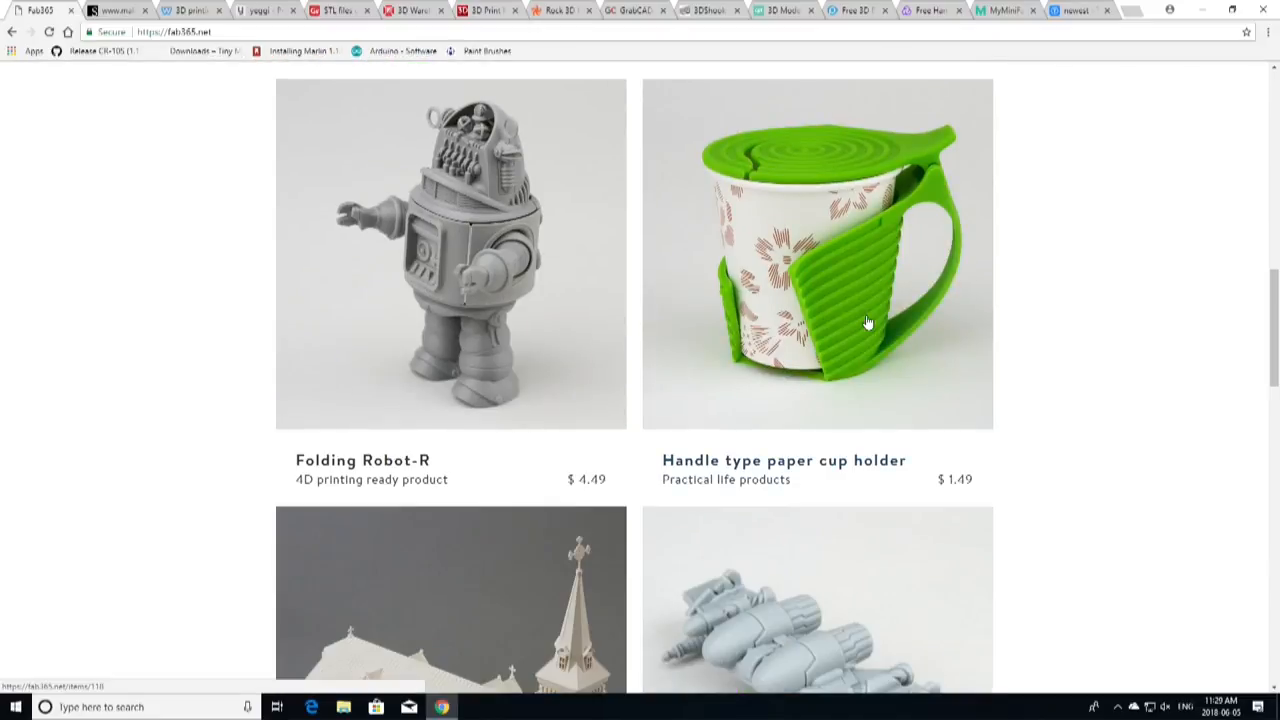
mouse_move(390, 268)
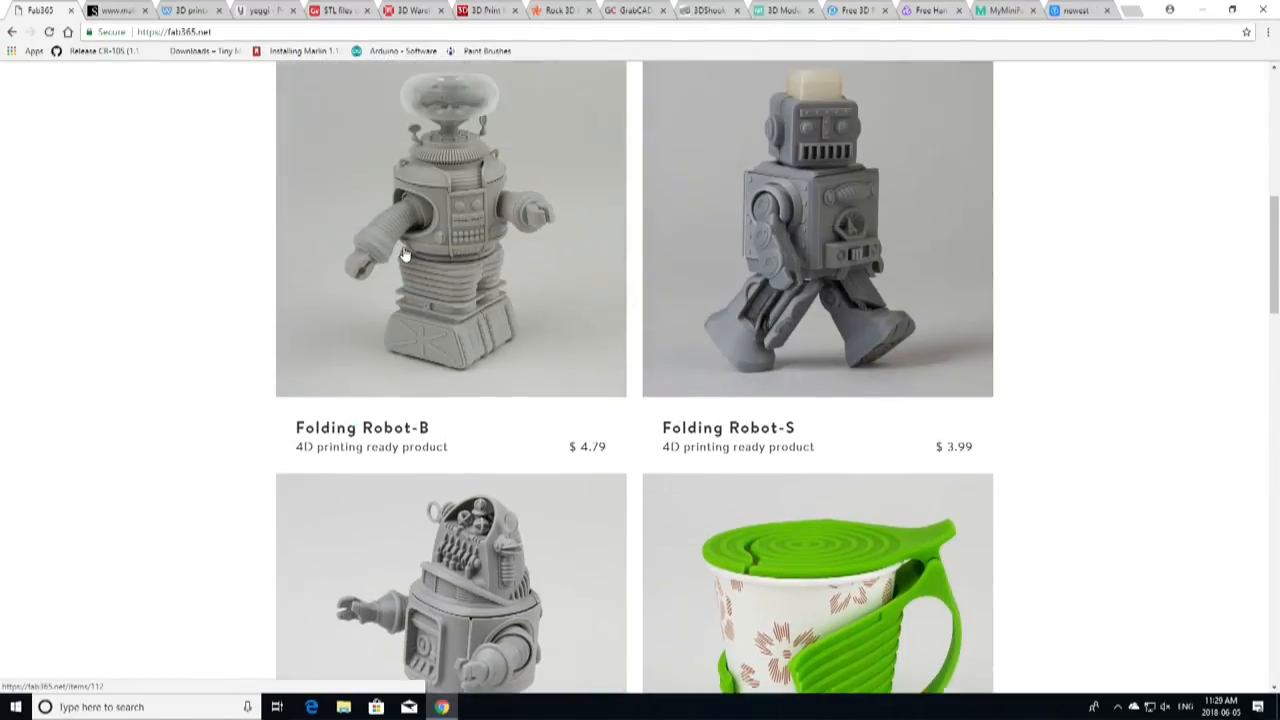
scroll(up, 3)
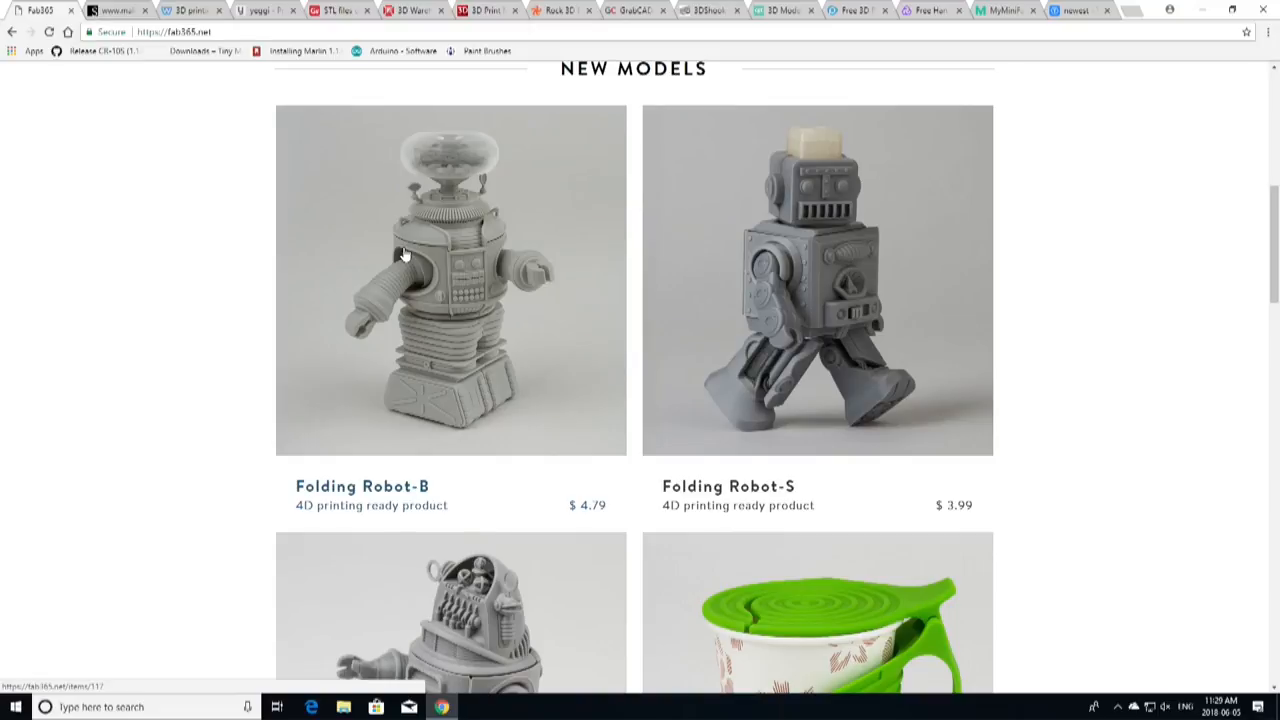
scroll(down, 3)
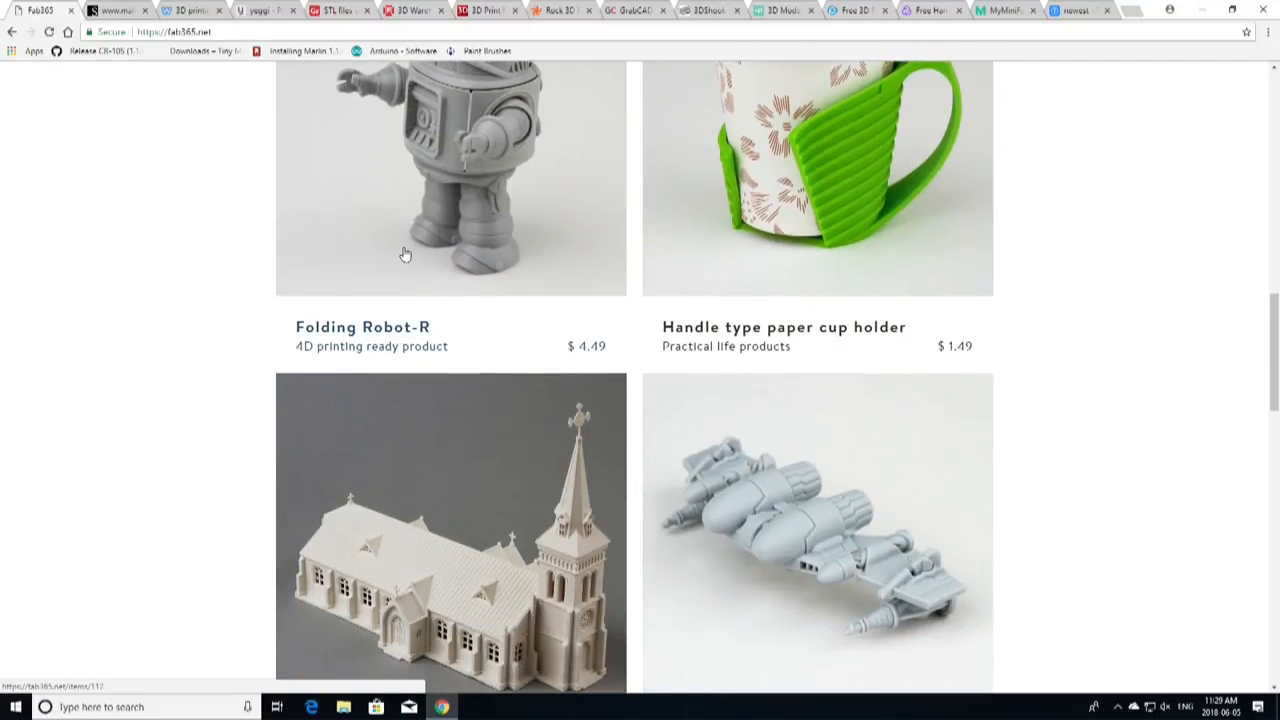
scroll(down, 3)
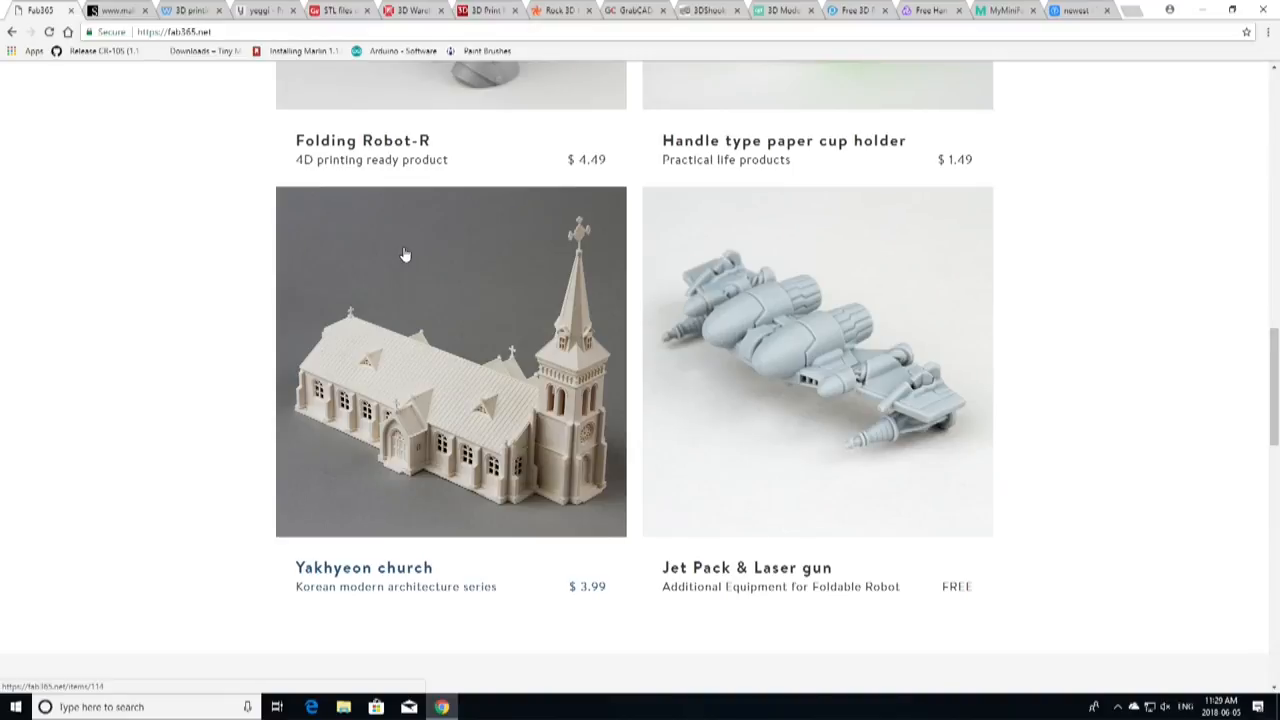
scroll(down, 3)
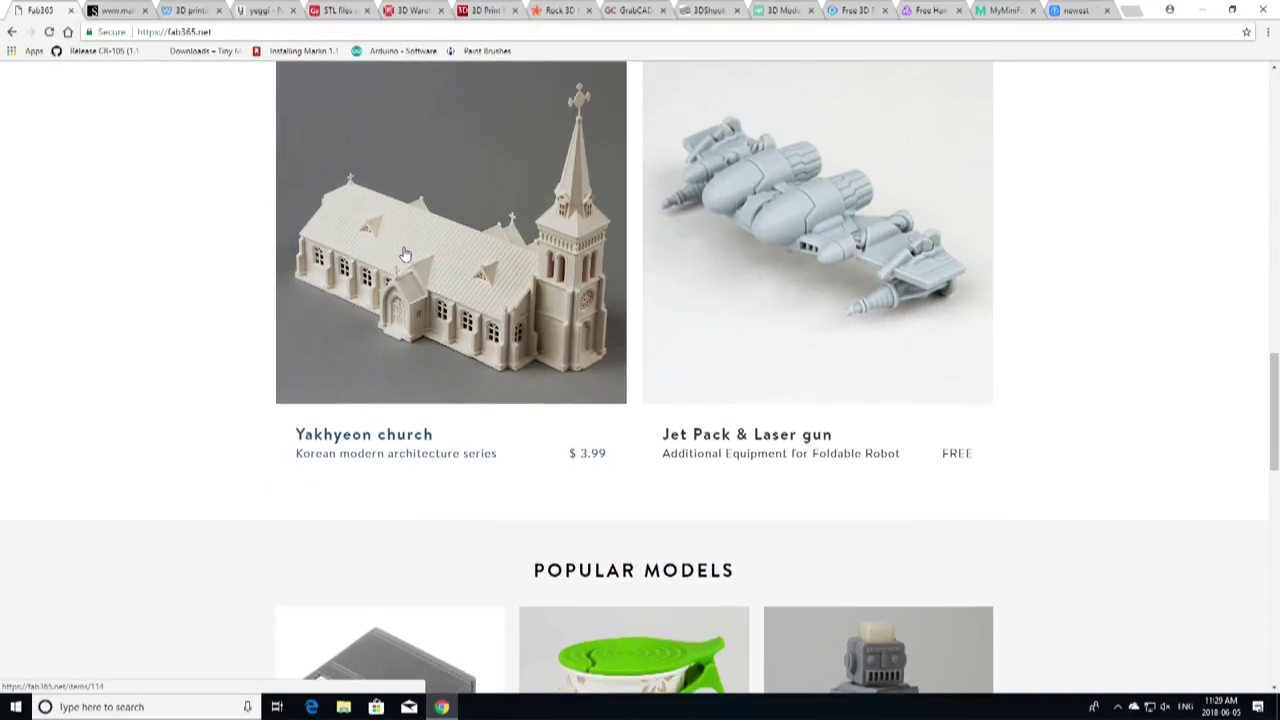
scroll(down, 3)
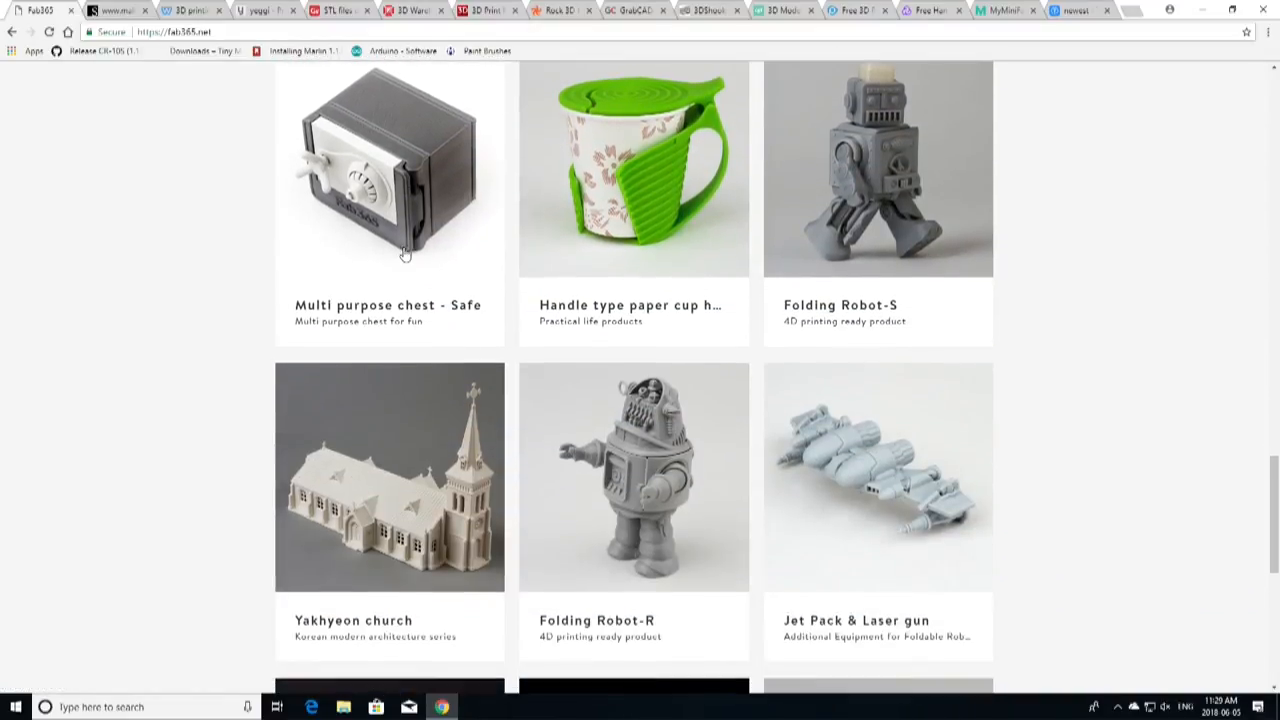
scroll(down, 3)
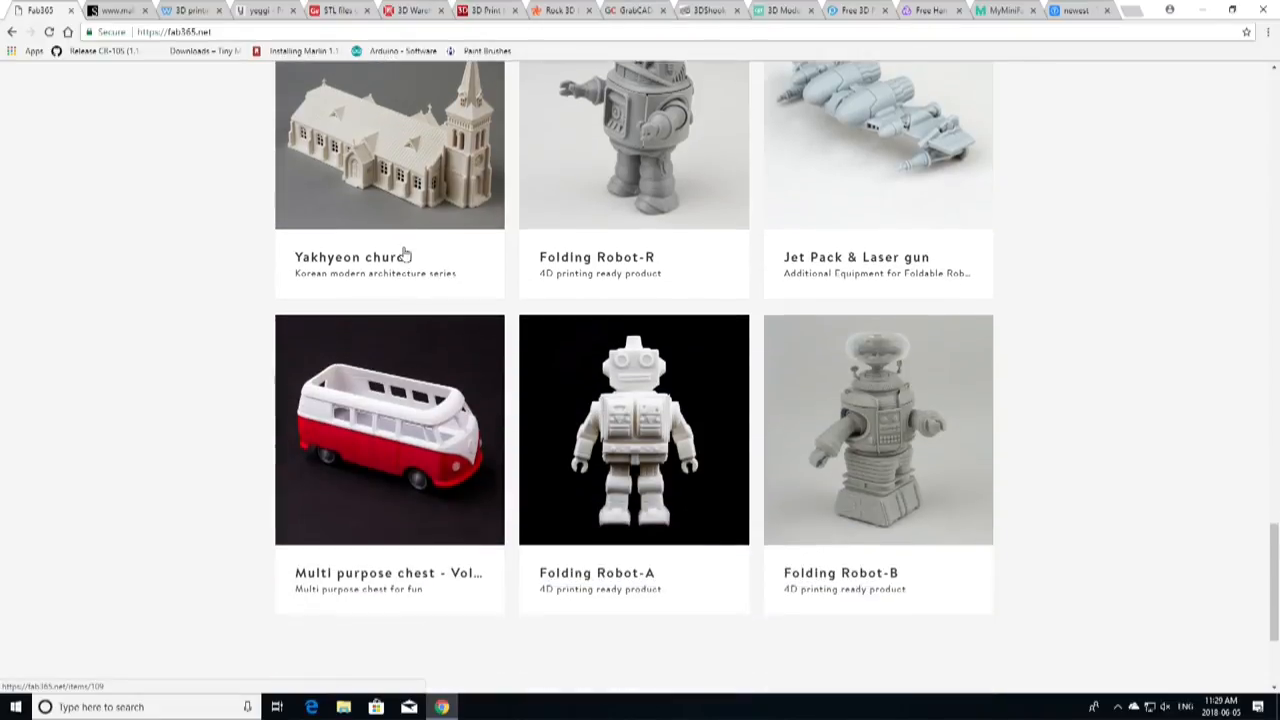
scroll(down, 3)
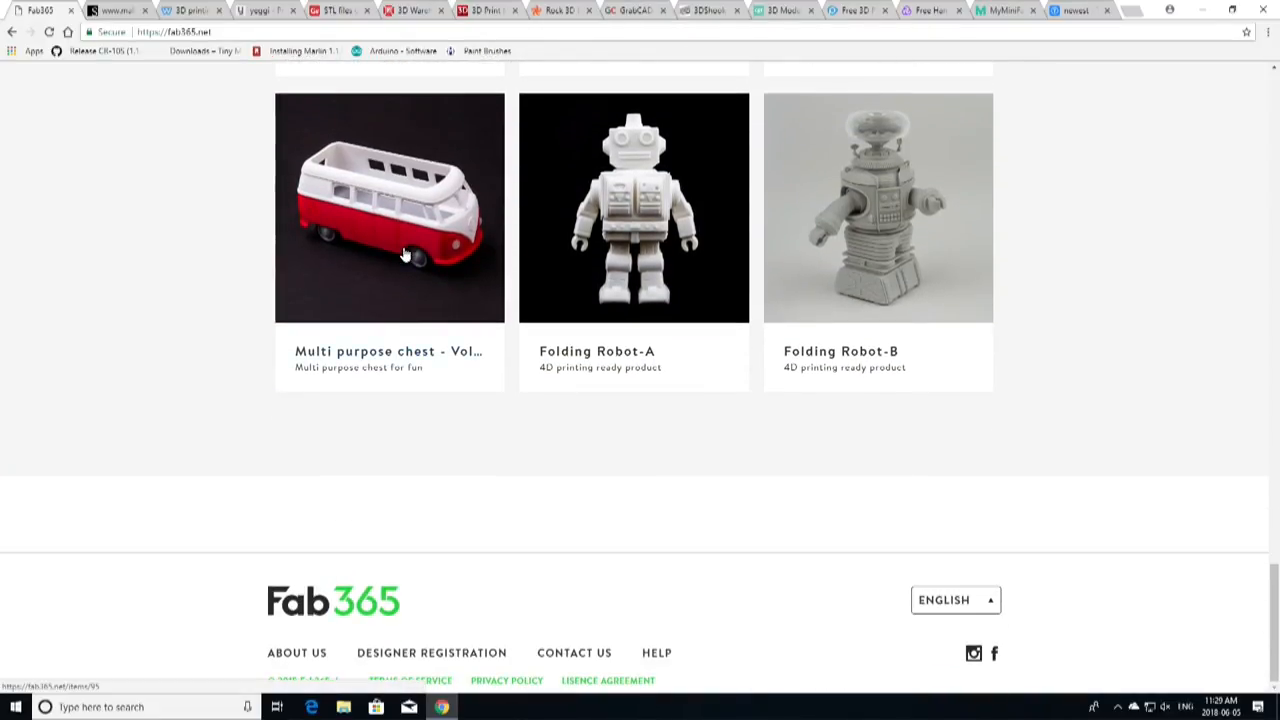